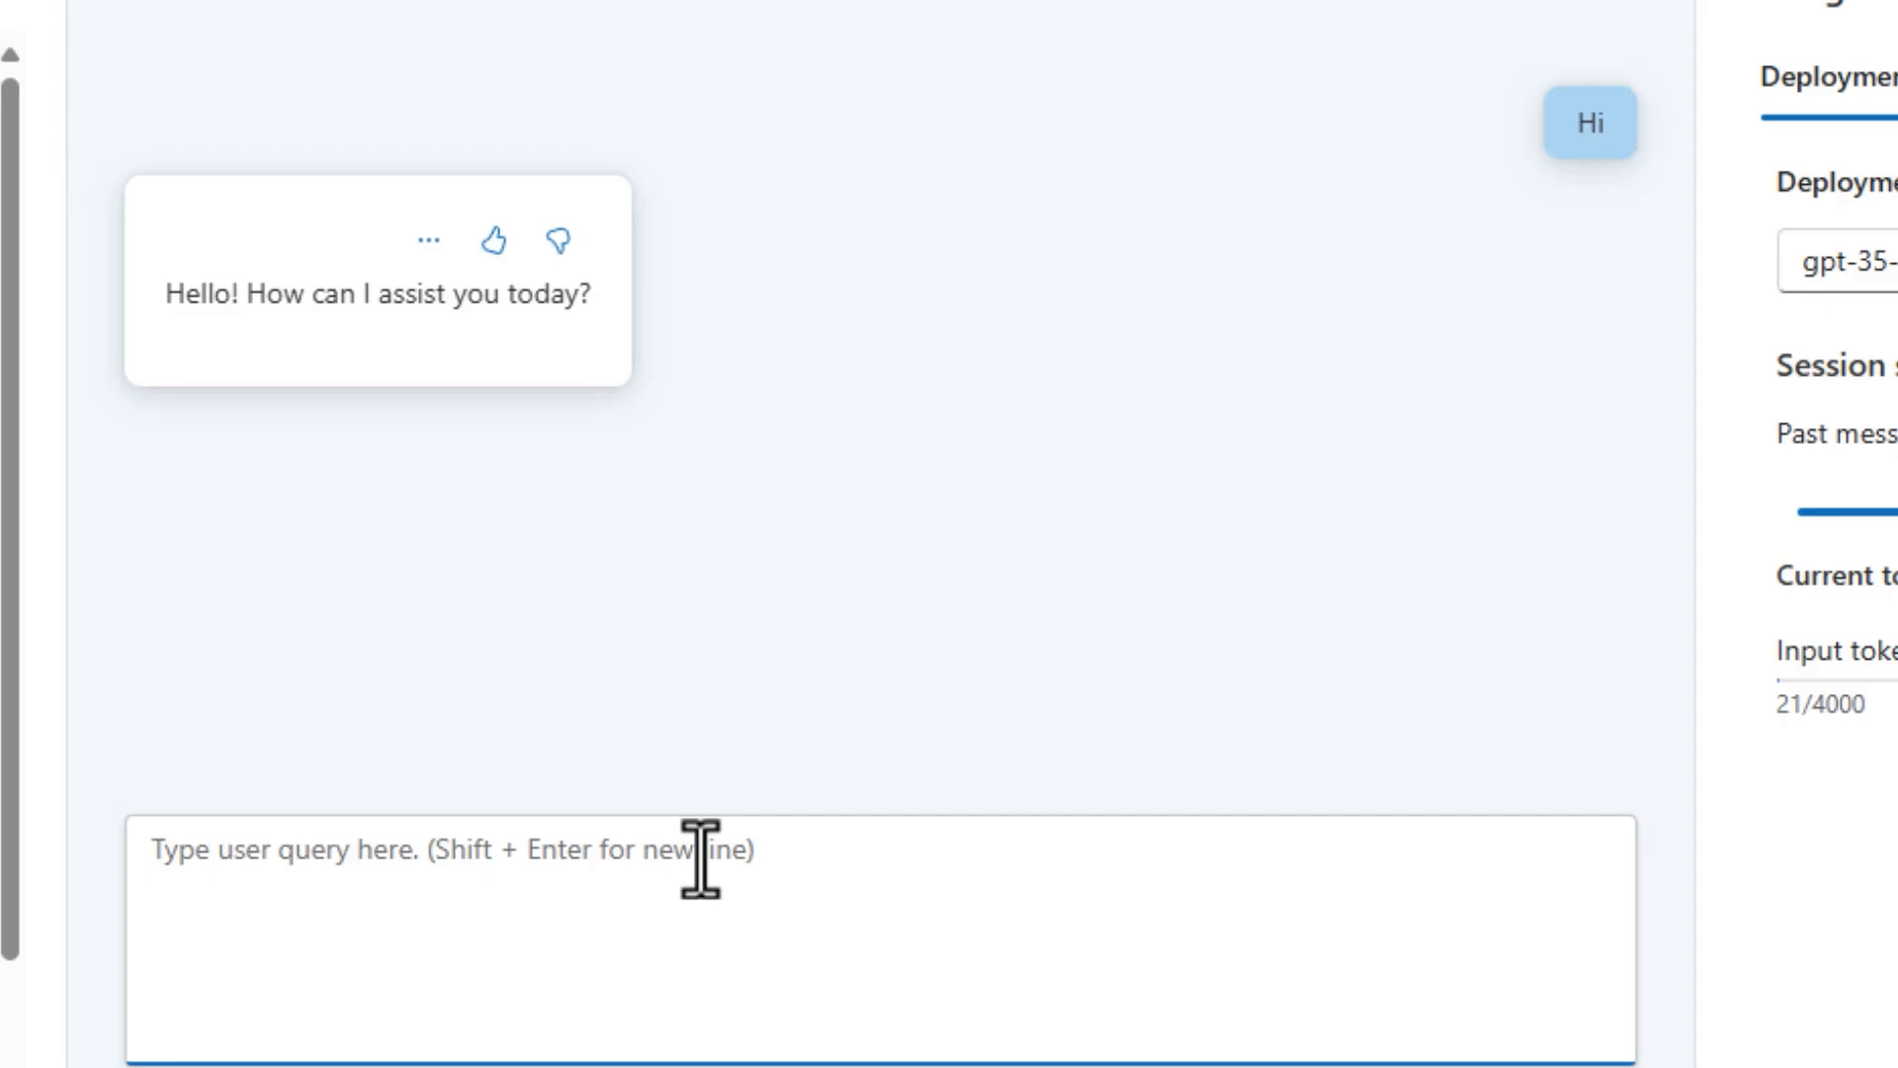
- Show the Add your data setup beside the assistant's relocation checklist answer
{"action": "type", "text": "What"}
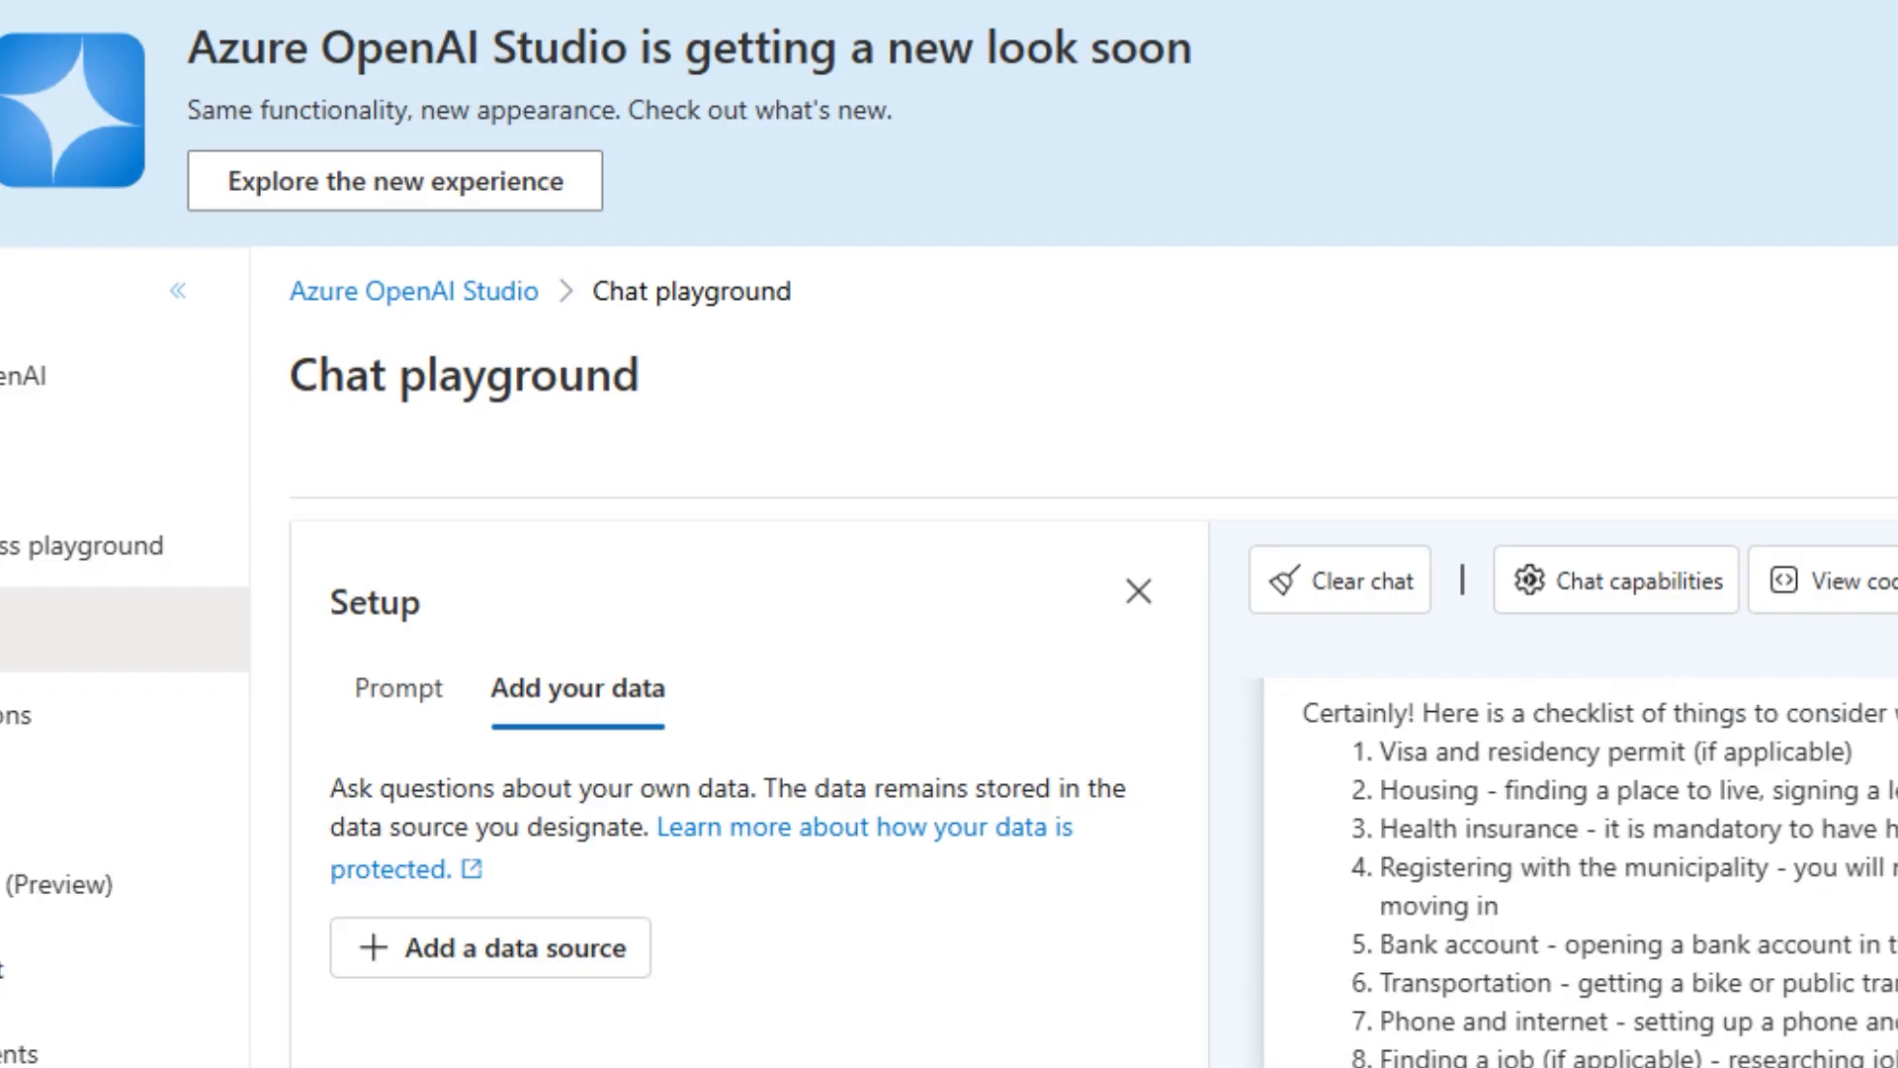
{"action": "left_click", "coordinate": [489, 947]}
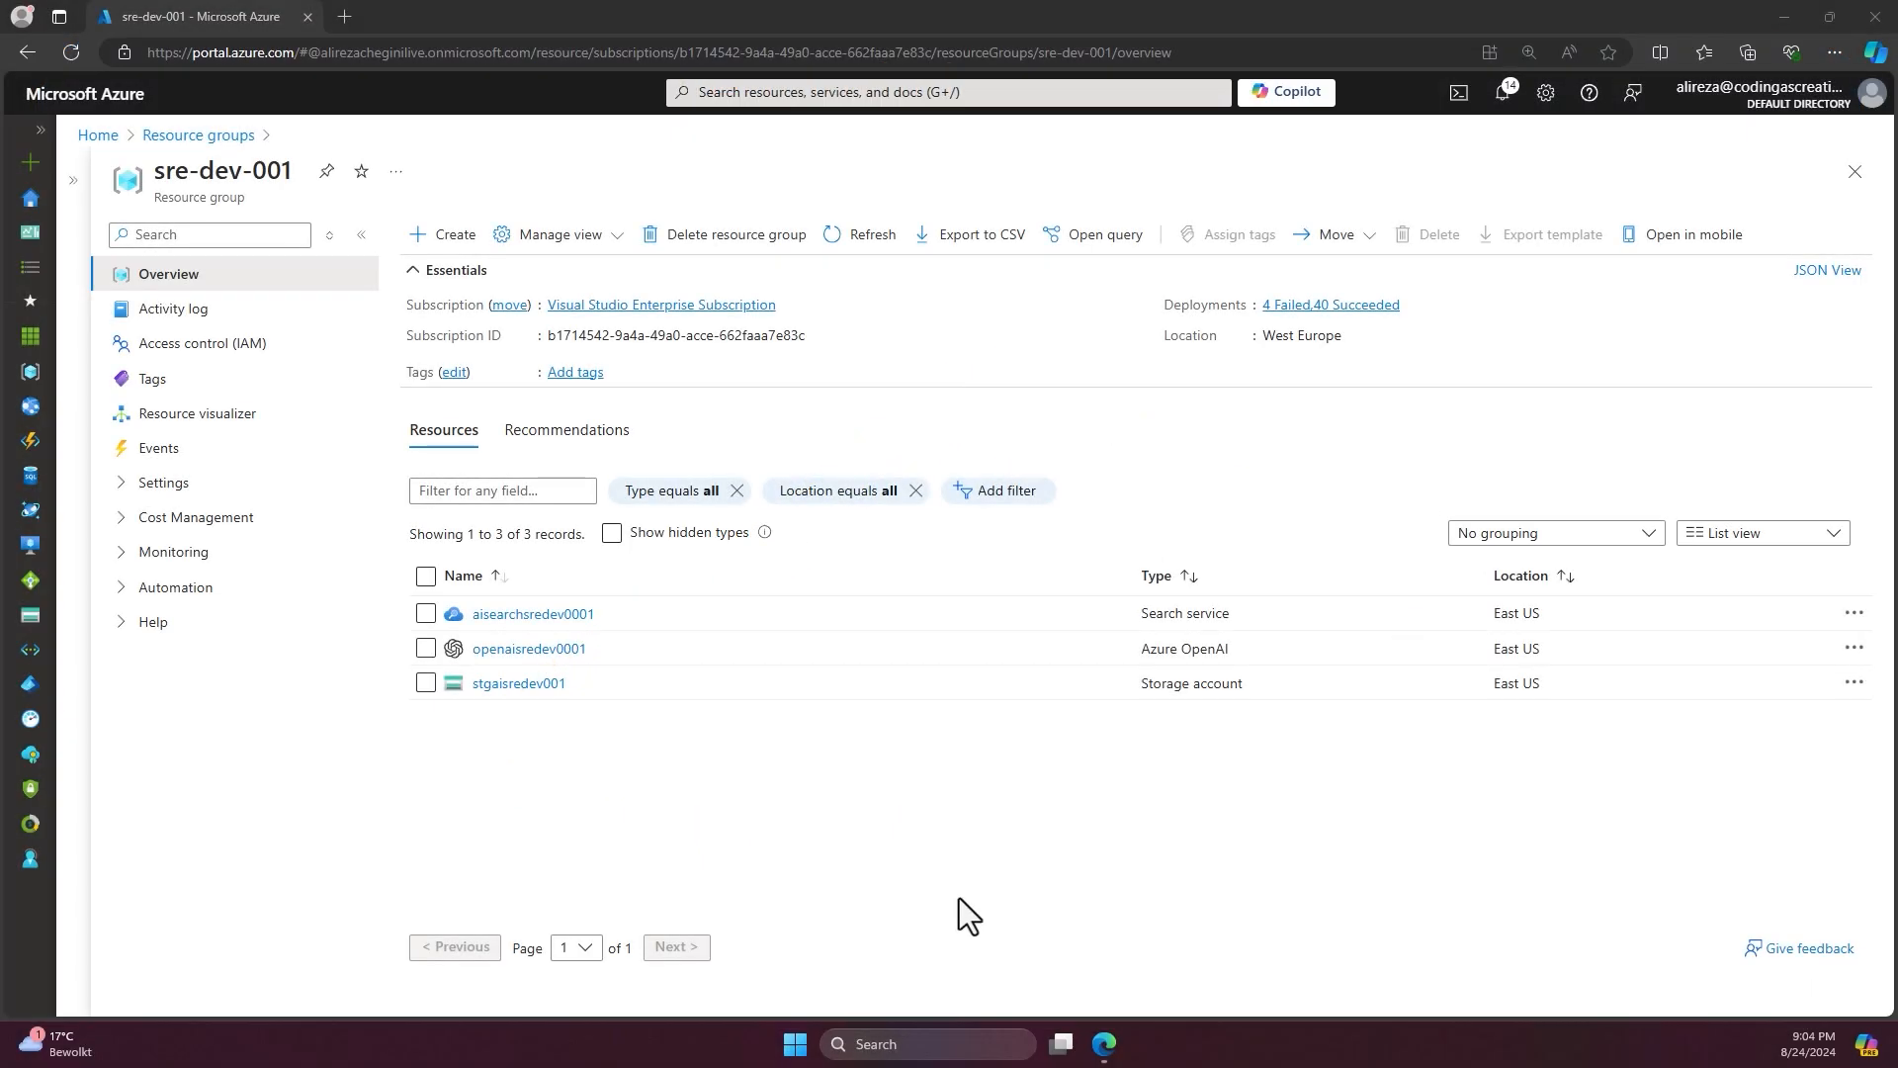
{"action": "mouse_move", "coordinate": [772, 820]}
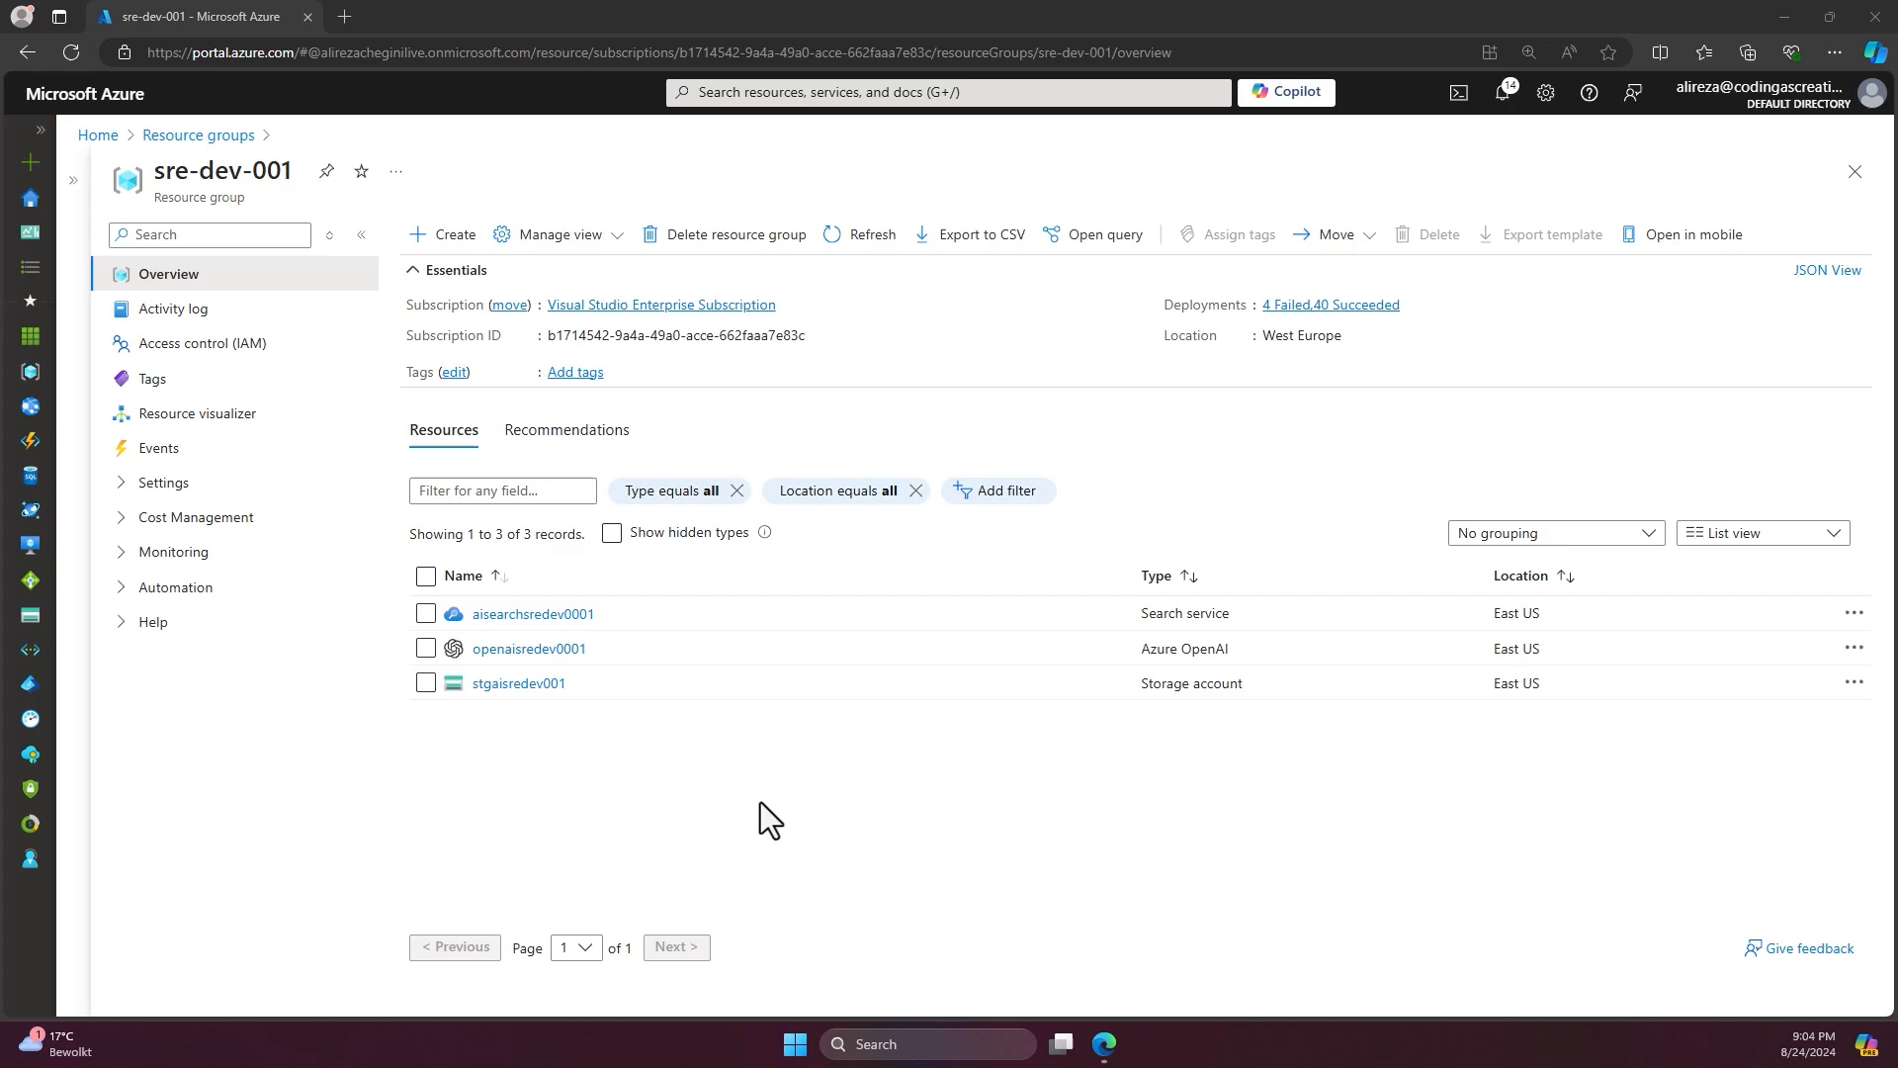
{"action": "mouse_move", "coordinate": [750, 799]}
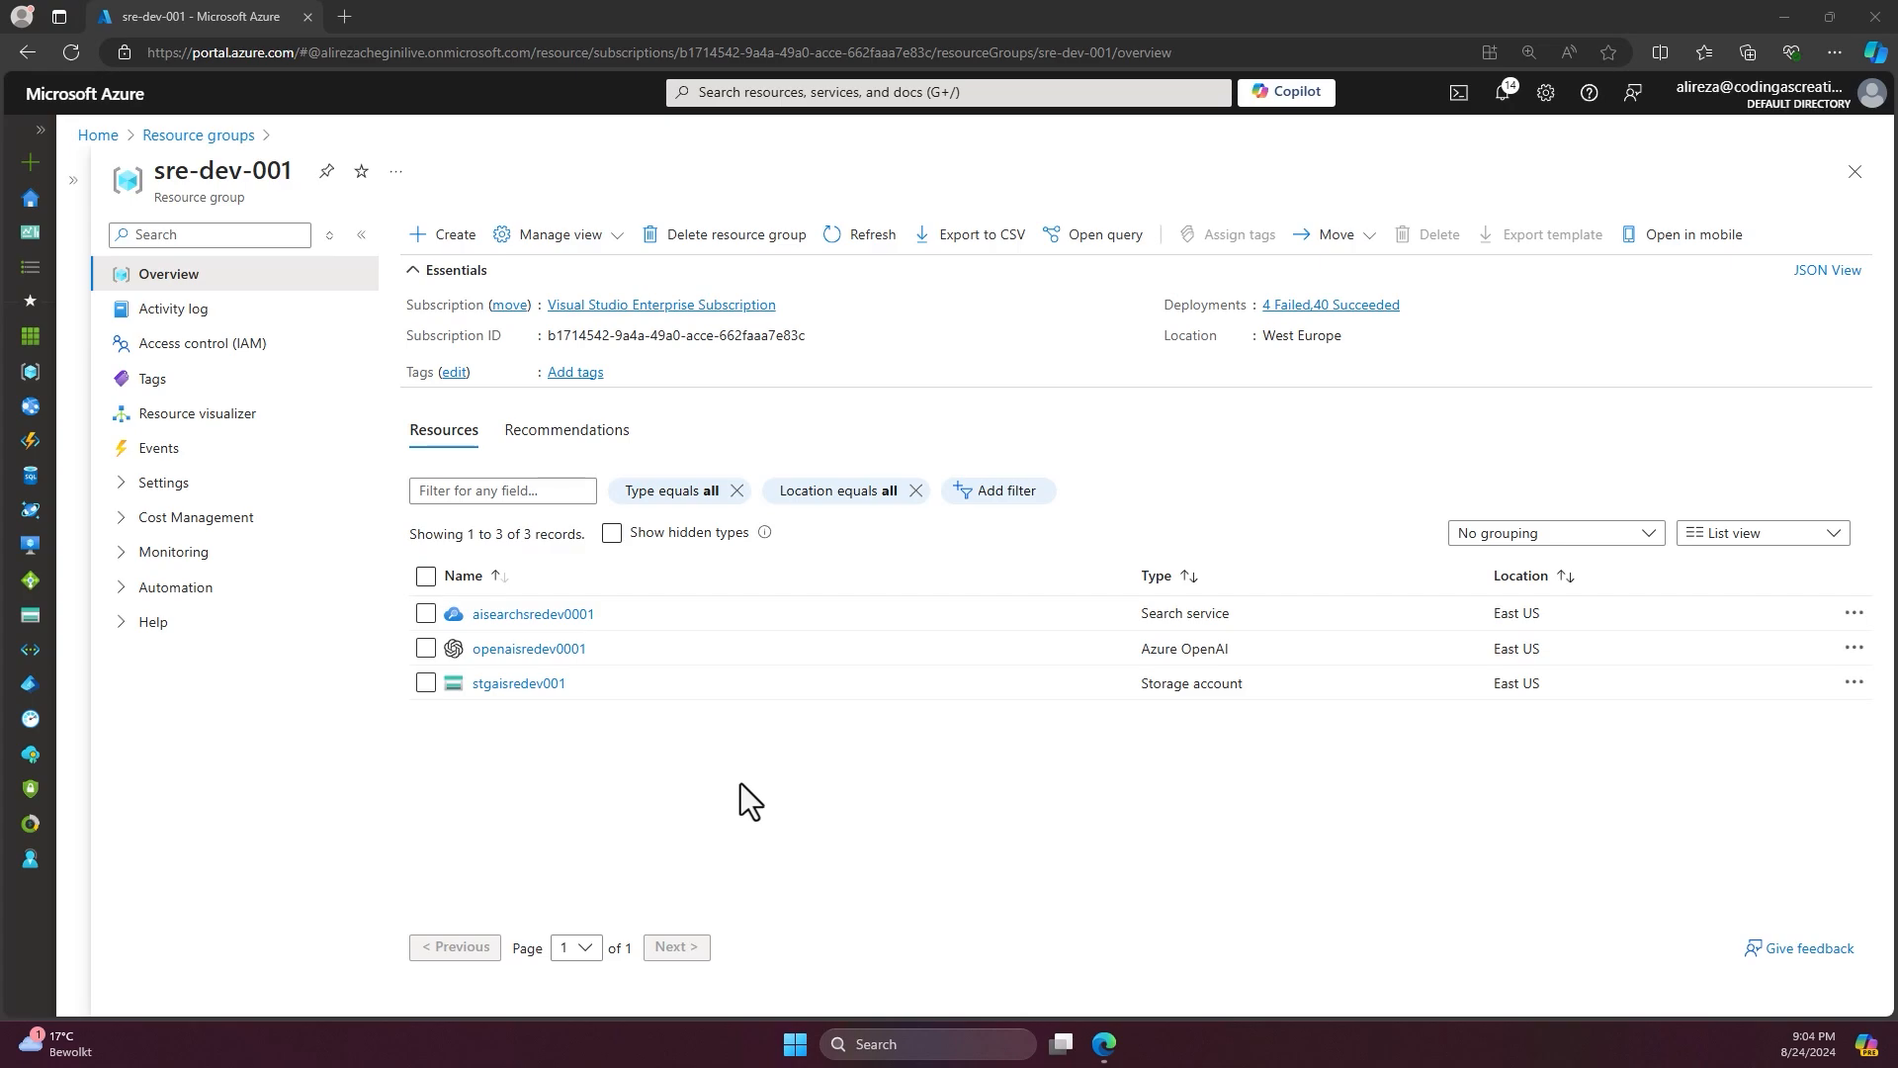
{"action": "mouse_move", "coordinate": [591, 756]}
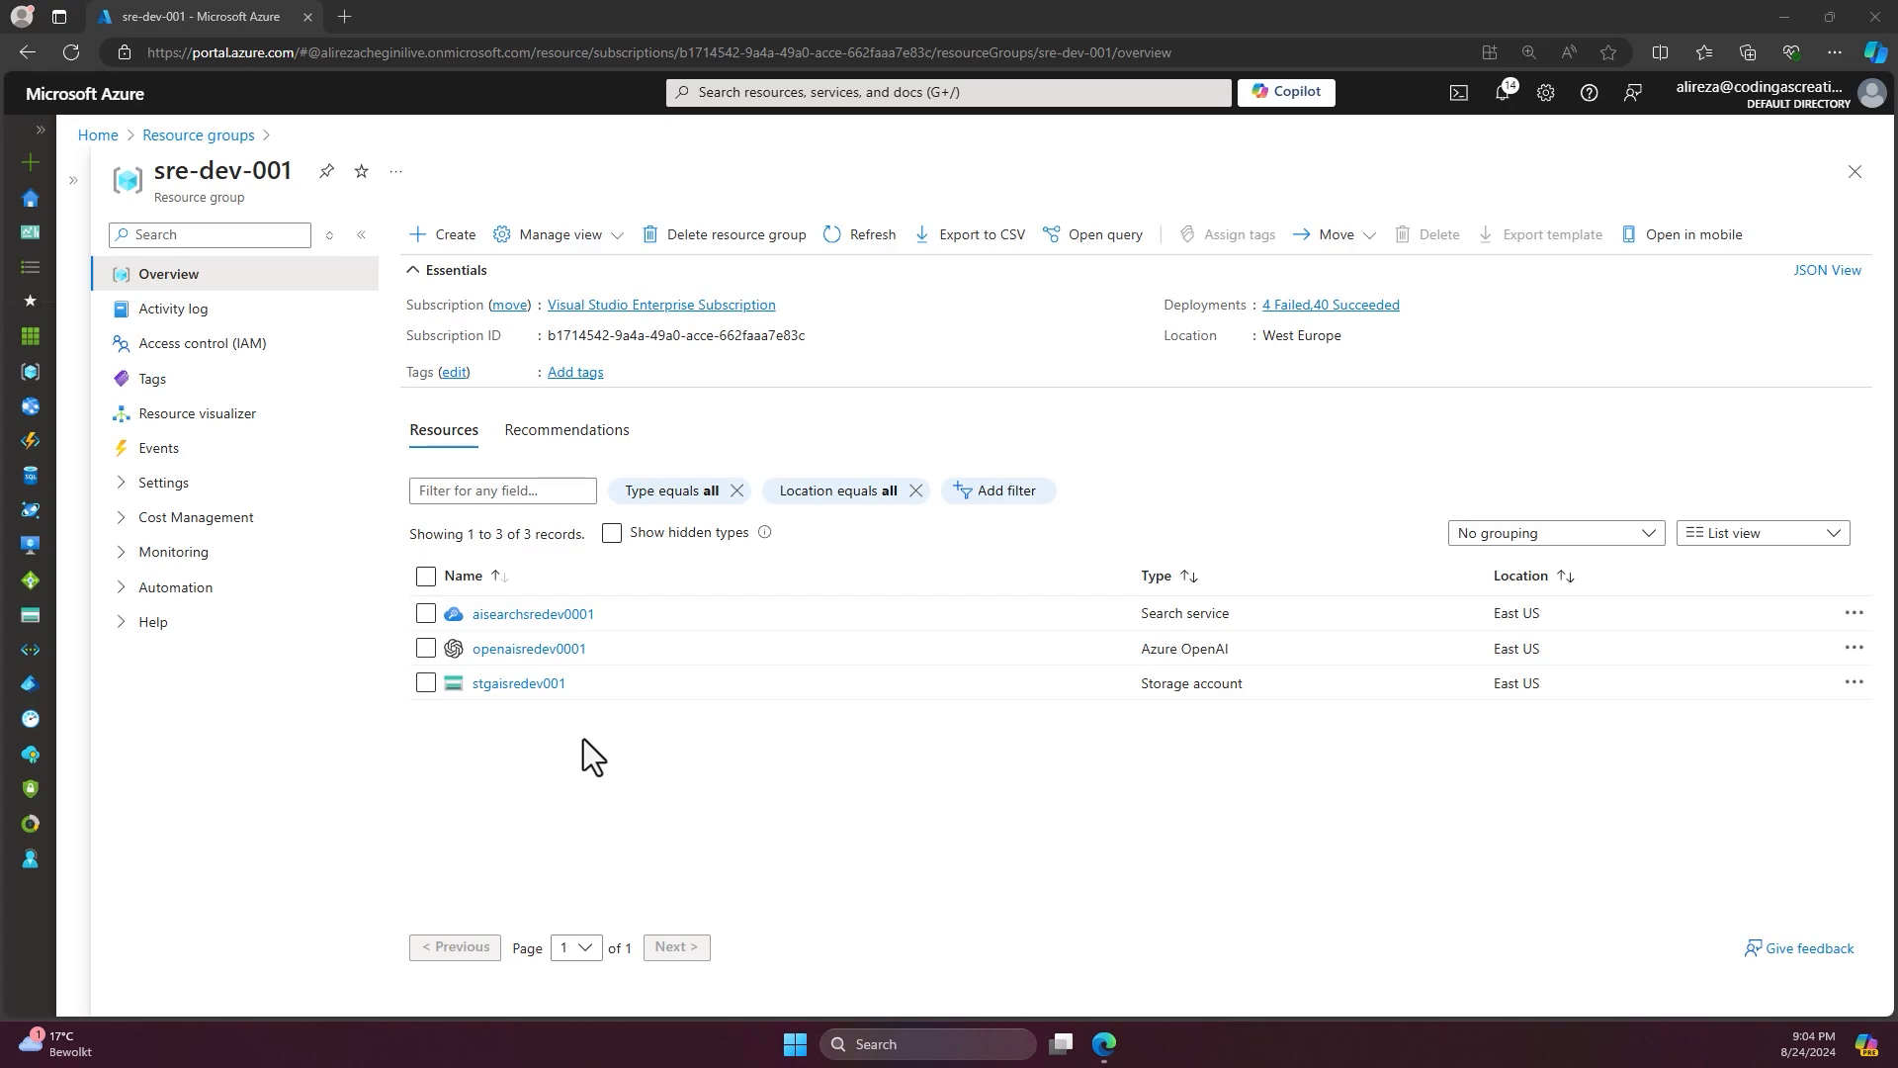
{"action": "mouse_move", "coordinate": [529, 647]}
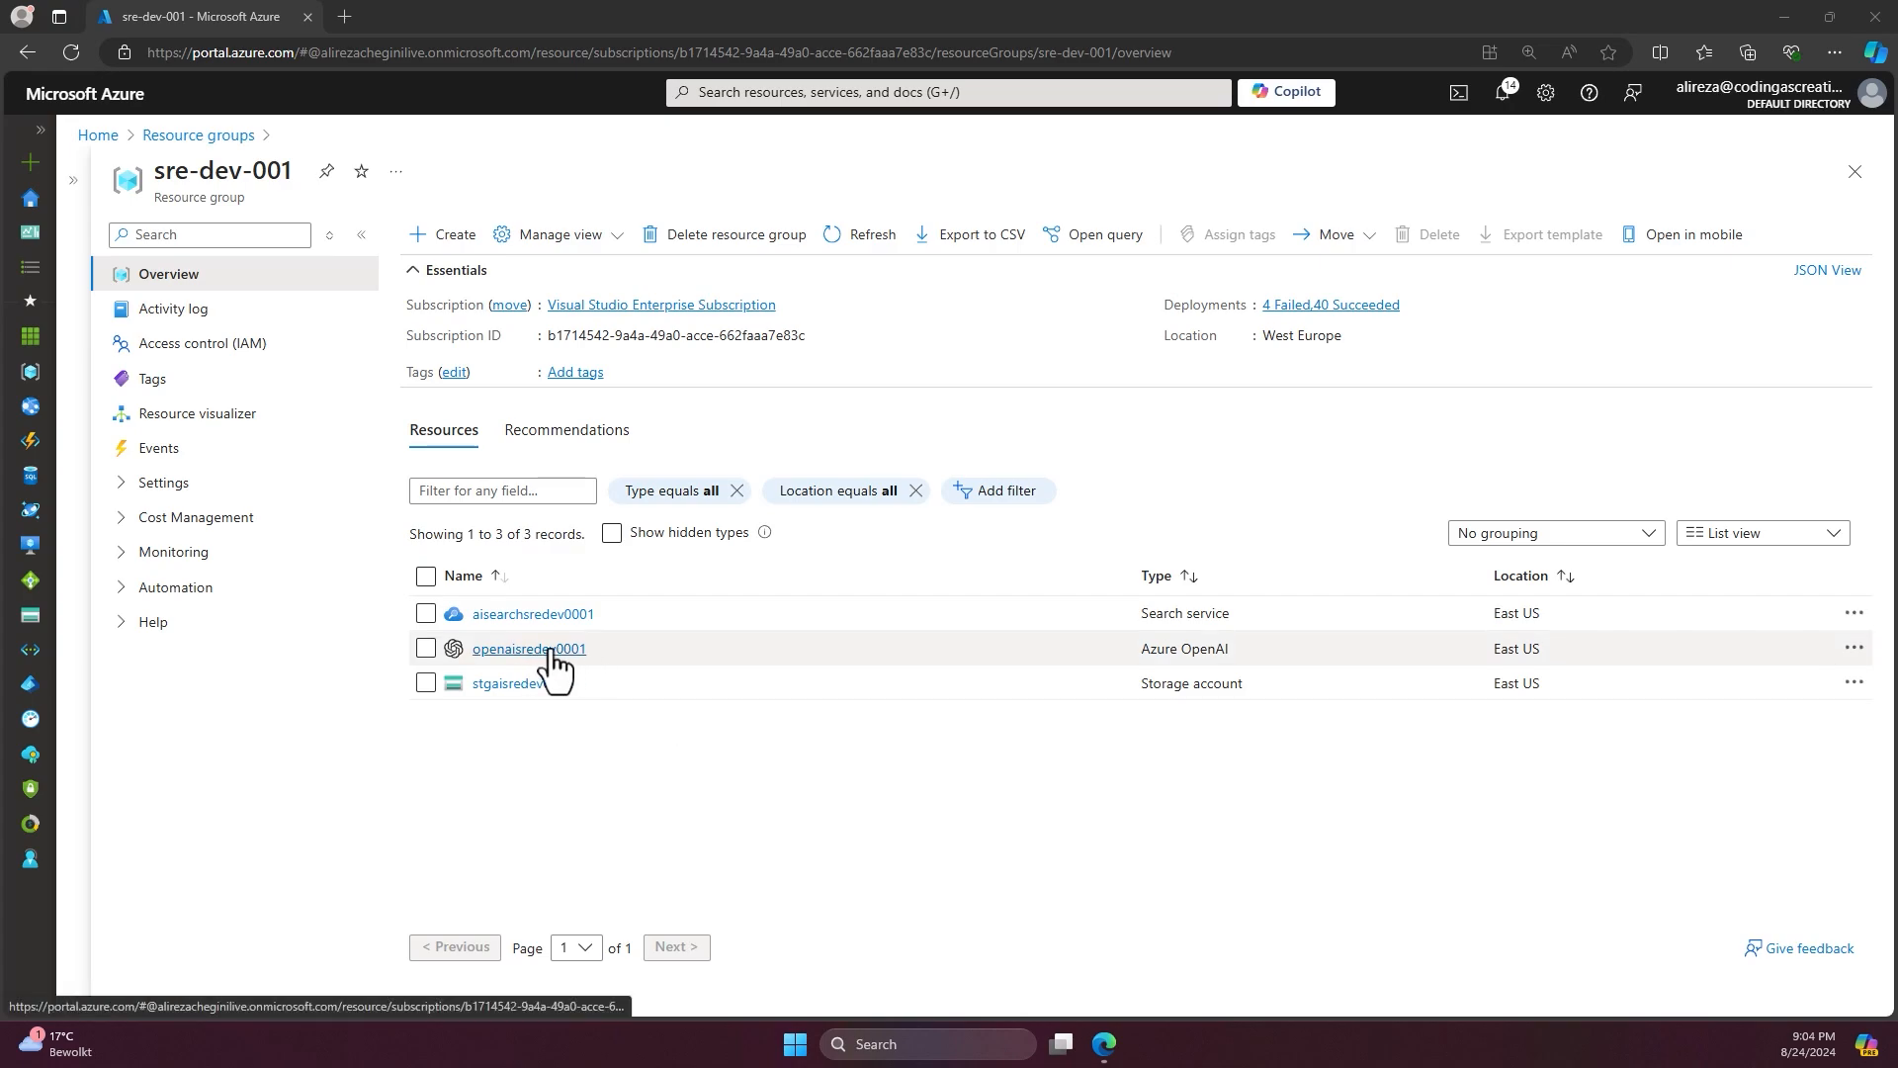
- Open the openaisredev0001 Azure OpenAI resource from the sre-dev-001 group
{"action": "left_click", "coordinate": [528, 647]}
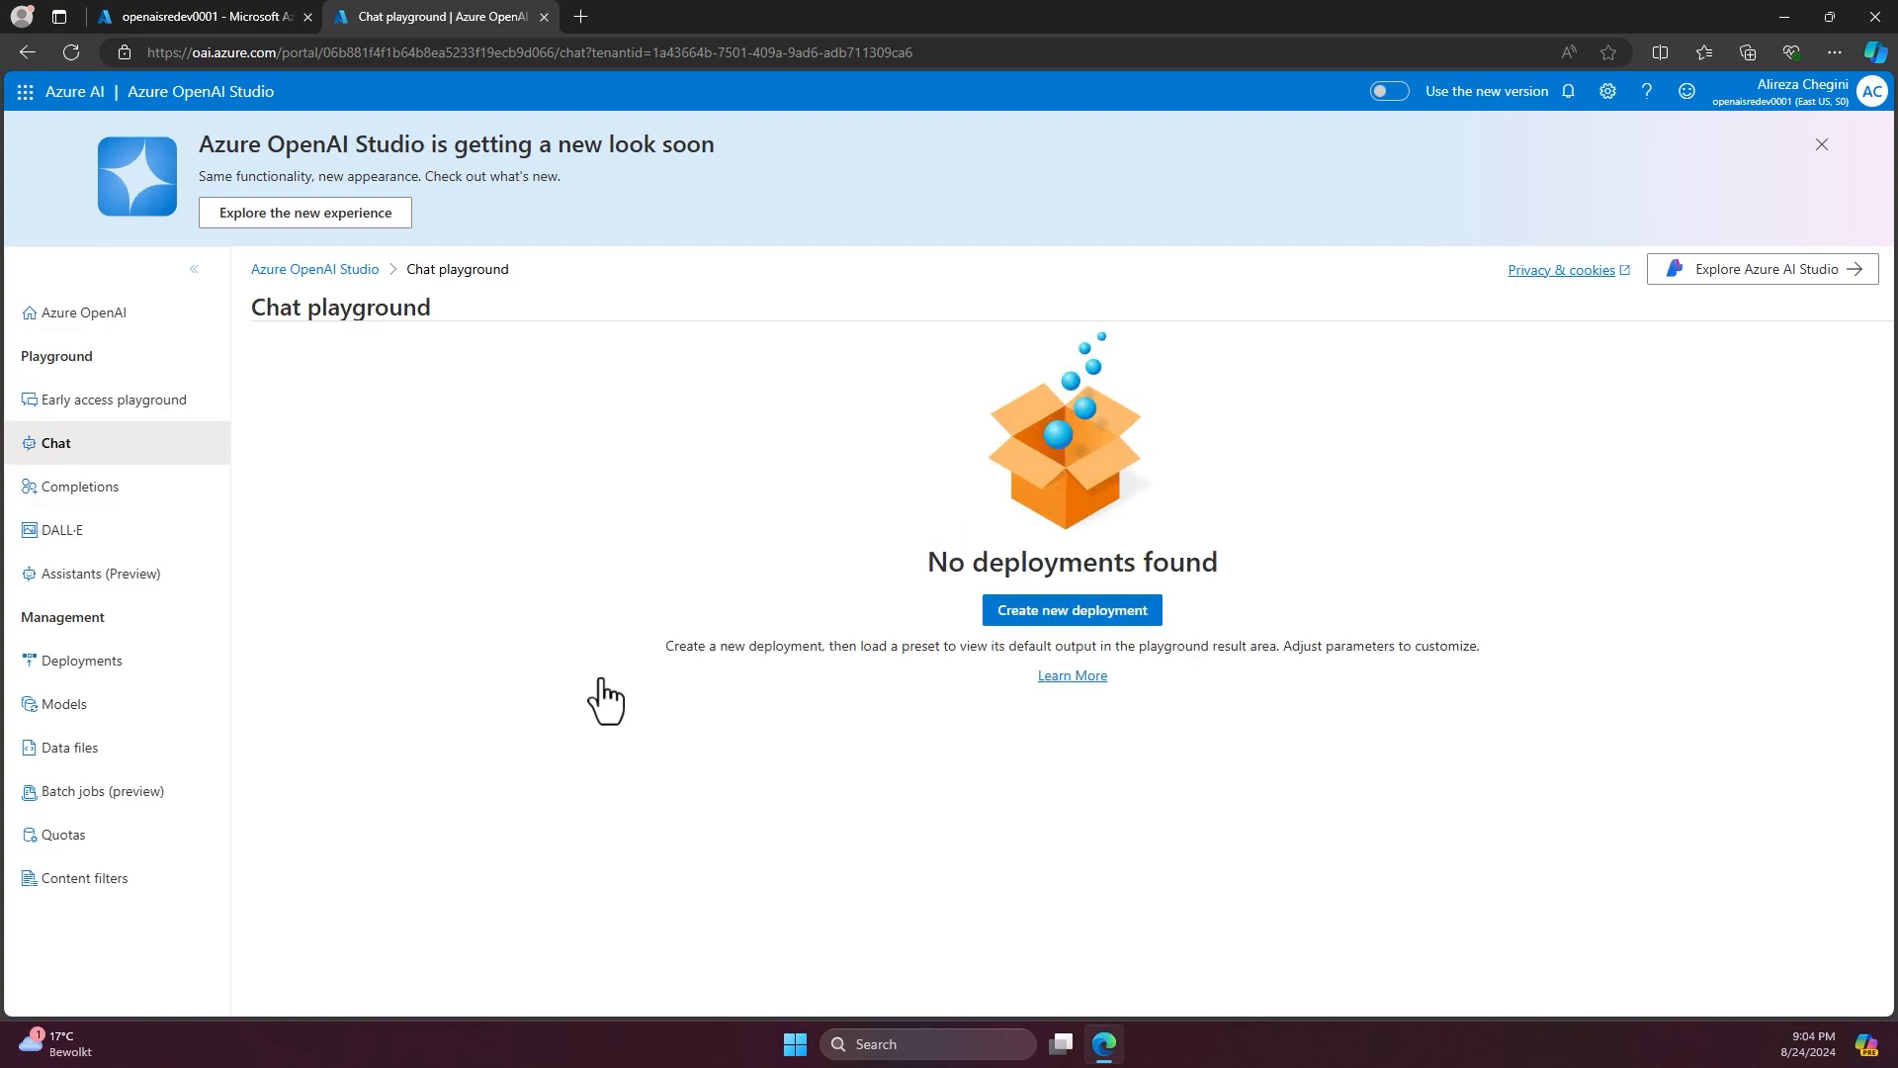
{"action": "mouse_move", "coordinate": [654, 691]}
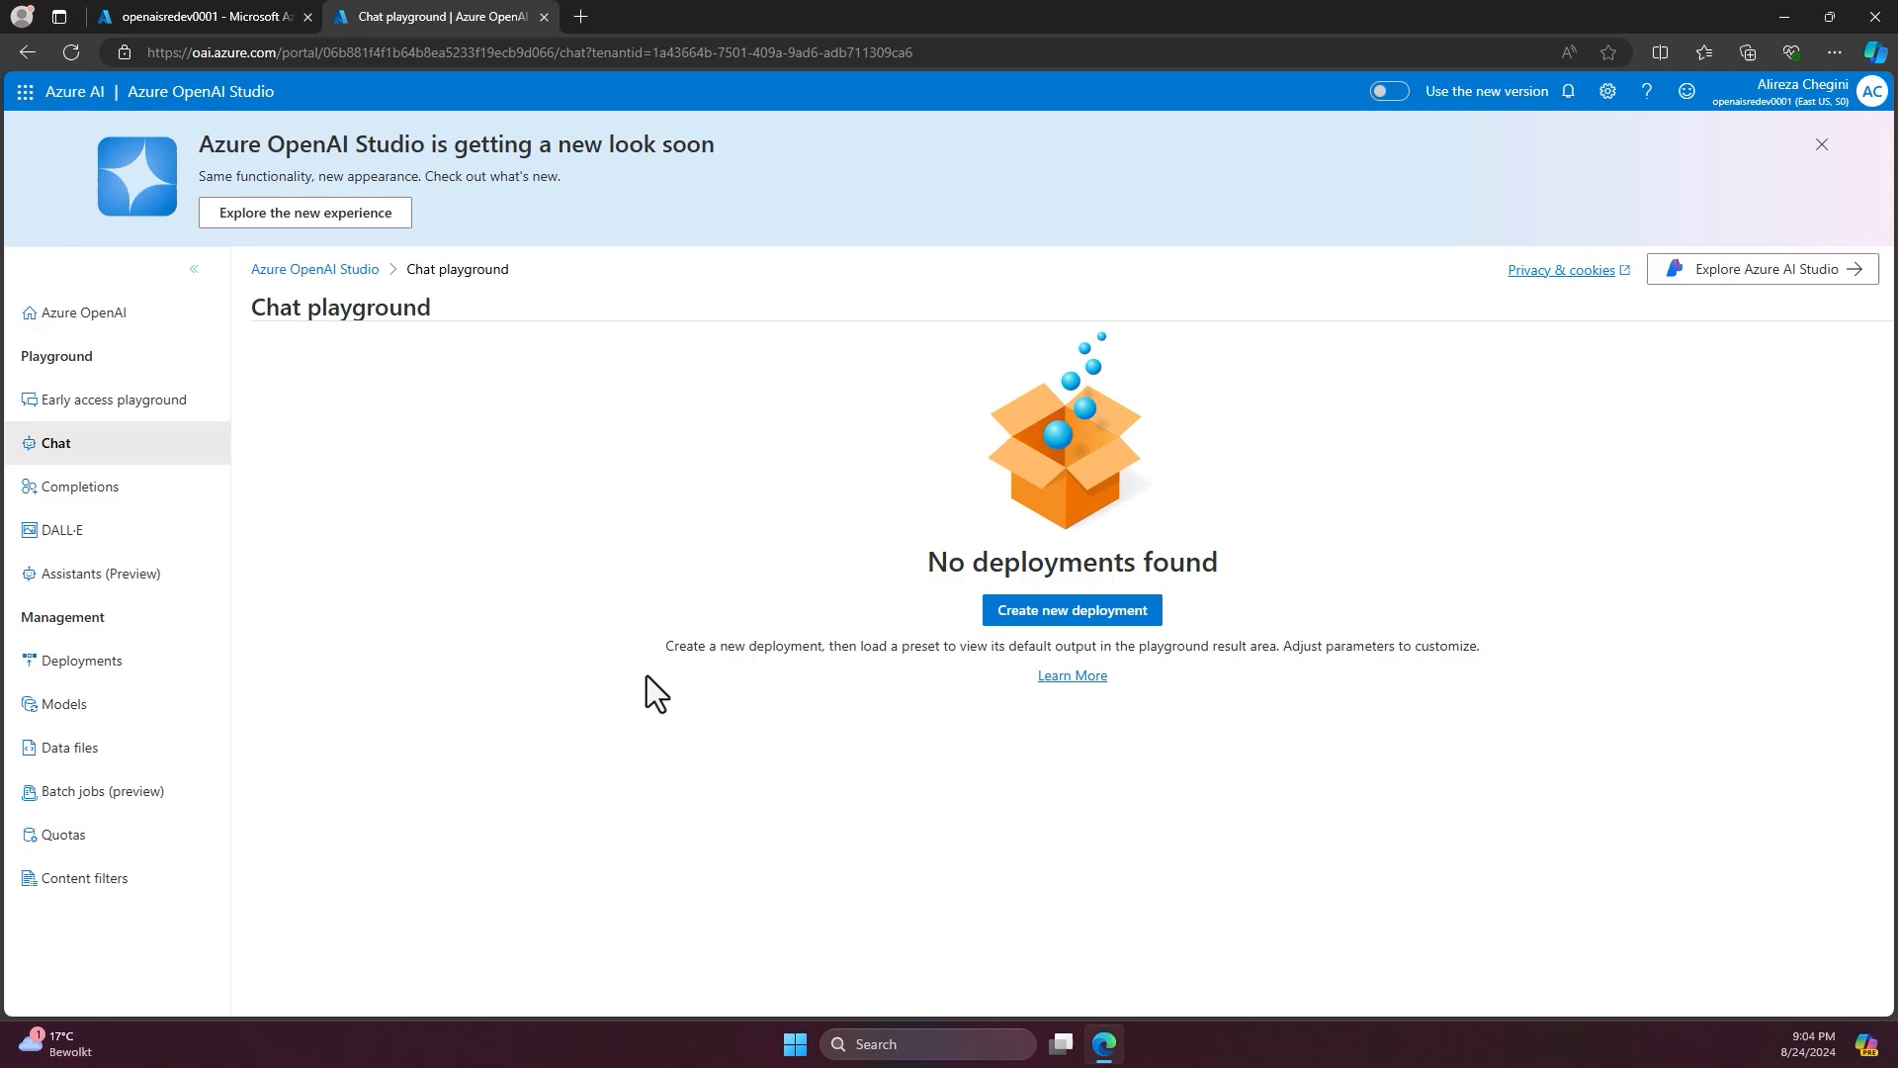
- Create a new deployment of the gpt-35-turbo-16k model
{"action": "left_click", "coordinate": [1070, 609]}
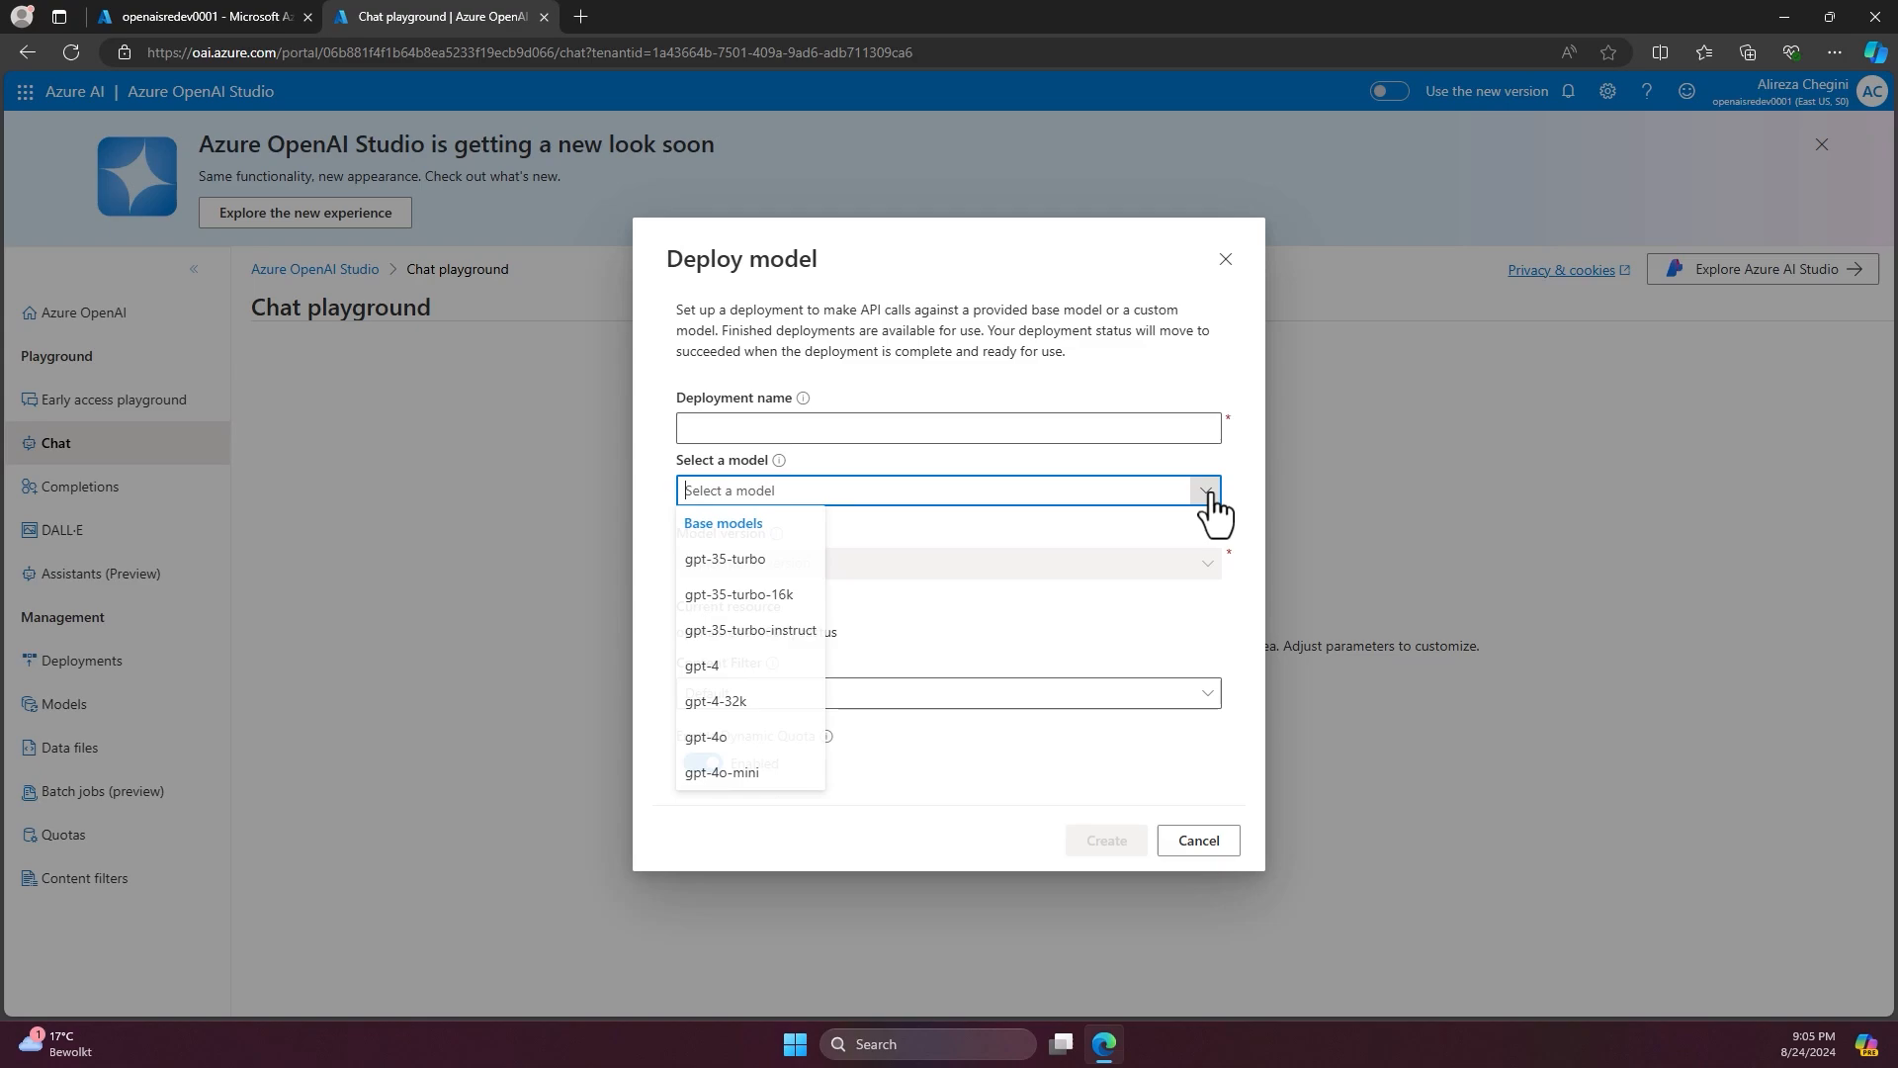
{"action": "mouse_move", "coordinate": [726, 558]}
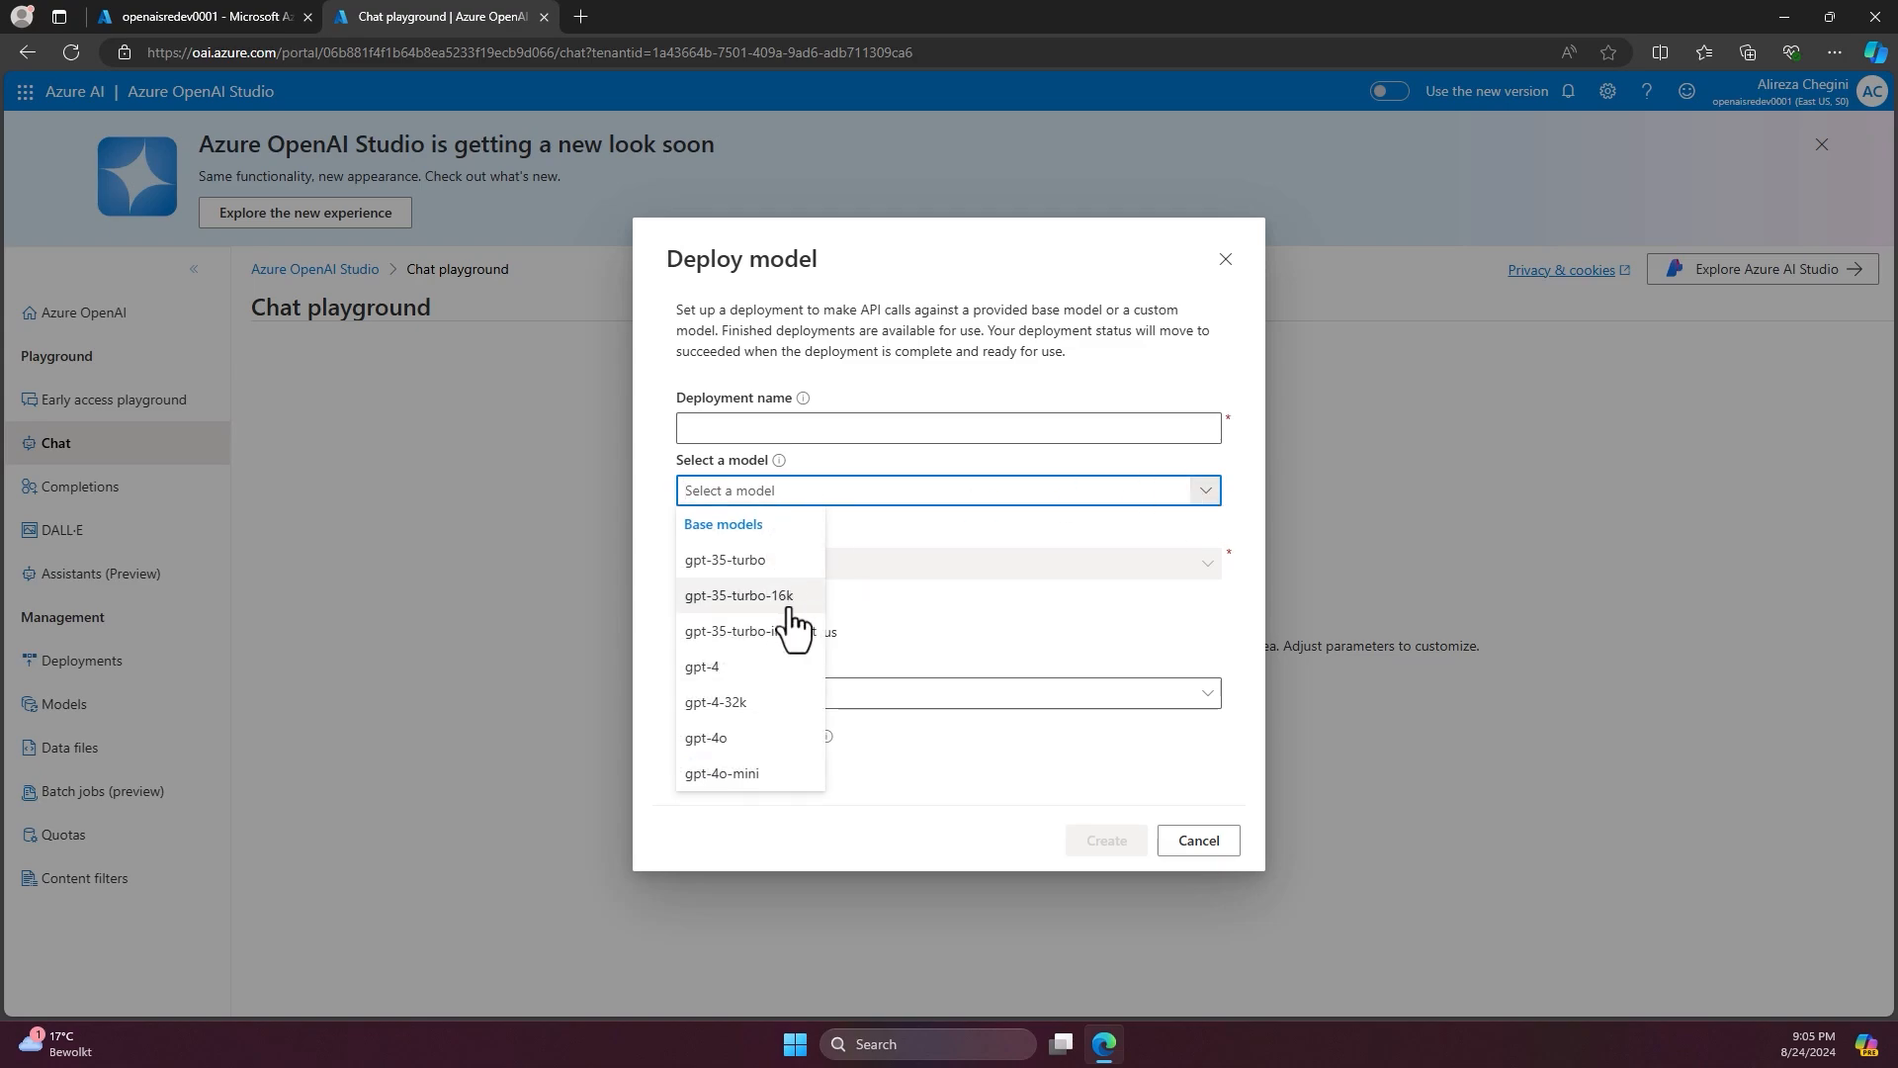
{"action": "left_click", "coordinate": [739, 594]}
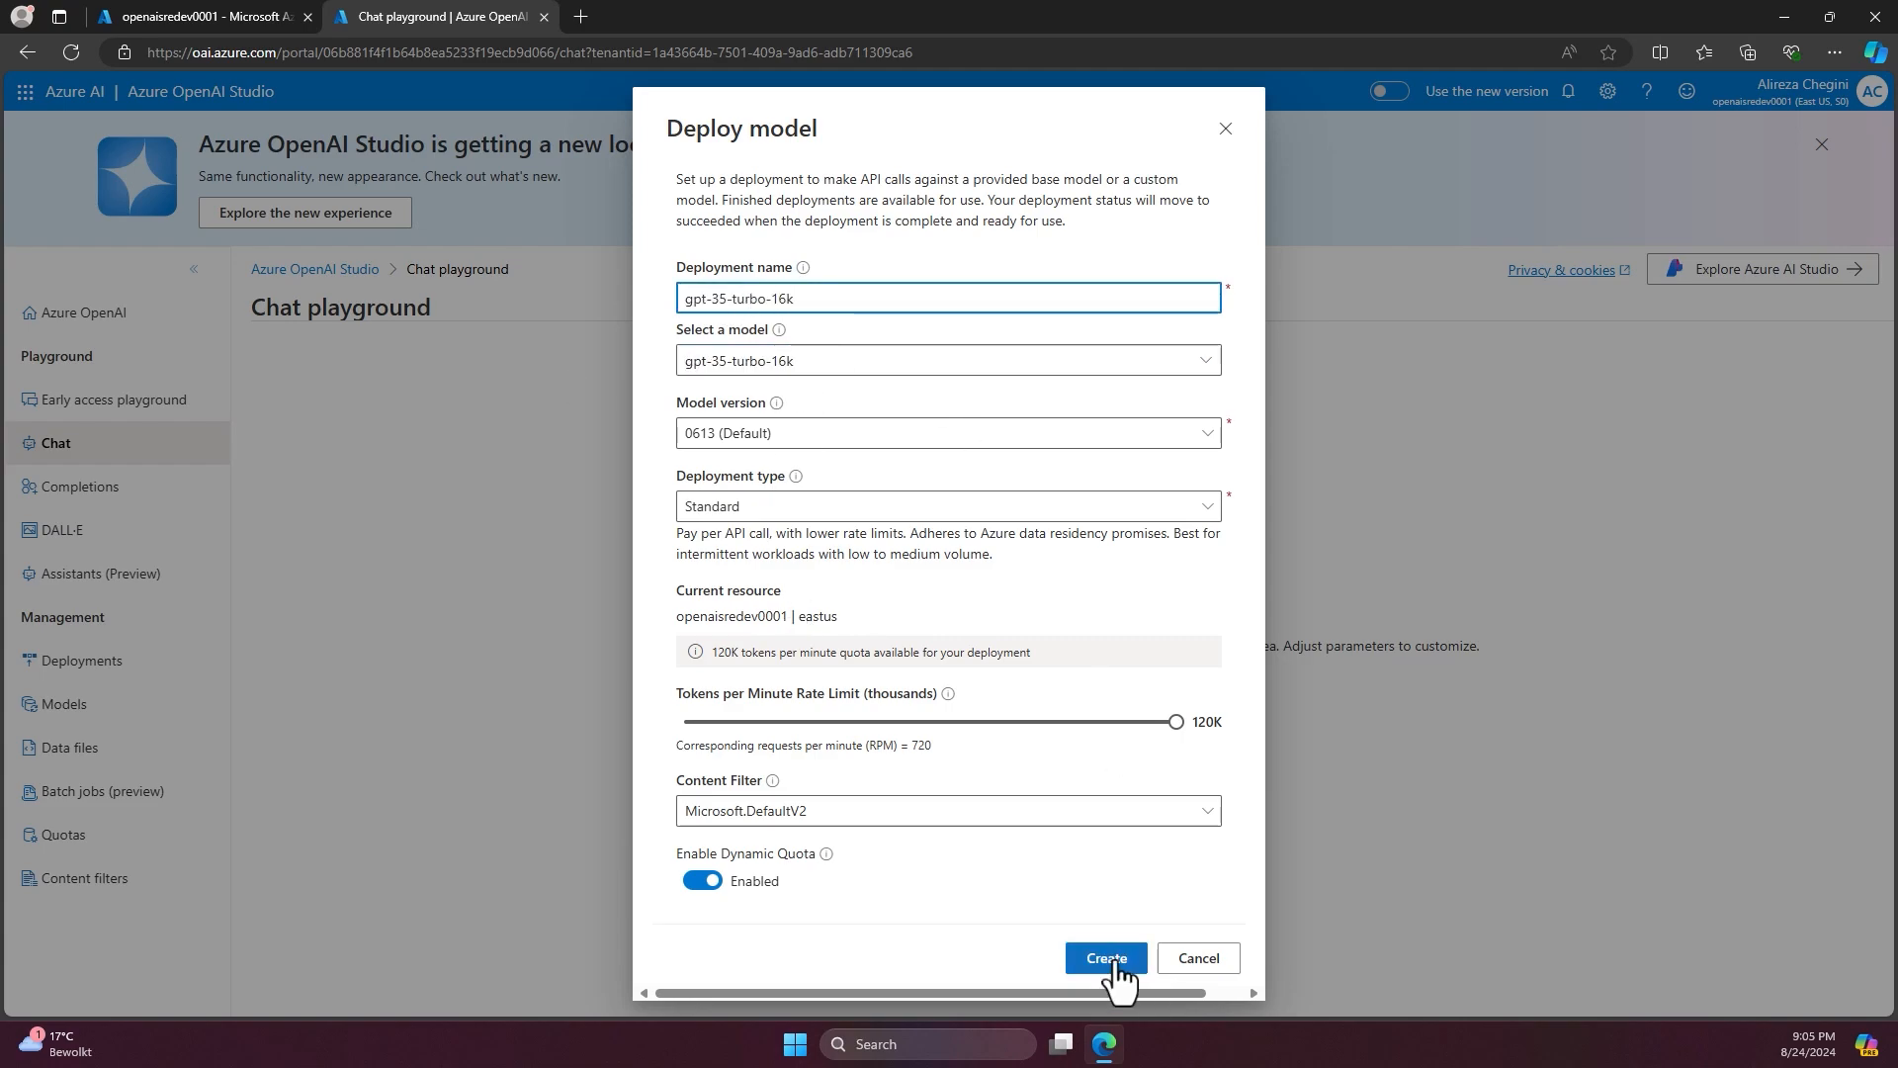
{"action": "left_click", "coordinate": [1103, 958]}
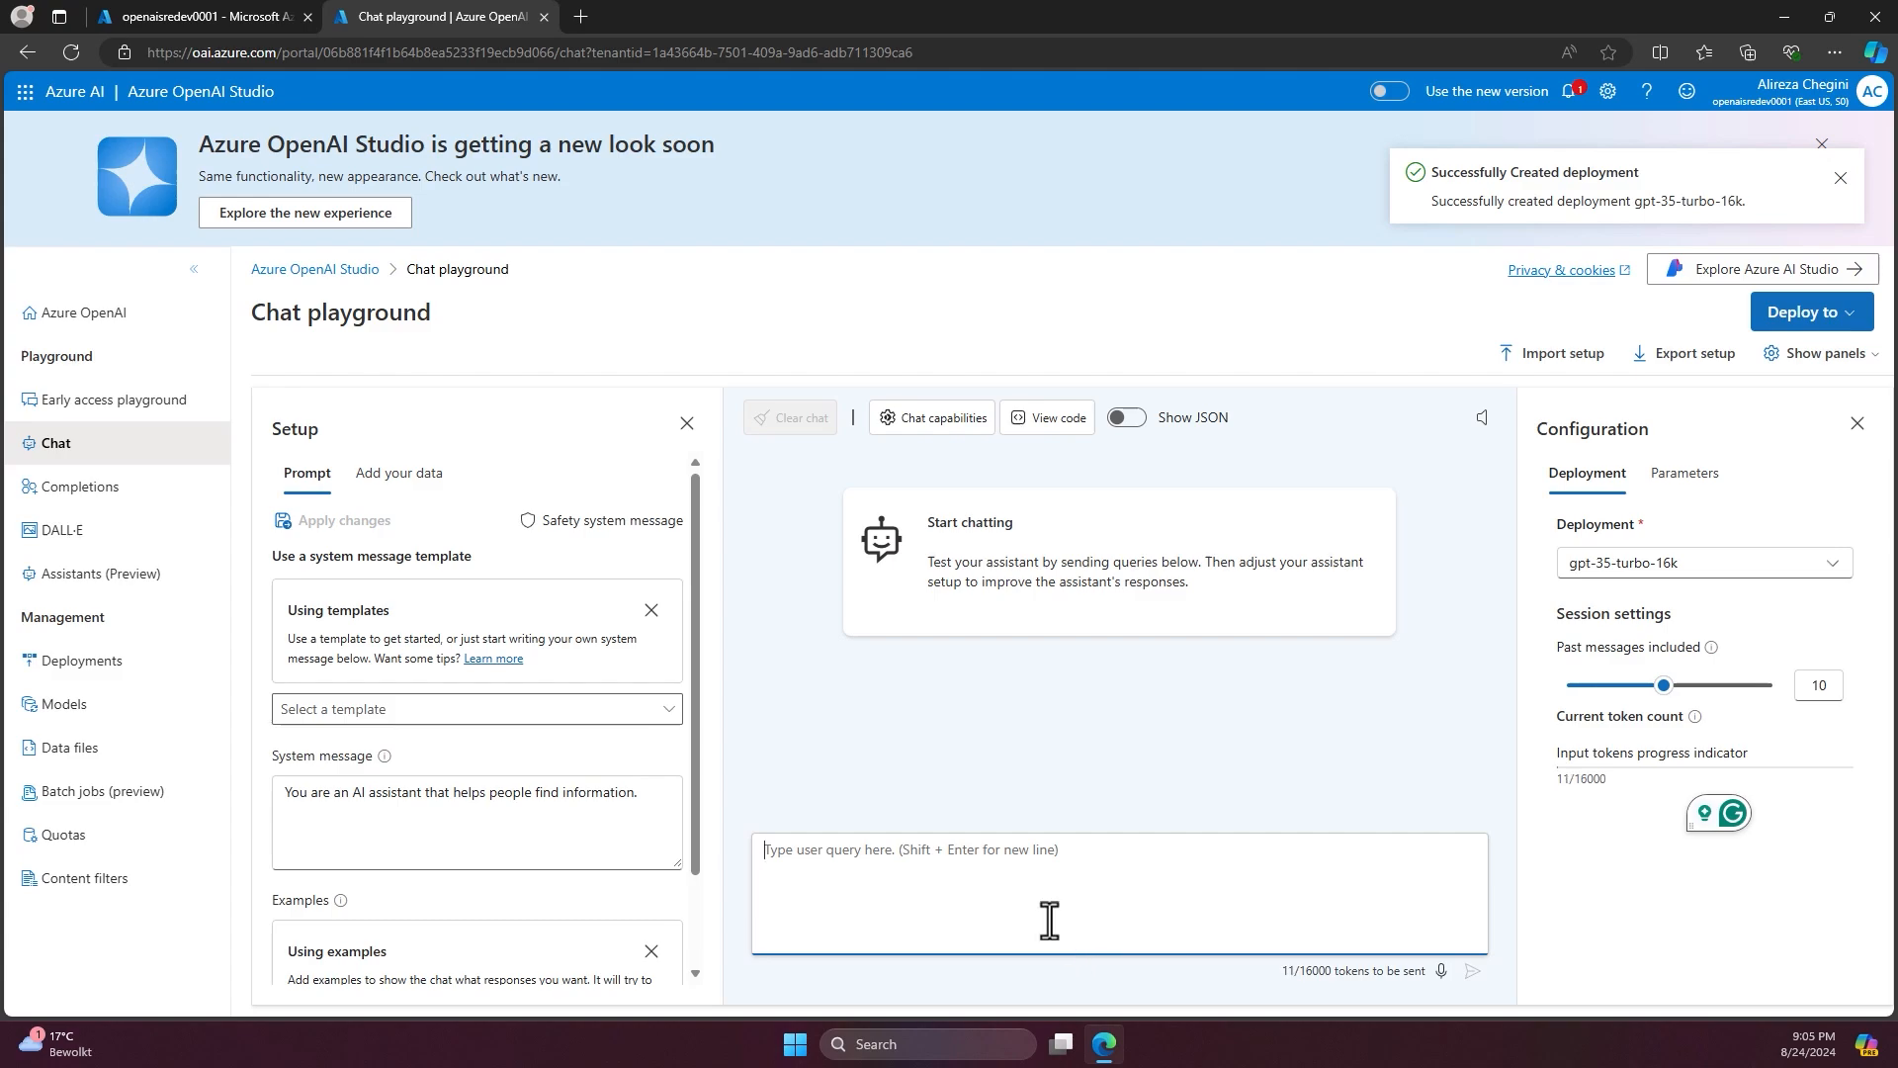
- Write a user query asking for a checklist for moving to Den Haag, without sending it
{"action": "left_click", "coordinate": [1841, 178]}
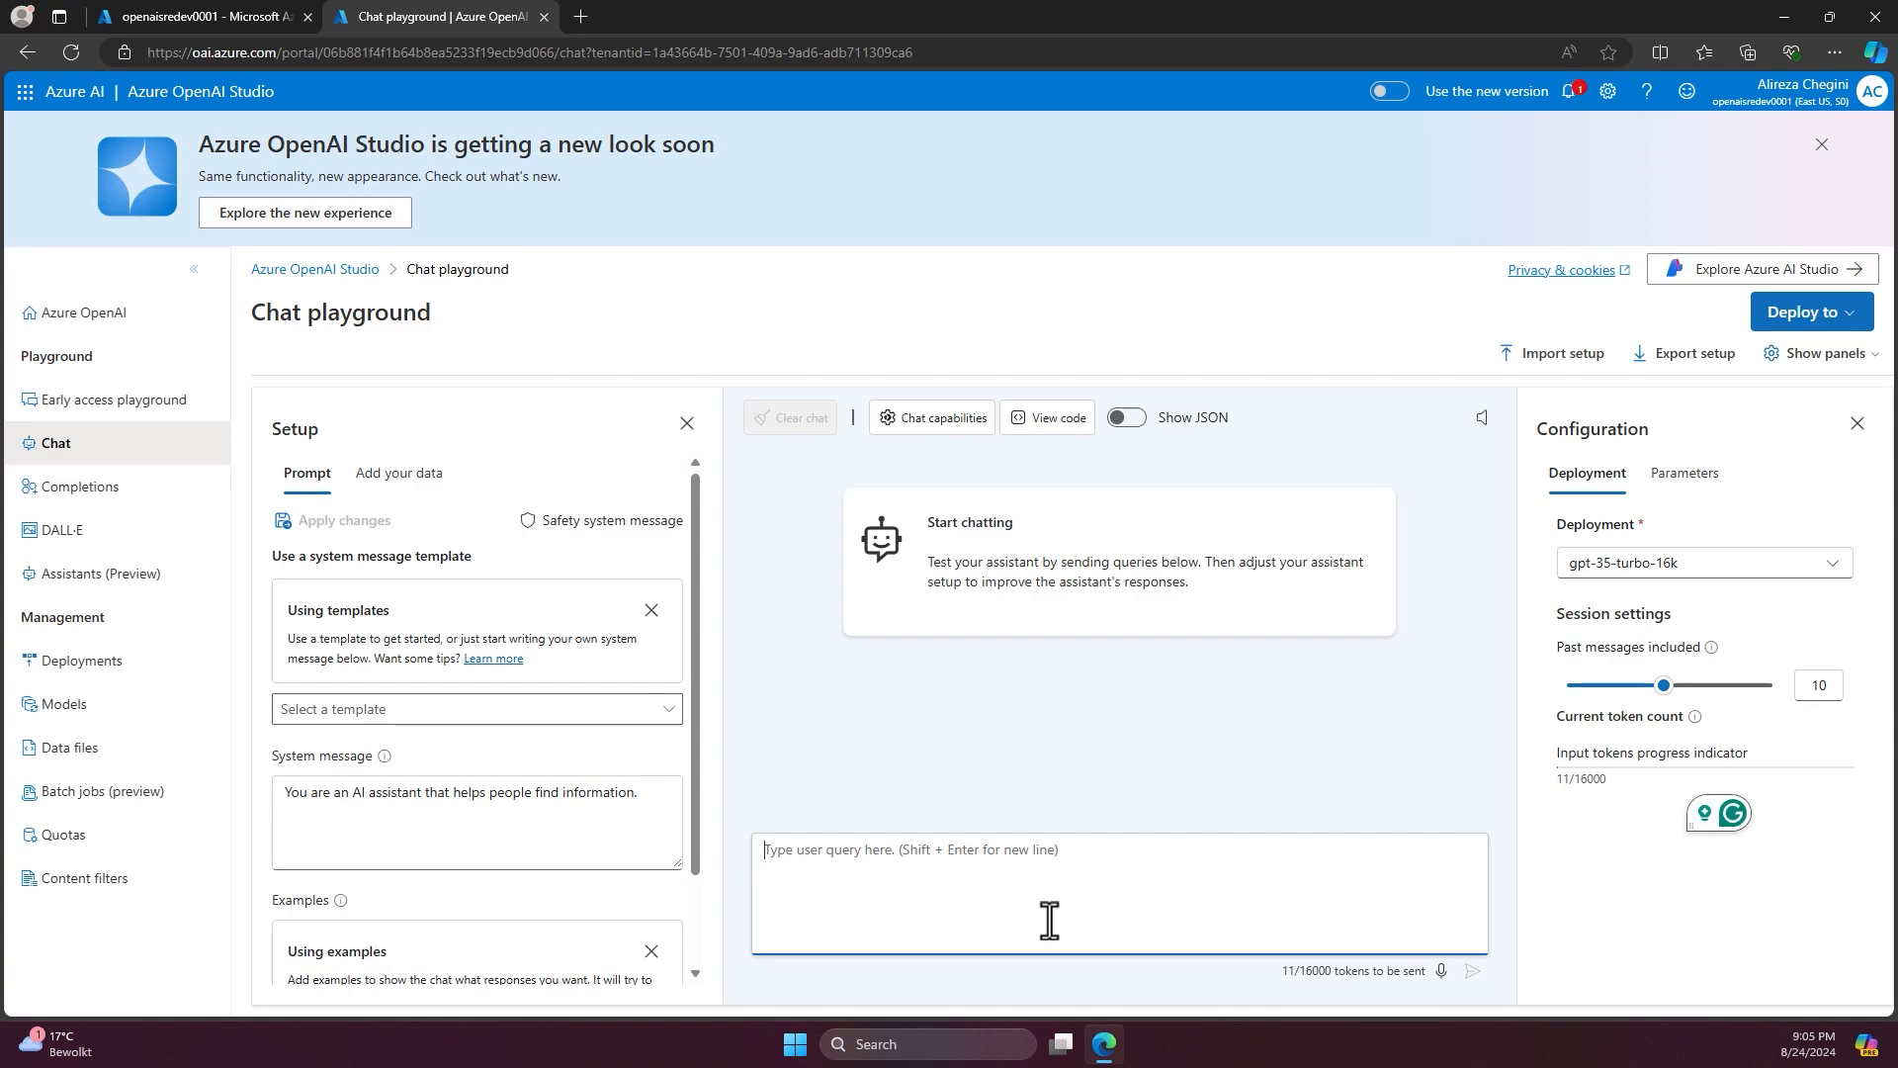
{"action": "type", "text": "i'm gone"}
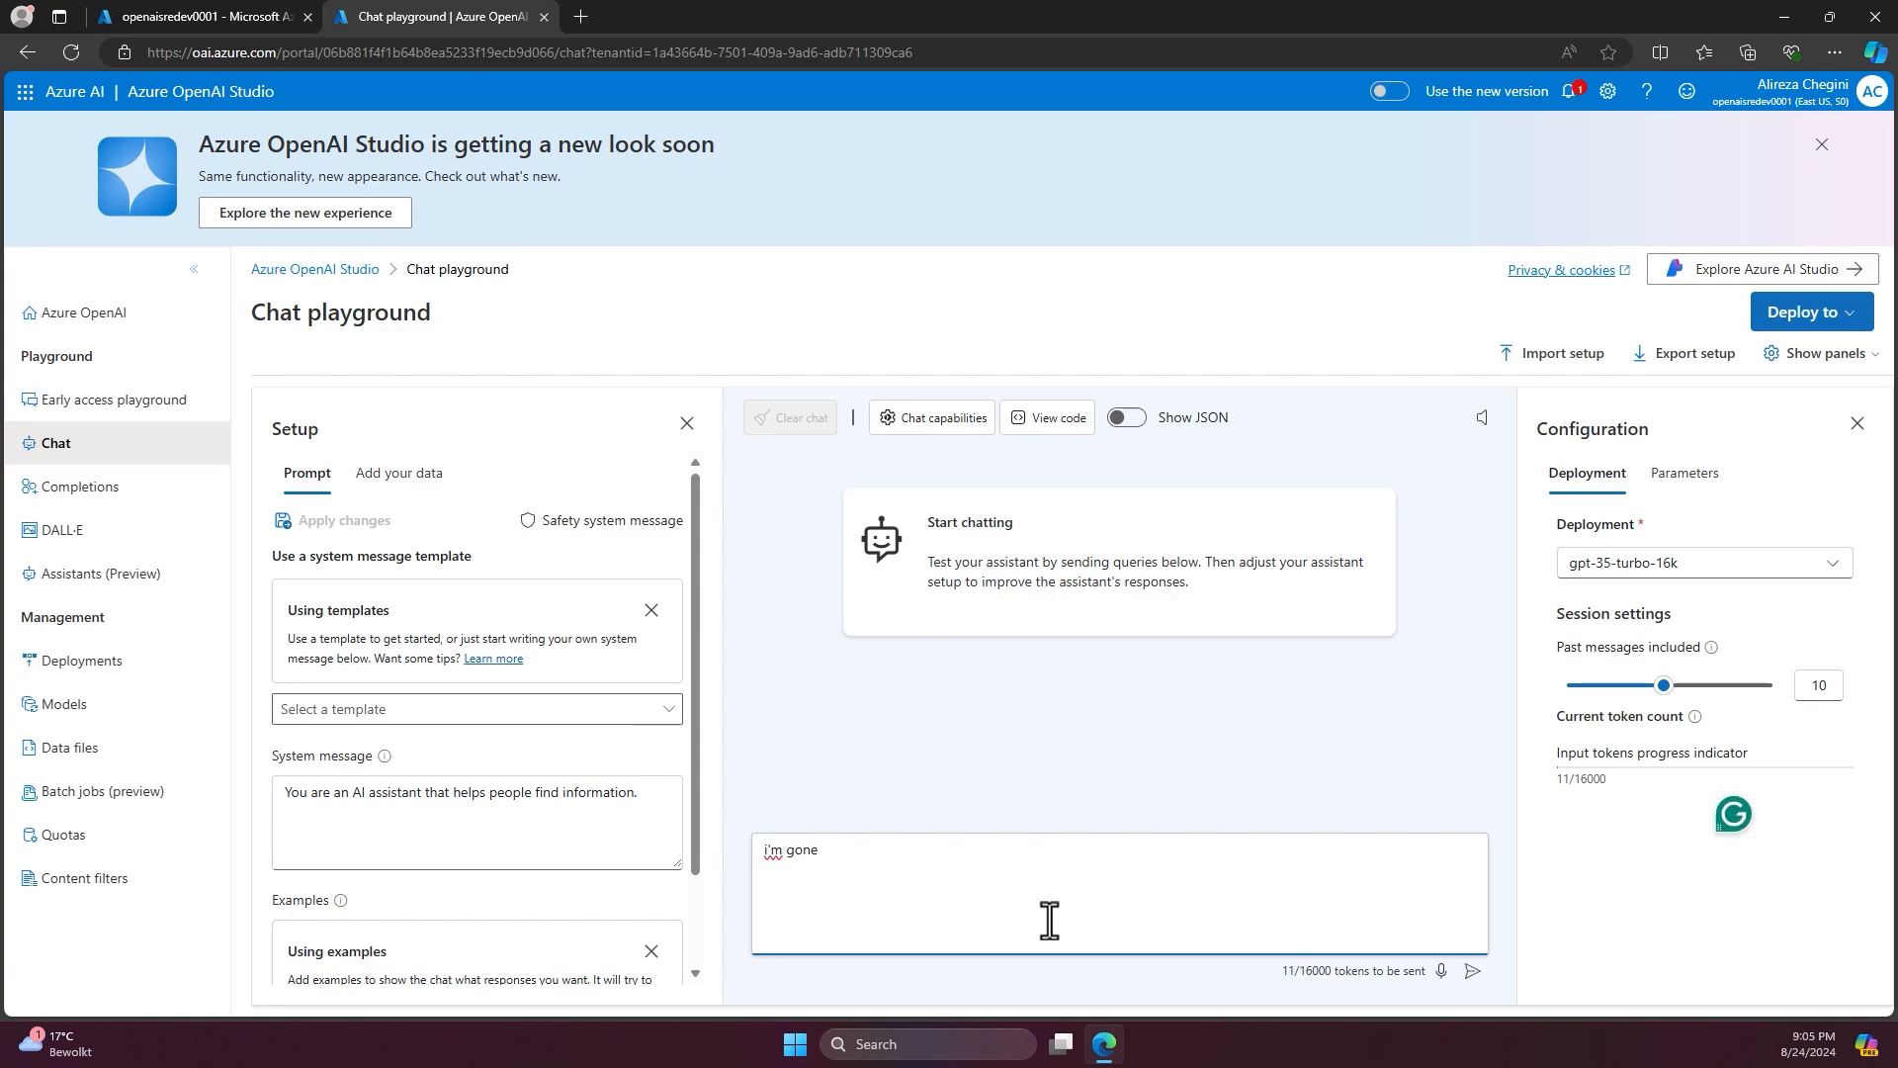
{"action": "type", "text": "move to den haag, wcan you gene"}
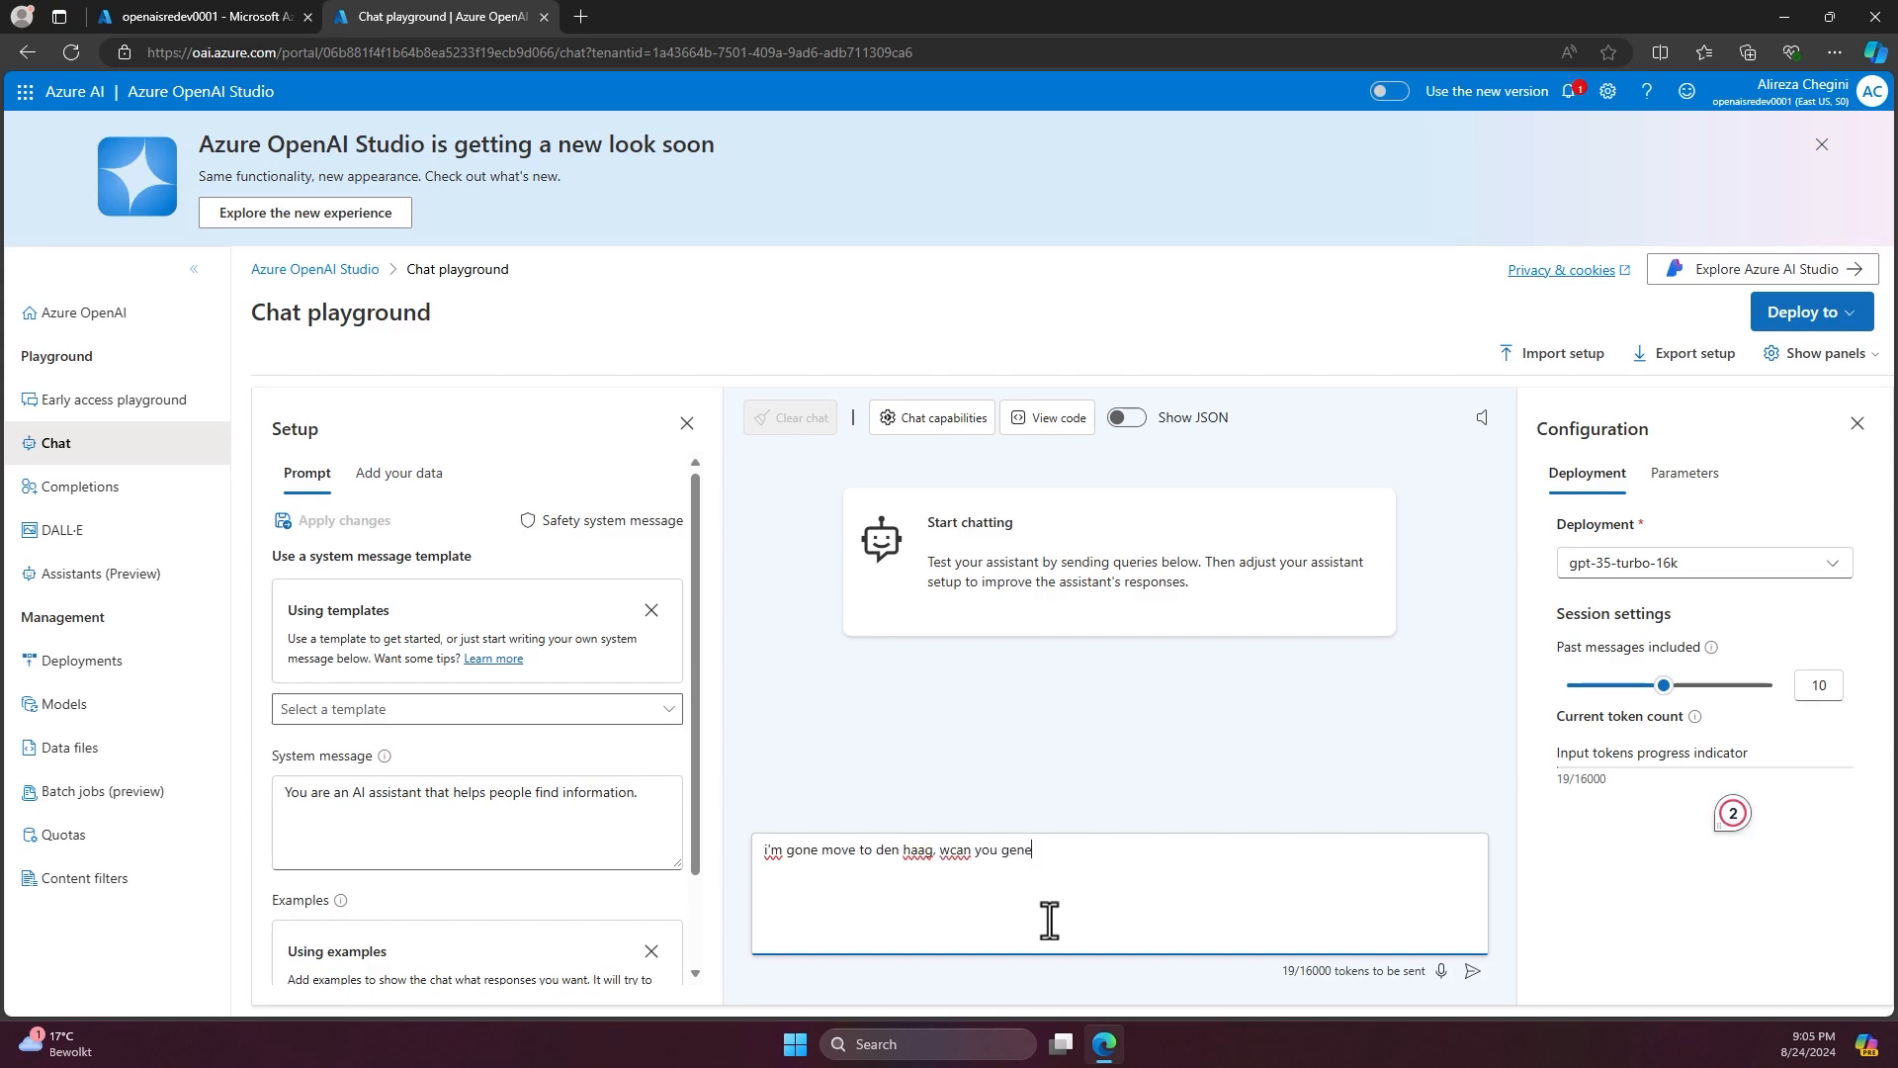
{"action": "type", "text": "rate a checklist for me?"}
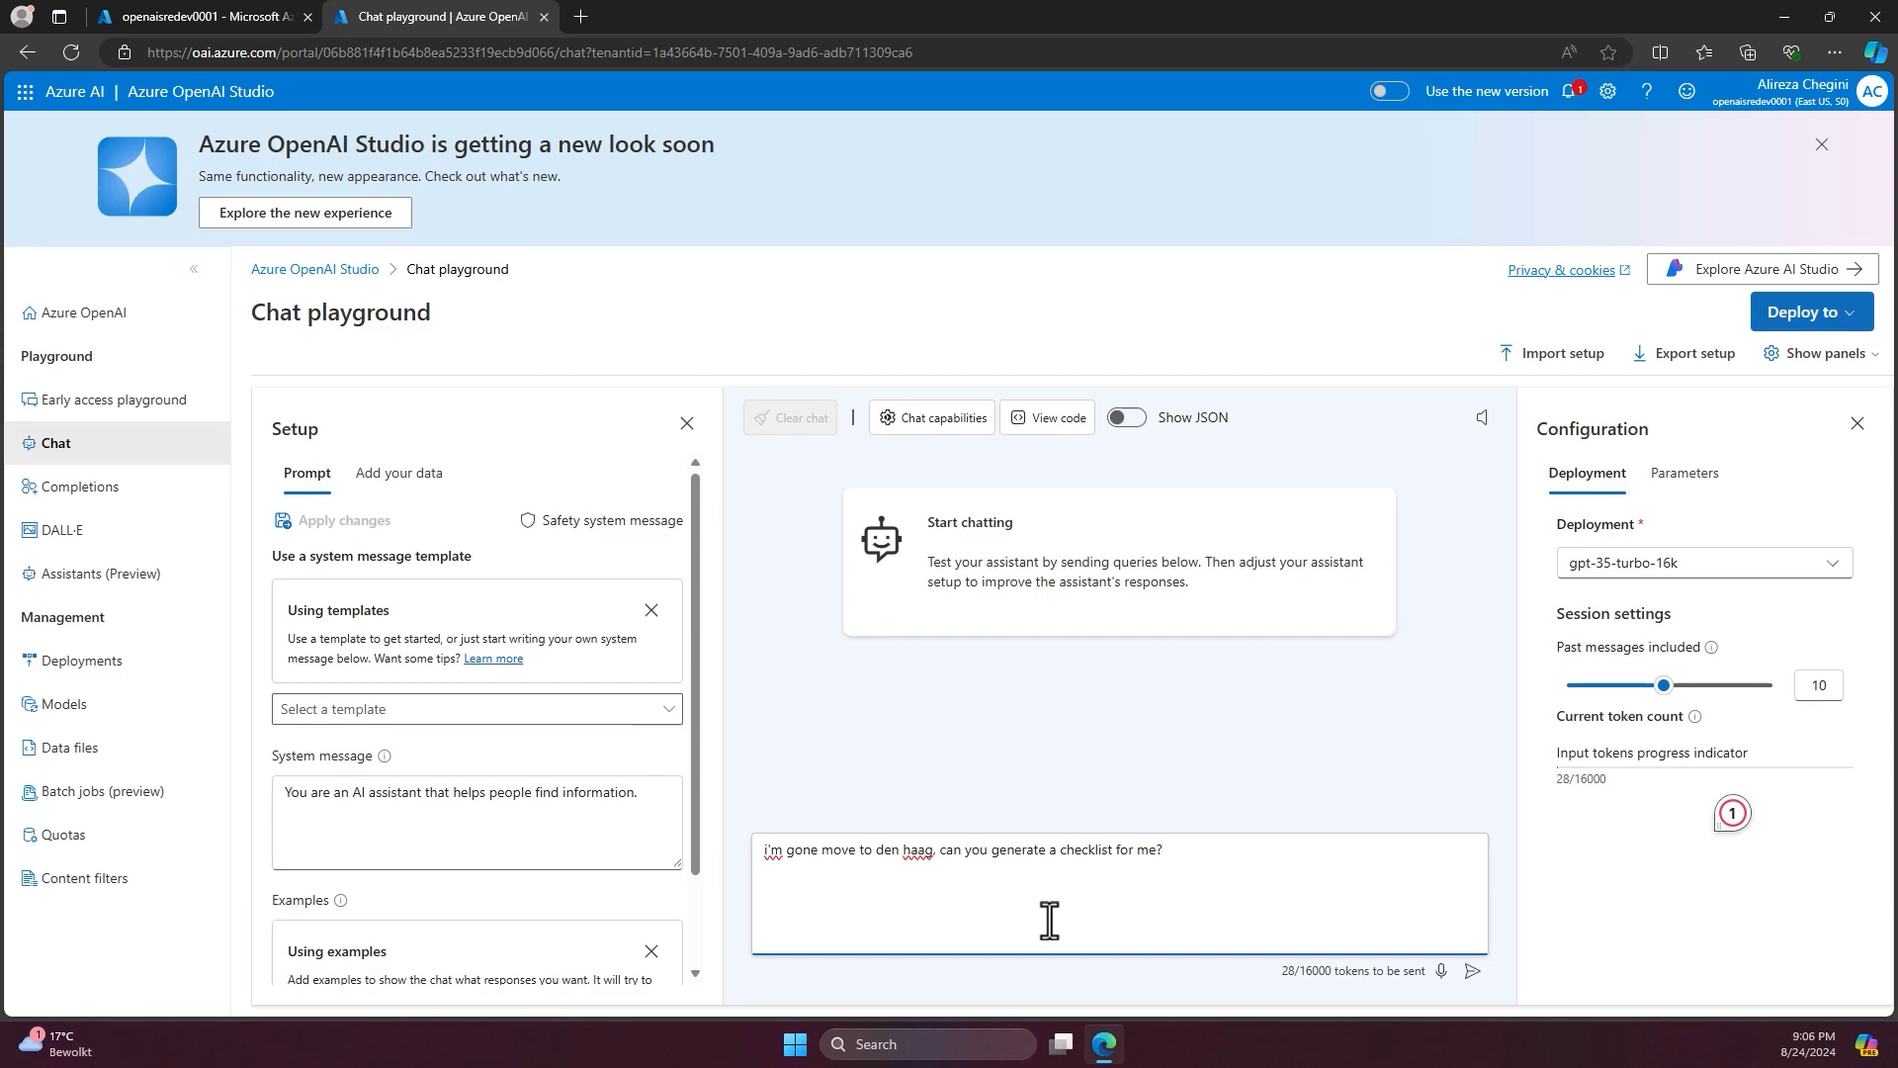
- Send the Den Haag question and read through the assistant's 15-item relocation checklist
{"action": "left_click", "coordinate": [1473, 971]}
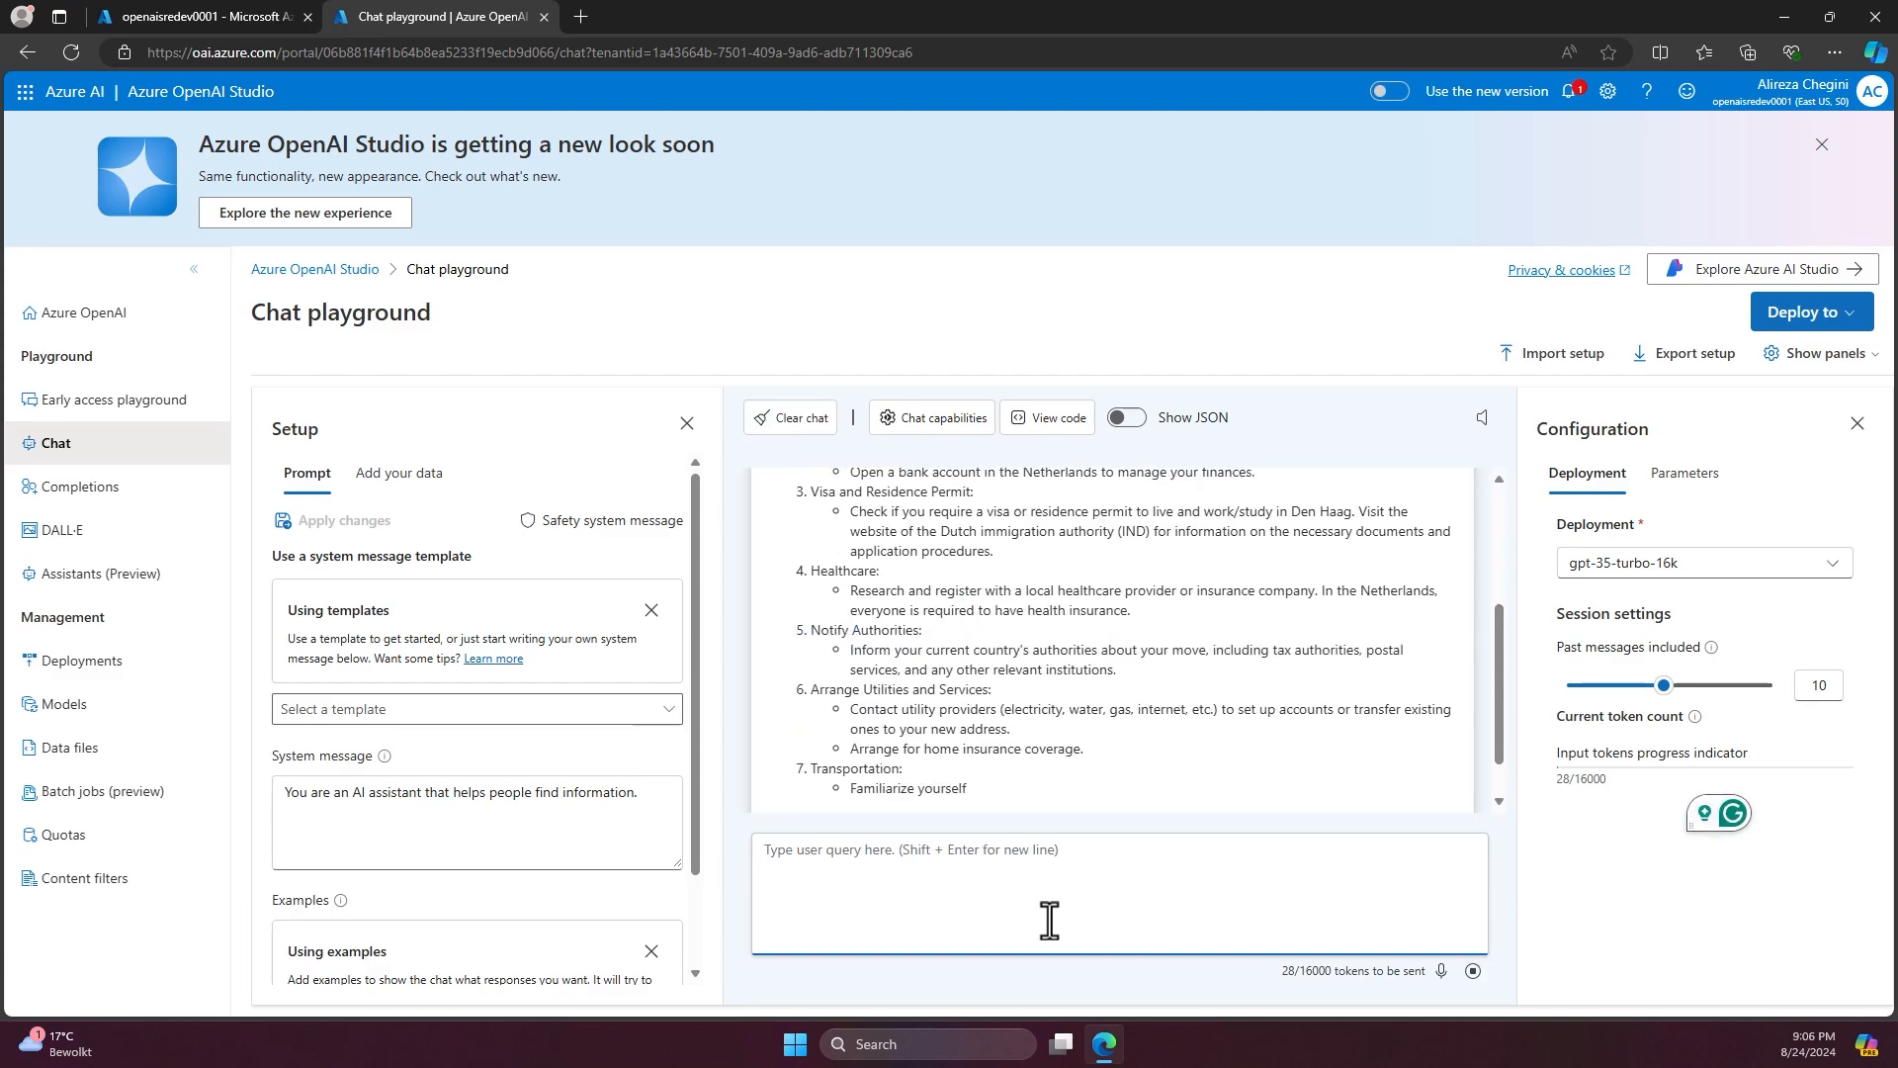
{"action": "scroll", "scroll_direction": "down", "scroll_amount": 3}
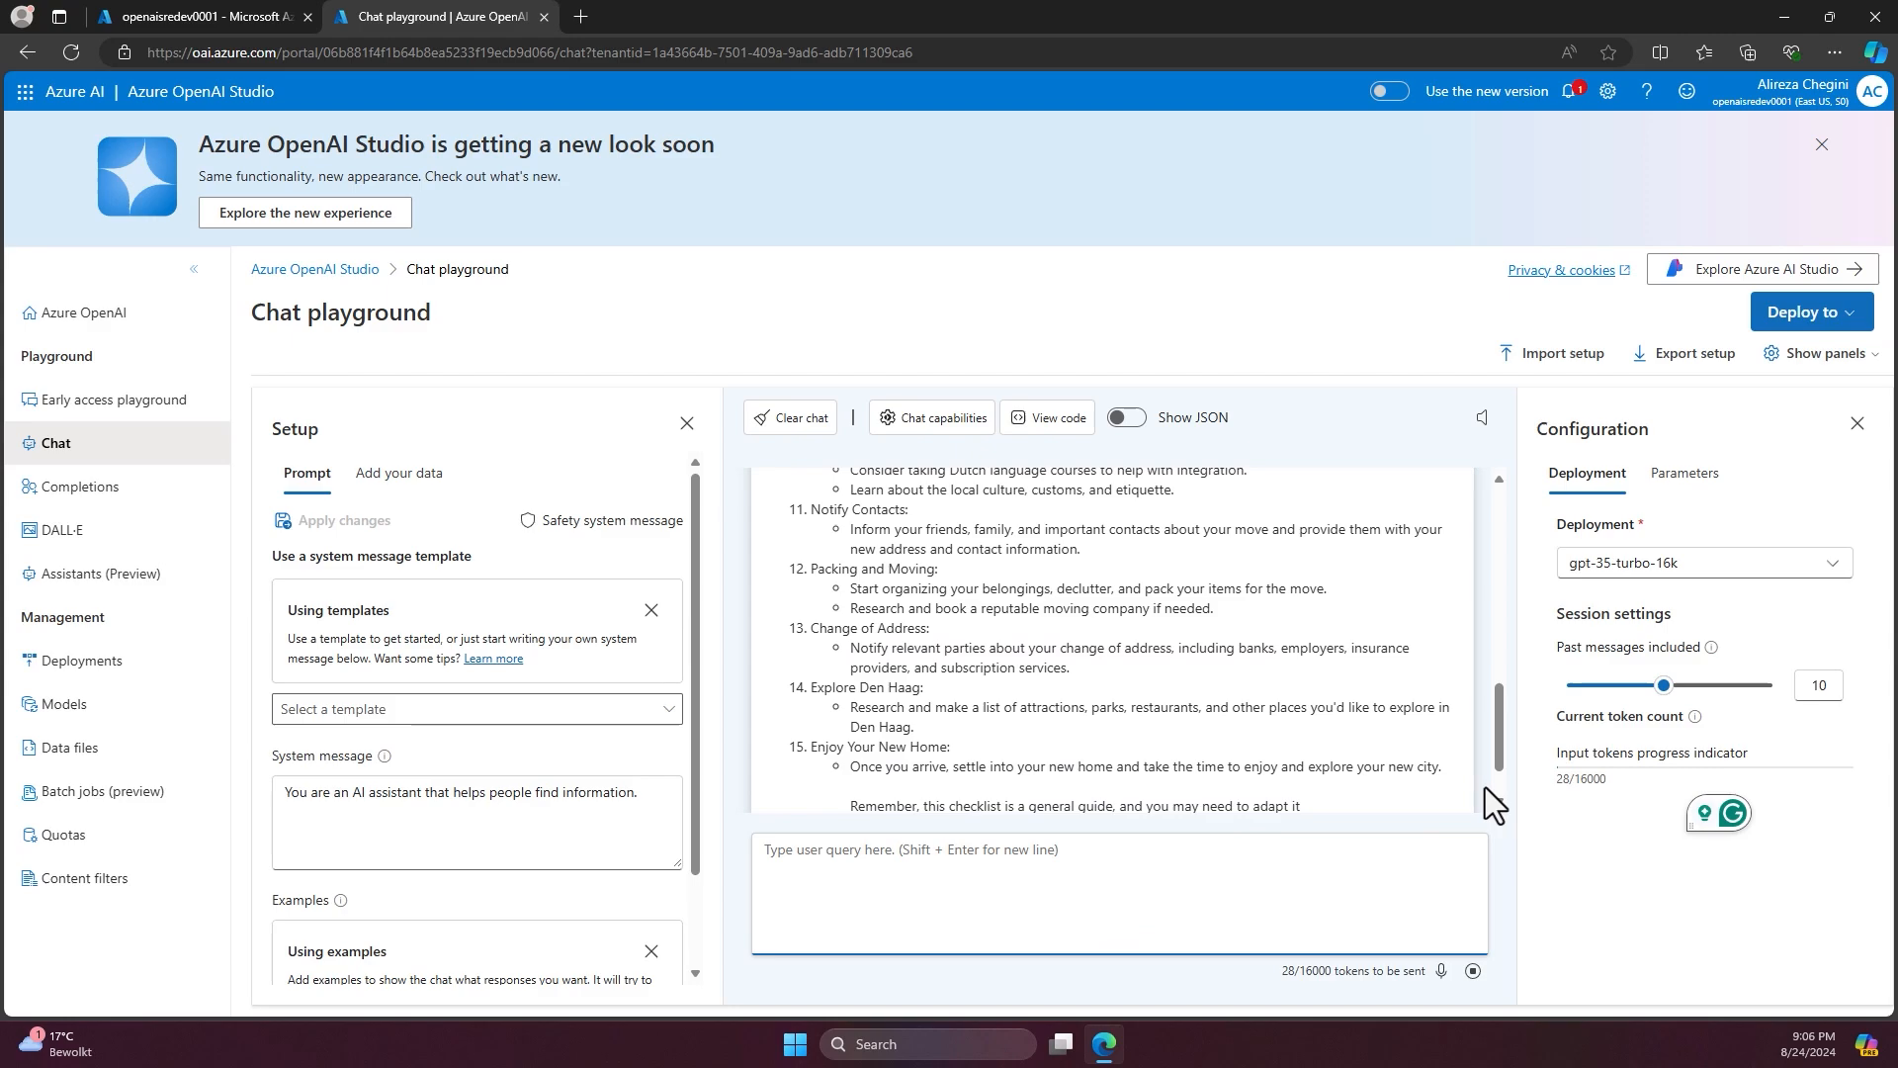
{"action": "scroll", "scroll_direction": "up", "scroll_amount": 3}
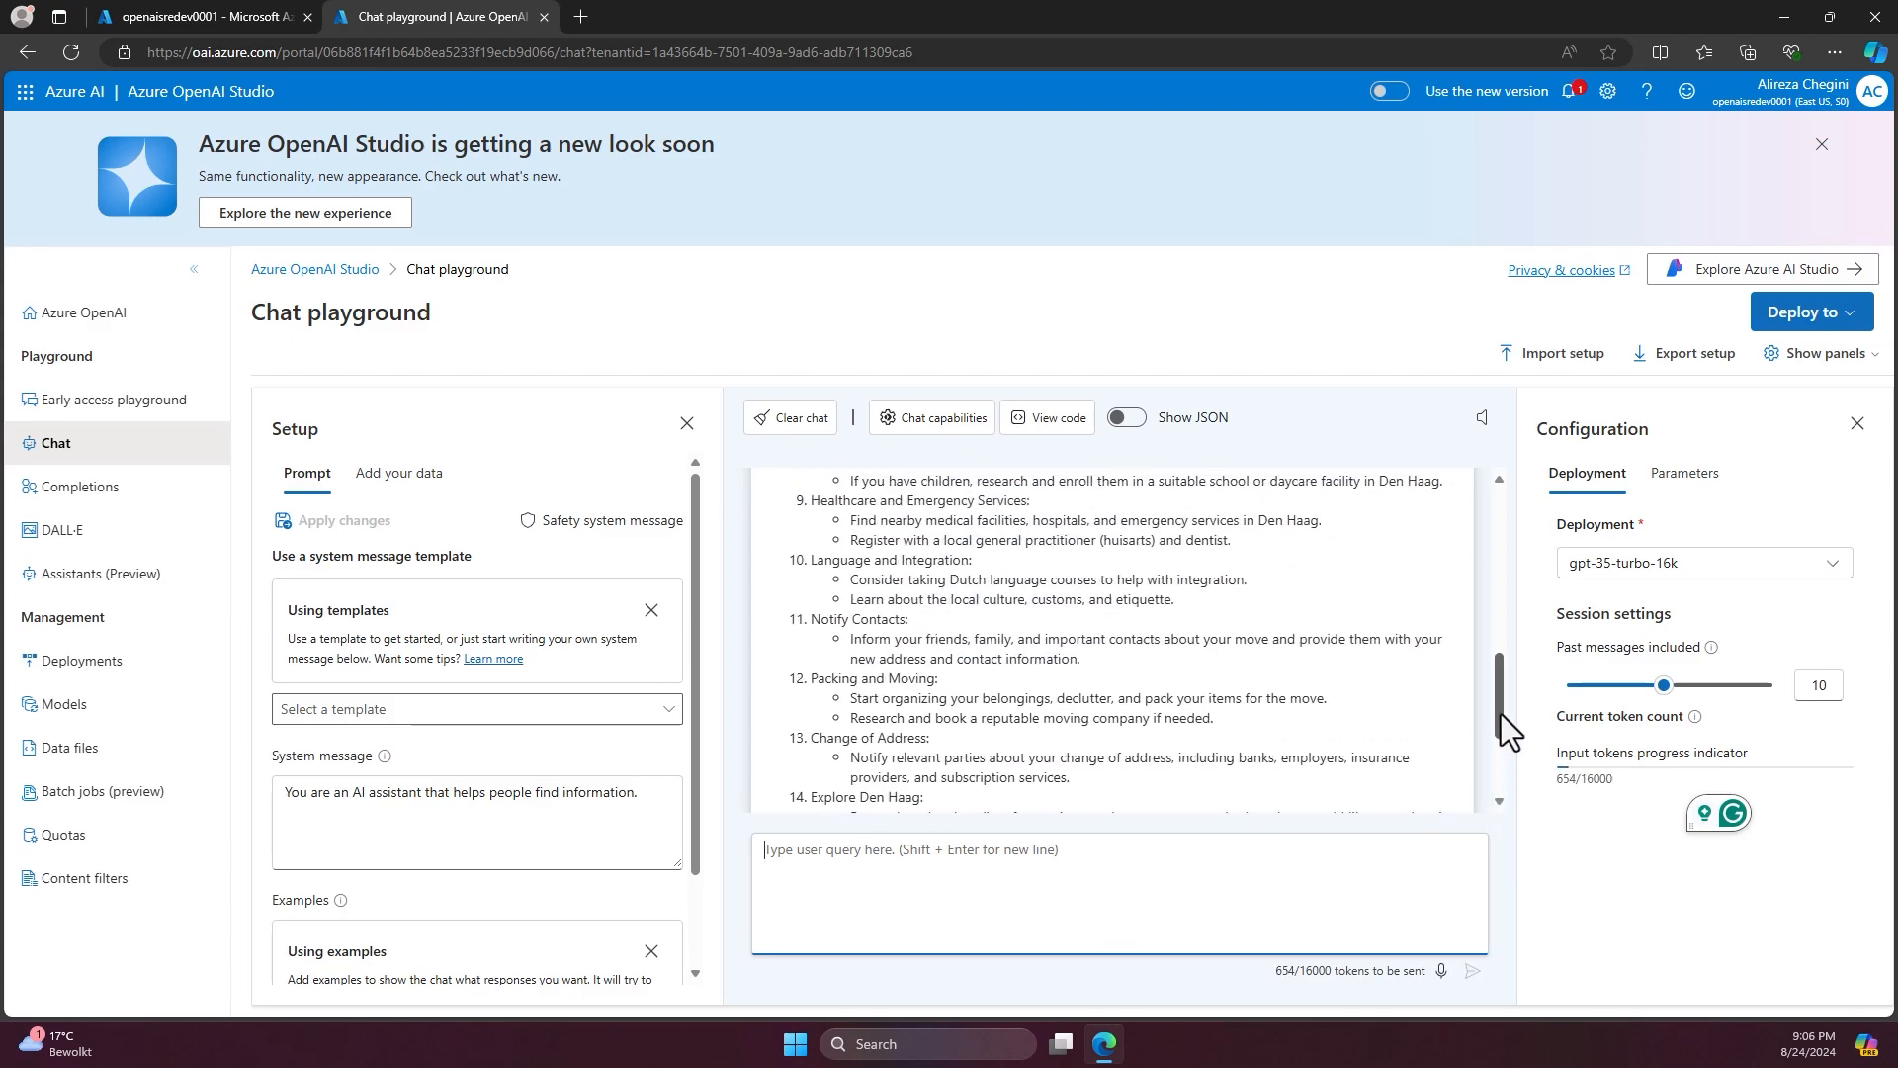
{"action": "scroll", "scroll_direction": "up", "scroll_amount": 3}
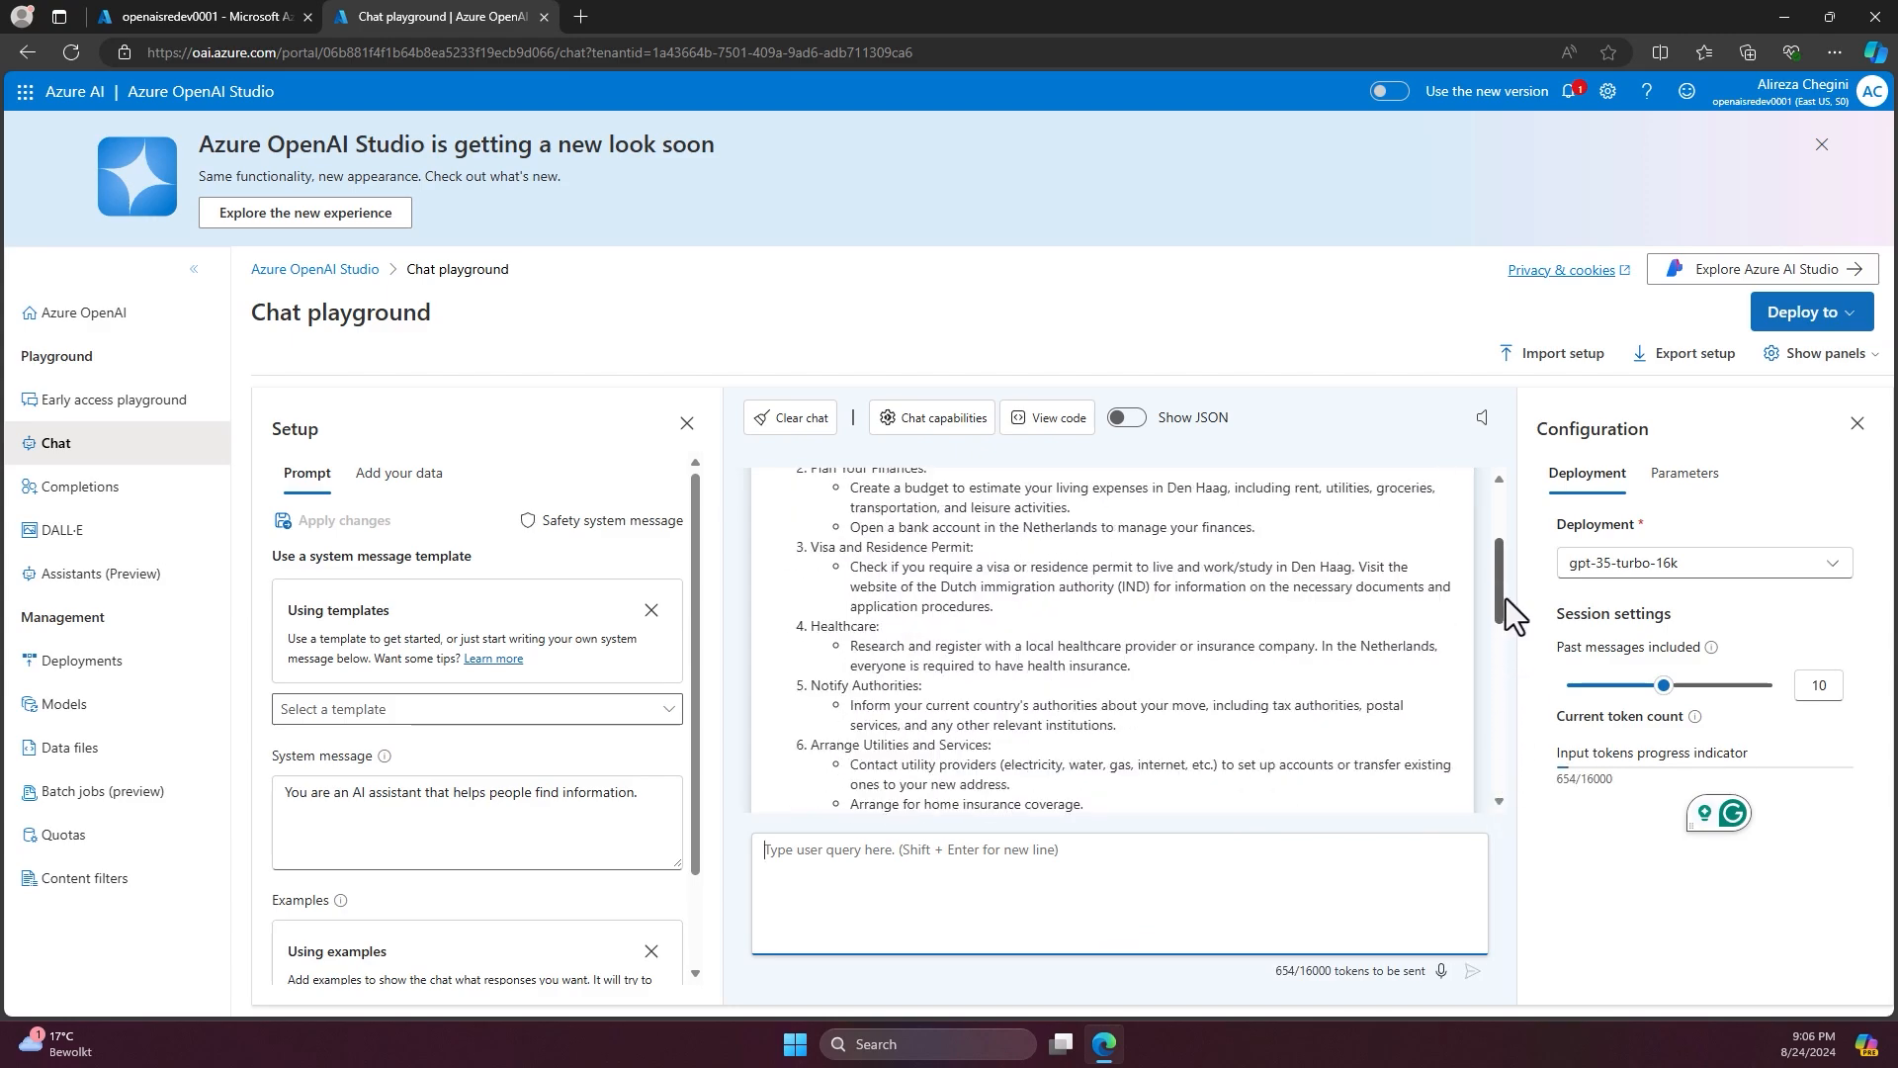
{"action": "scroll", "scroll_direction": "up", "scroll_amount": 3}
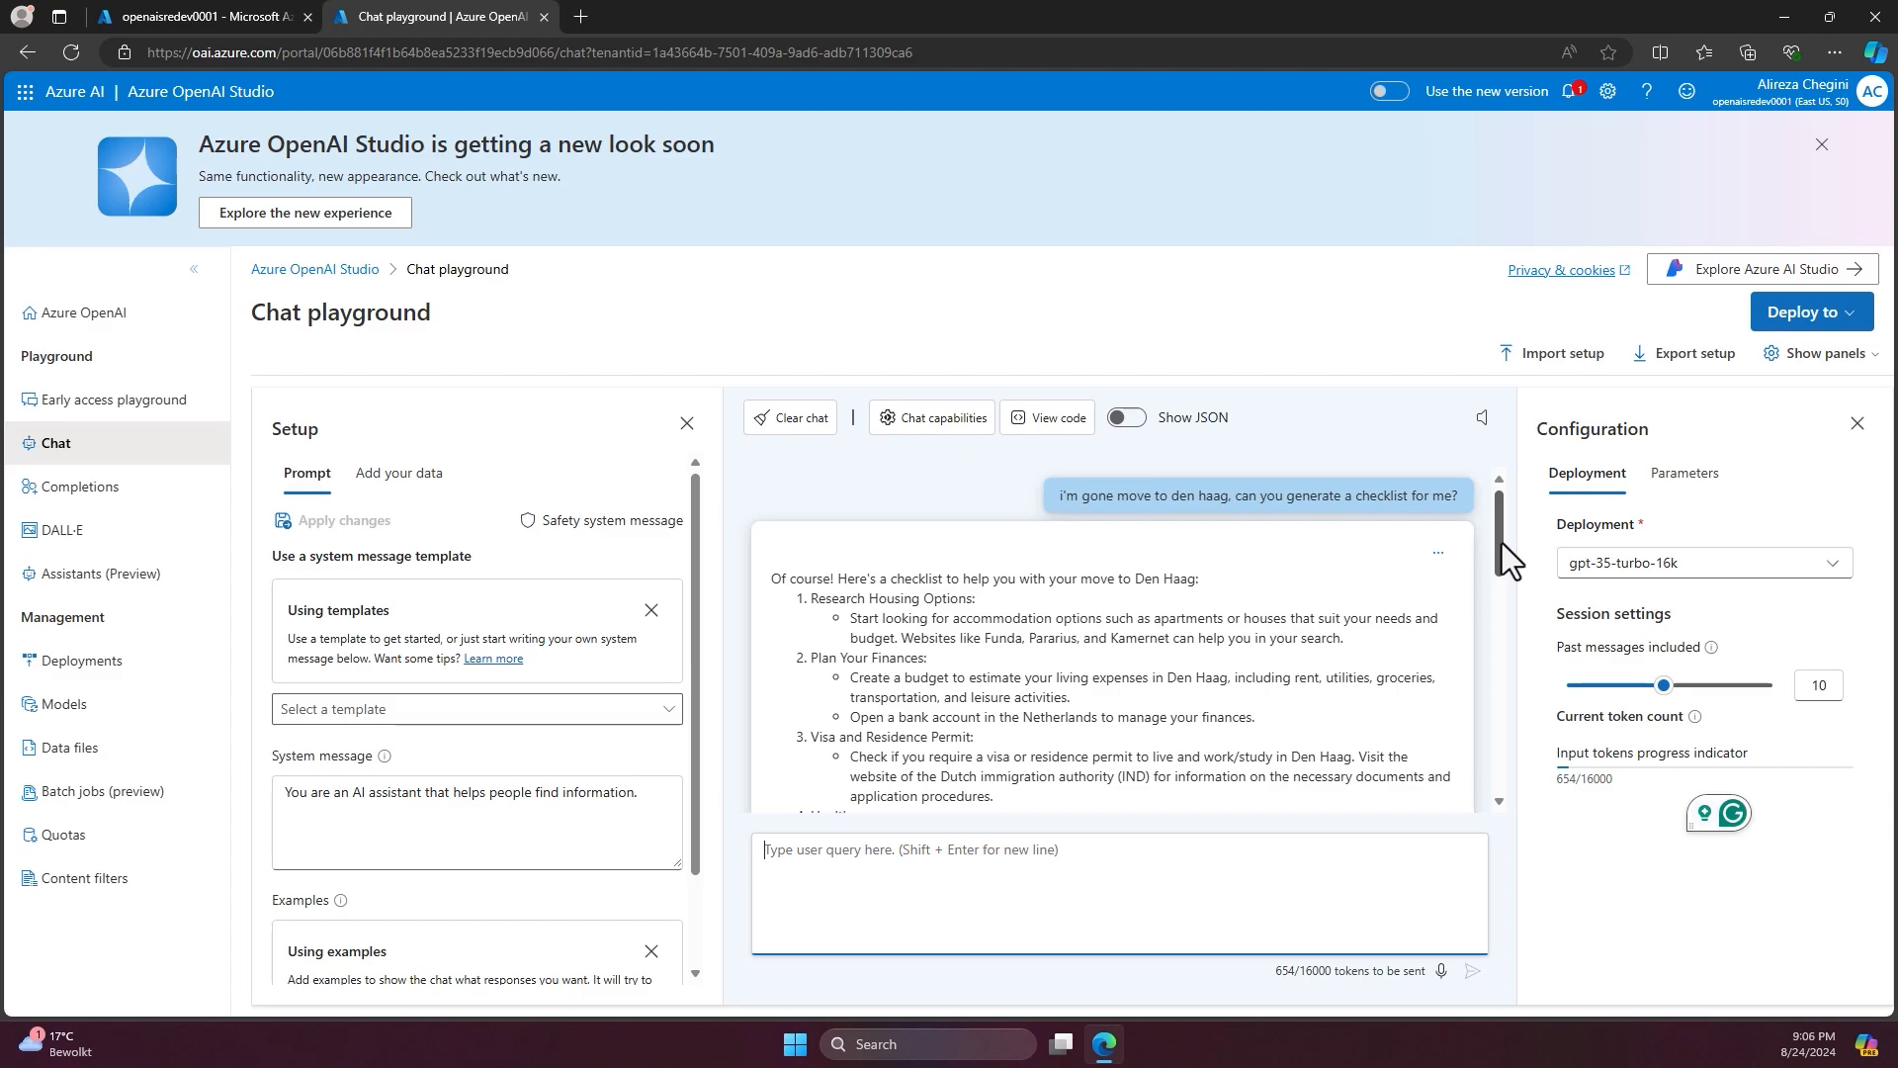
{"action": "scroll", "scroll_direction": "down", "scroll_amount": 3}
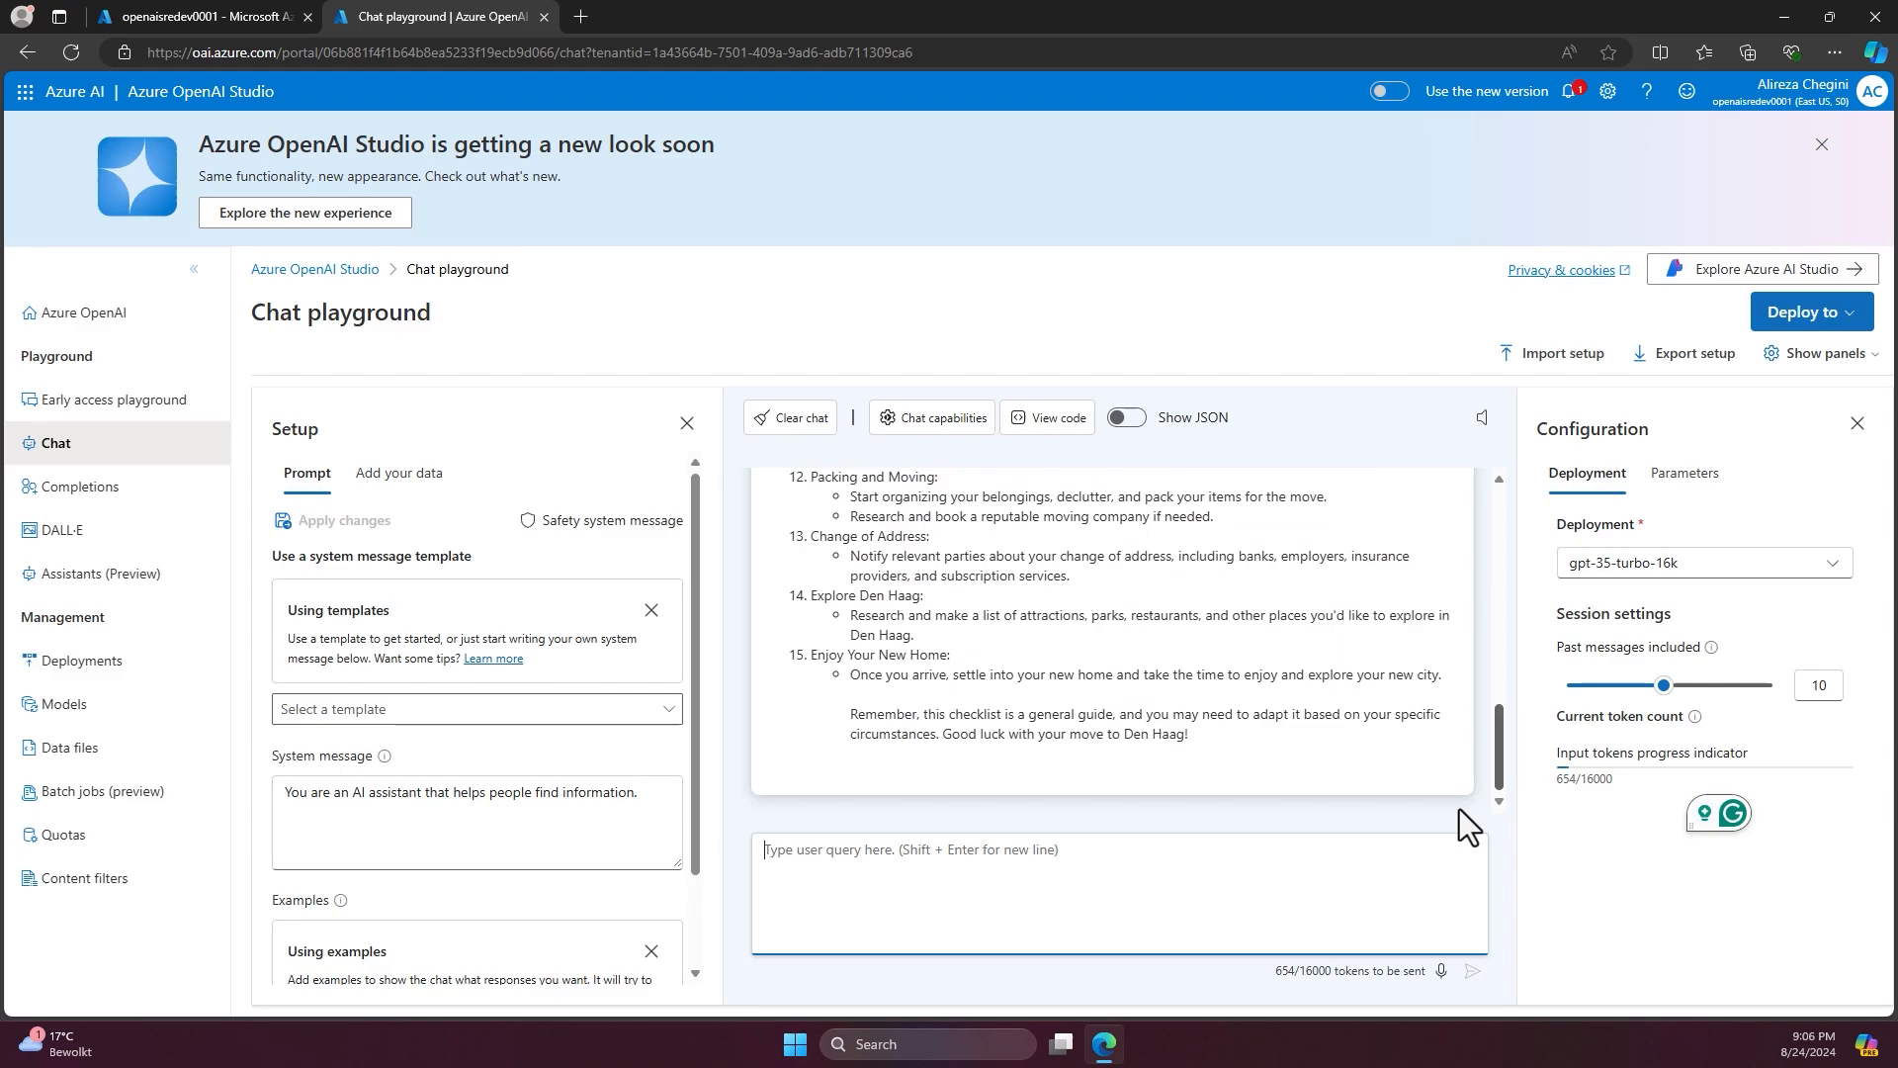
{"action": "scroll", "scroll_direction": "up", "scroll_amount": 3}
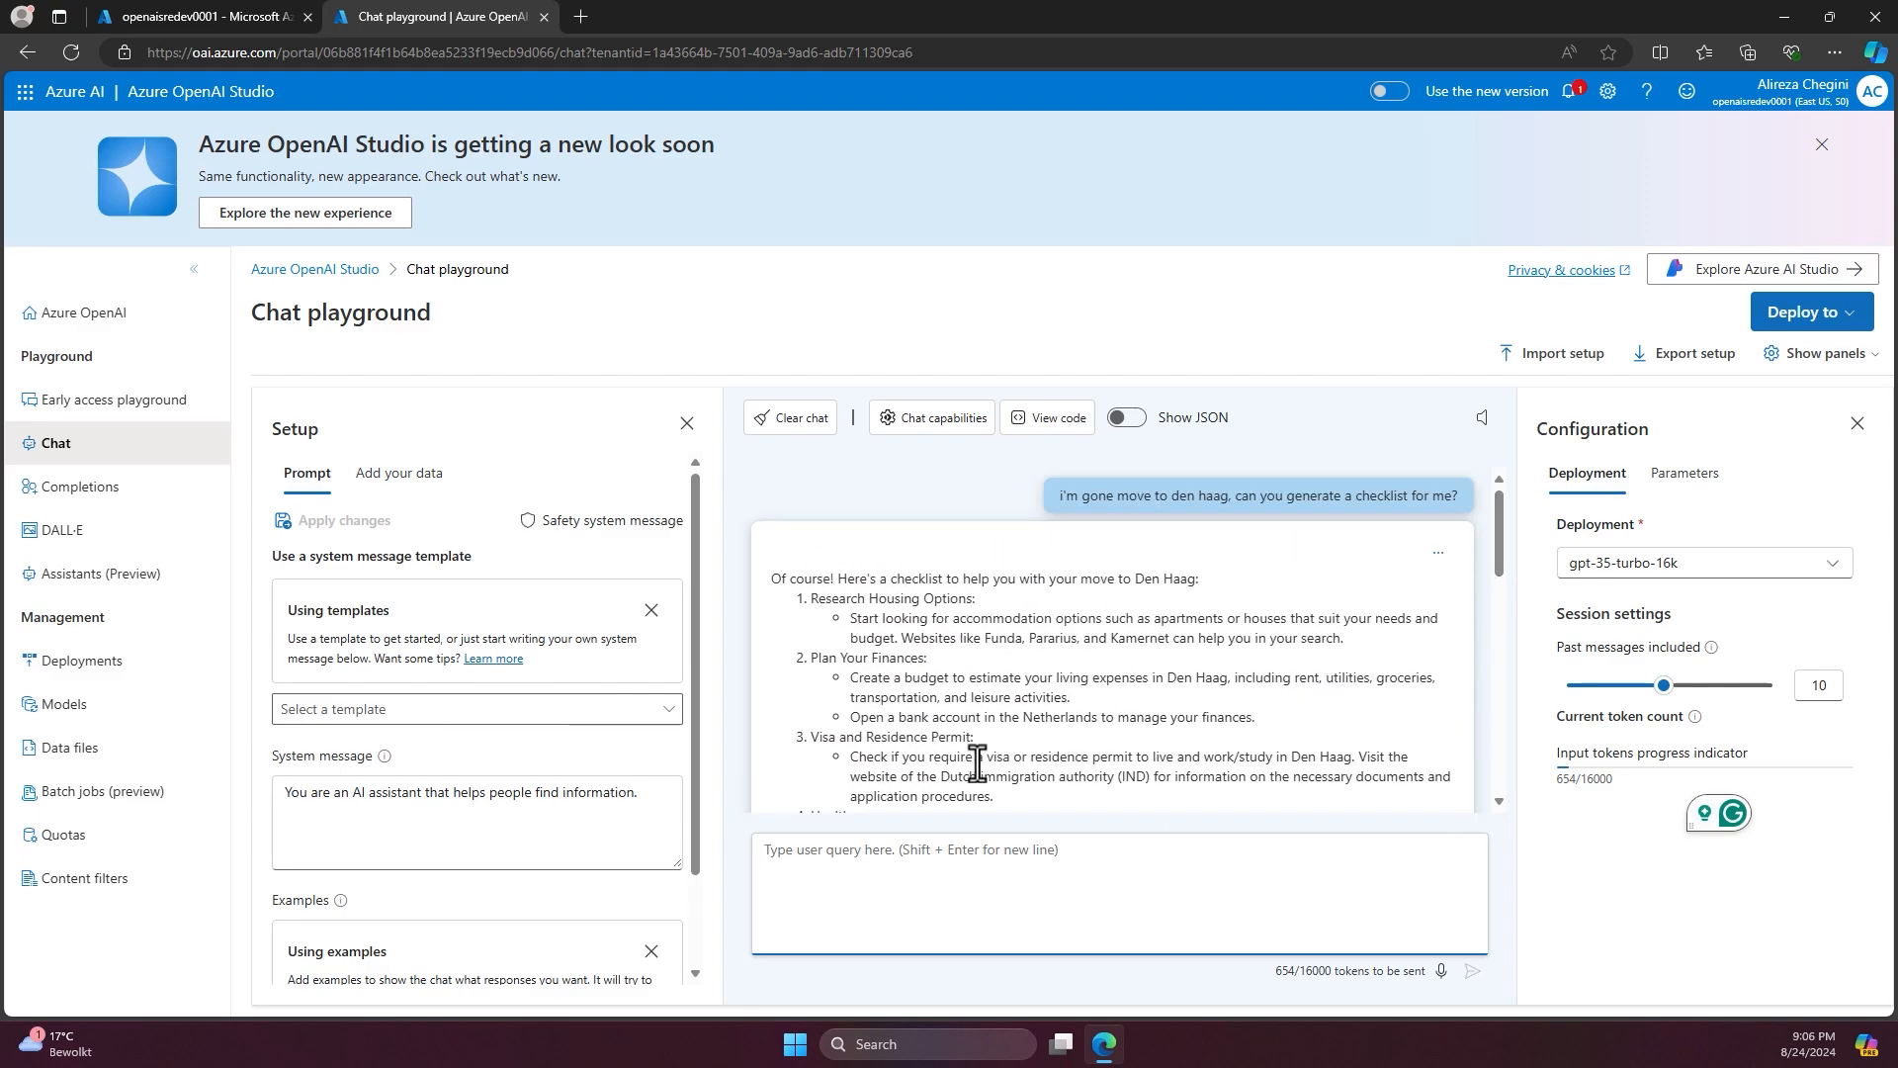
{"action": "mouse_move", "coordinate": [379, 567]}
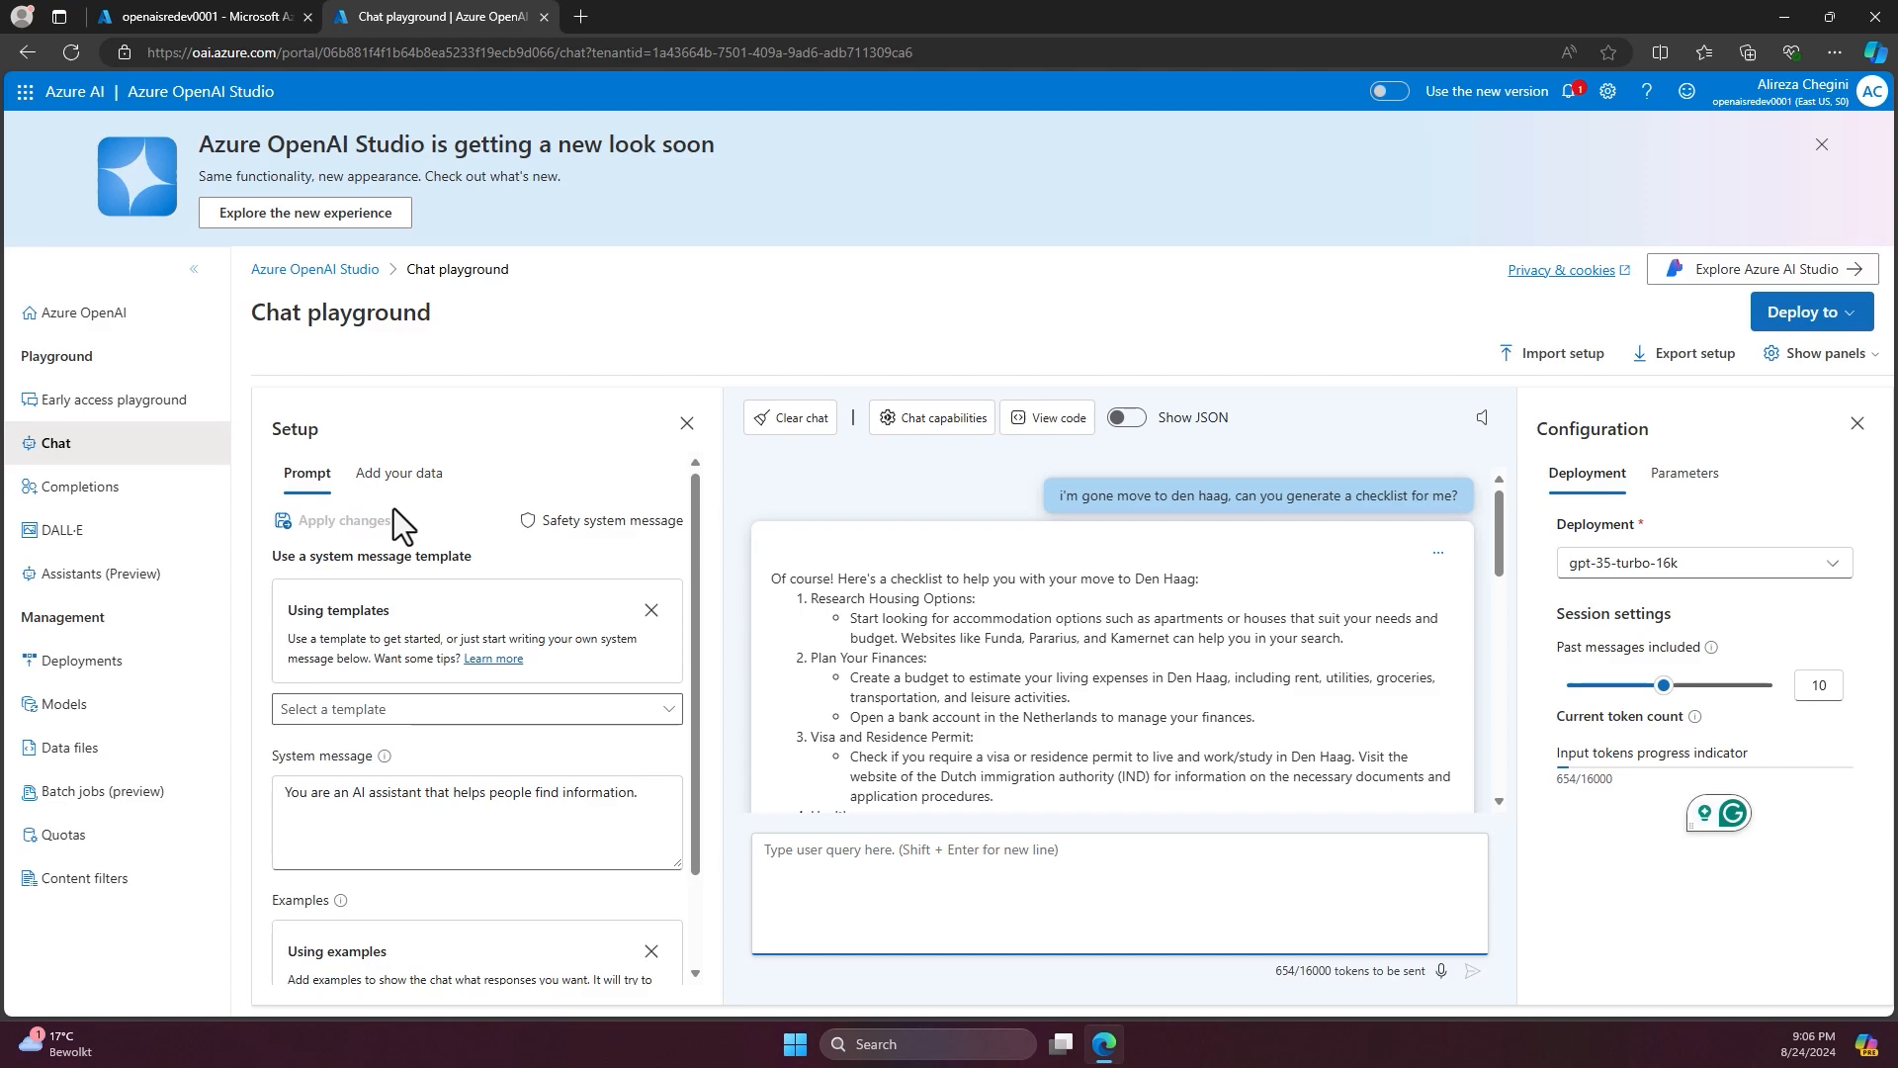
{"action": "mouse_move", "coordinate": [411, 491]}
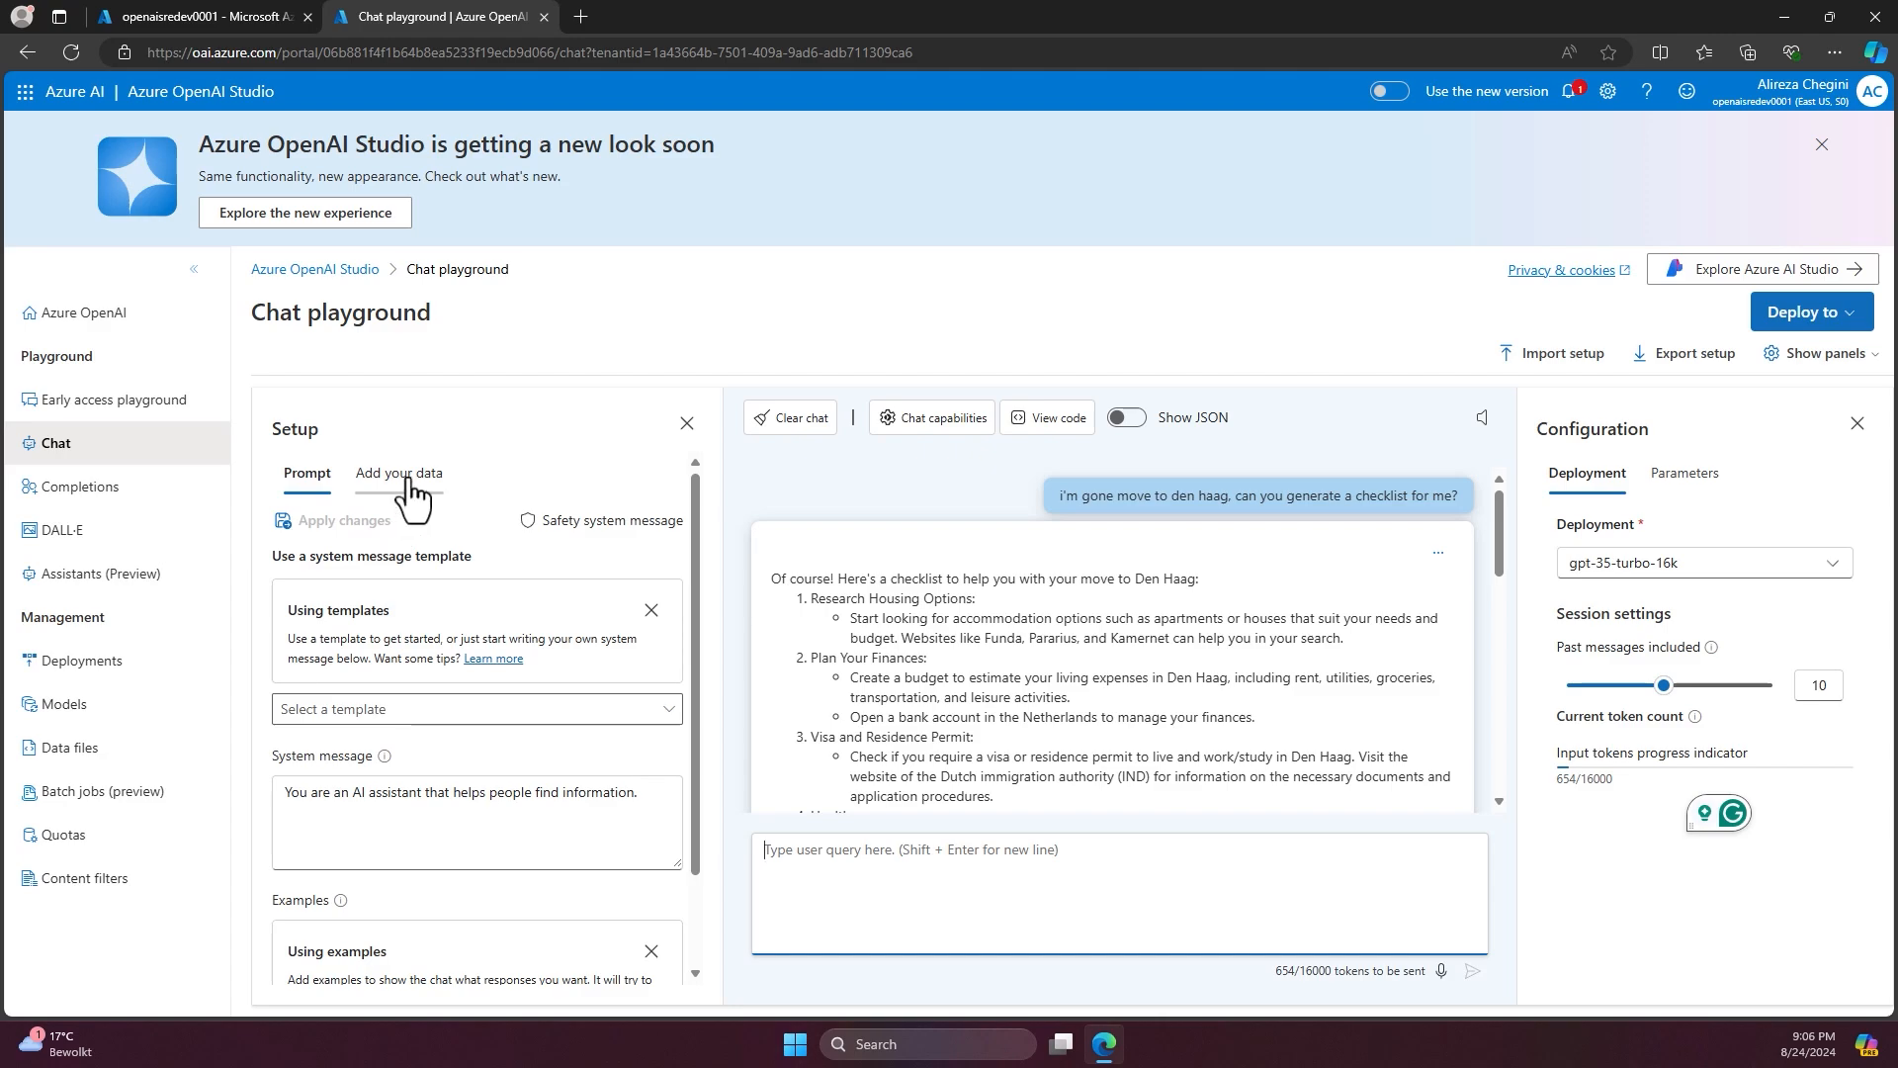
{"action": "mouse_move", "coordinate": [1488, 635]}
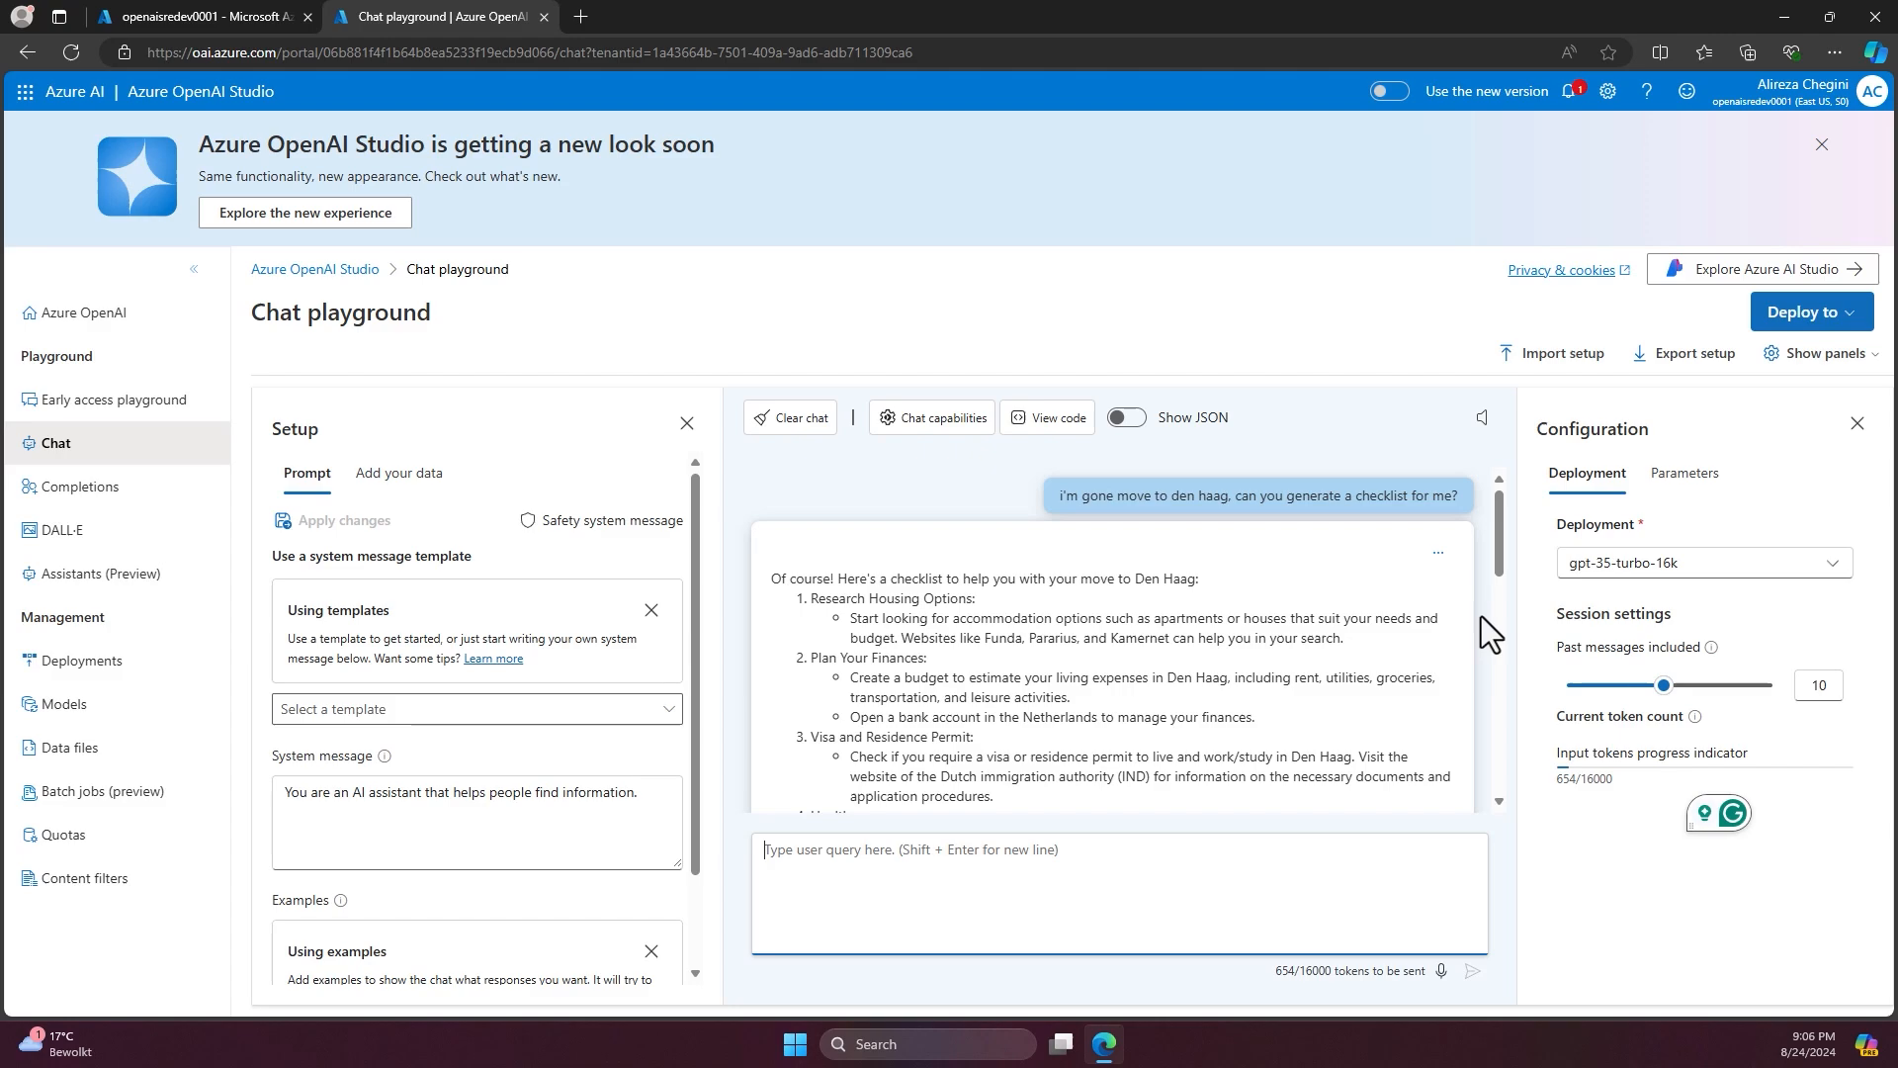
{"action": "mouse_move", "coordinate": [1066, 706]}
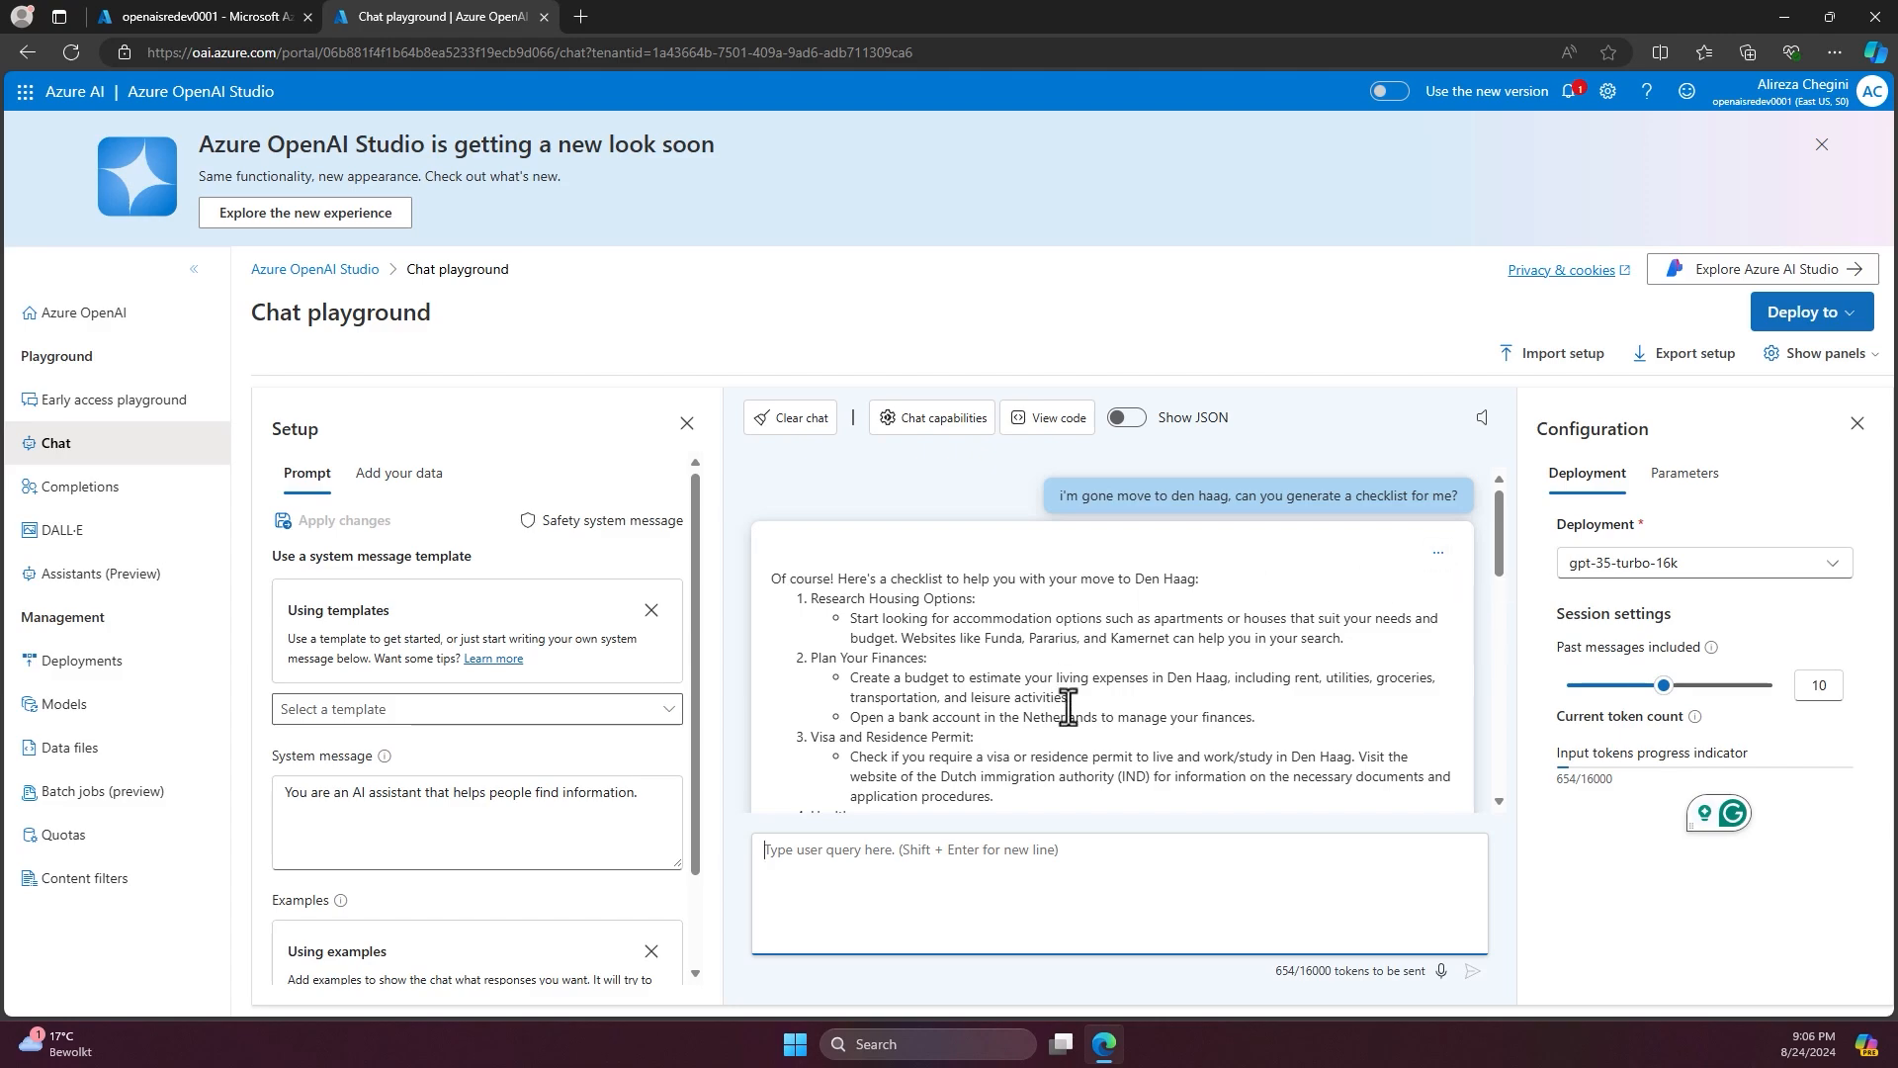
{"action": "mouse_move", "coordinate": [802, 627]}
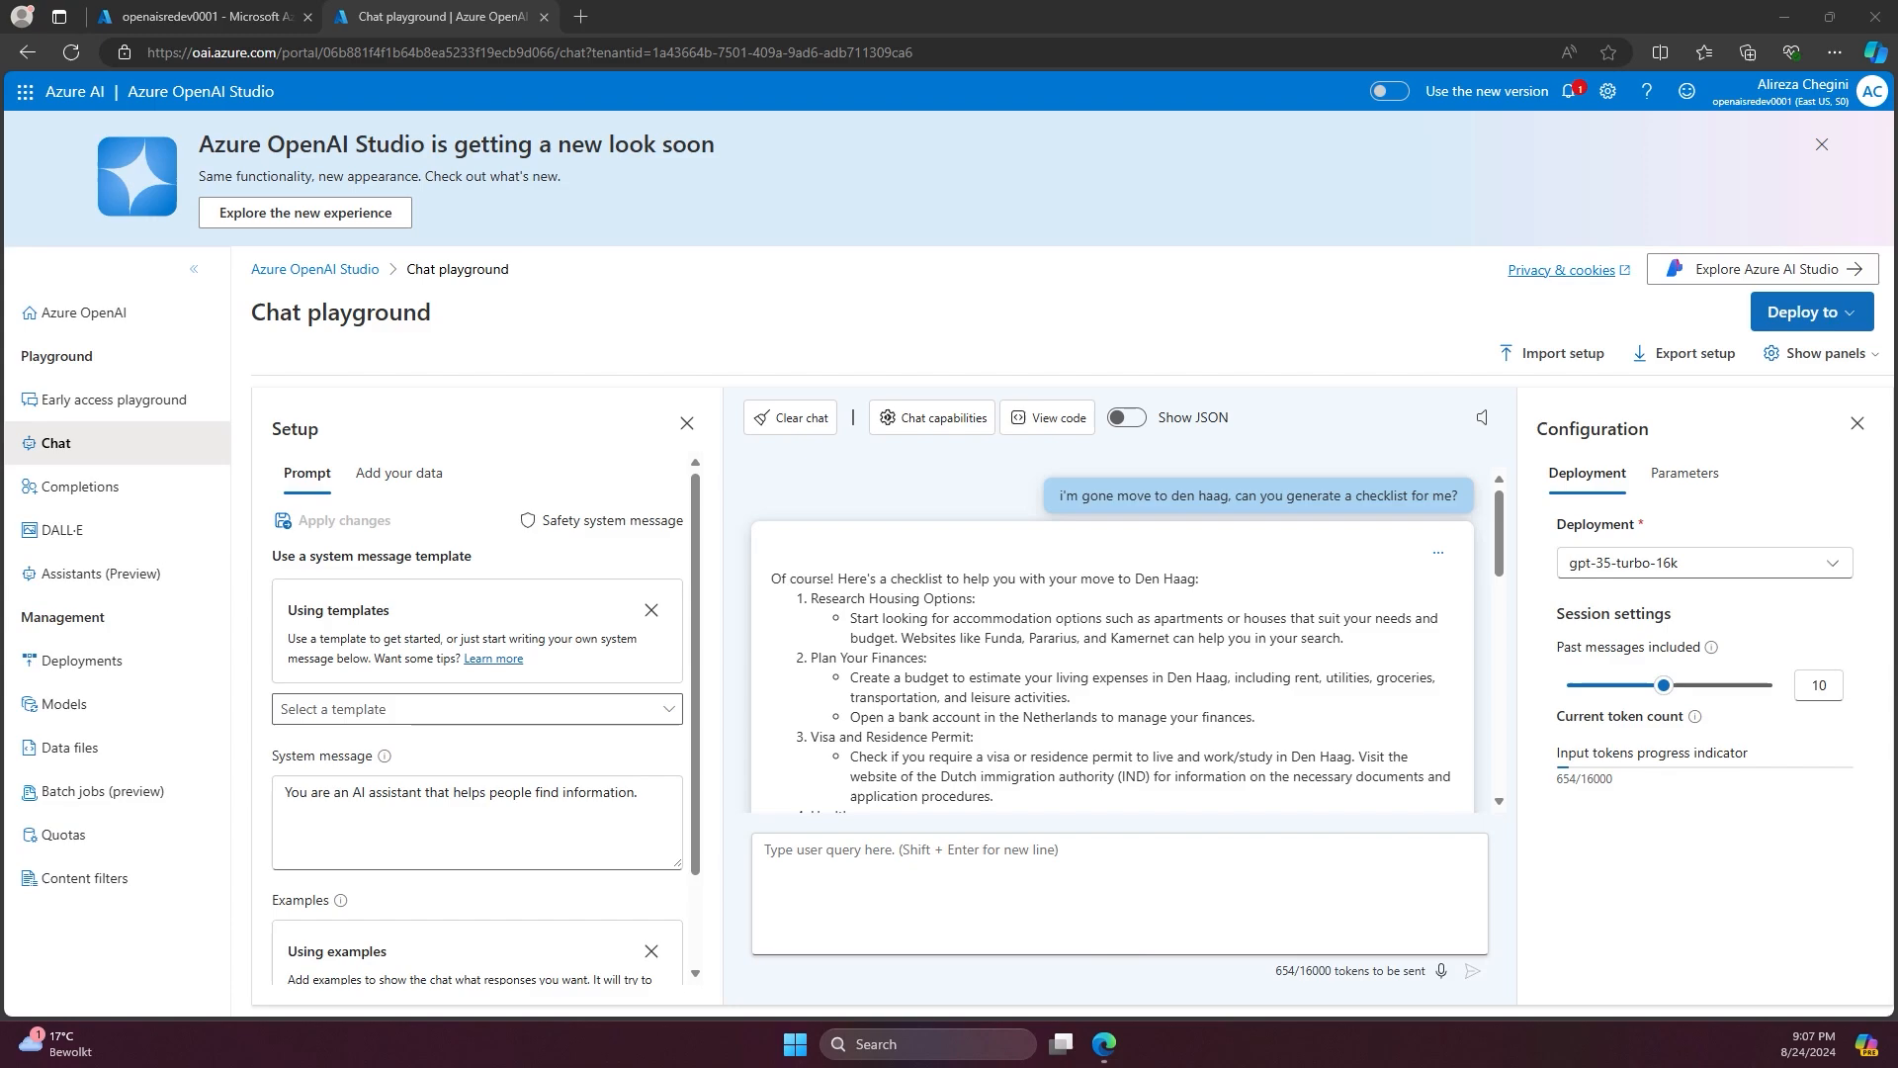
- Browse the Welcome to The Hague PDF's relocating and schools pages in Acrobat
{"action": "left_click", "coordinate": [1103, 1045]}
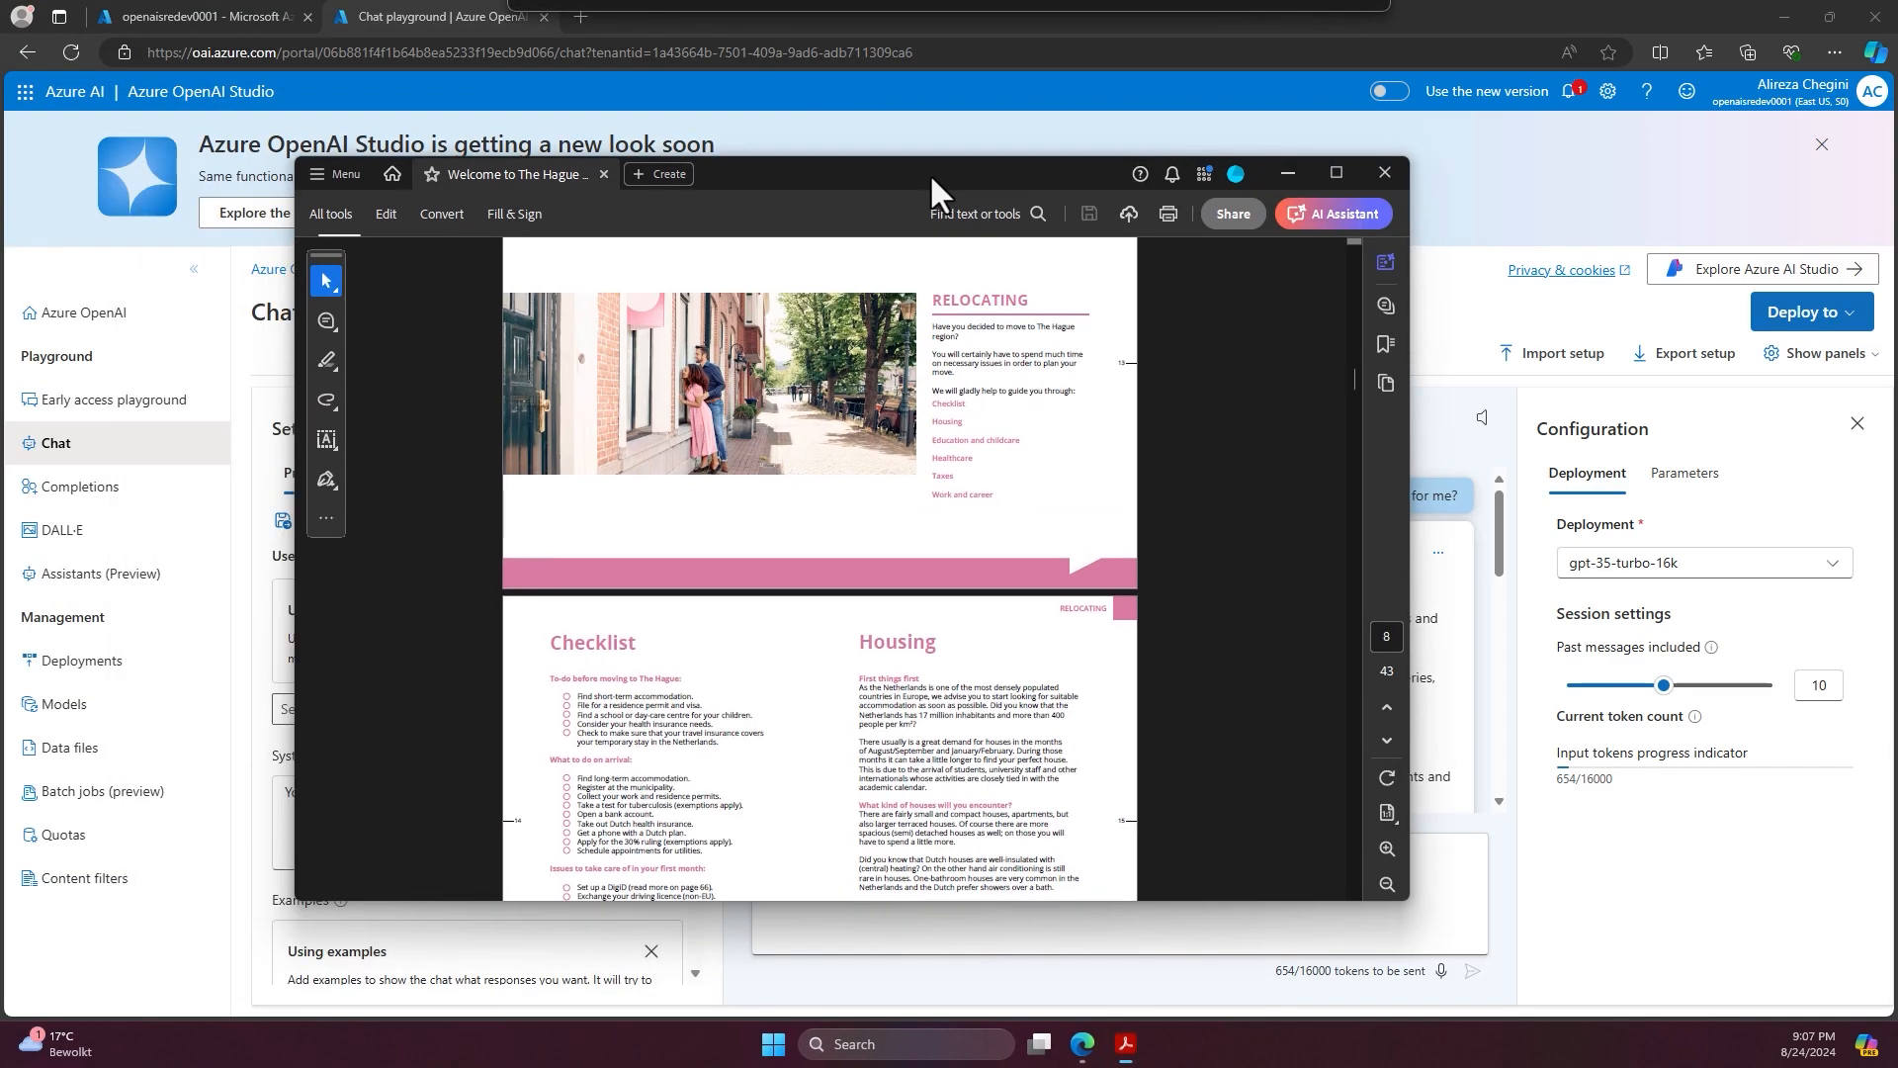
{"action": "scroll", "scroll_direction": "up", "scroll_amount": 3}
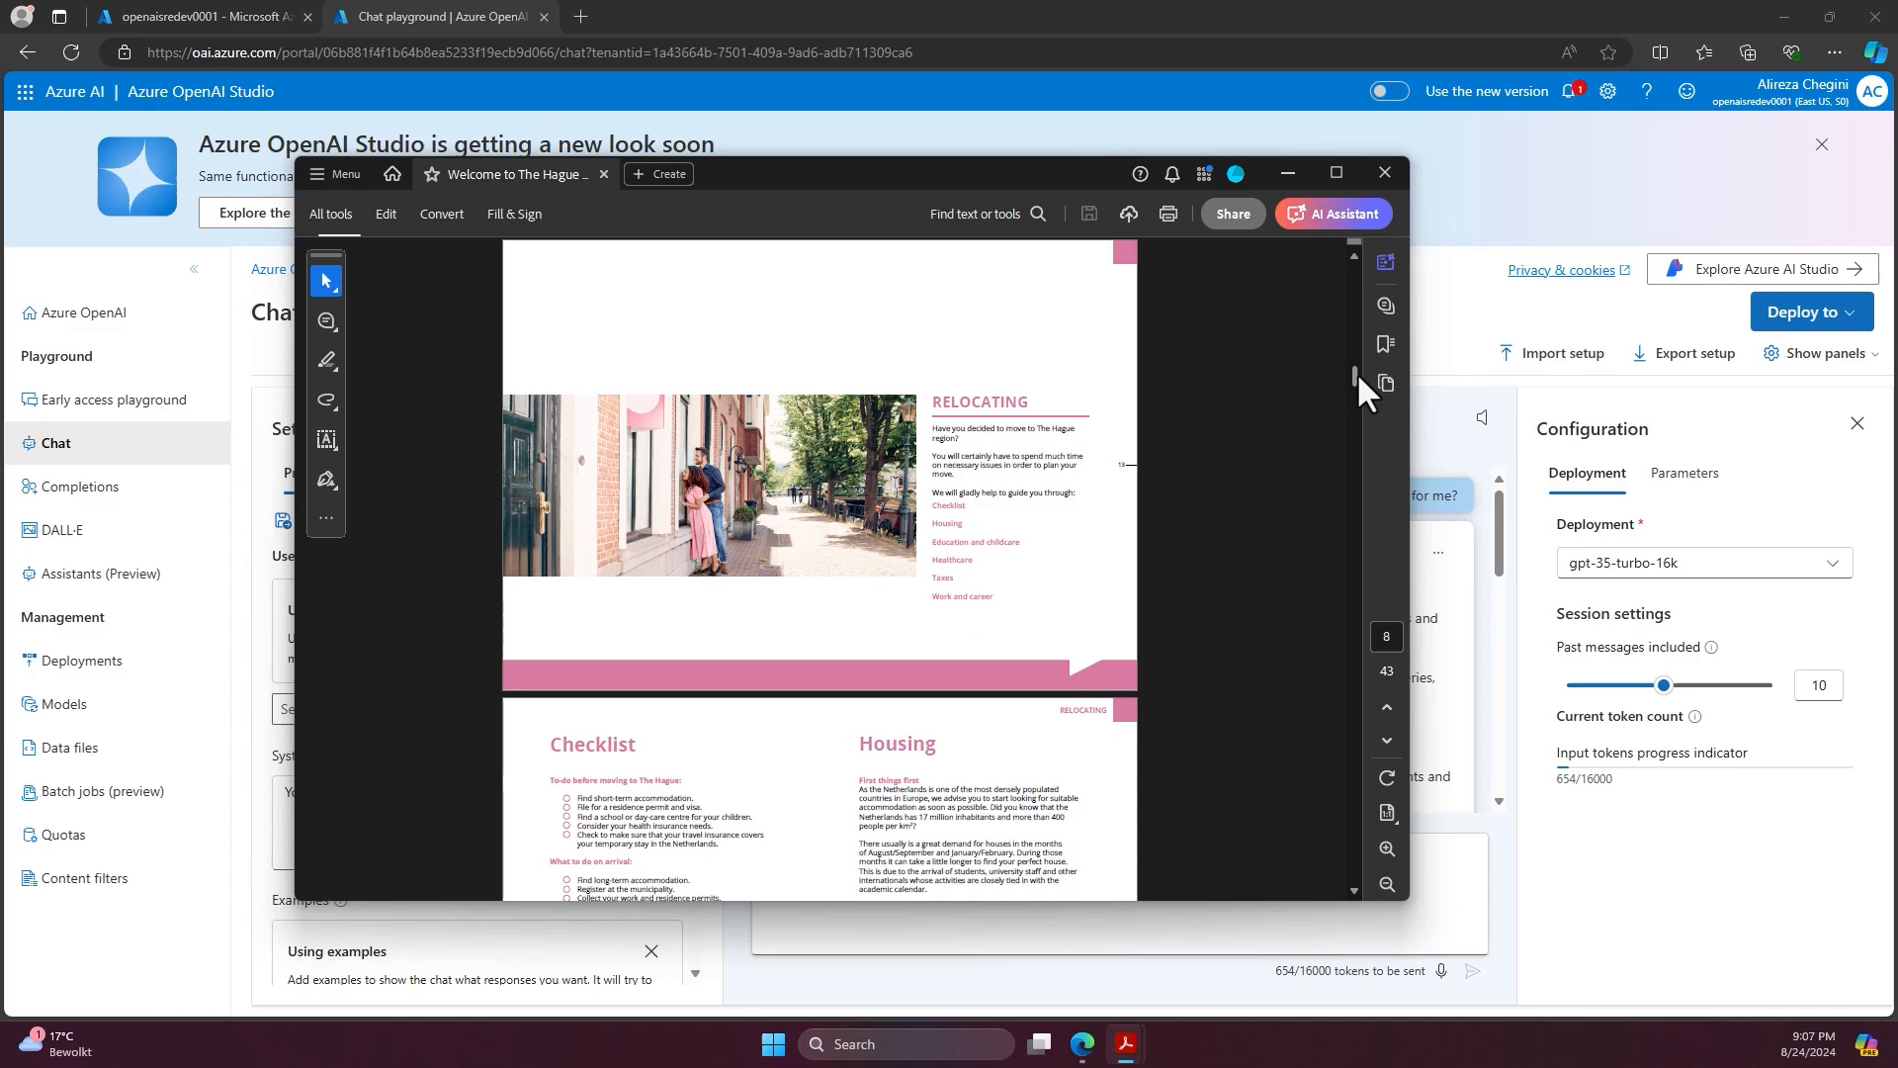
{"action": "scroll", "scroll_direction": "up", "scroll_amount": 3}
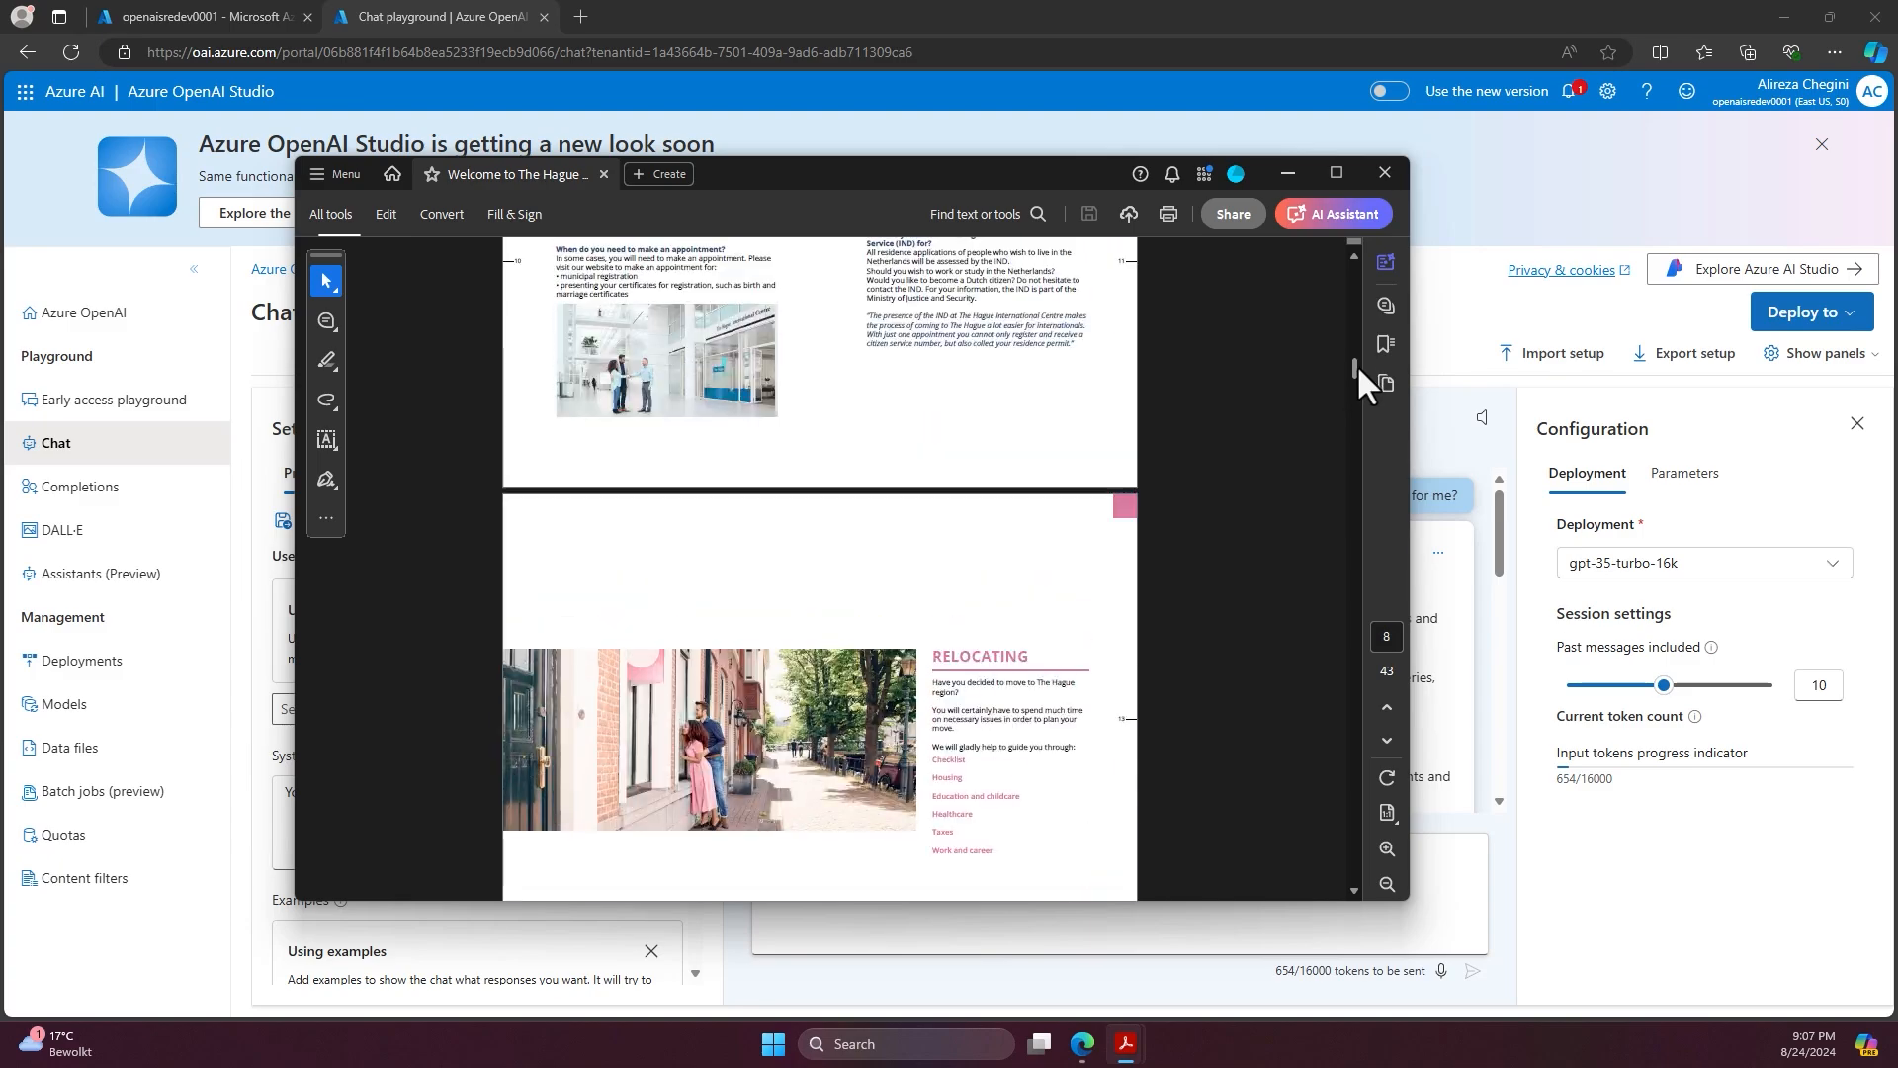
{"action": "scroll", "scroll_direction": "down", "scroll_amount": 3}
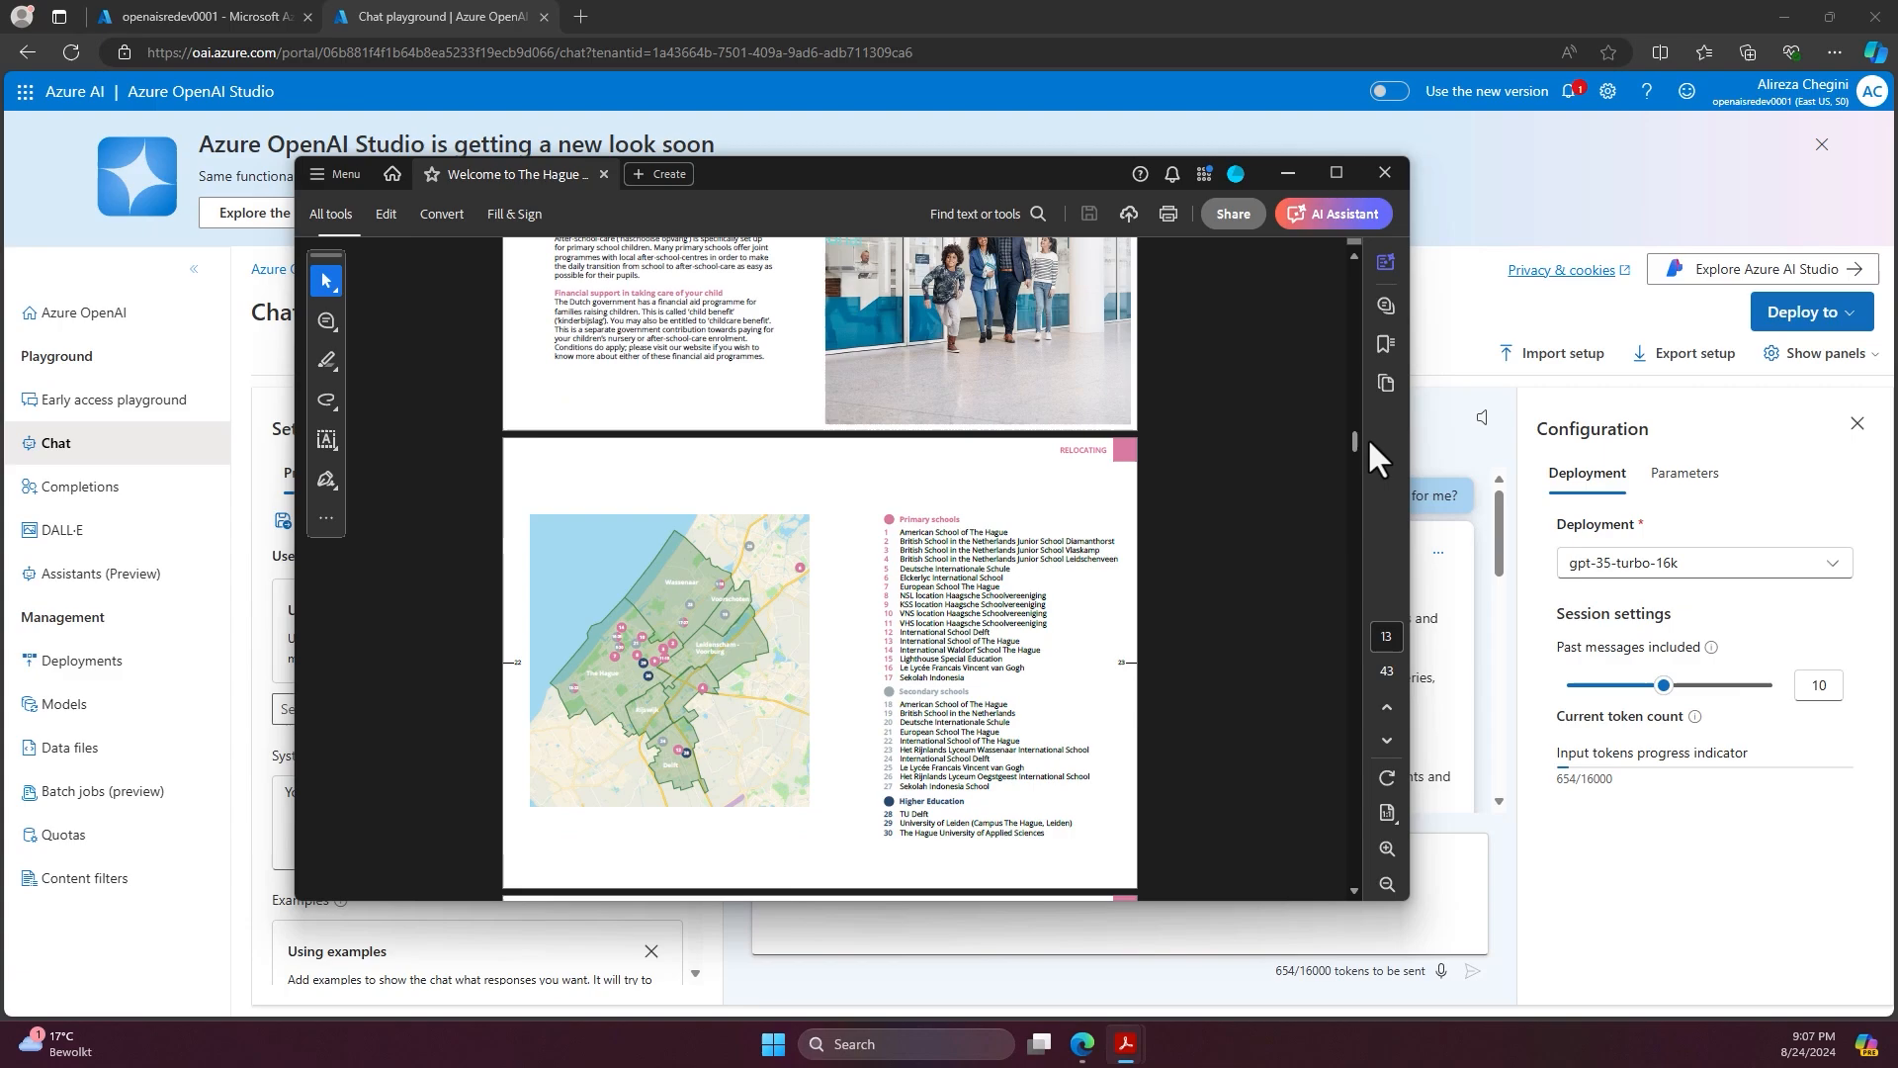
{"action": "scroll", "scroll_direction": "up", "scroll_amount": 3}
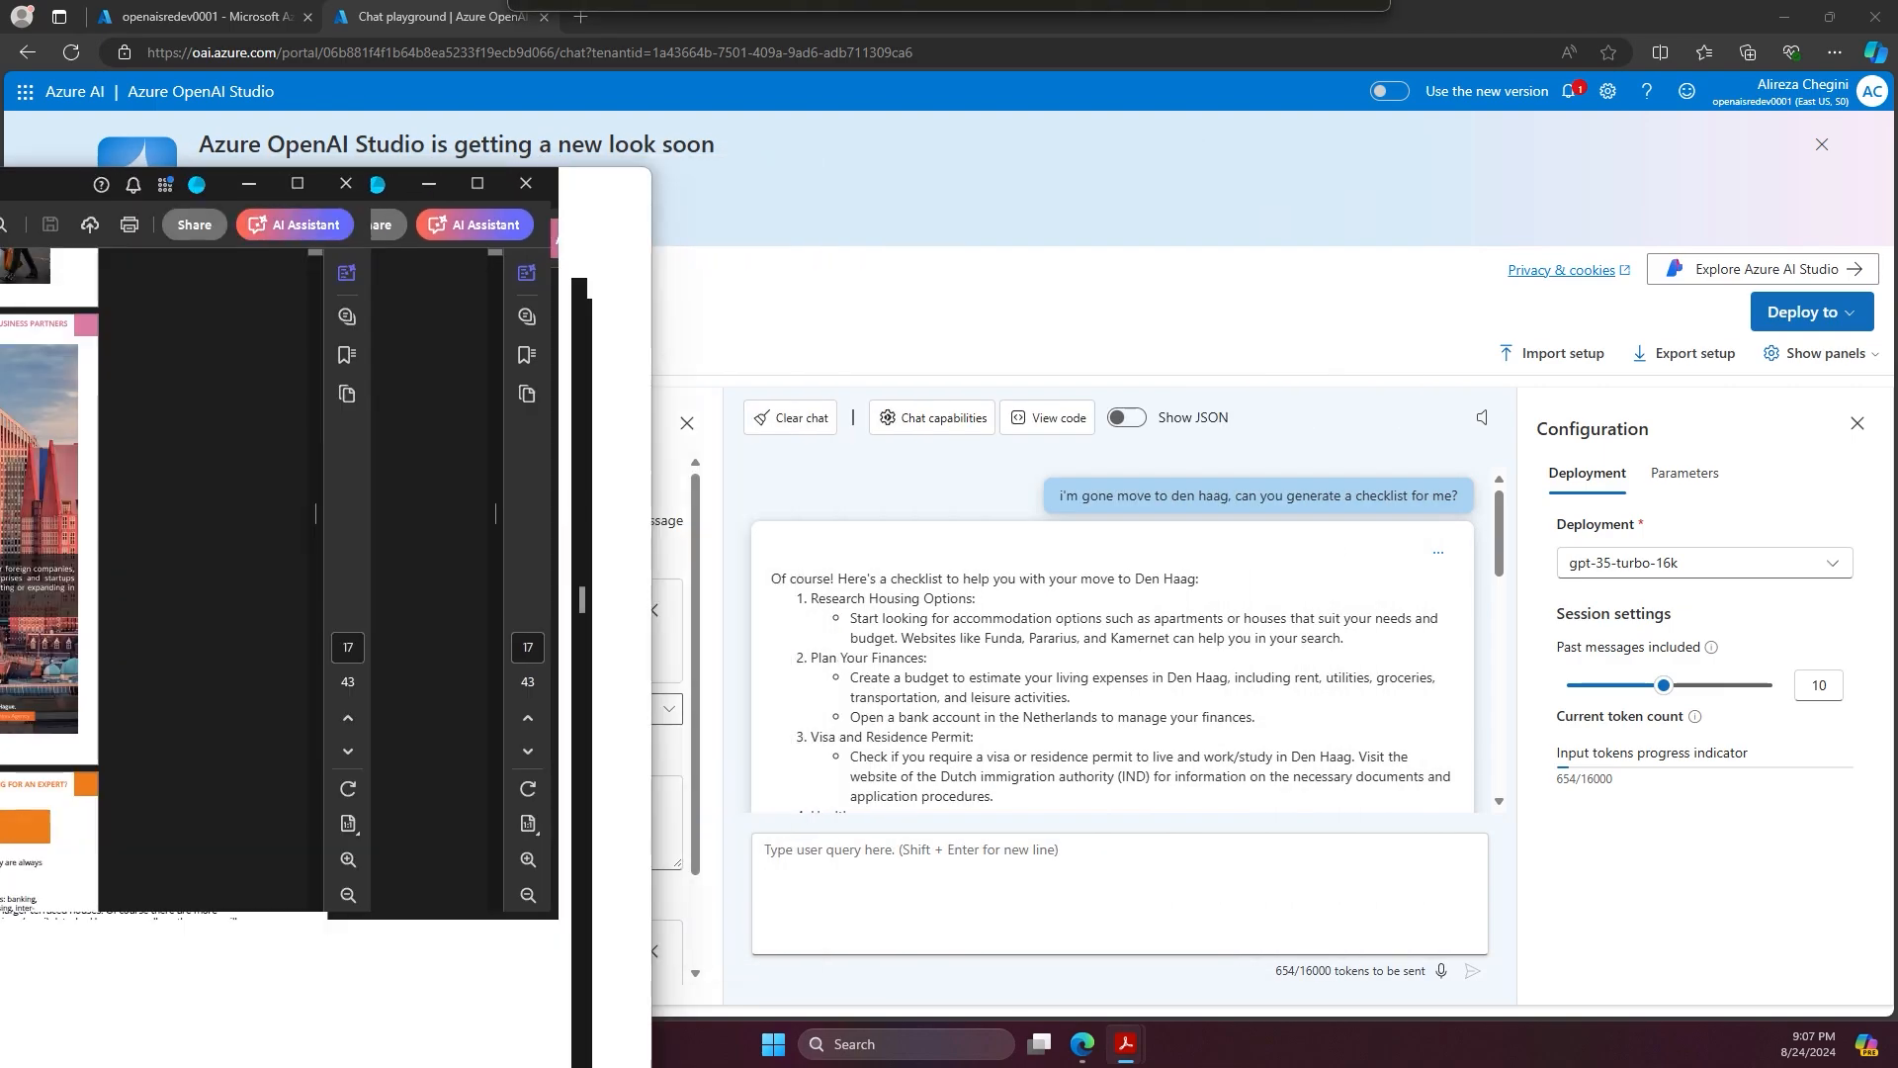
- Navigate to the pdf container of the stgaisredev001 storage account in the Azure portal
{"action": "left_click", "coordinate": [199, 16]}
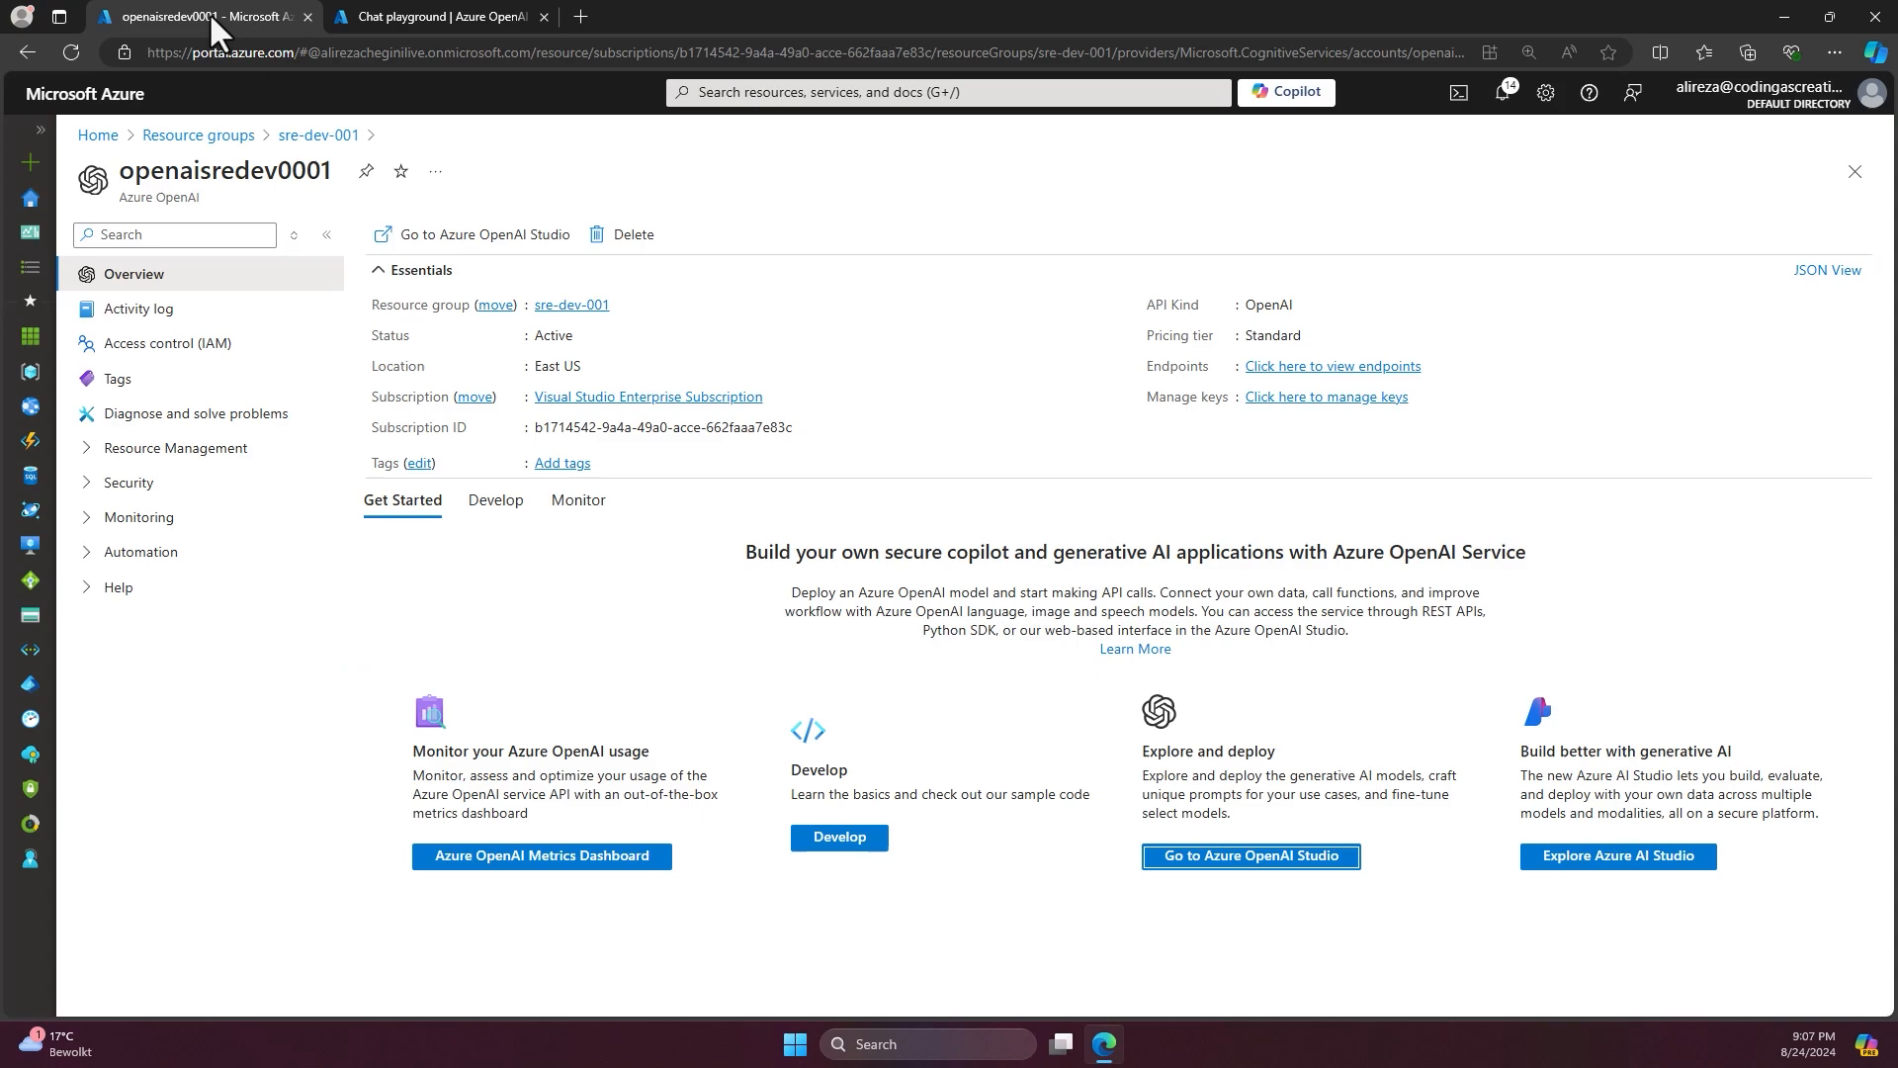
{"action": "left_click", "coordinate": [318, 135]}
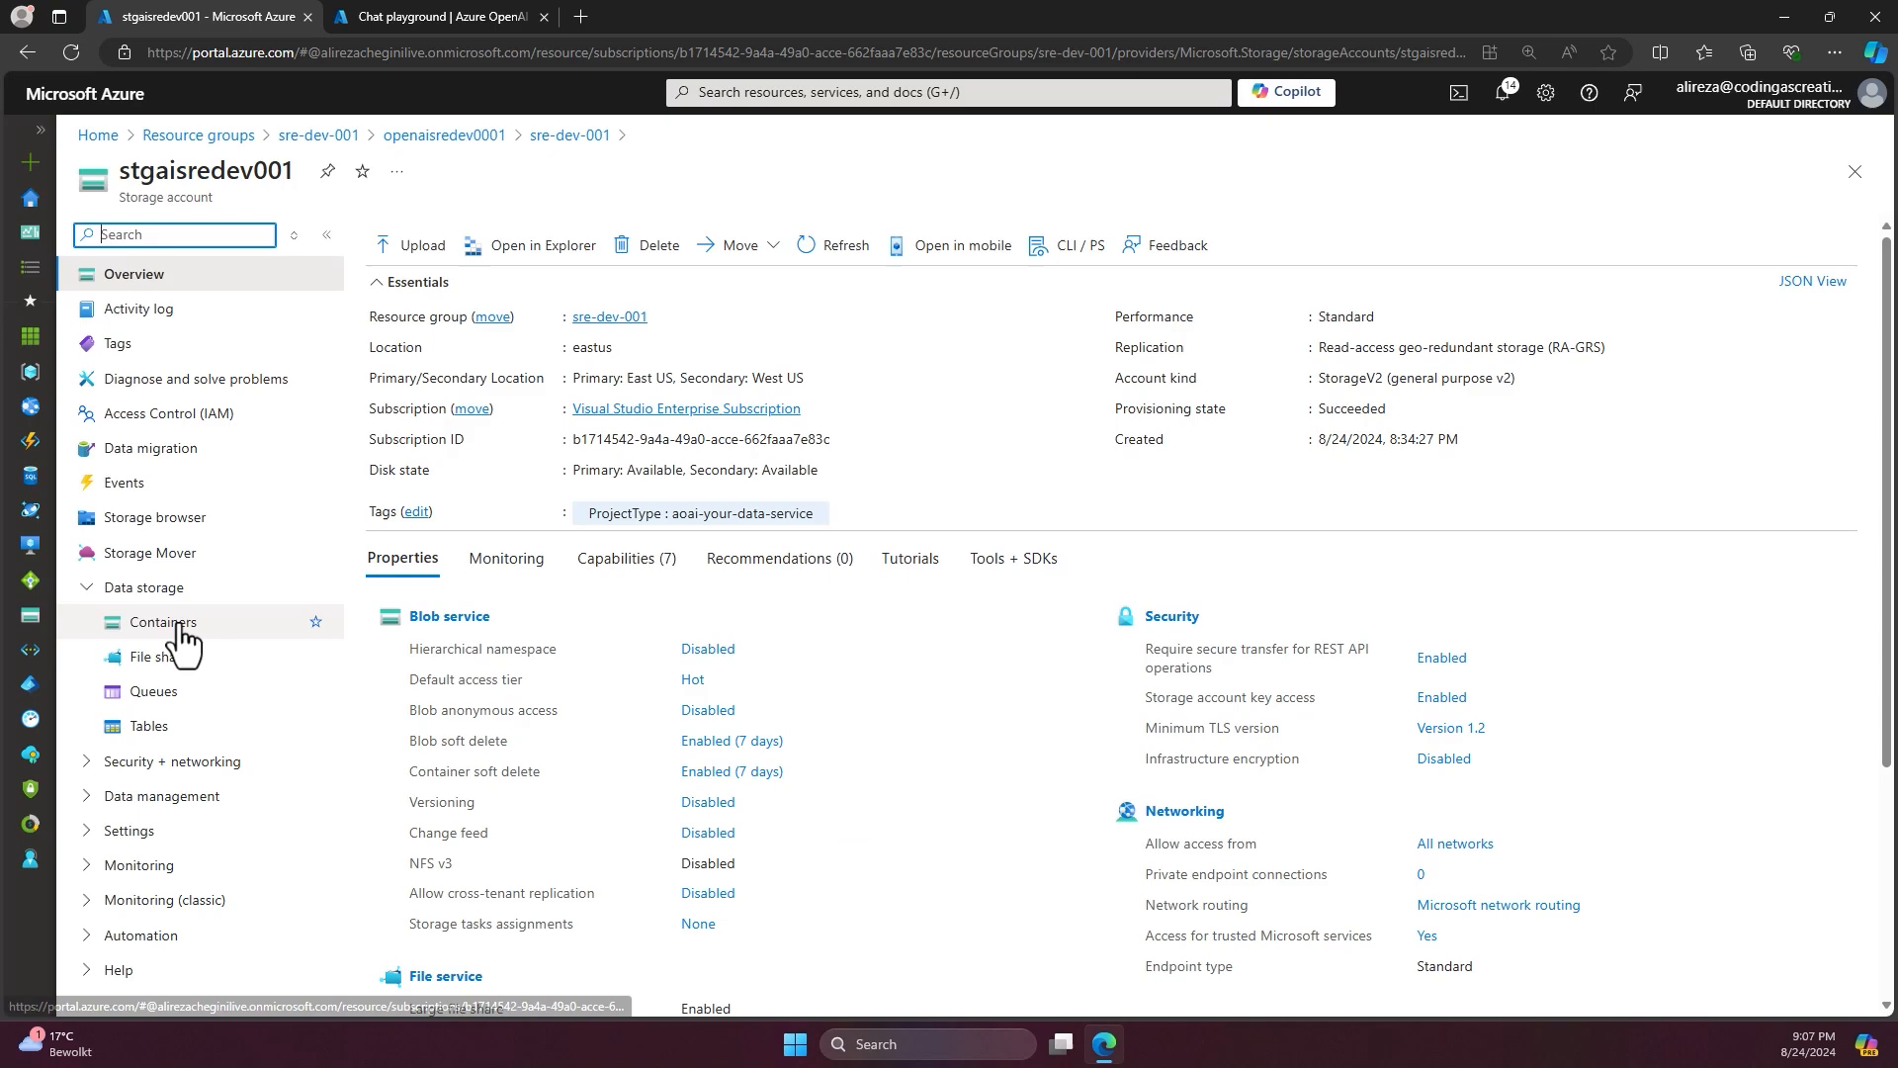
{"action": "left_click", "coordinate": [162, 621]}
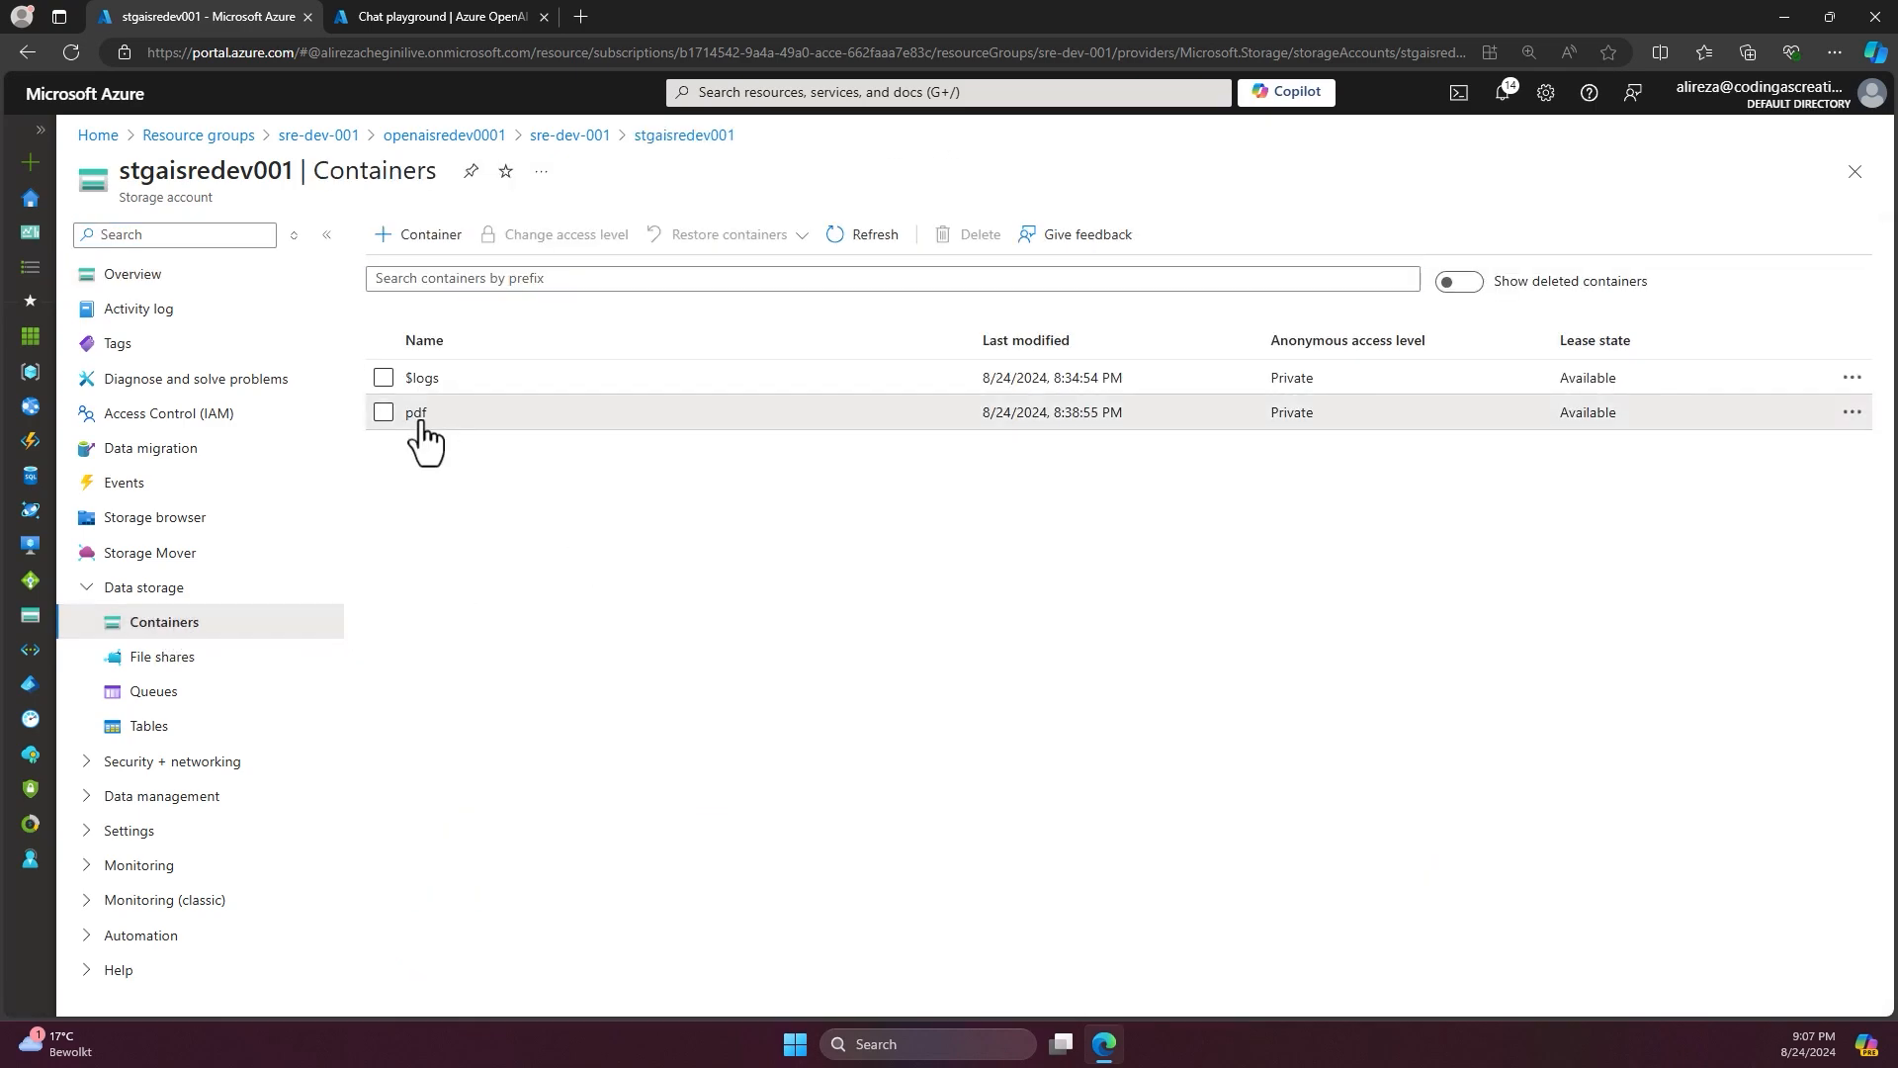
{"action": "left_click", "coordinate": [416, 412]}
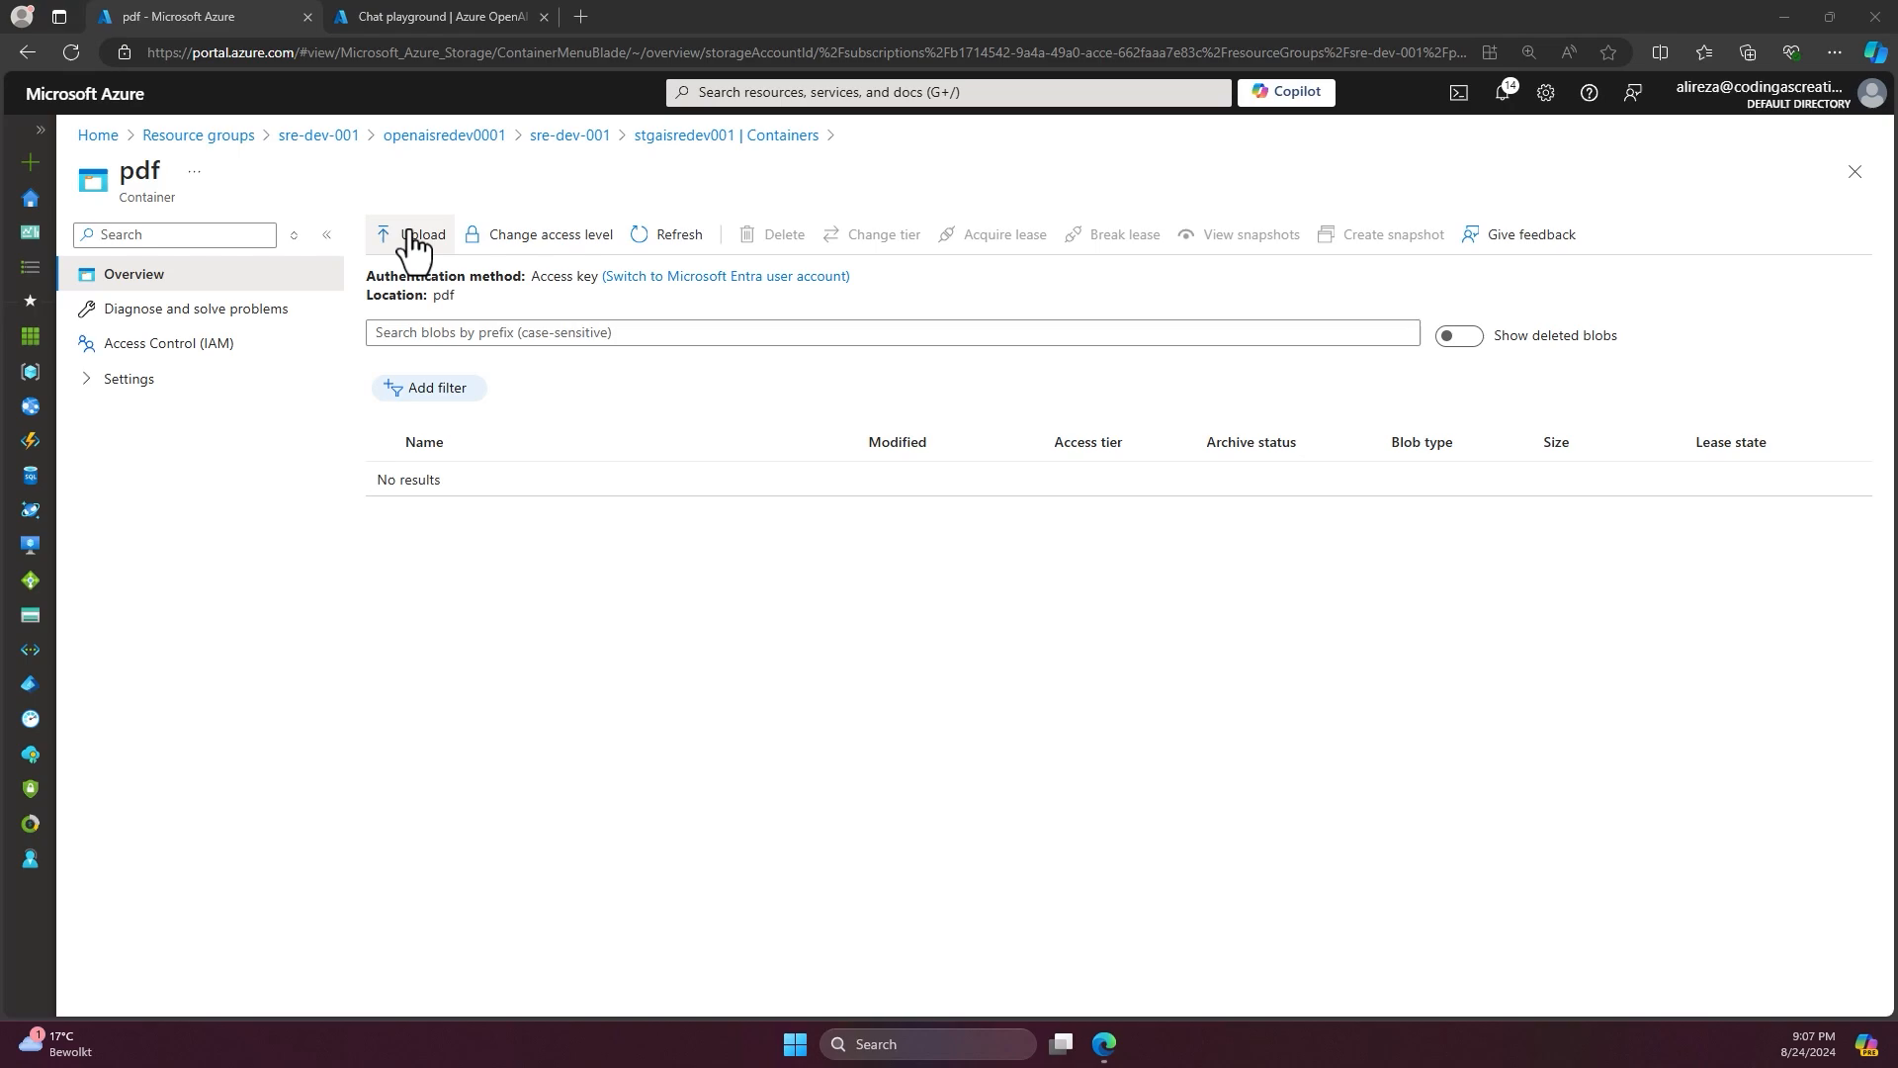
- Upload Welcome to The Hague (1).pdf into the pdf container and return to the playground
{"action": "left_click", "coordinate": [419, 233]}
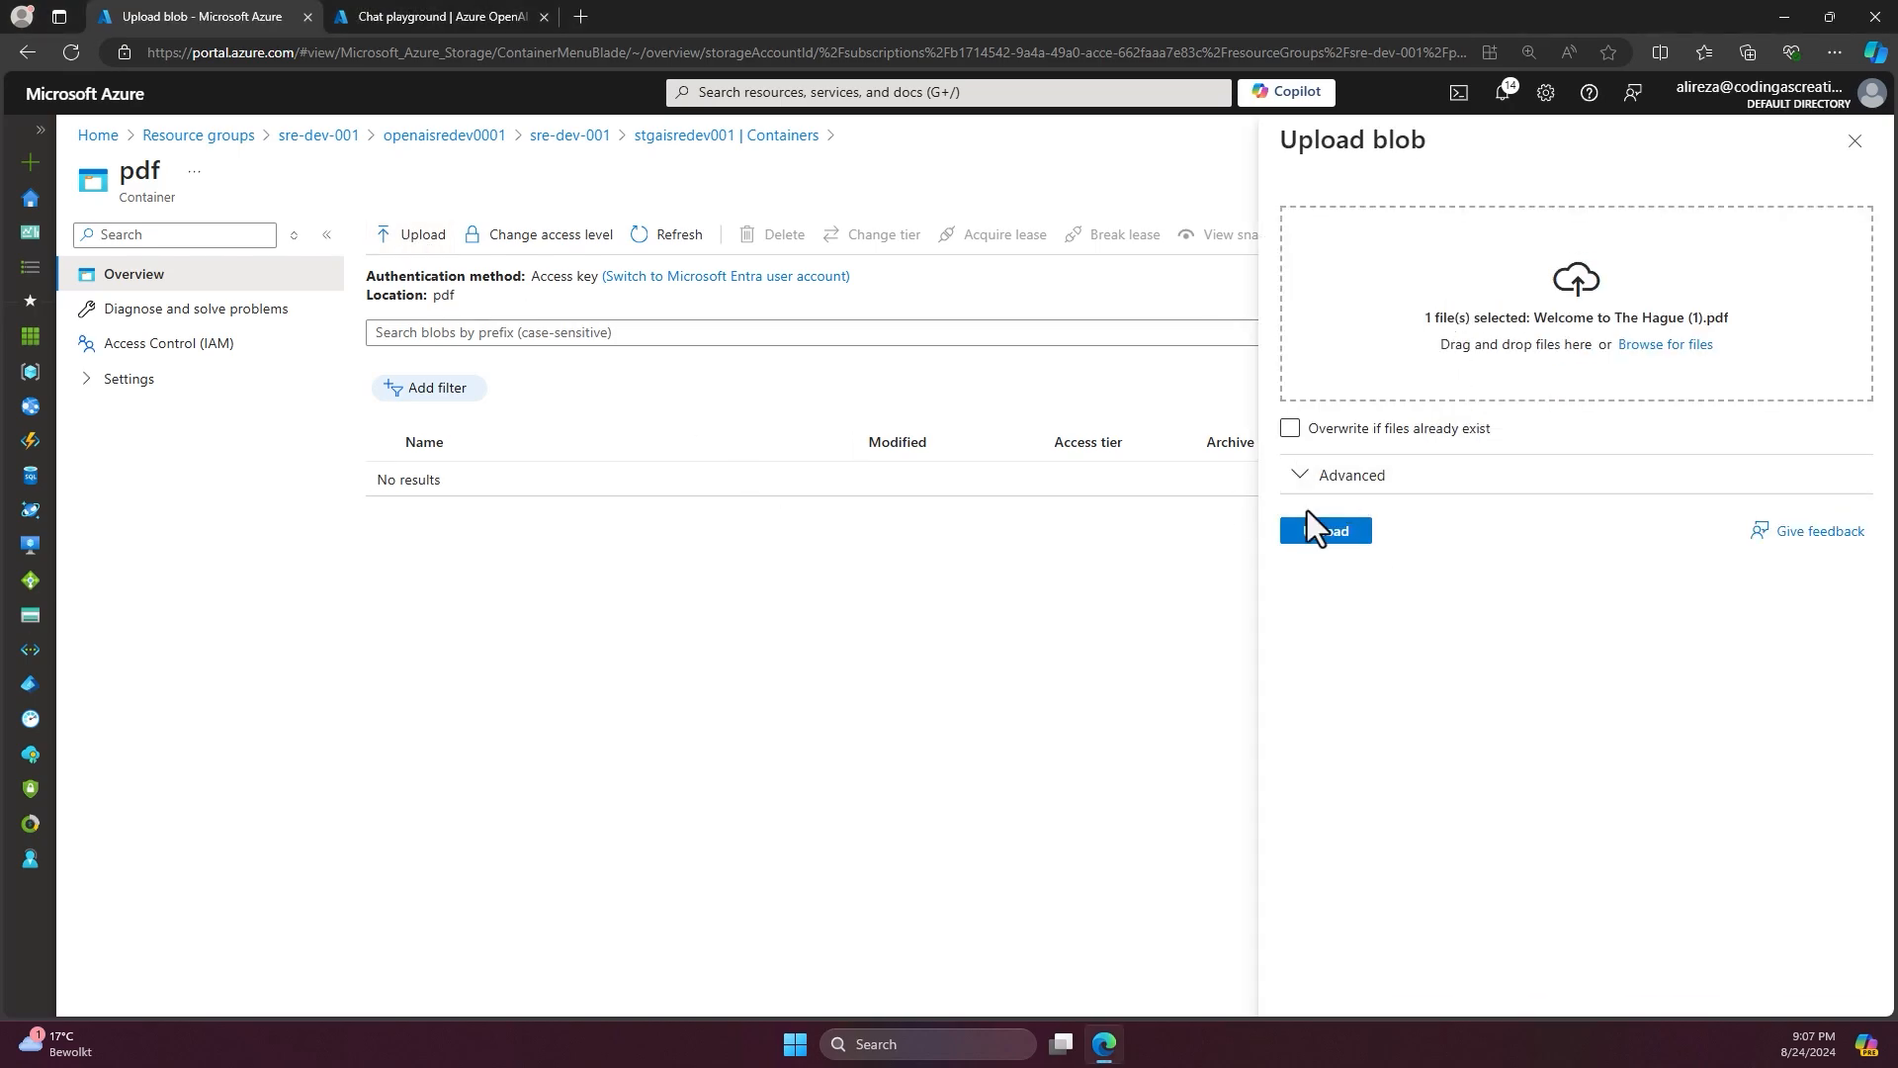
{"action": "left_click", "coordinate": [1325, 530]}
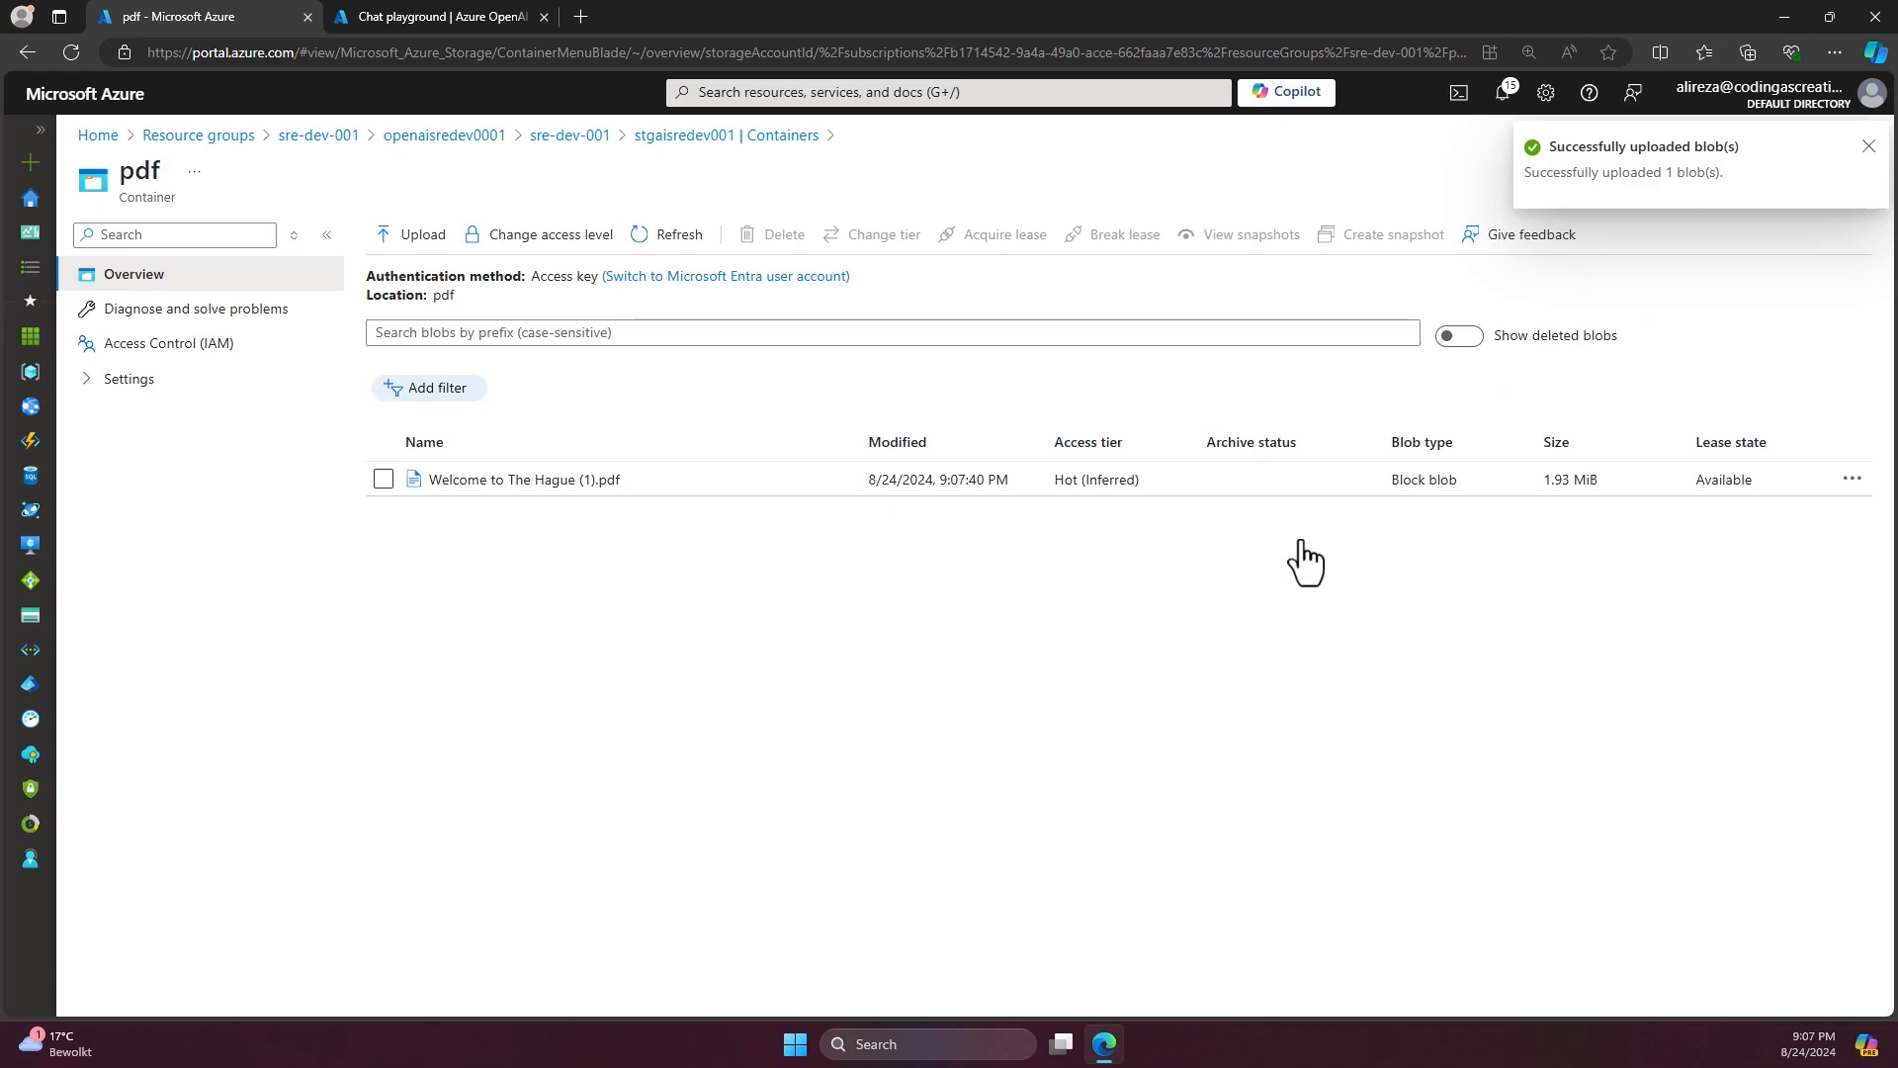
{"action": "left_click", "coordinate": [436, 17]}
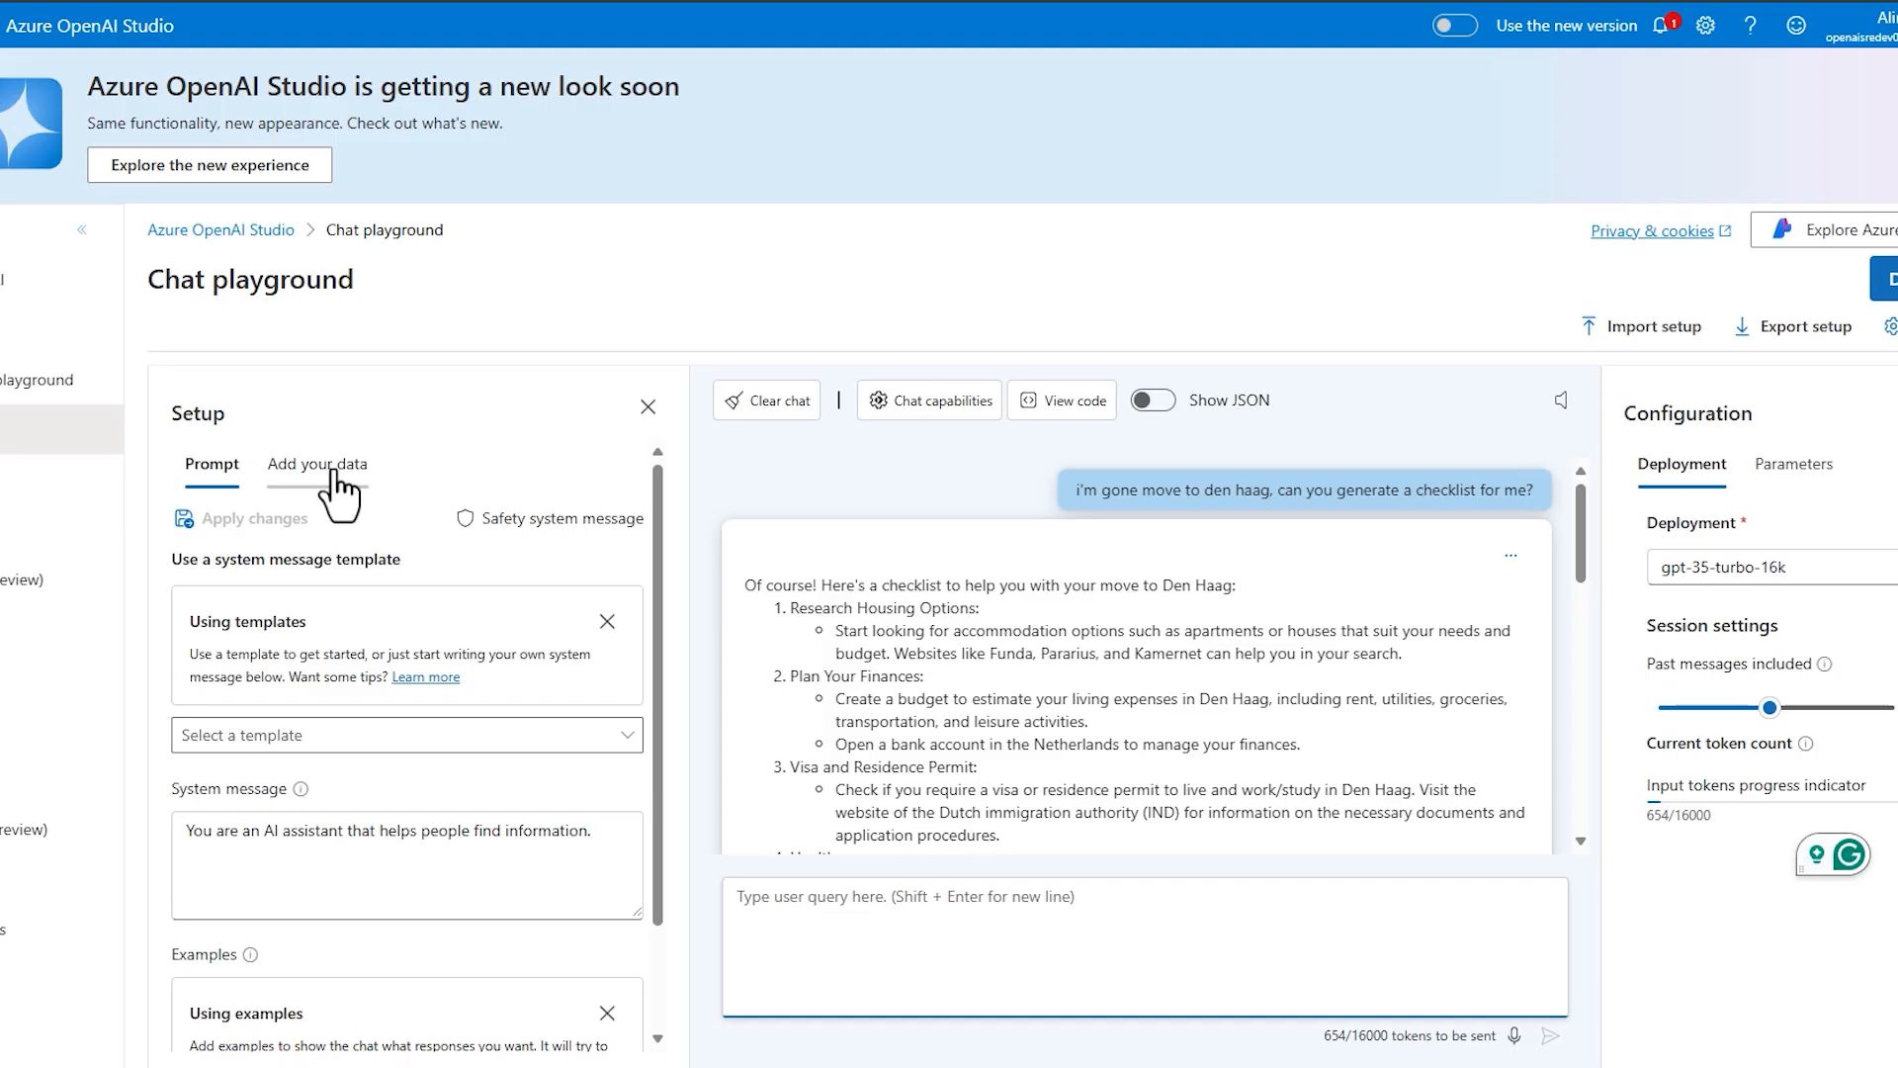
- Add an Azure Blob Storage data source using stgaisredev001 and its pdf container
{"action": "left_click", "coordinate": [318, 464]}
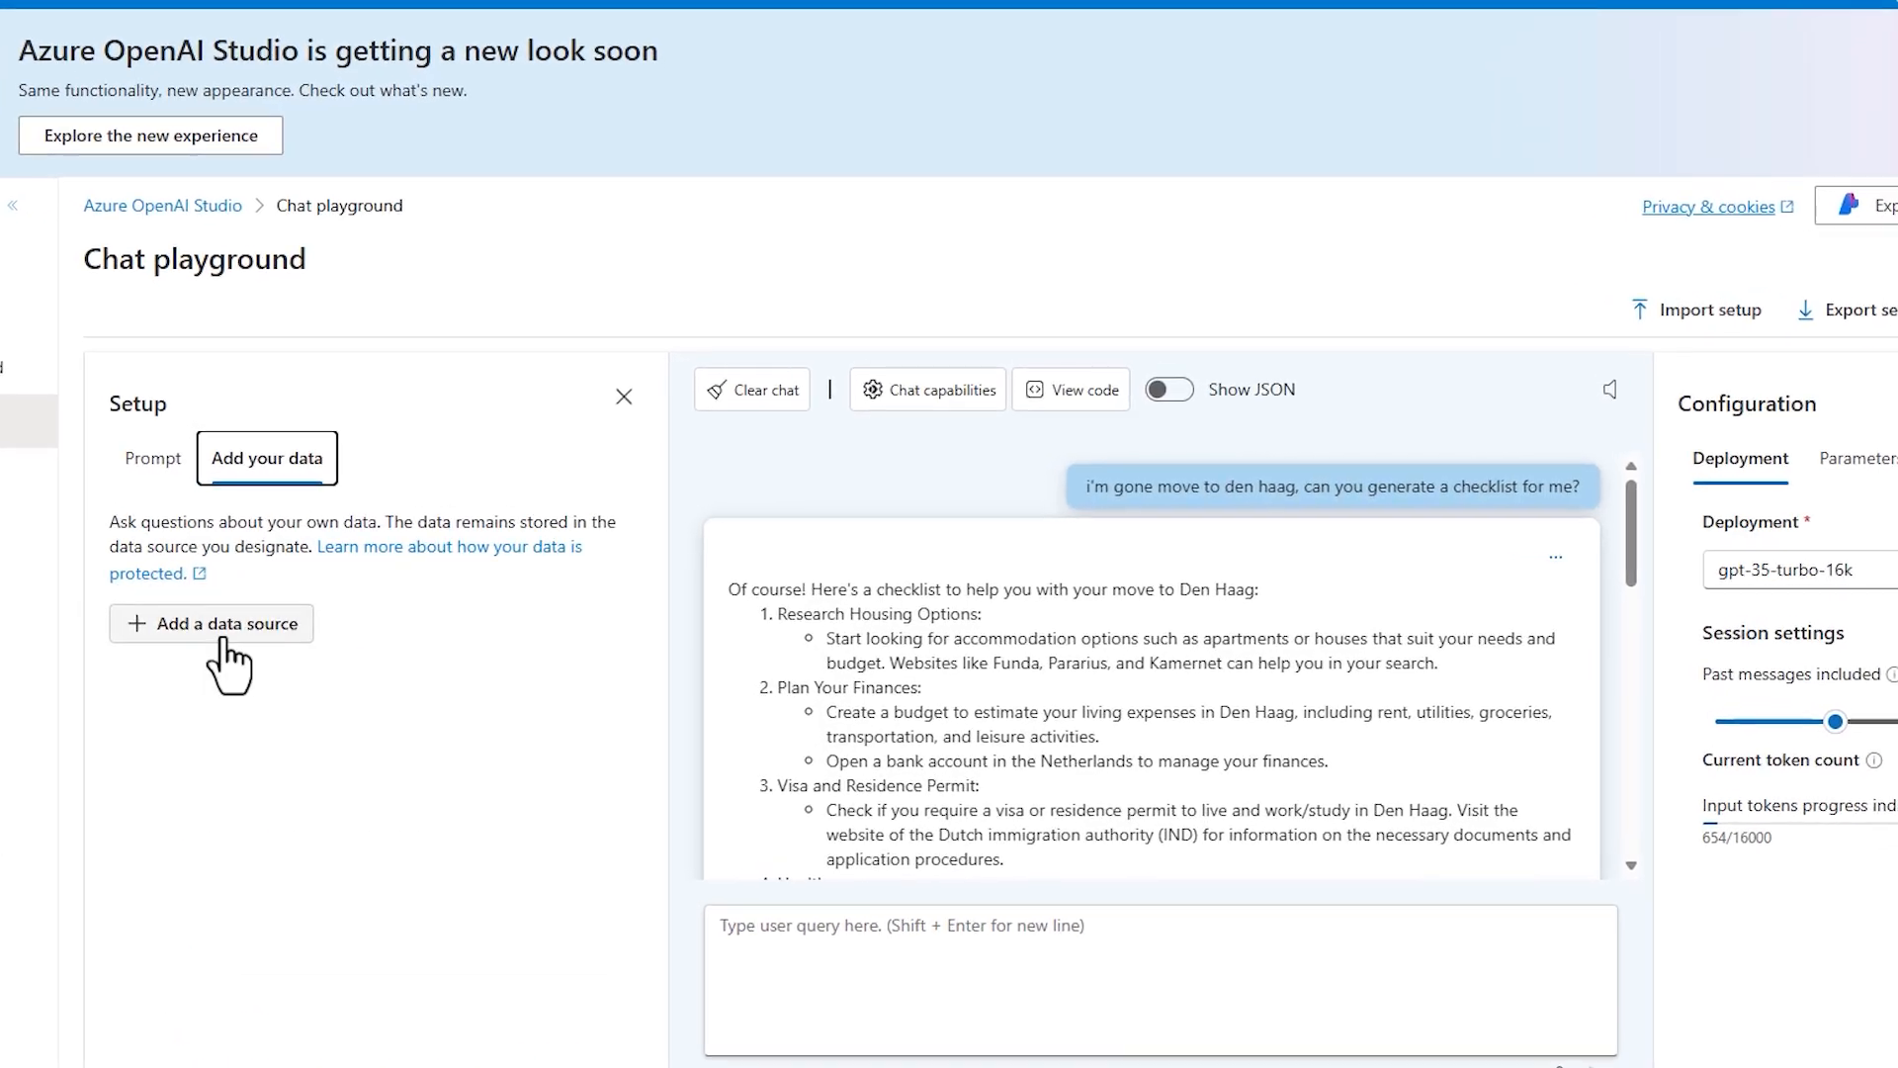
{"action": "left_click", "coordinate": [212, 624]}
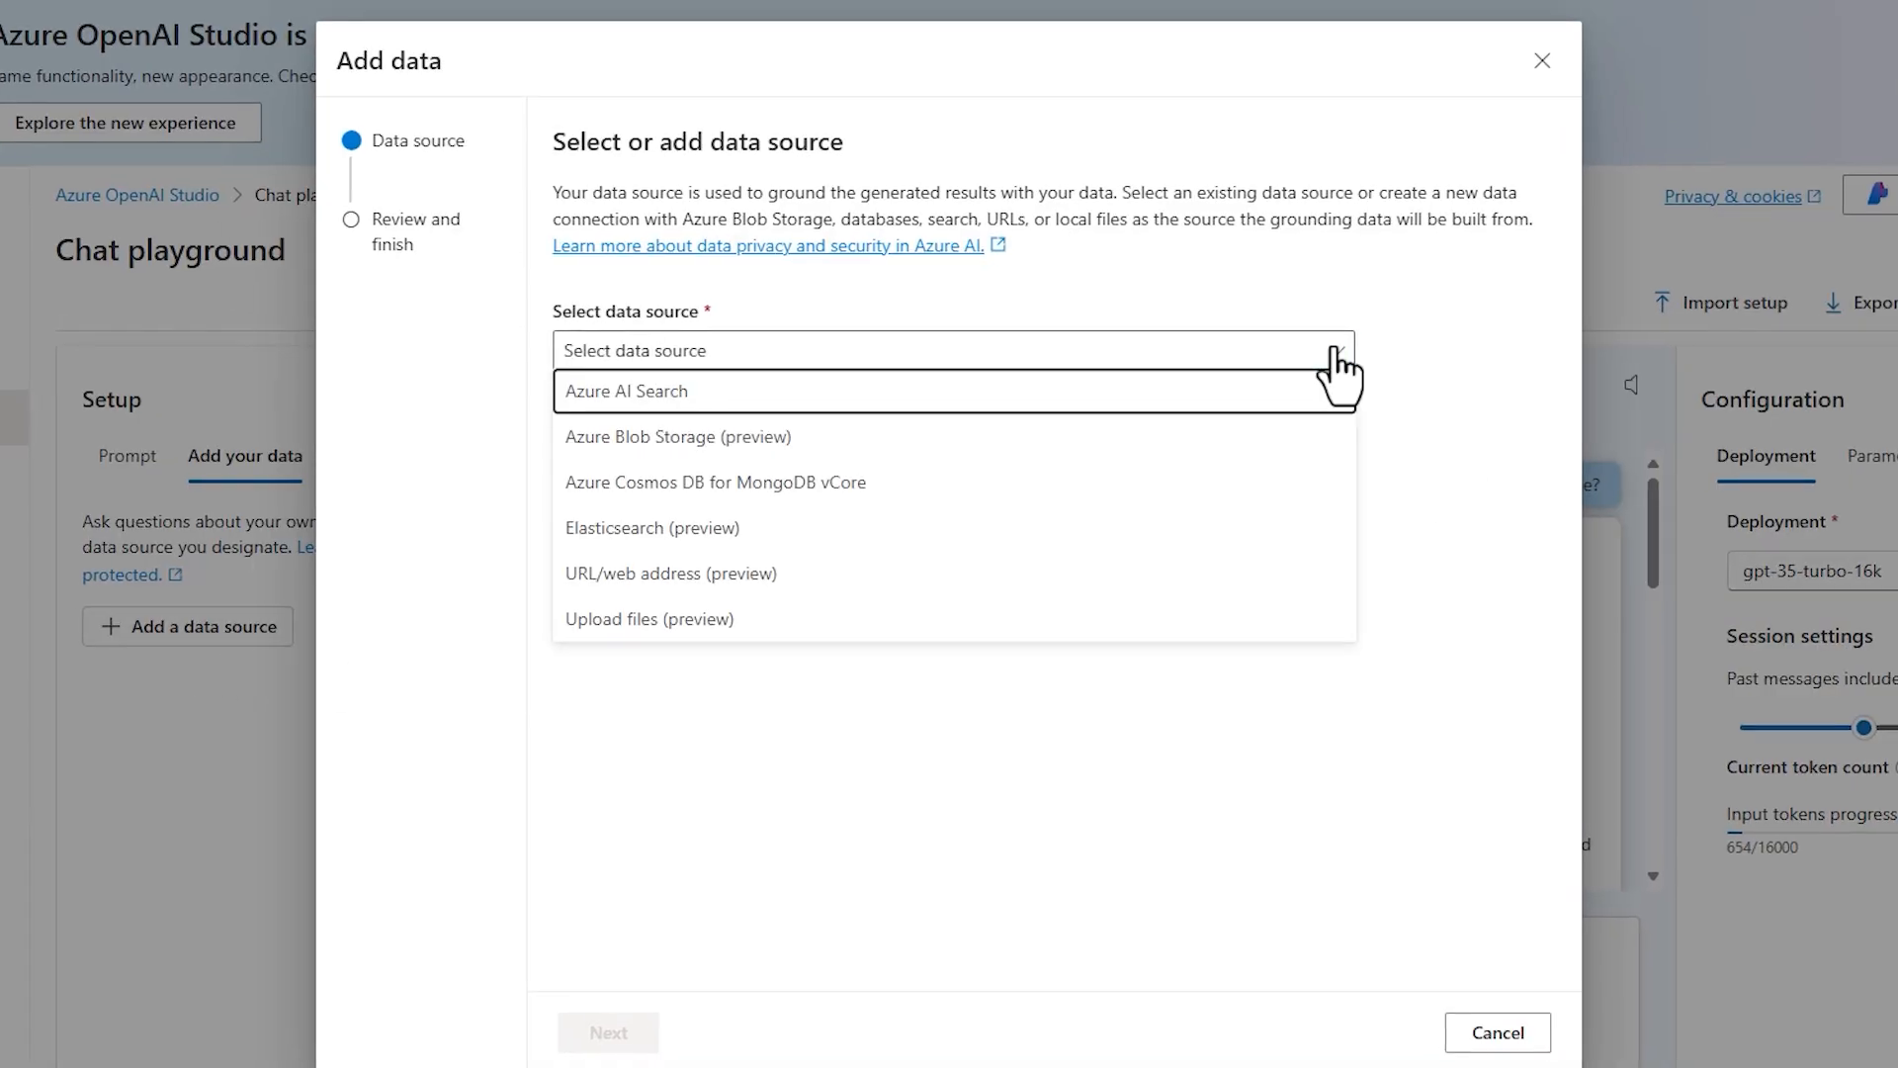
{"action": "mouse_move", "coordinate": [678, 438]}
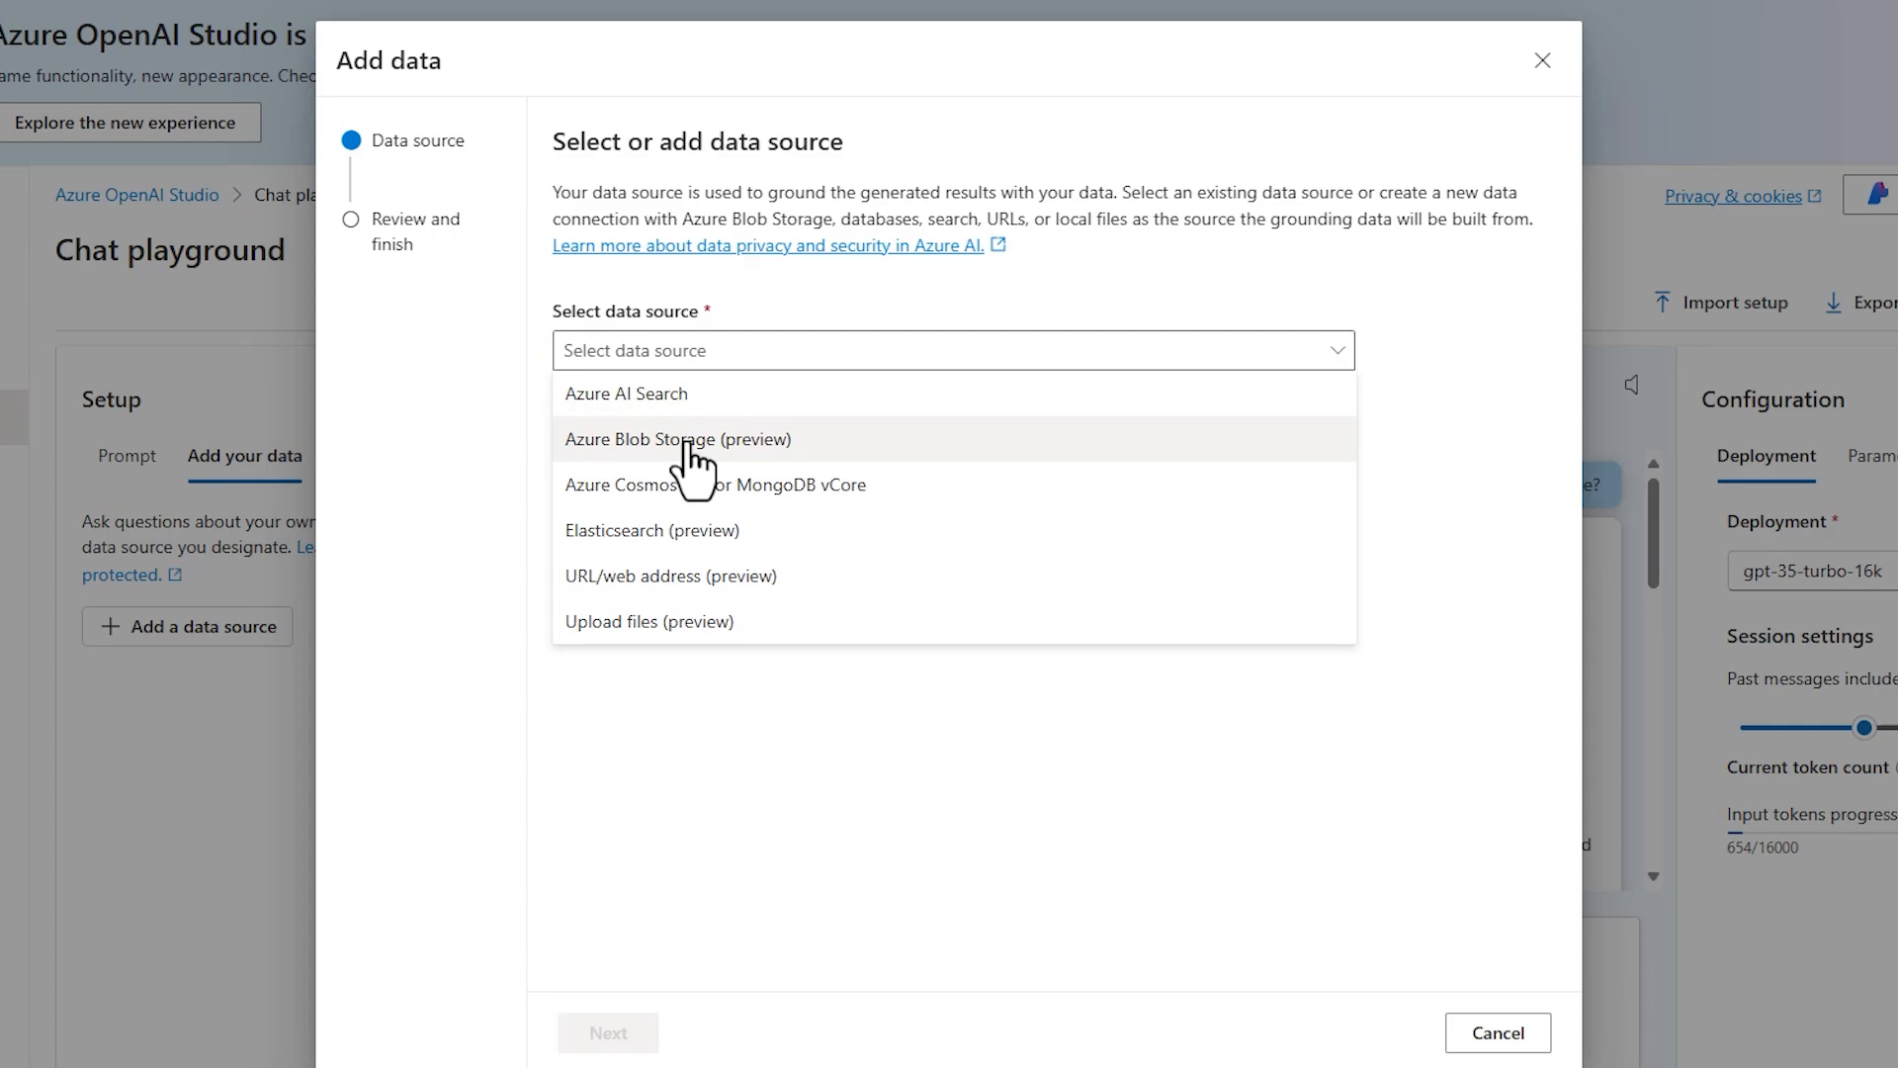
{"action": "left_click", "coordinate": [676, 438]}
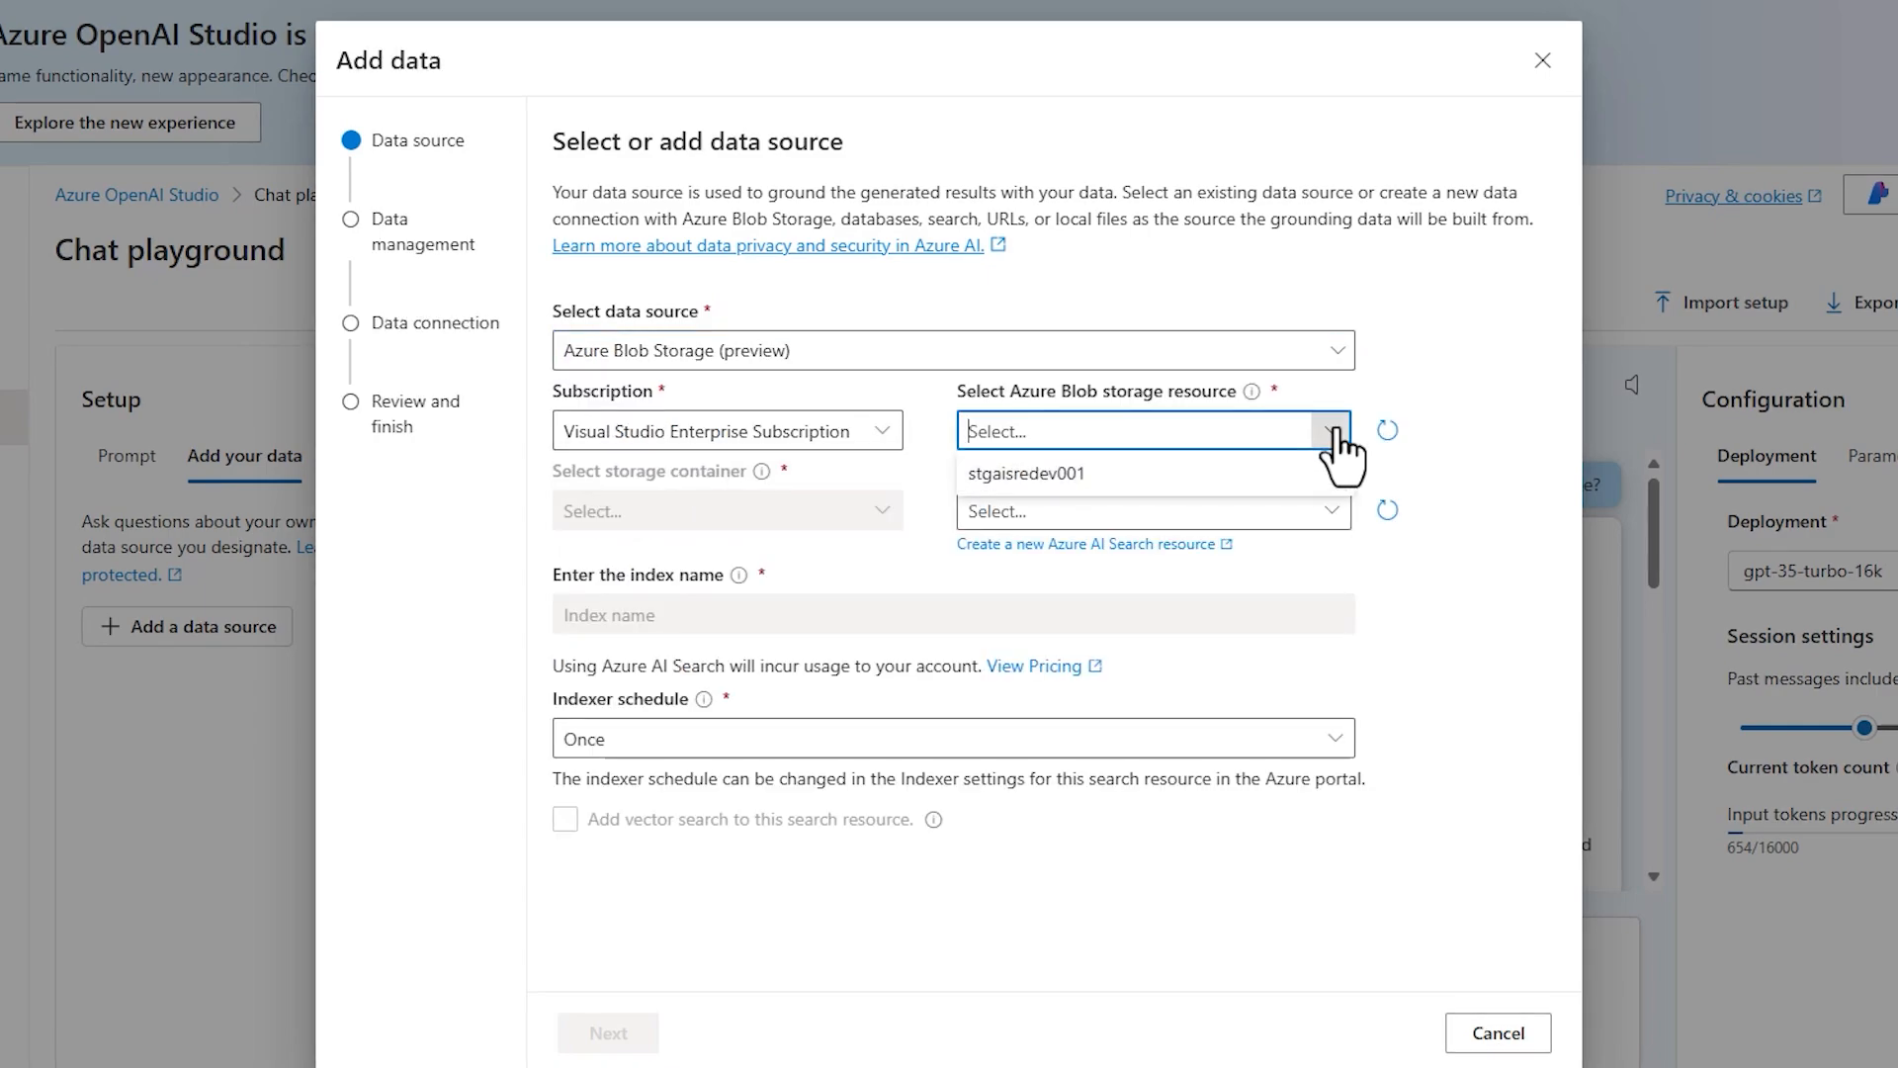
{"action": "left_click", "coordinate": [1025, 473]}
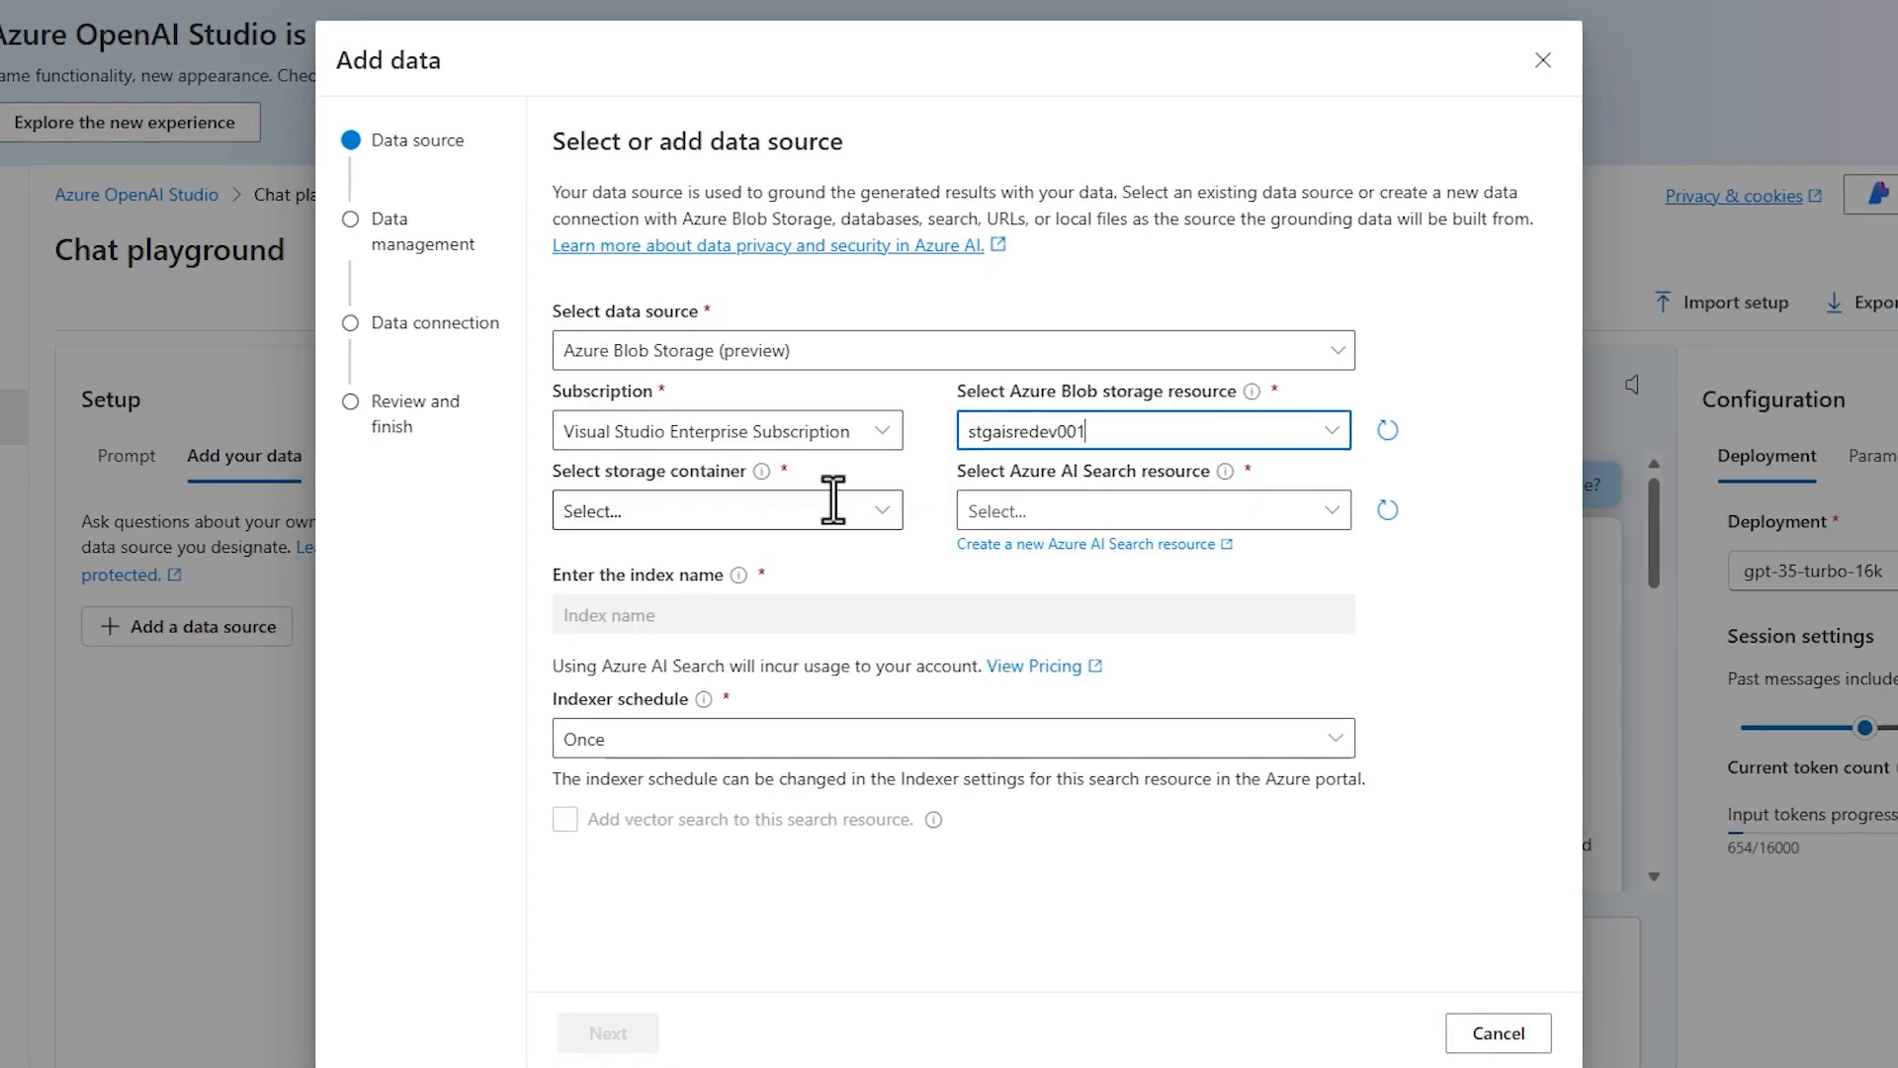
{"action": "type", "text": "pdf"}
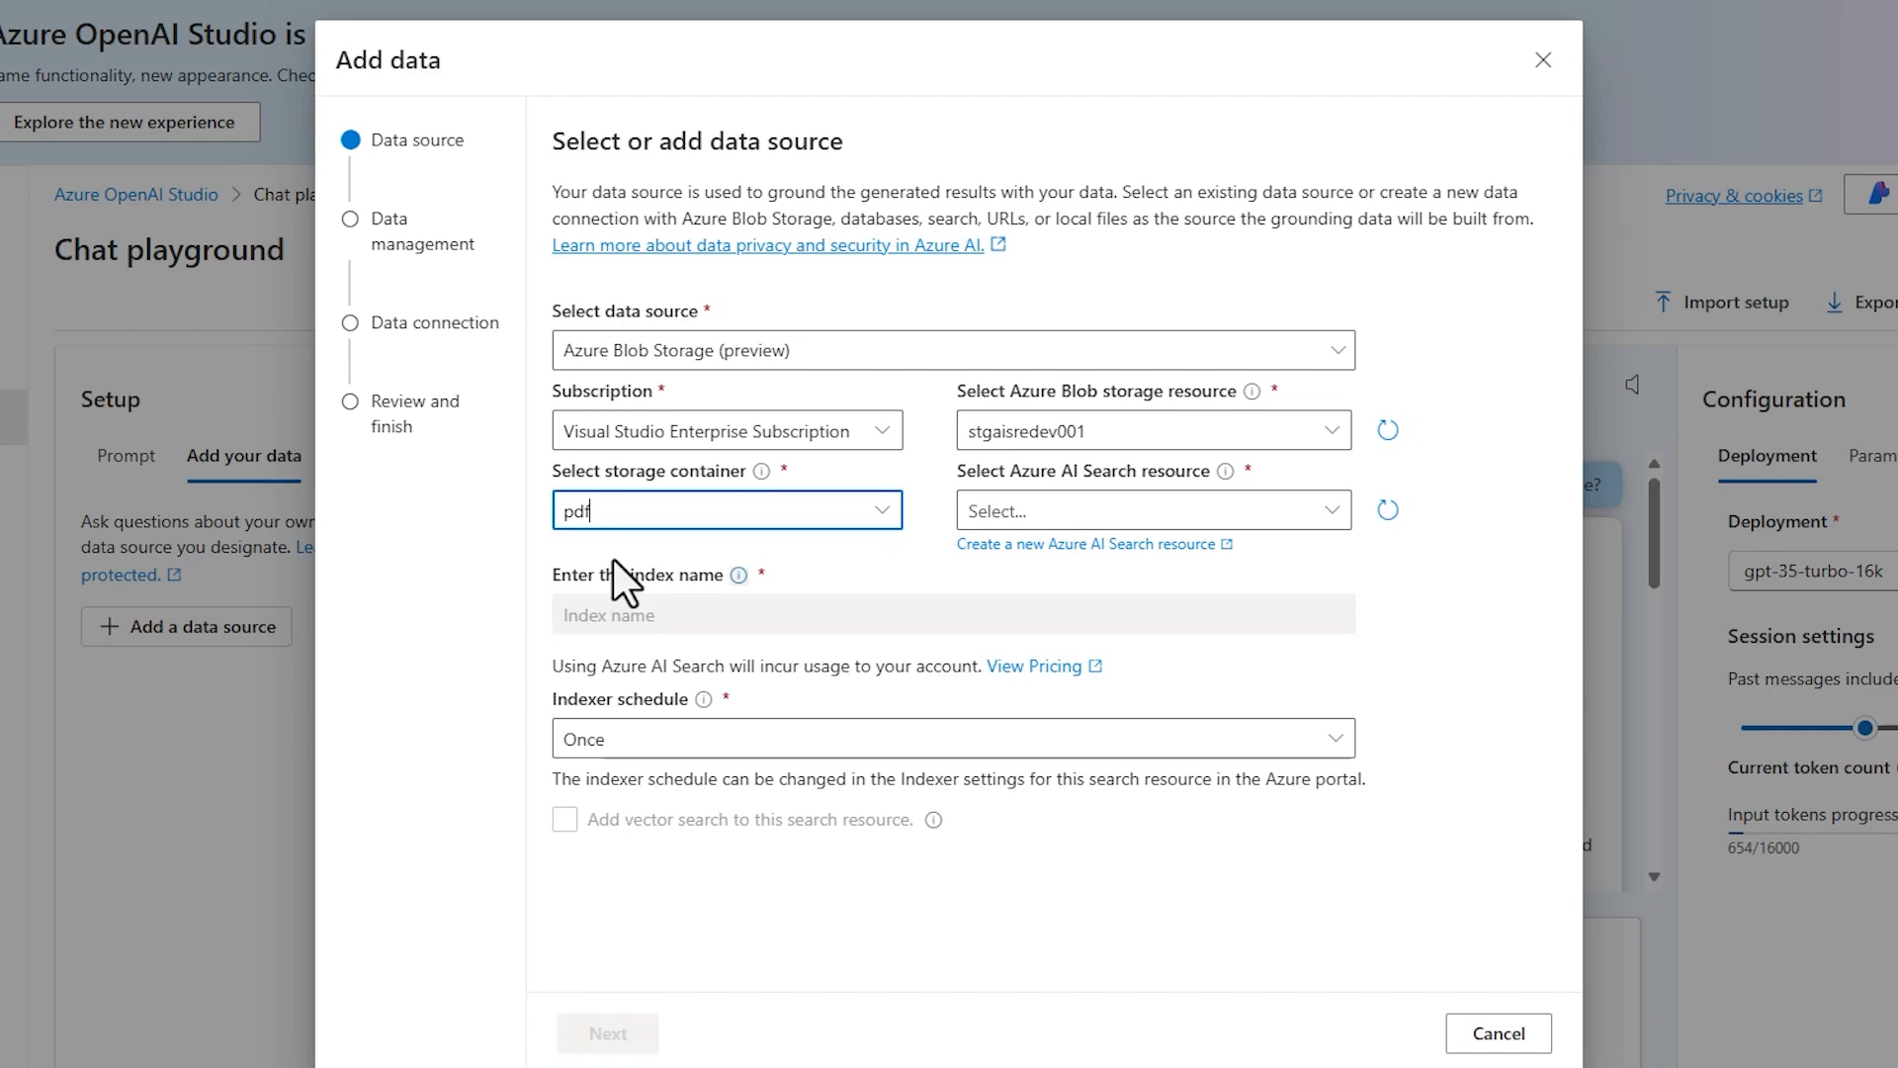
- Use aisearchsredev0001 as search resource with index name index01 and continue to data management
{"action": "left_click", "coordinate": [1150, 508]}
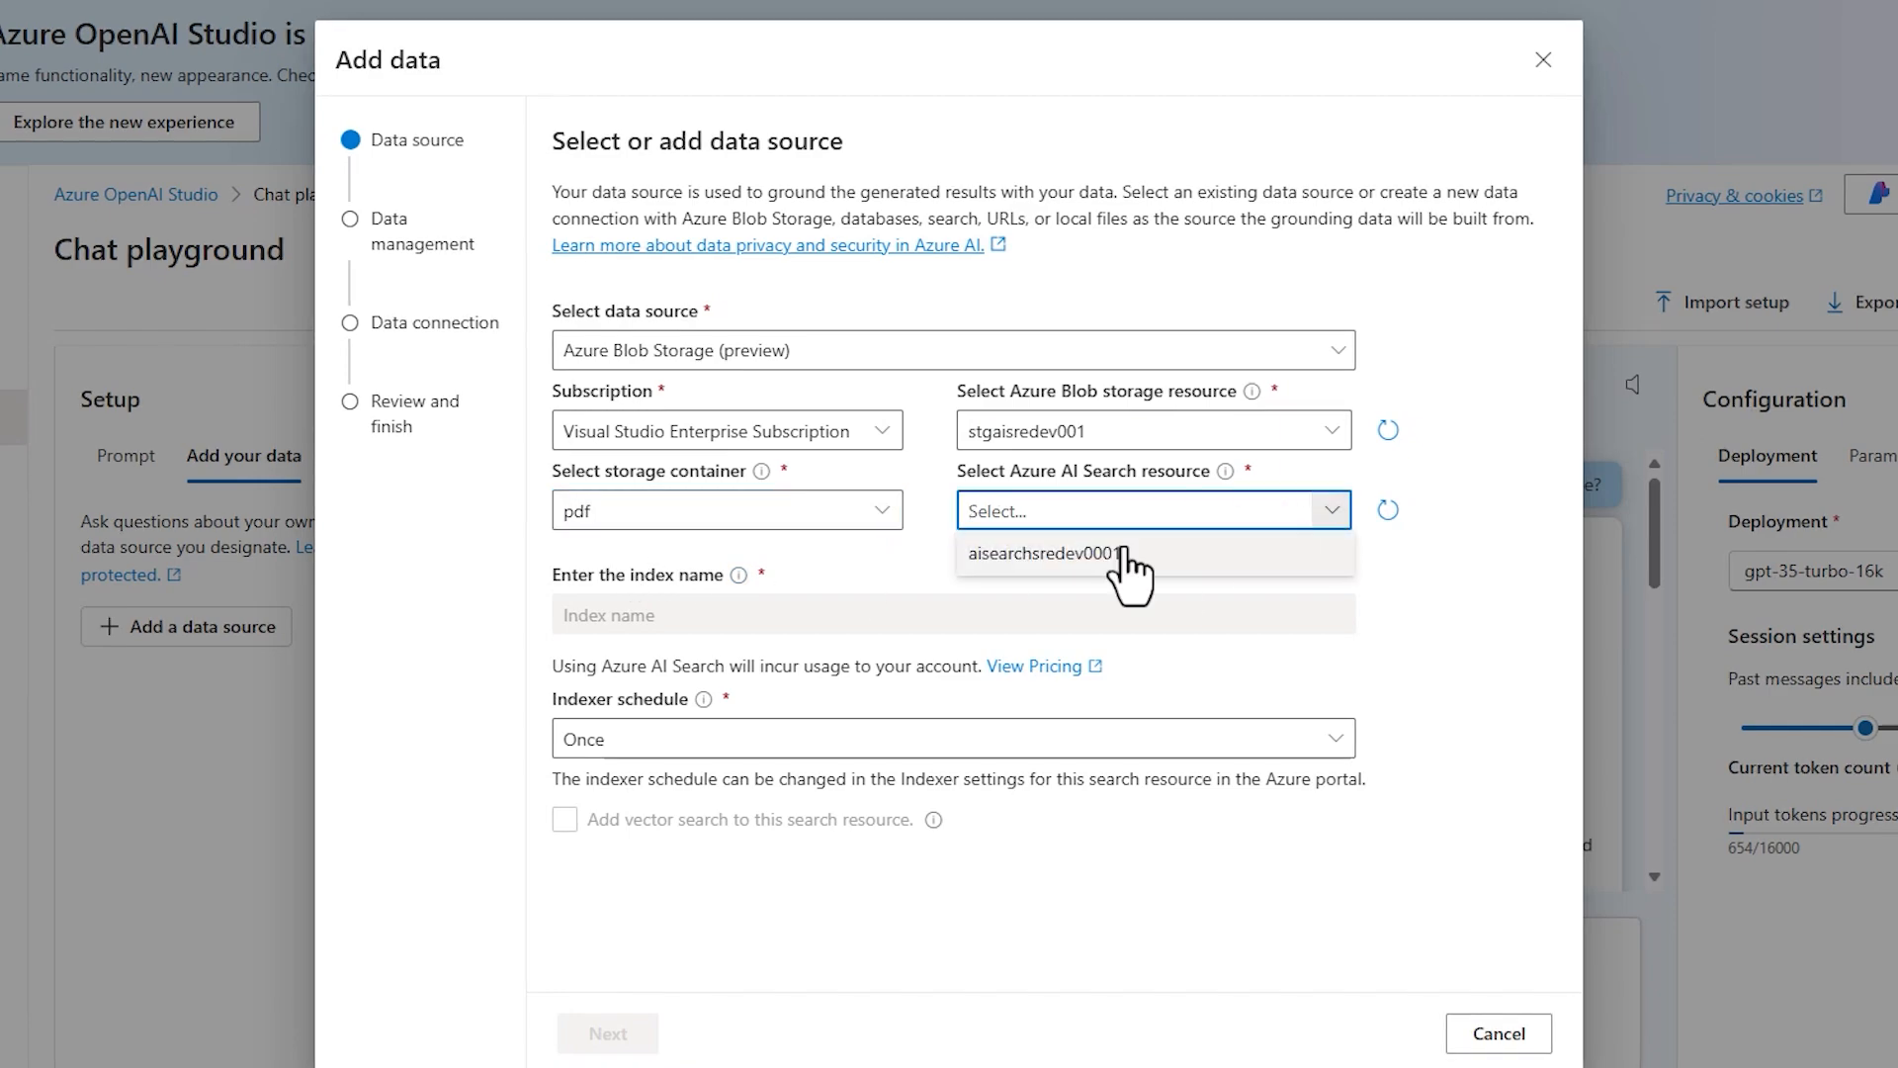
{"action": "mouse_move", "coordinate": [1150, 587]}
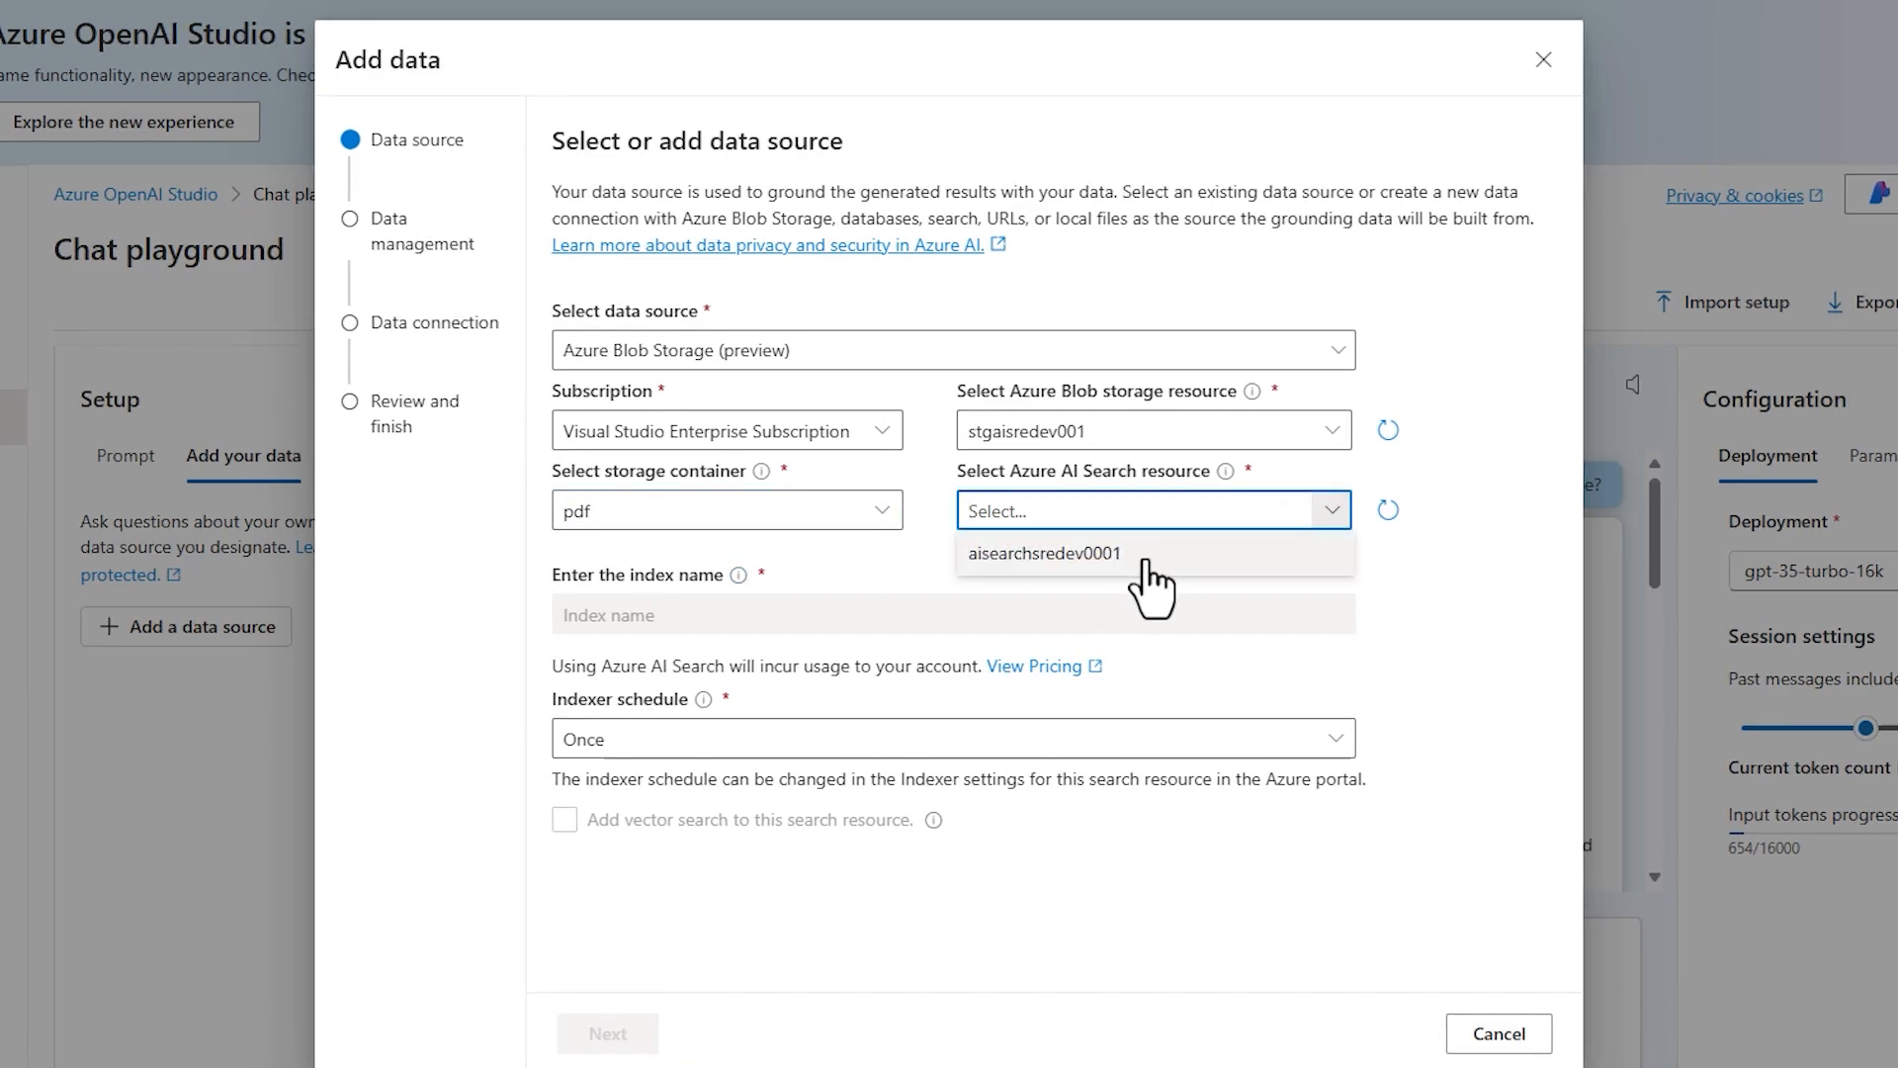
{"action": "left_click", "coordinate": [1044, 554]}
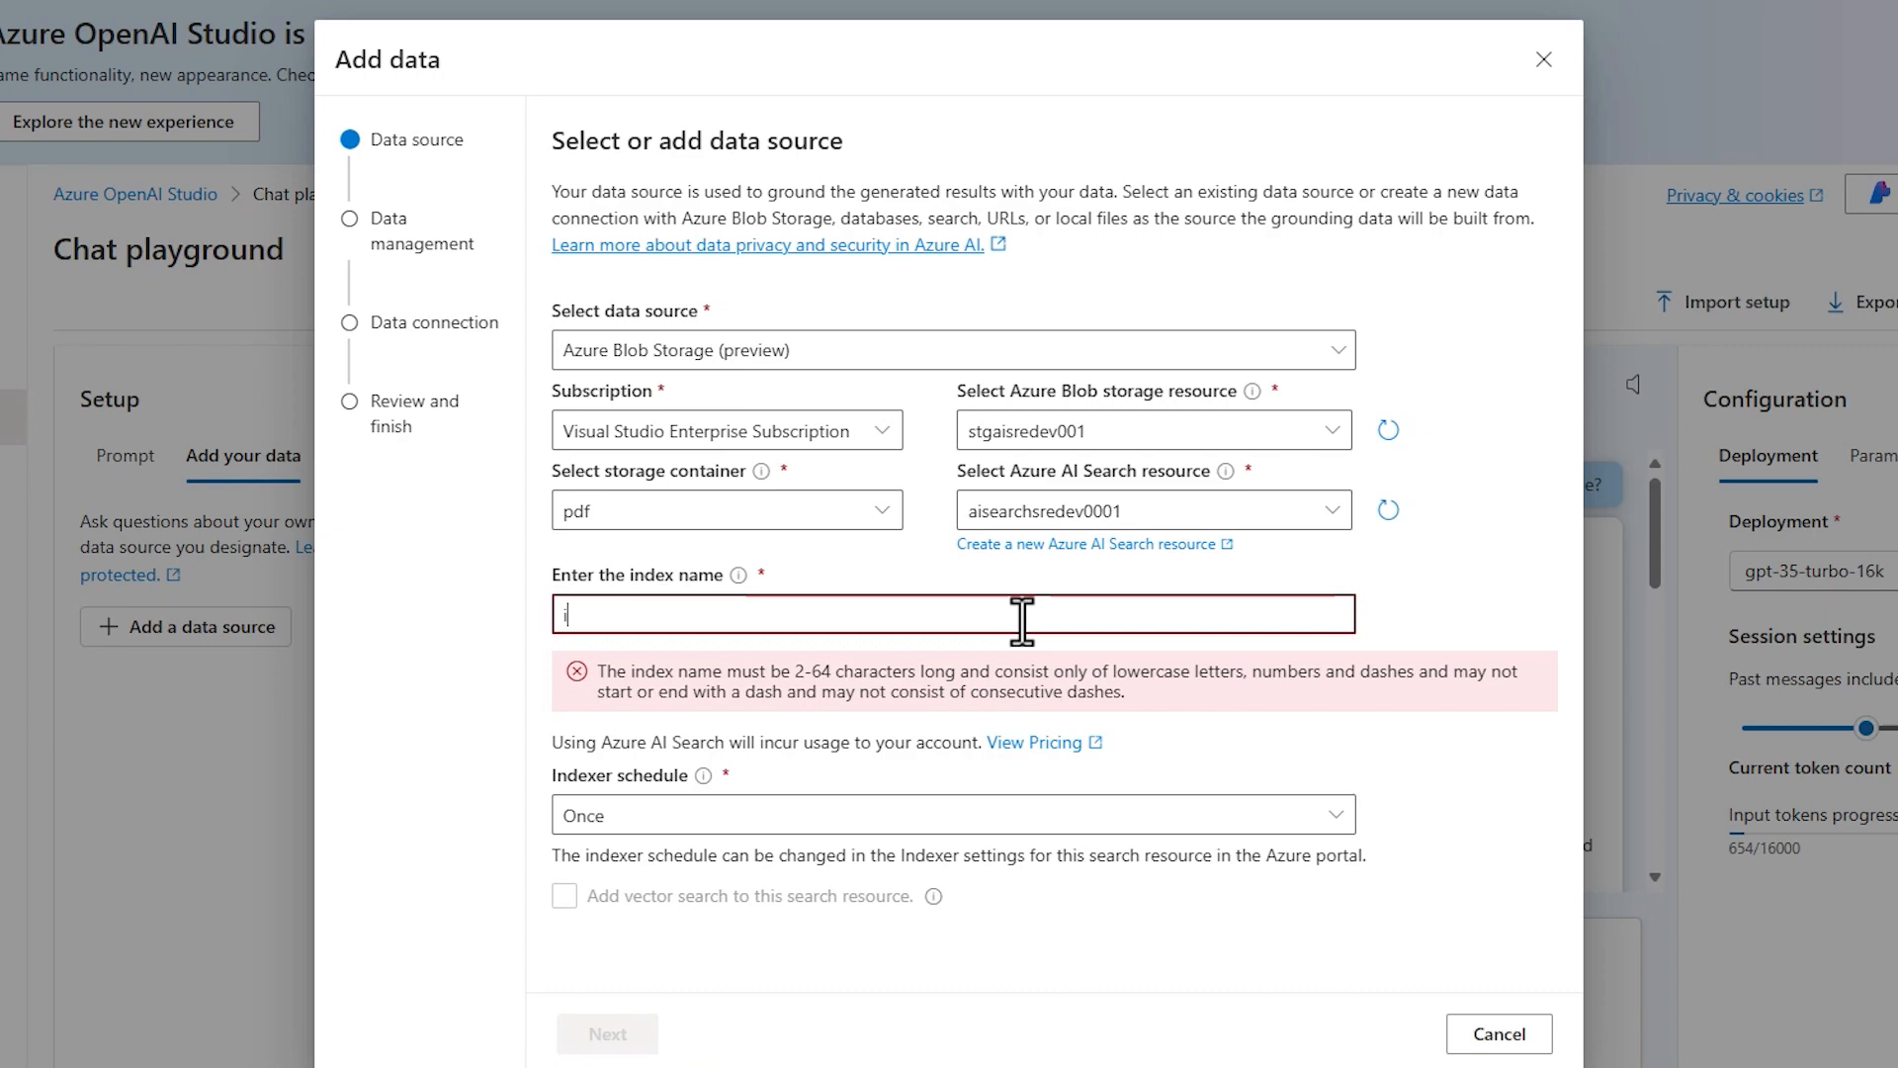
{"action": "type", "text": "index"}
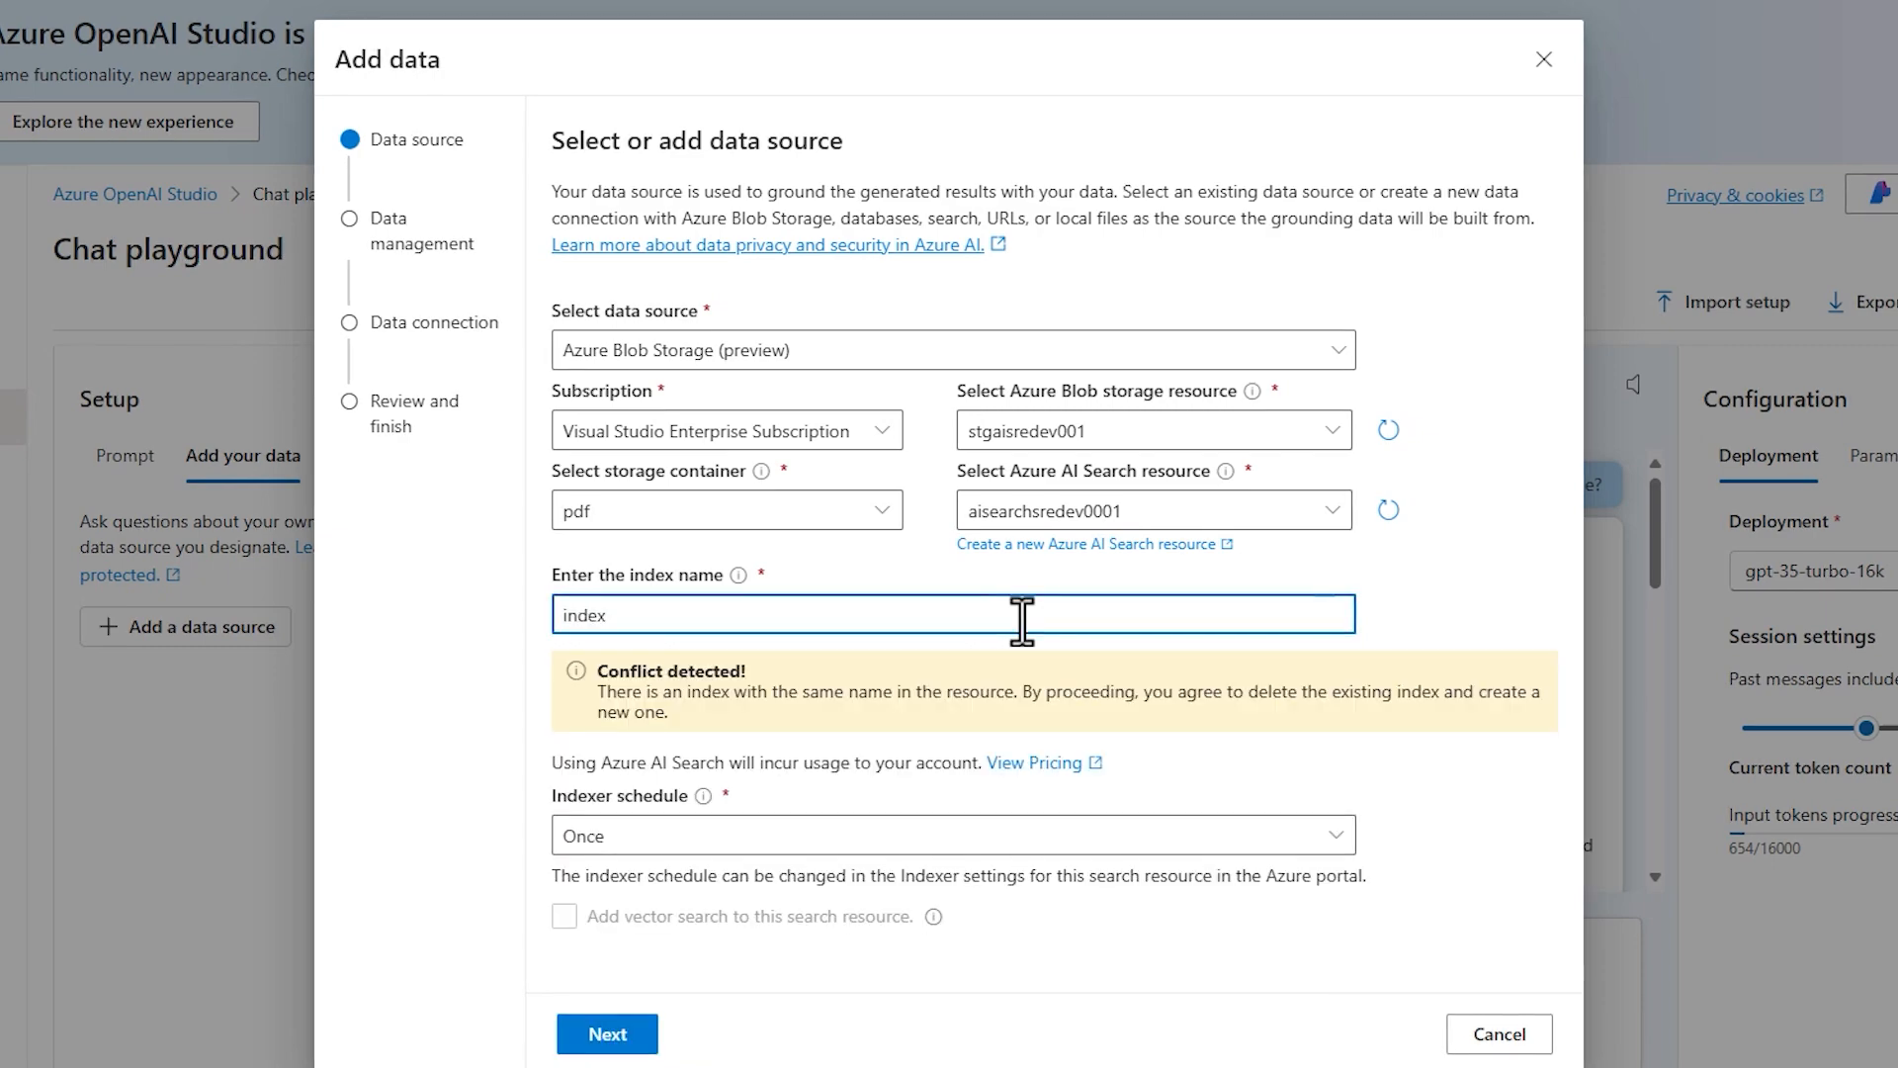
{"action": "type", "text": "01"}
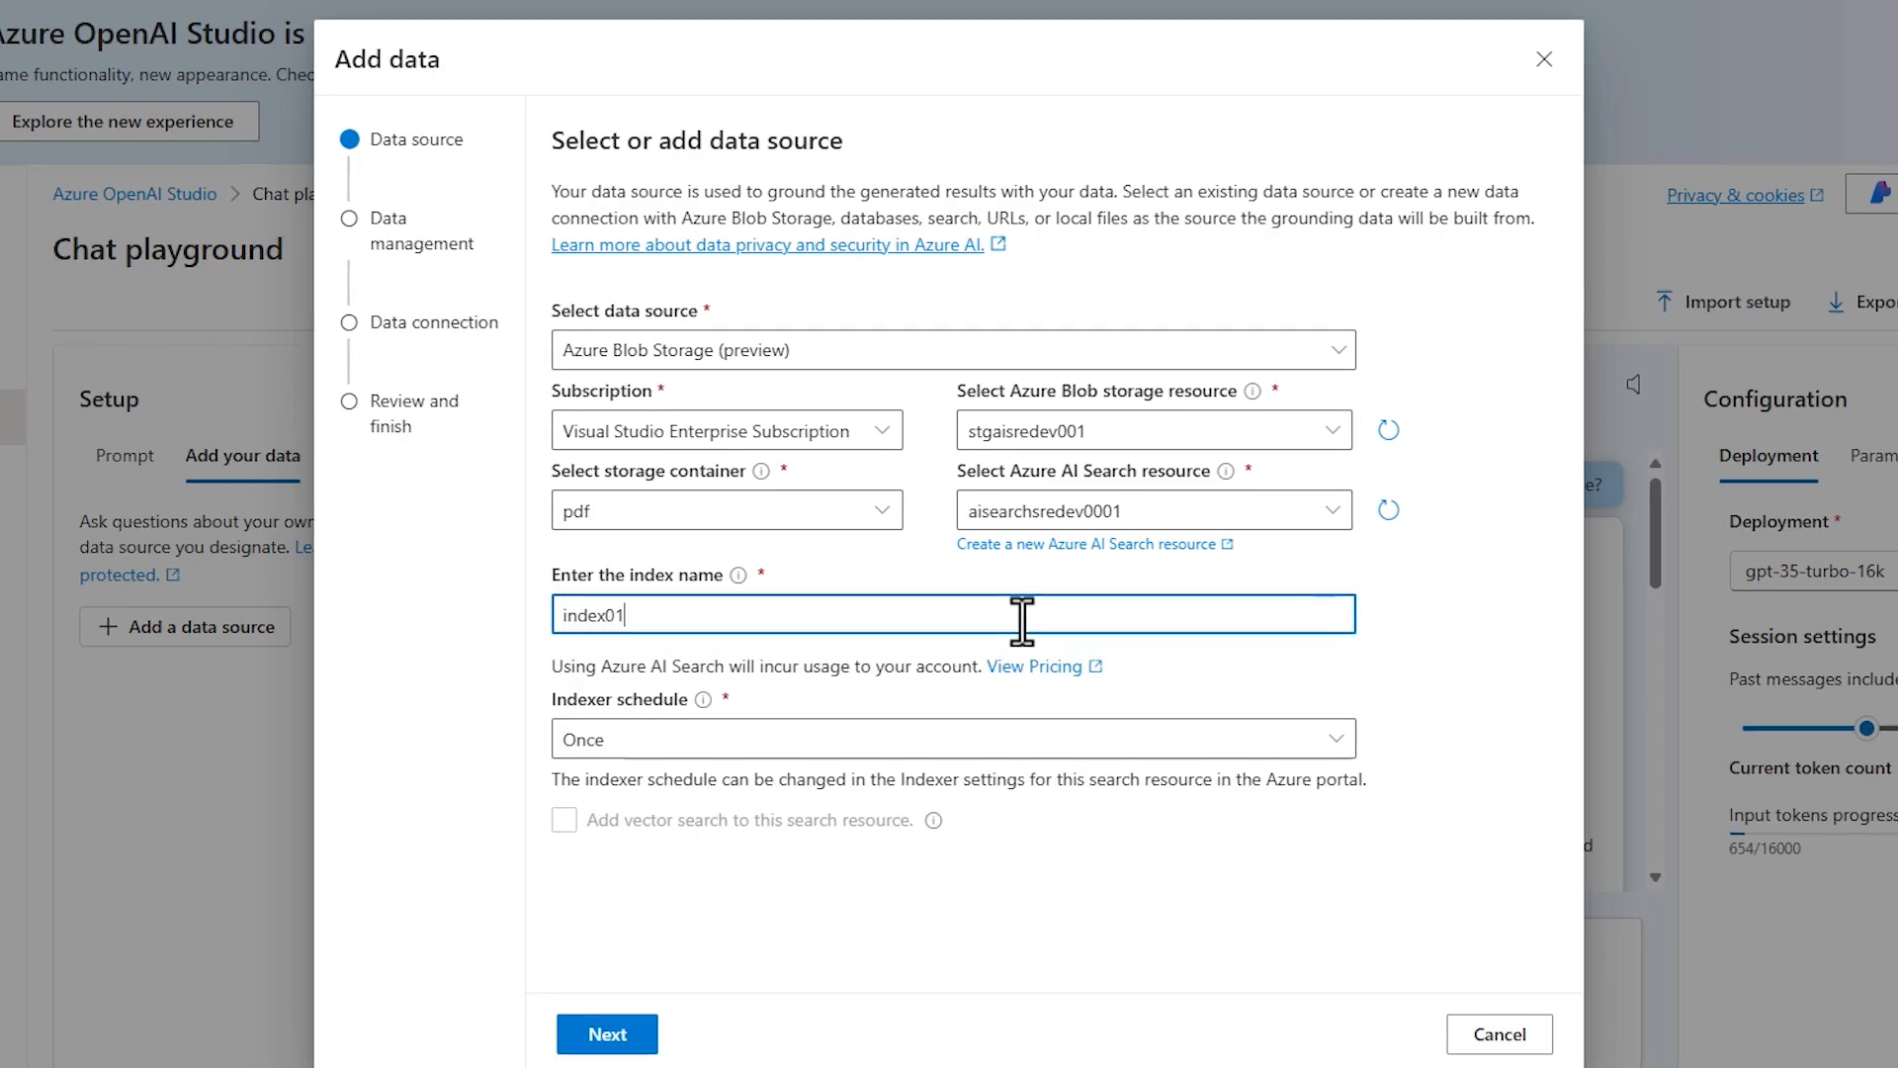
{"action": "mouse_move", "coordinate": [1498, 1034]}
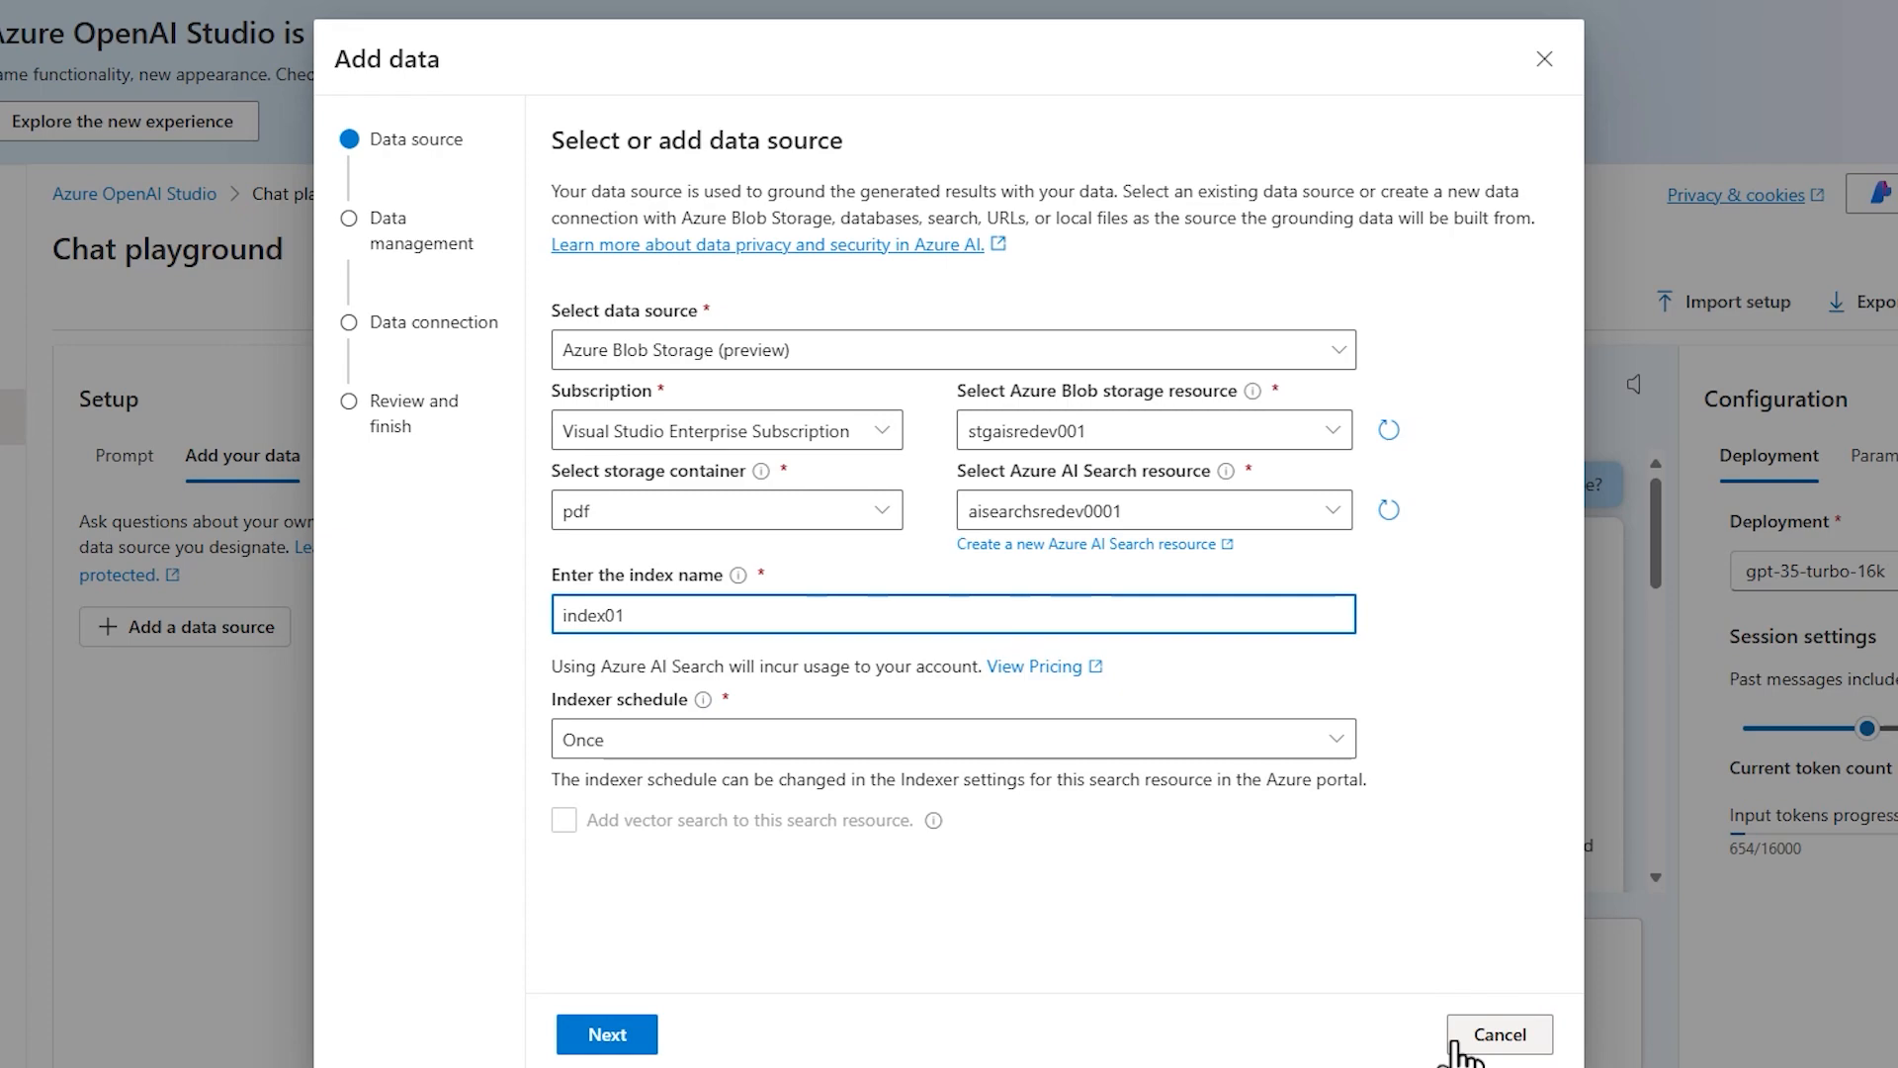
{"action": "left_click", "coordinate": [607, 1035]}
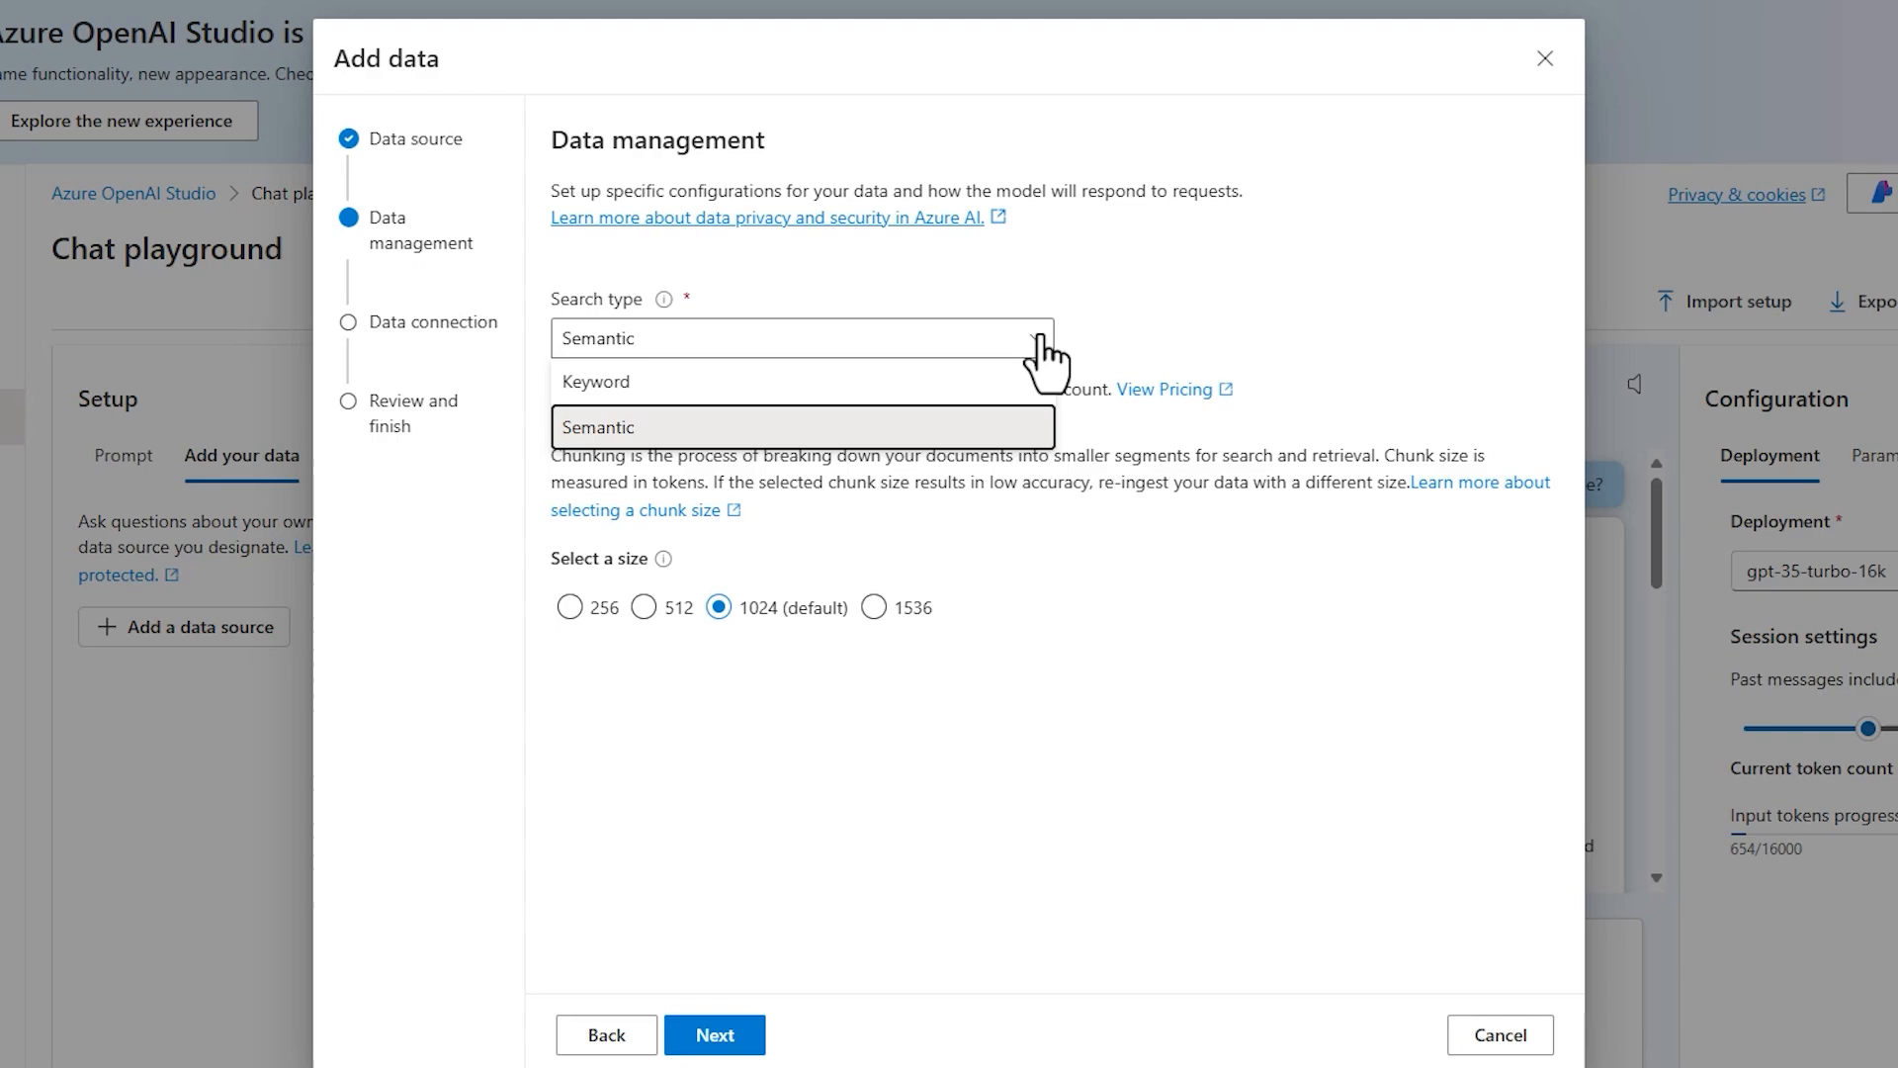
{"action": "mouse_move", "coordinate": [594, 460]}
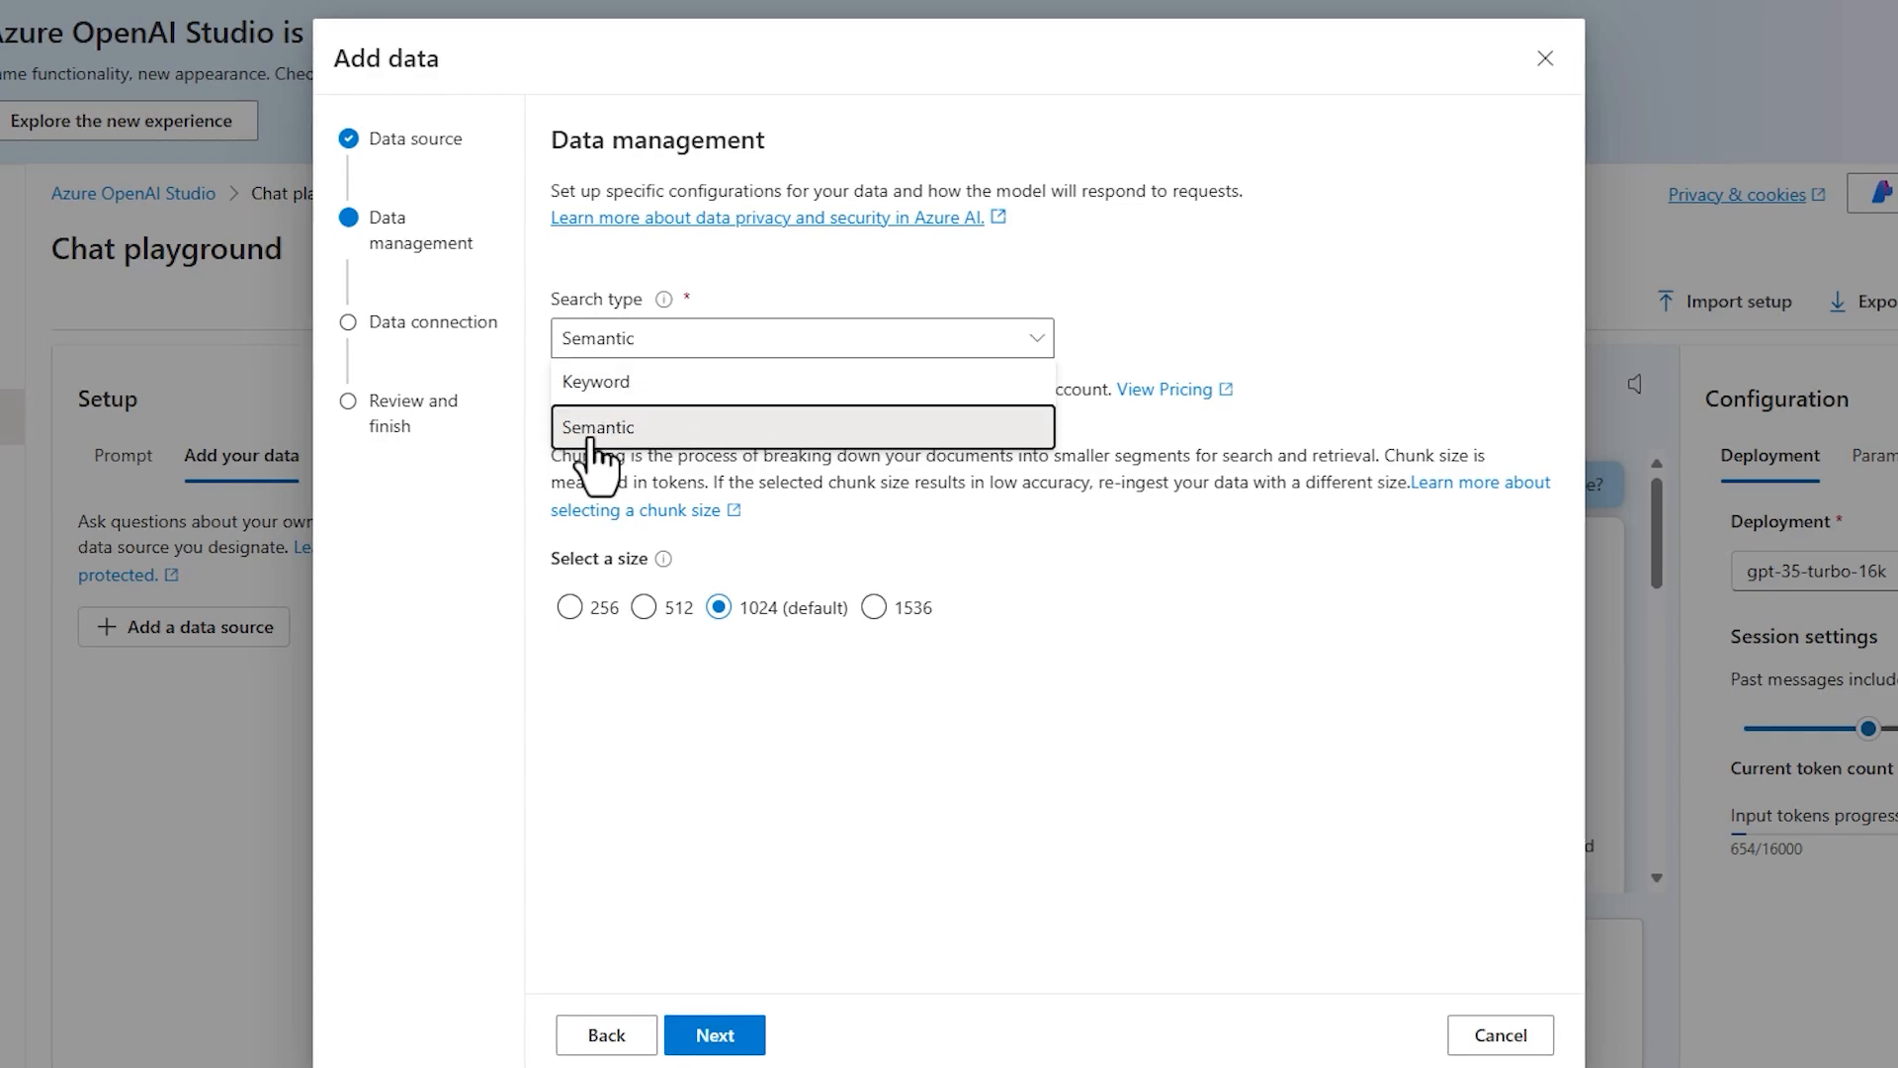
- Keep Semantic search, choose API key authentication and continue to the review summary
{"action": "left_click", "coordinate": [714, 1036]}
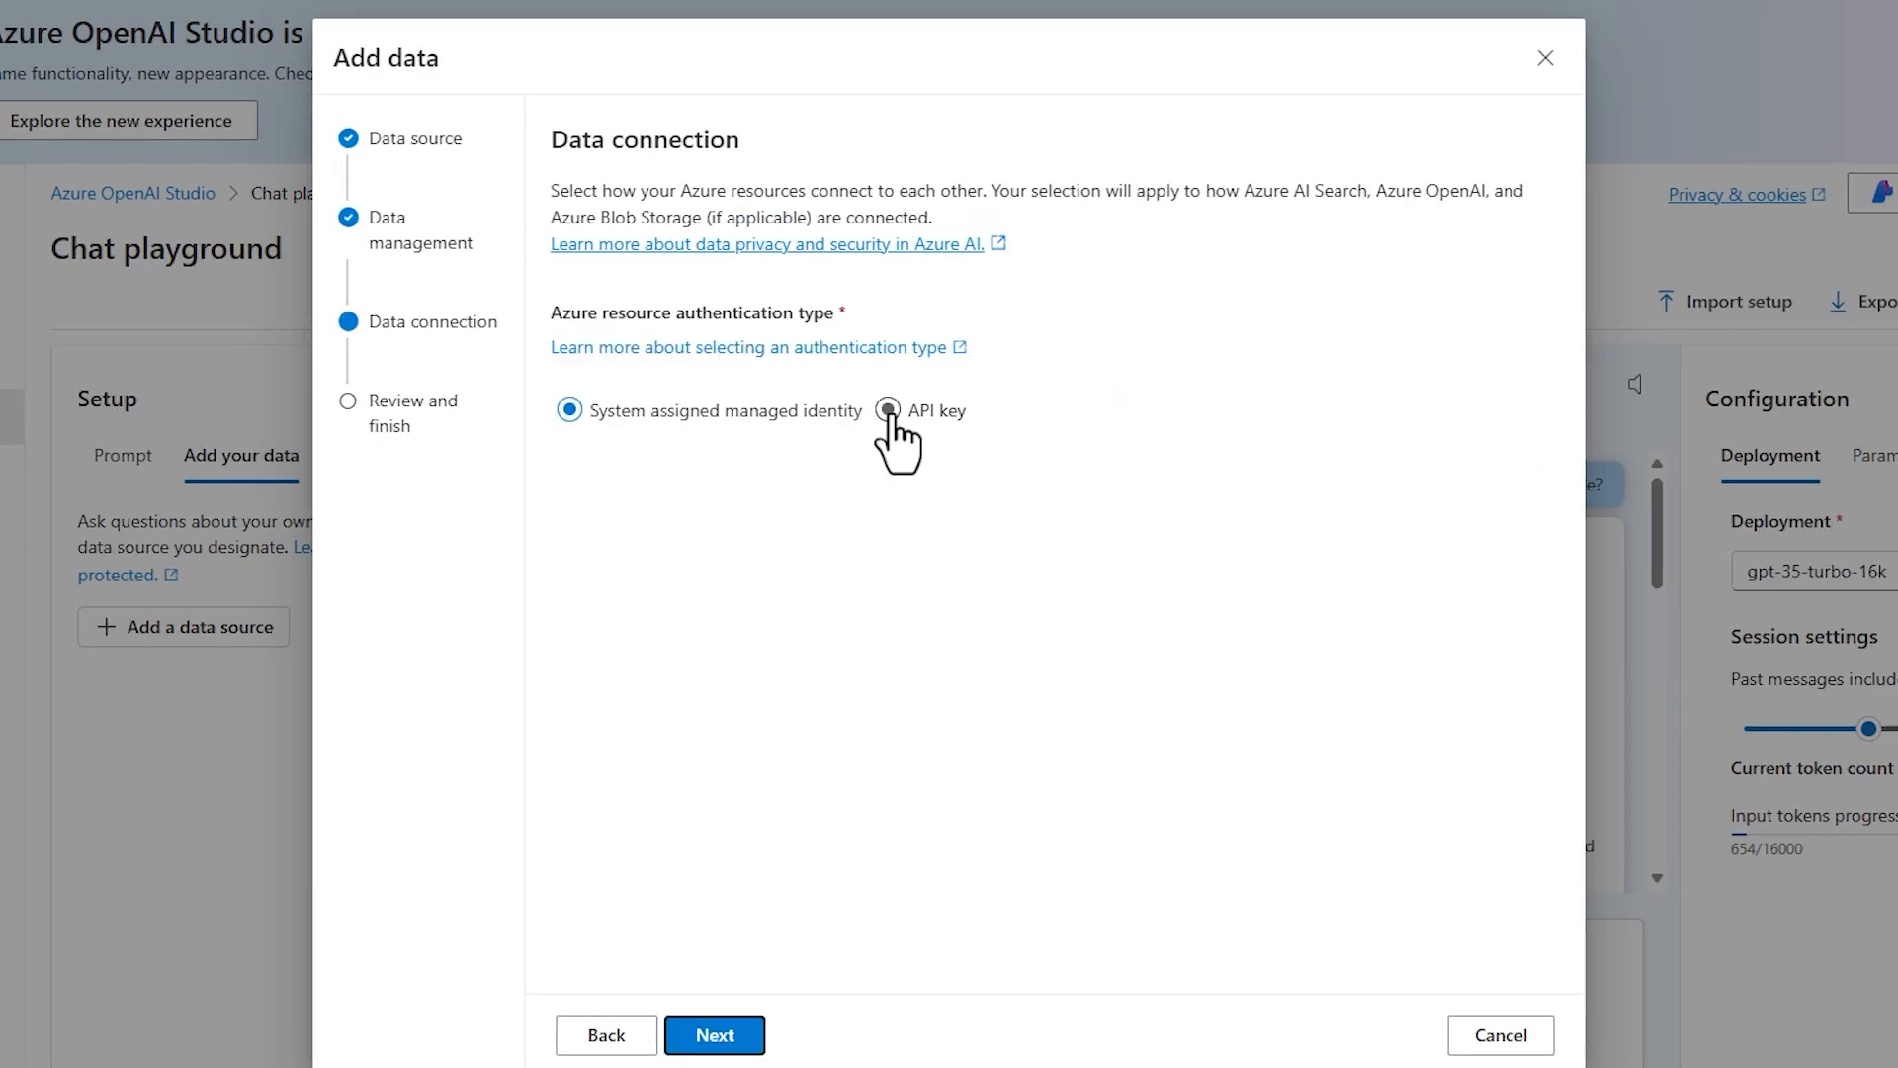
{"action": "left_click", "coordinate": [888, 411]}
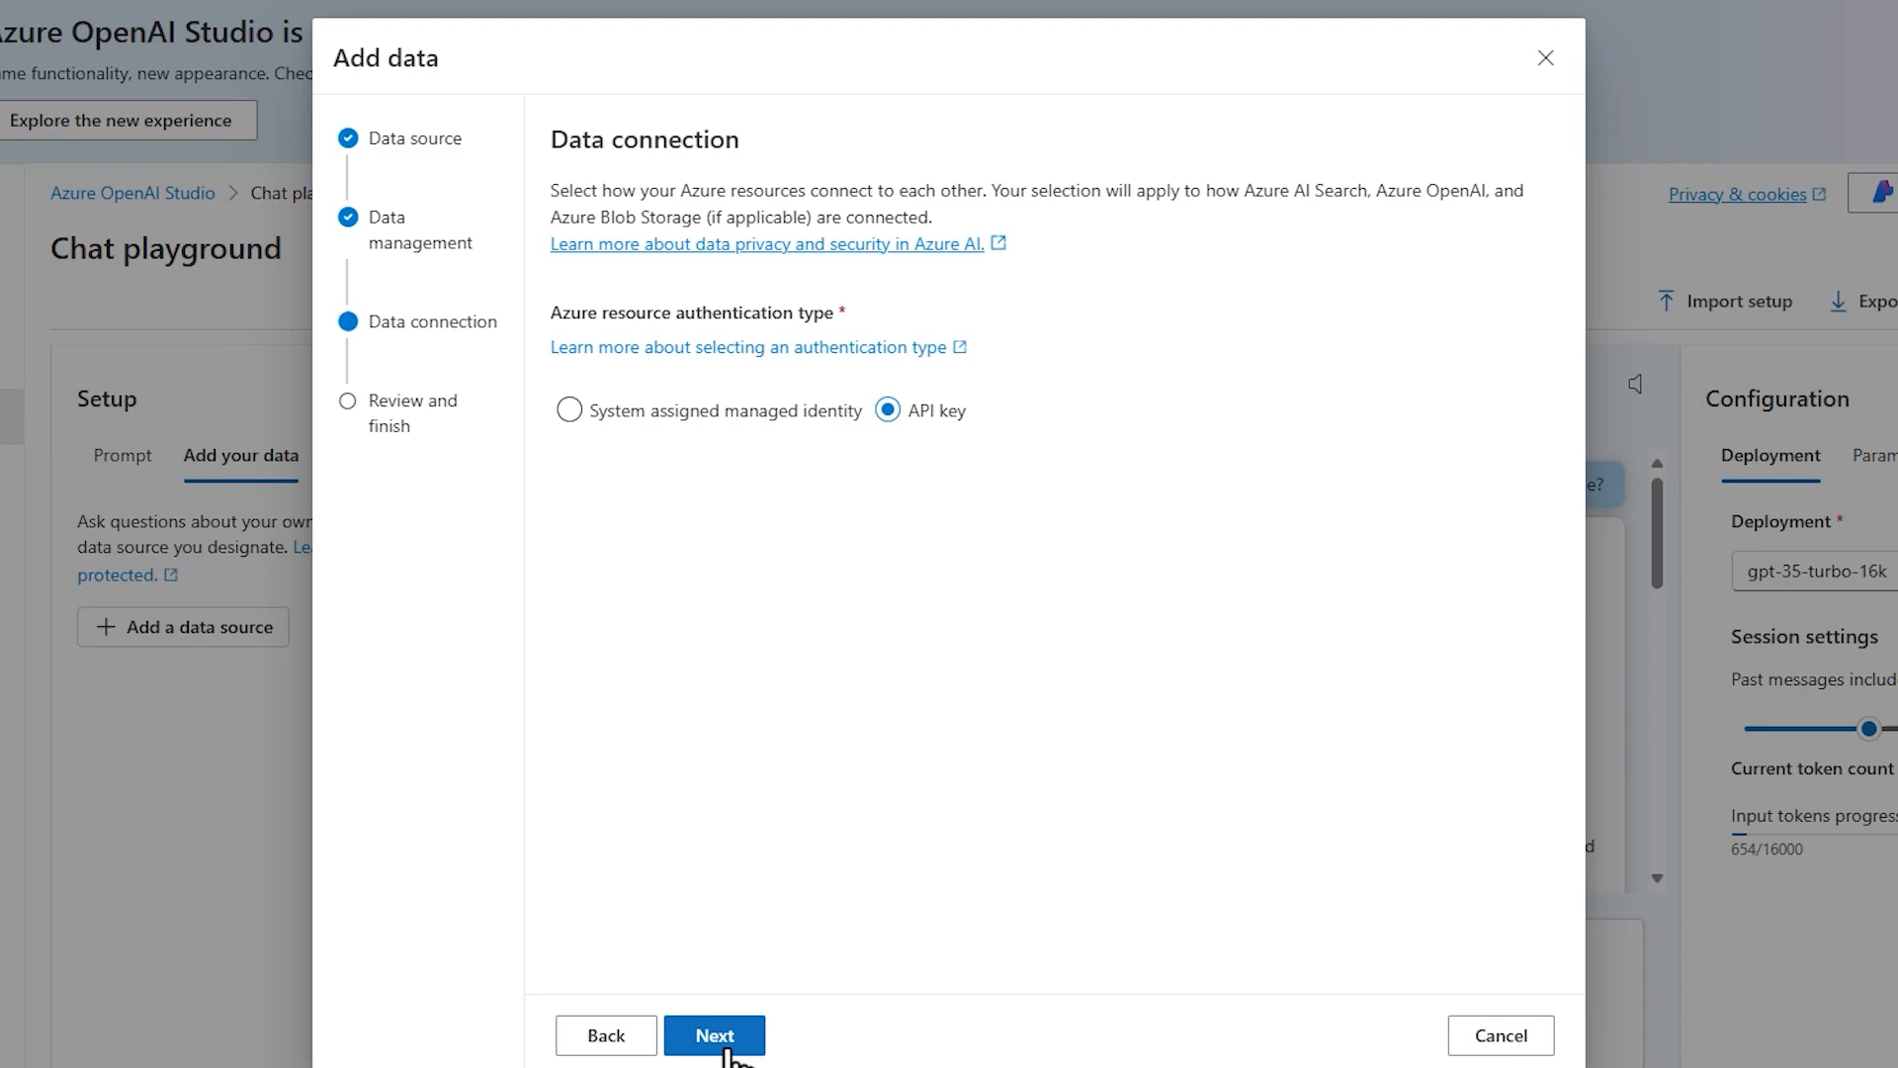
{"action": "mouse_move", "coordinate": [690, 452]}
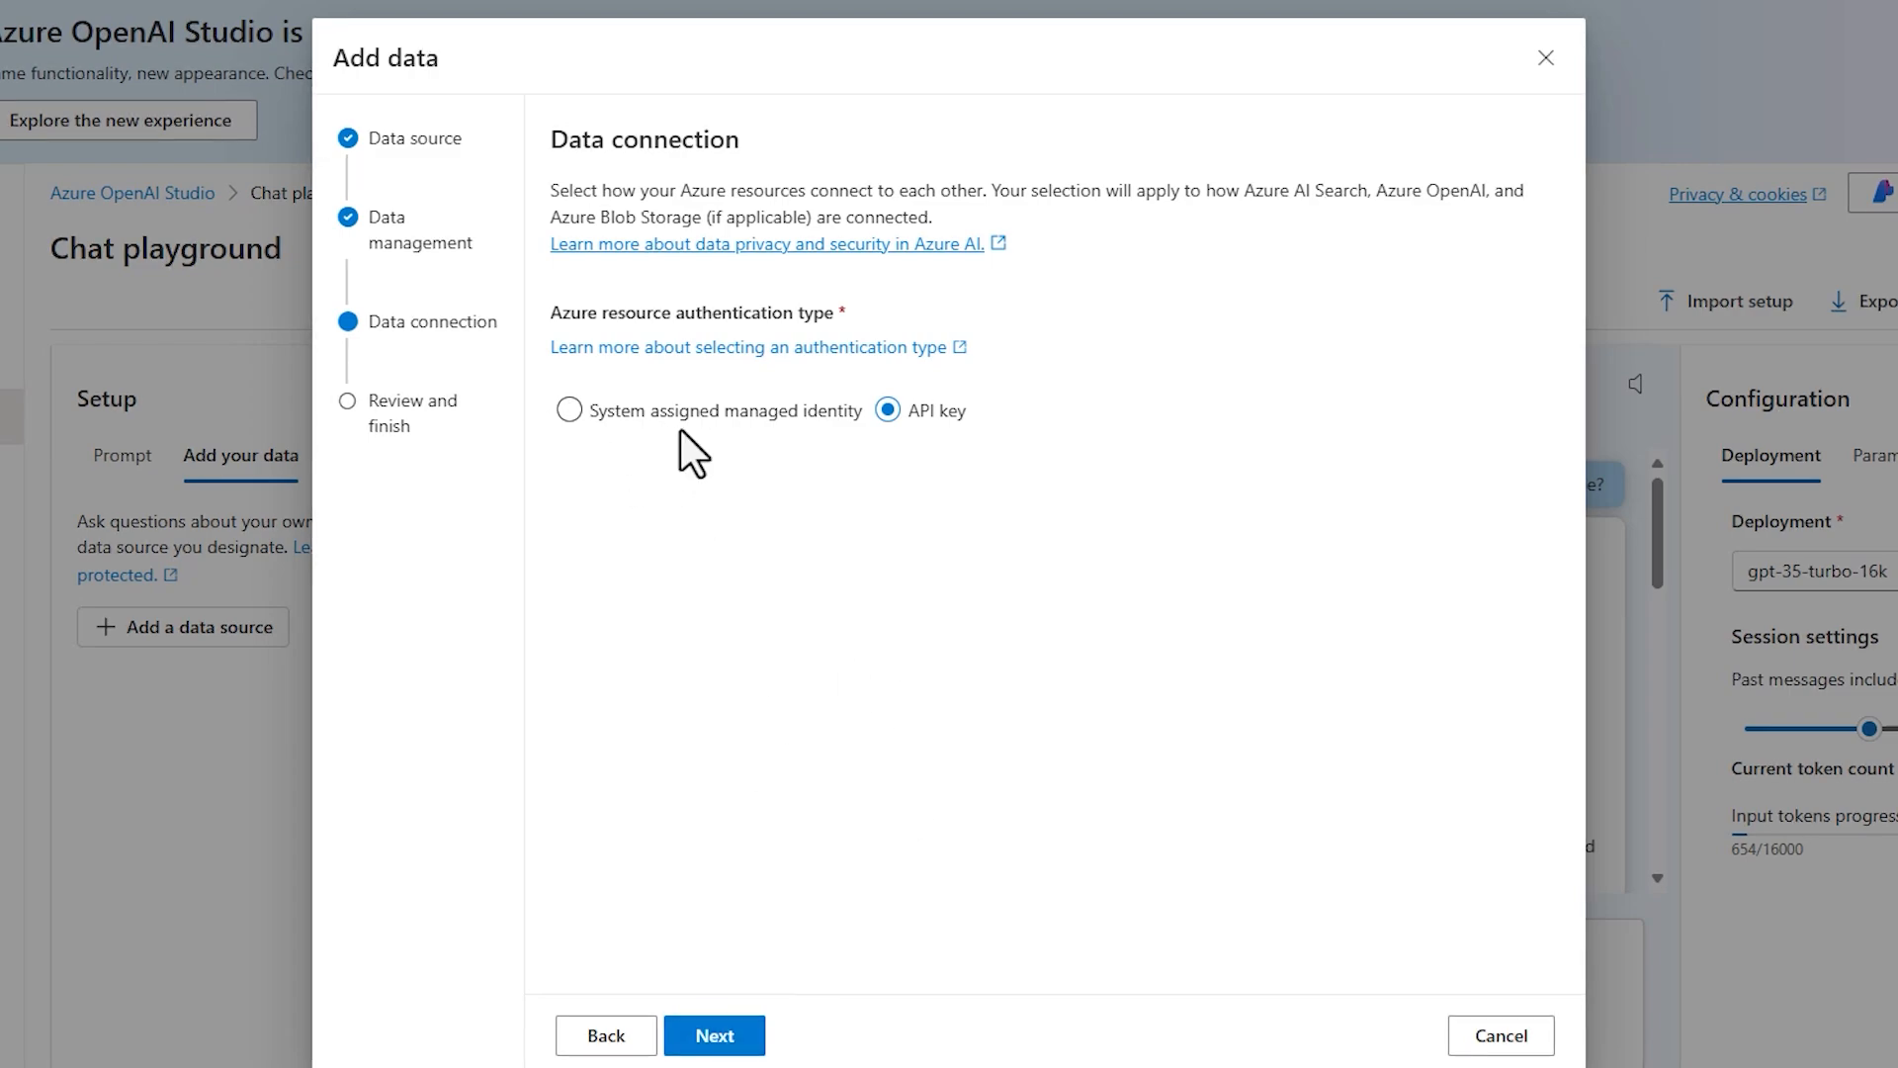
{"action": "mouse_move", "coordinate": [799, 1002]}
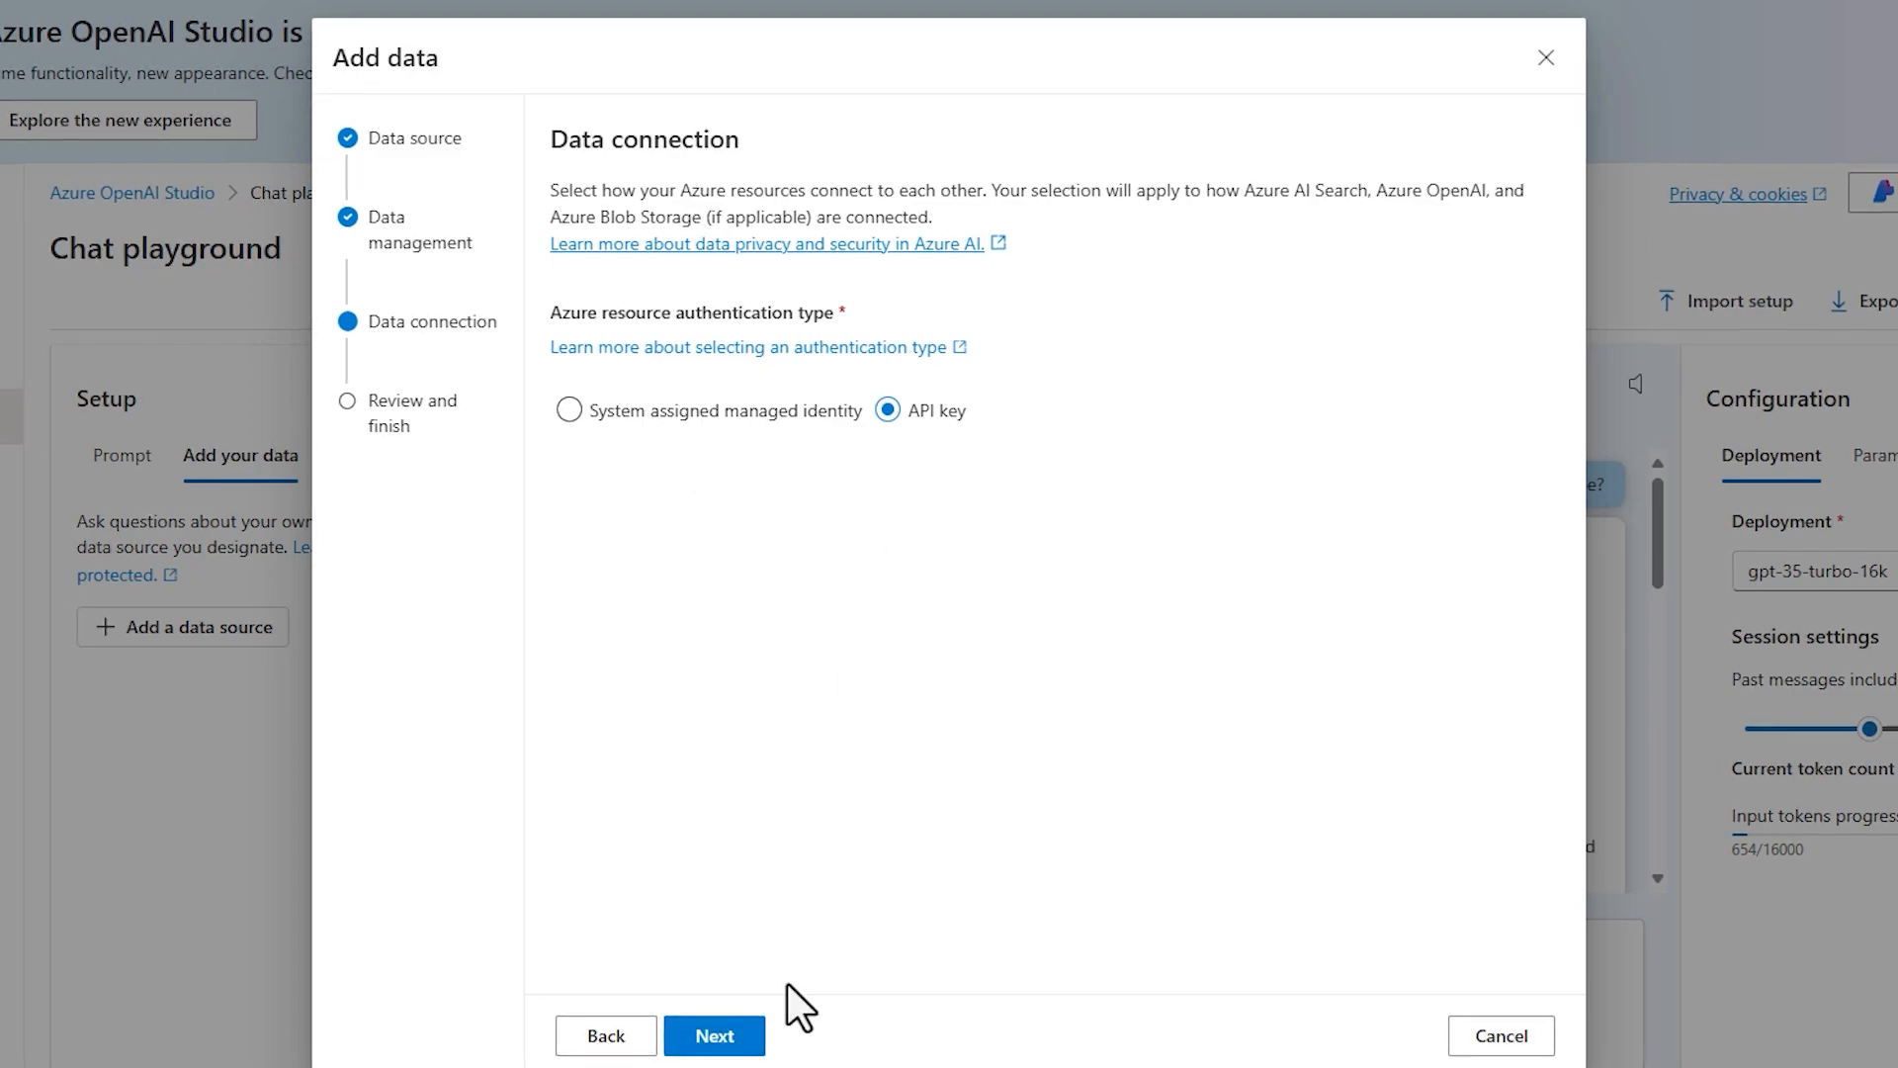
{"action": "left_click", "coordinate": [713, 1036]}
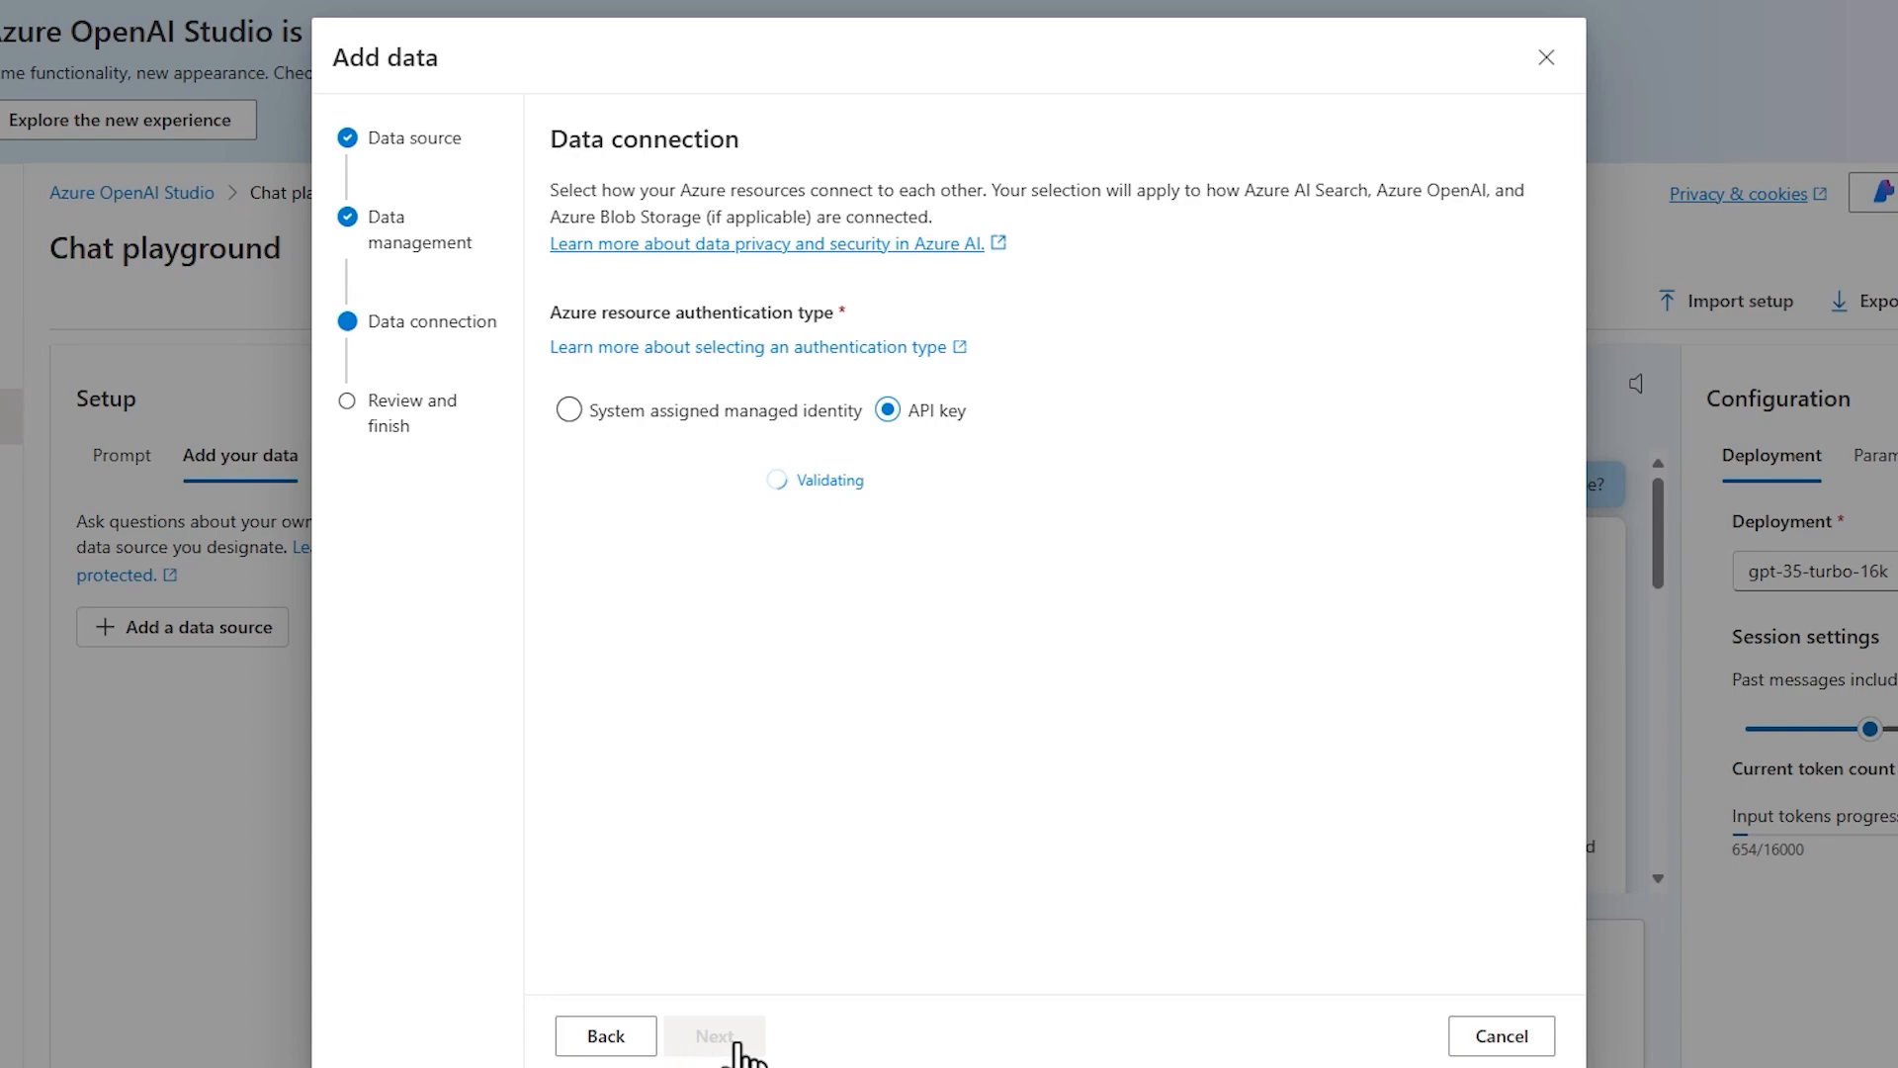
{"action": "left_click", "coordinate": [713, 1035]}
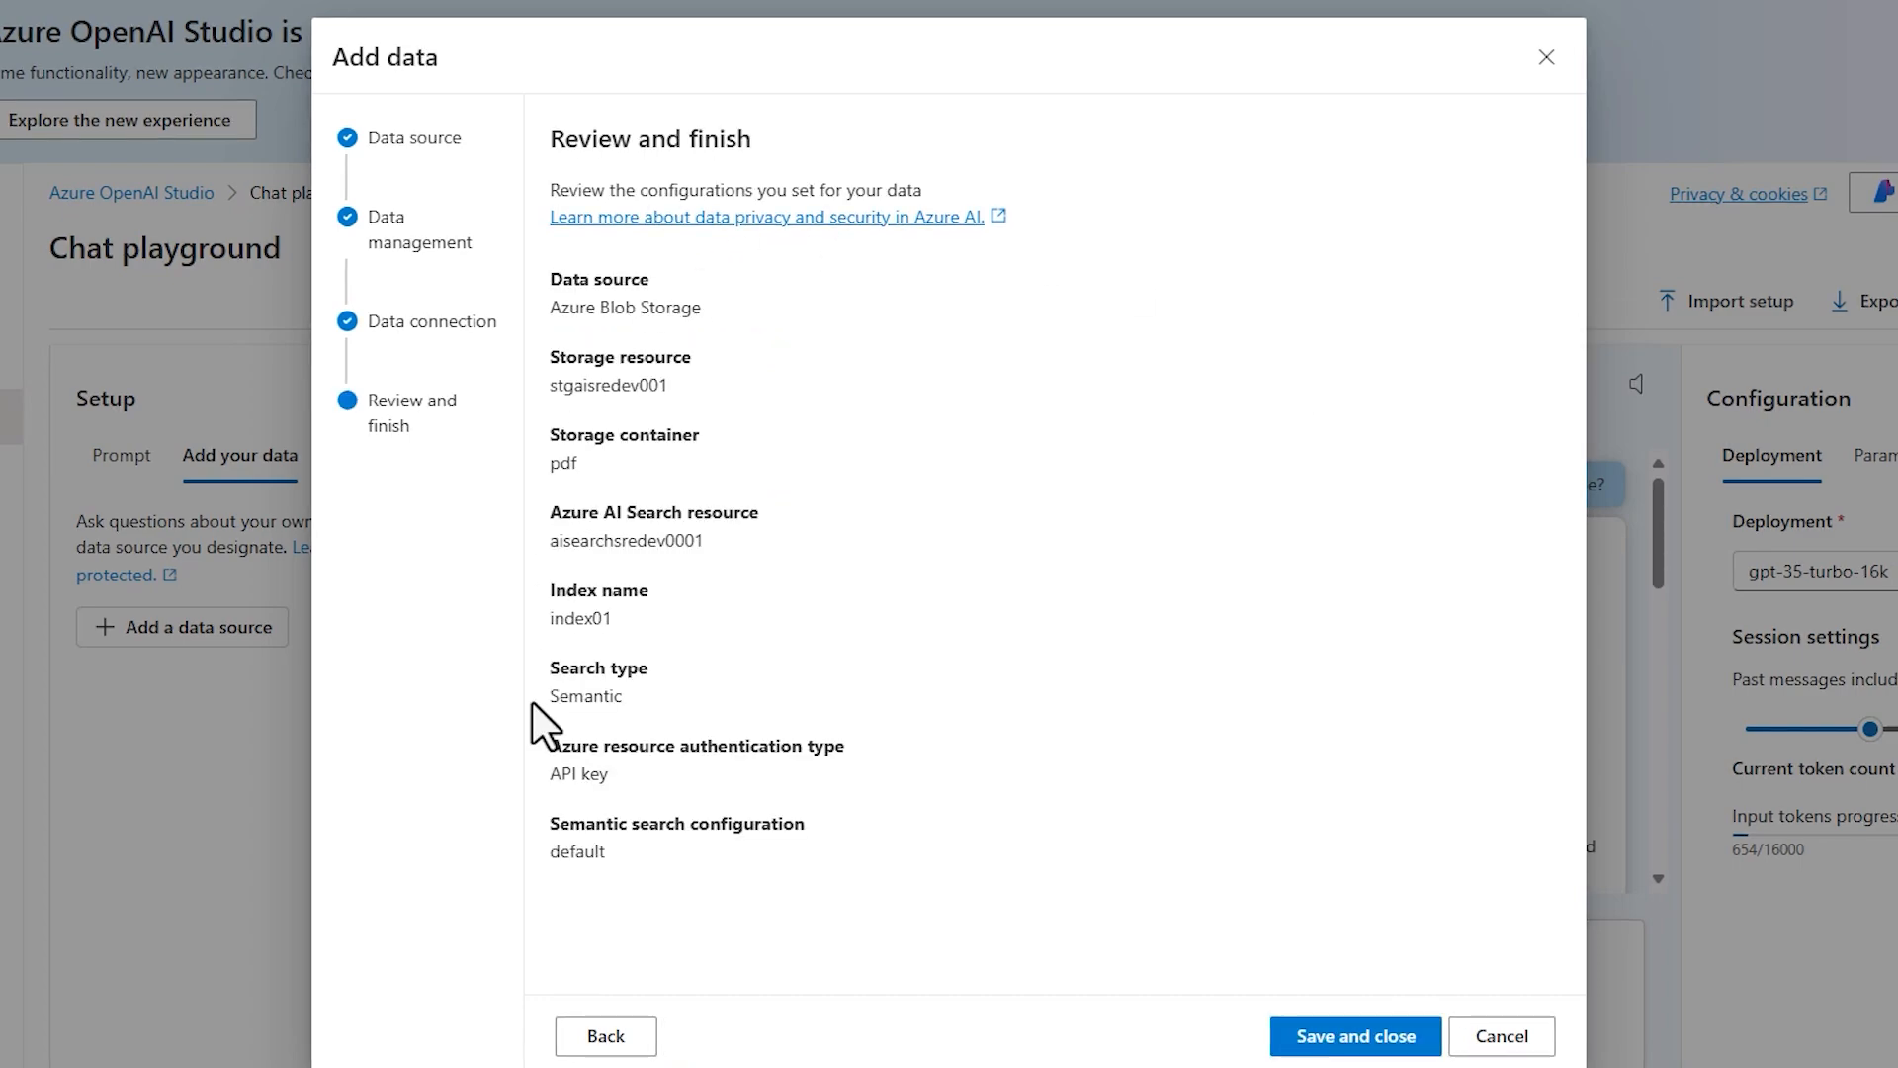
{"action": "mouse_move", "coordinate": [771, 921]}
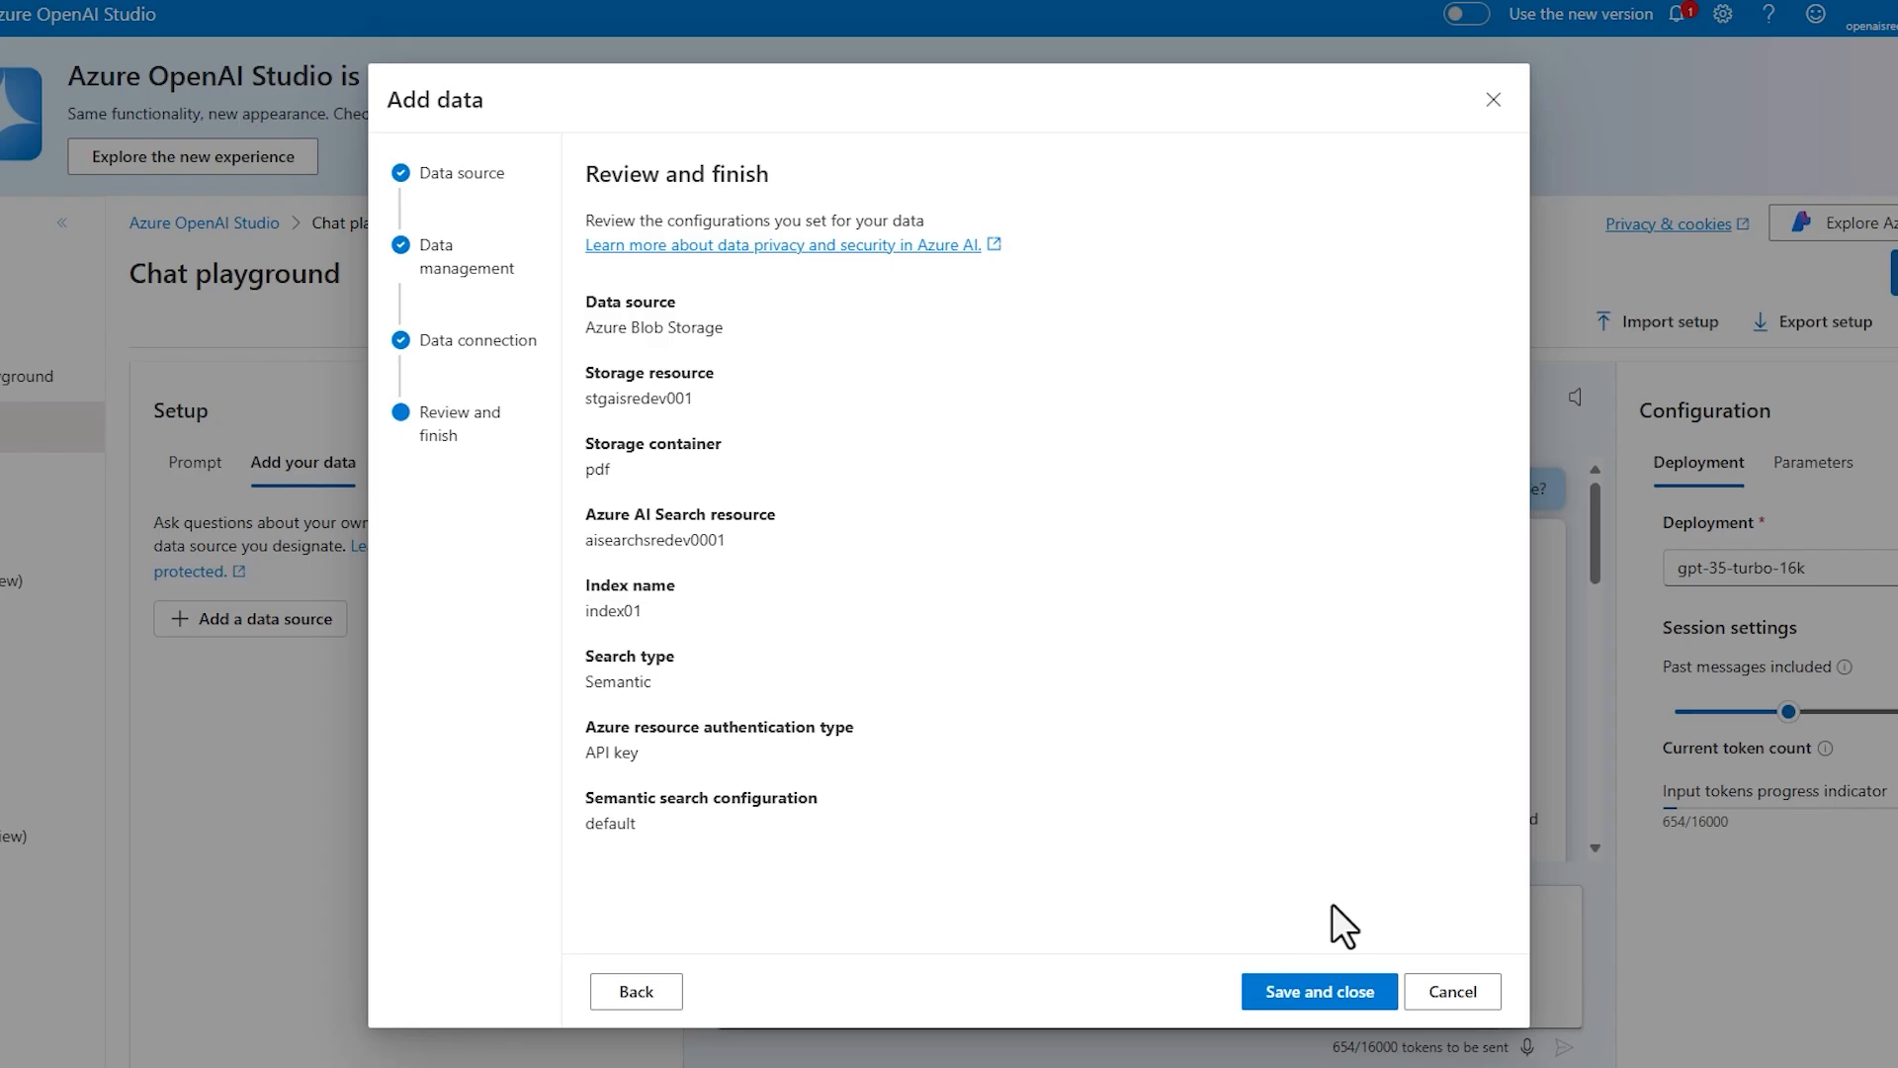
- Save the Blob Storage data source so ingestion into index01 begins
{"action": "left_click", "coordinate": [1317, 990]}
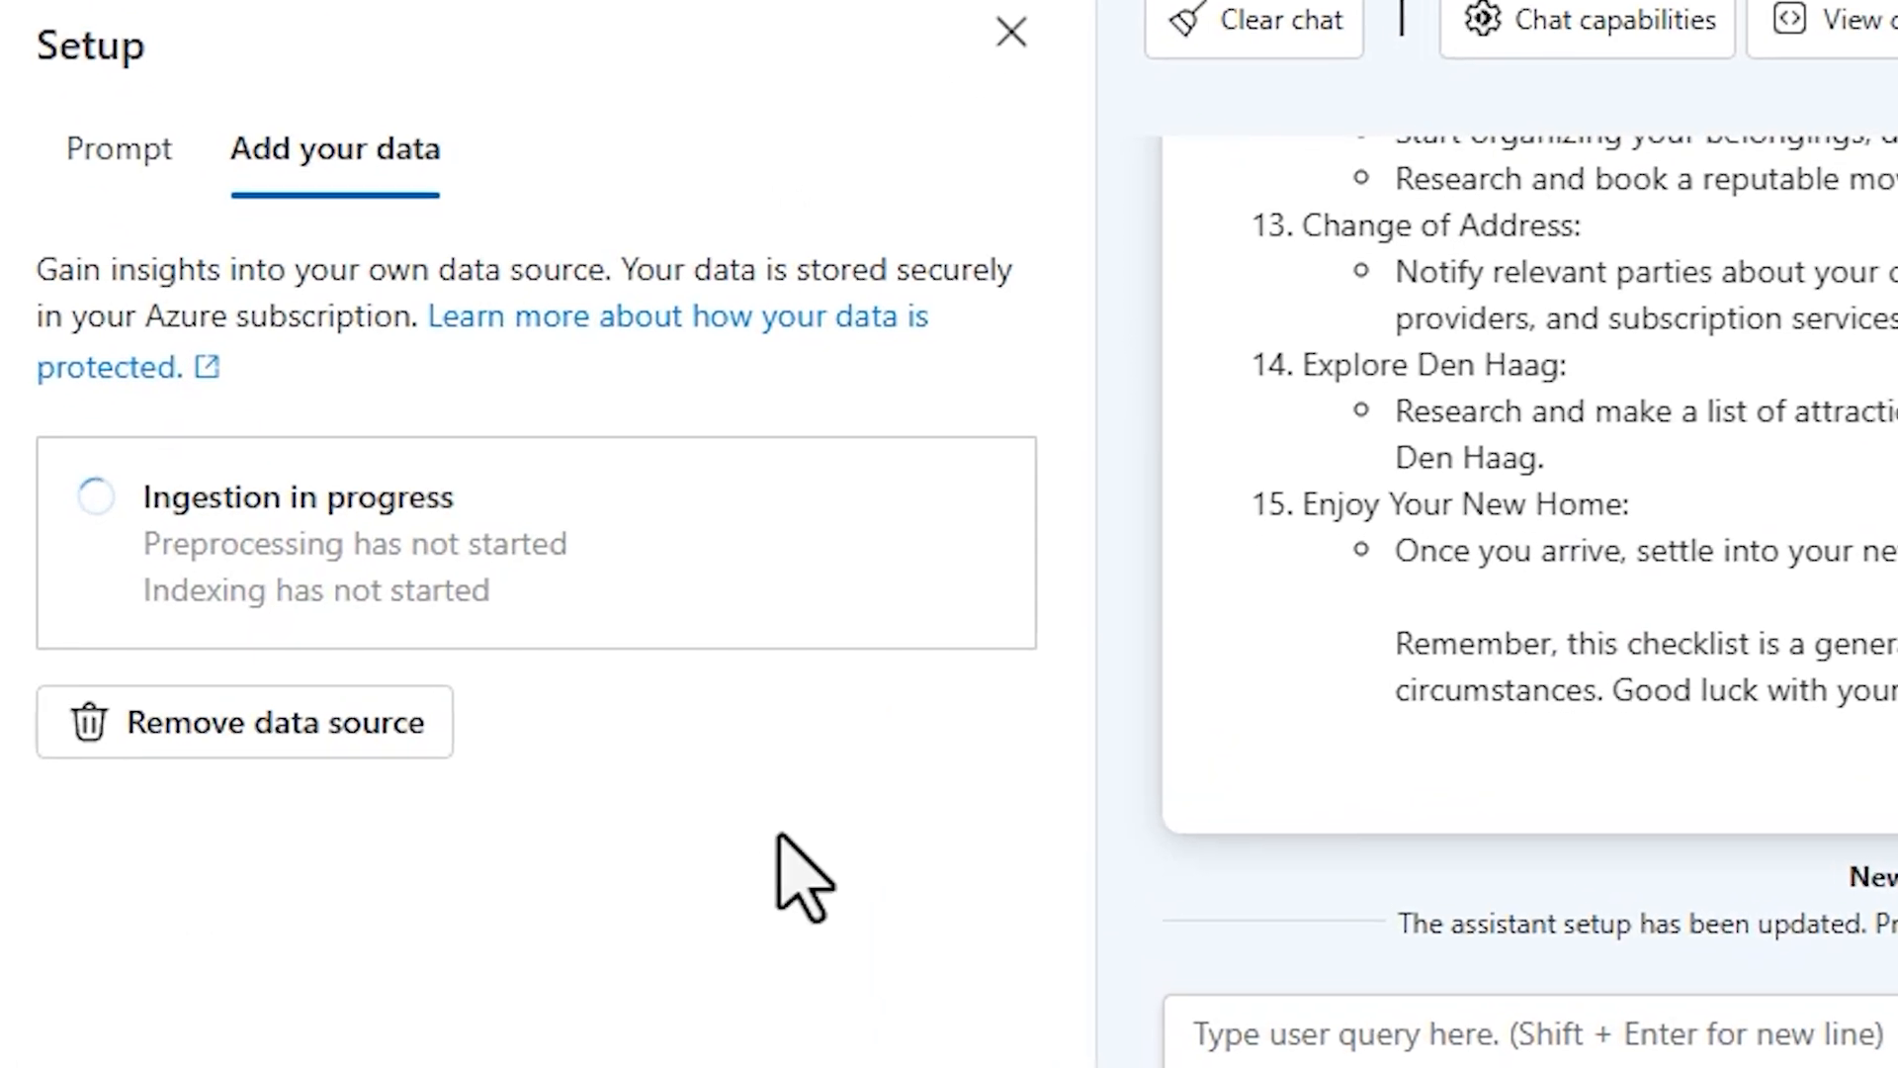
{"action": "mouse_move", "coordinate": [436, 557]}
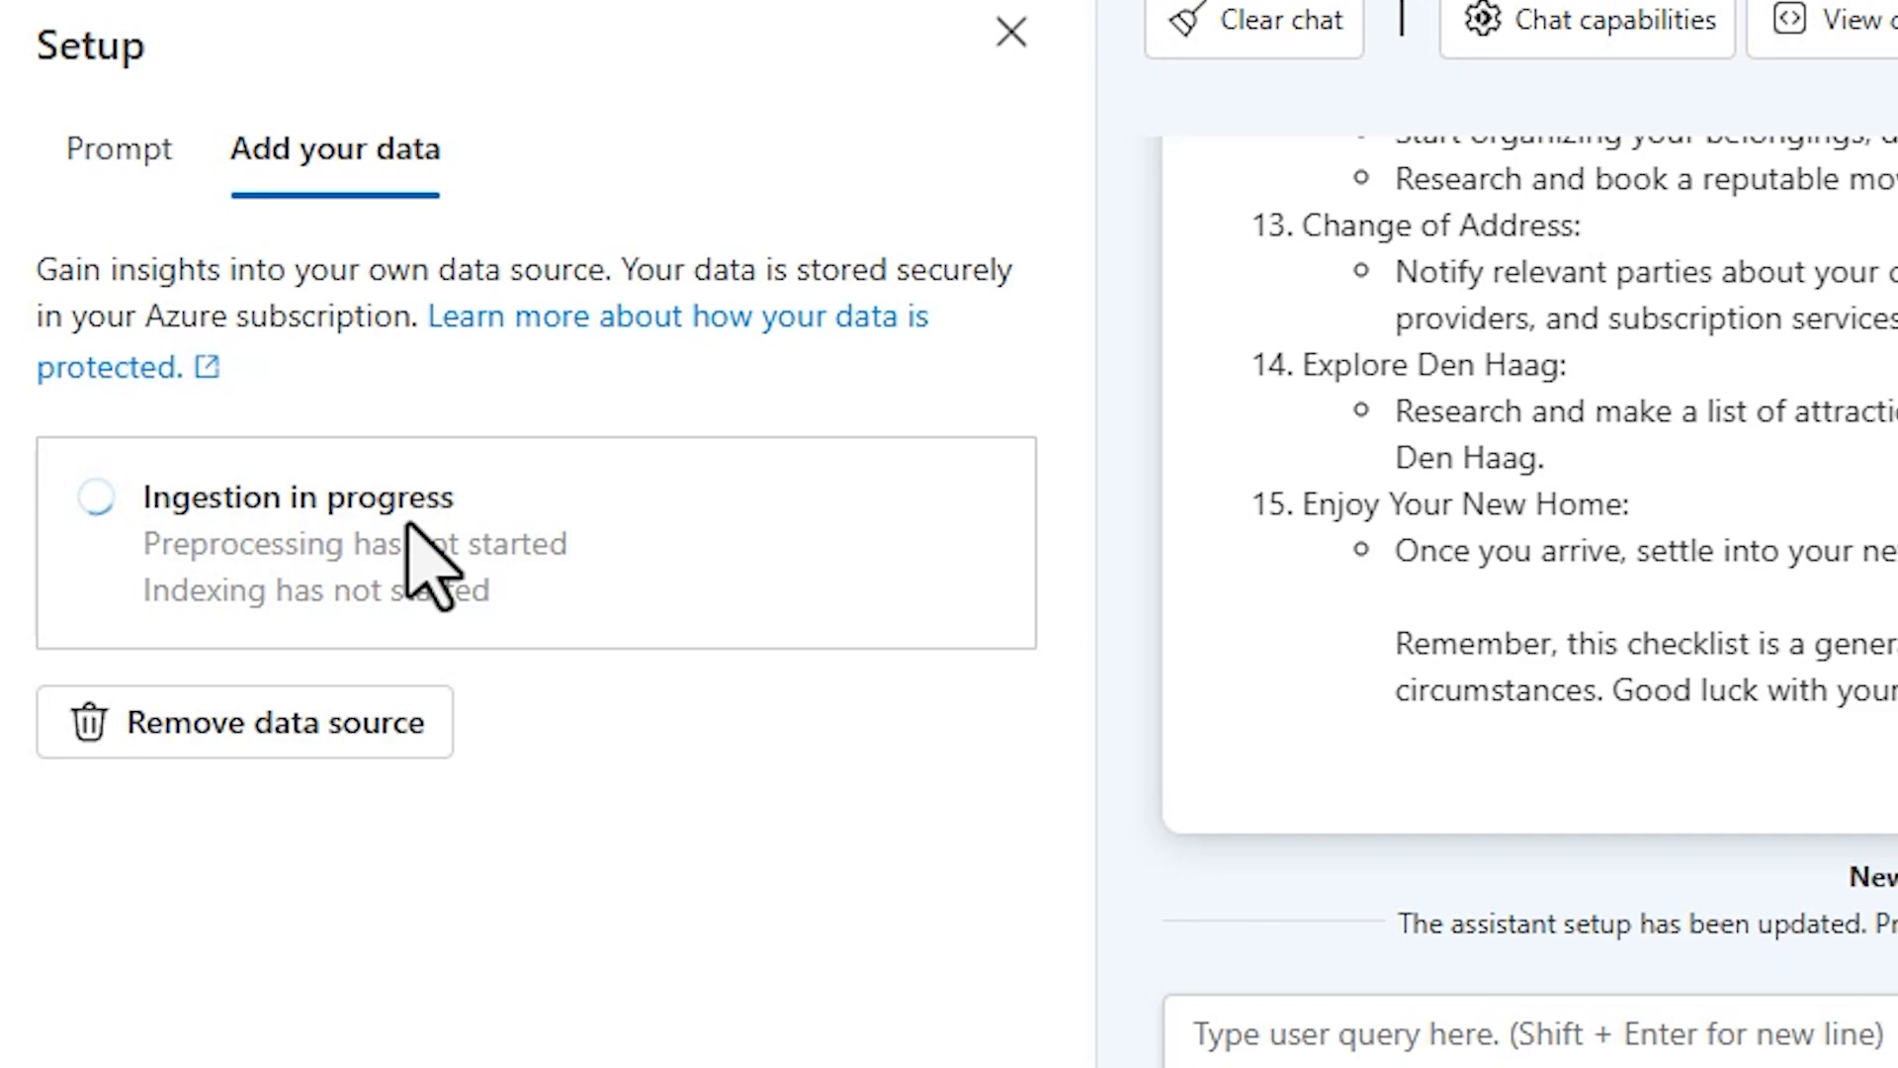
{"action": "mouse_move", "coordinate": [182, 569]}
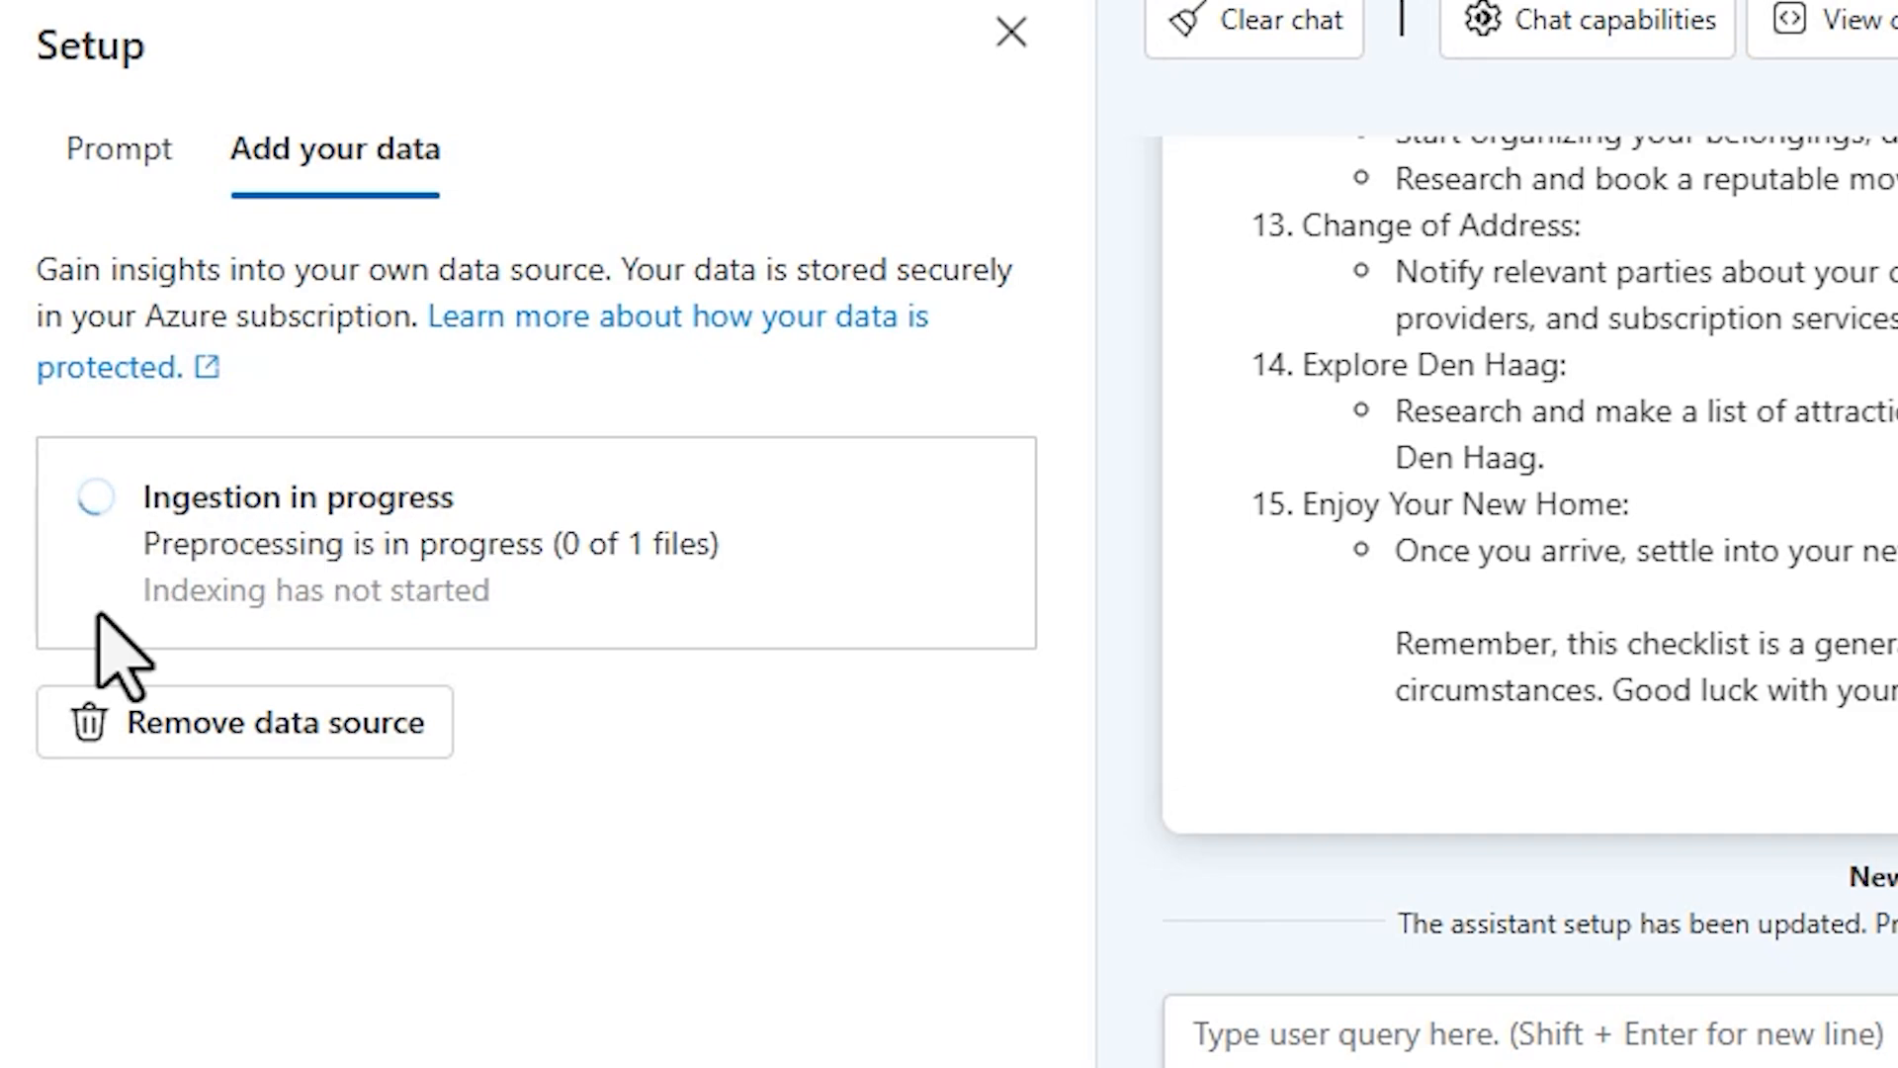
{"action": "mouse_move", "coordinate": [176, 617]}
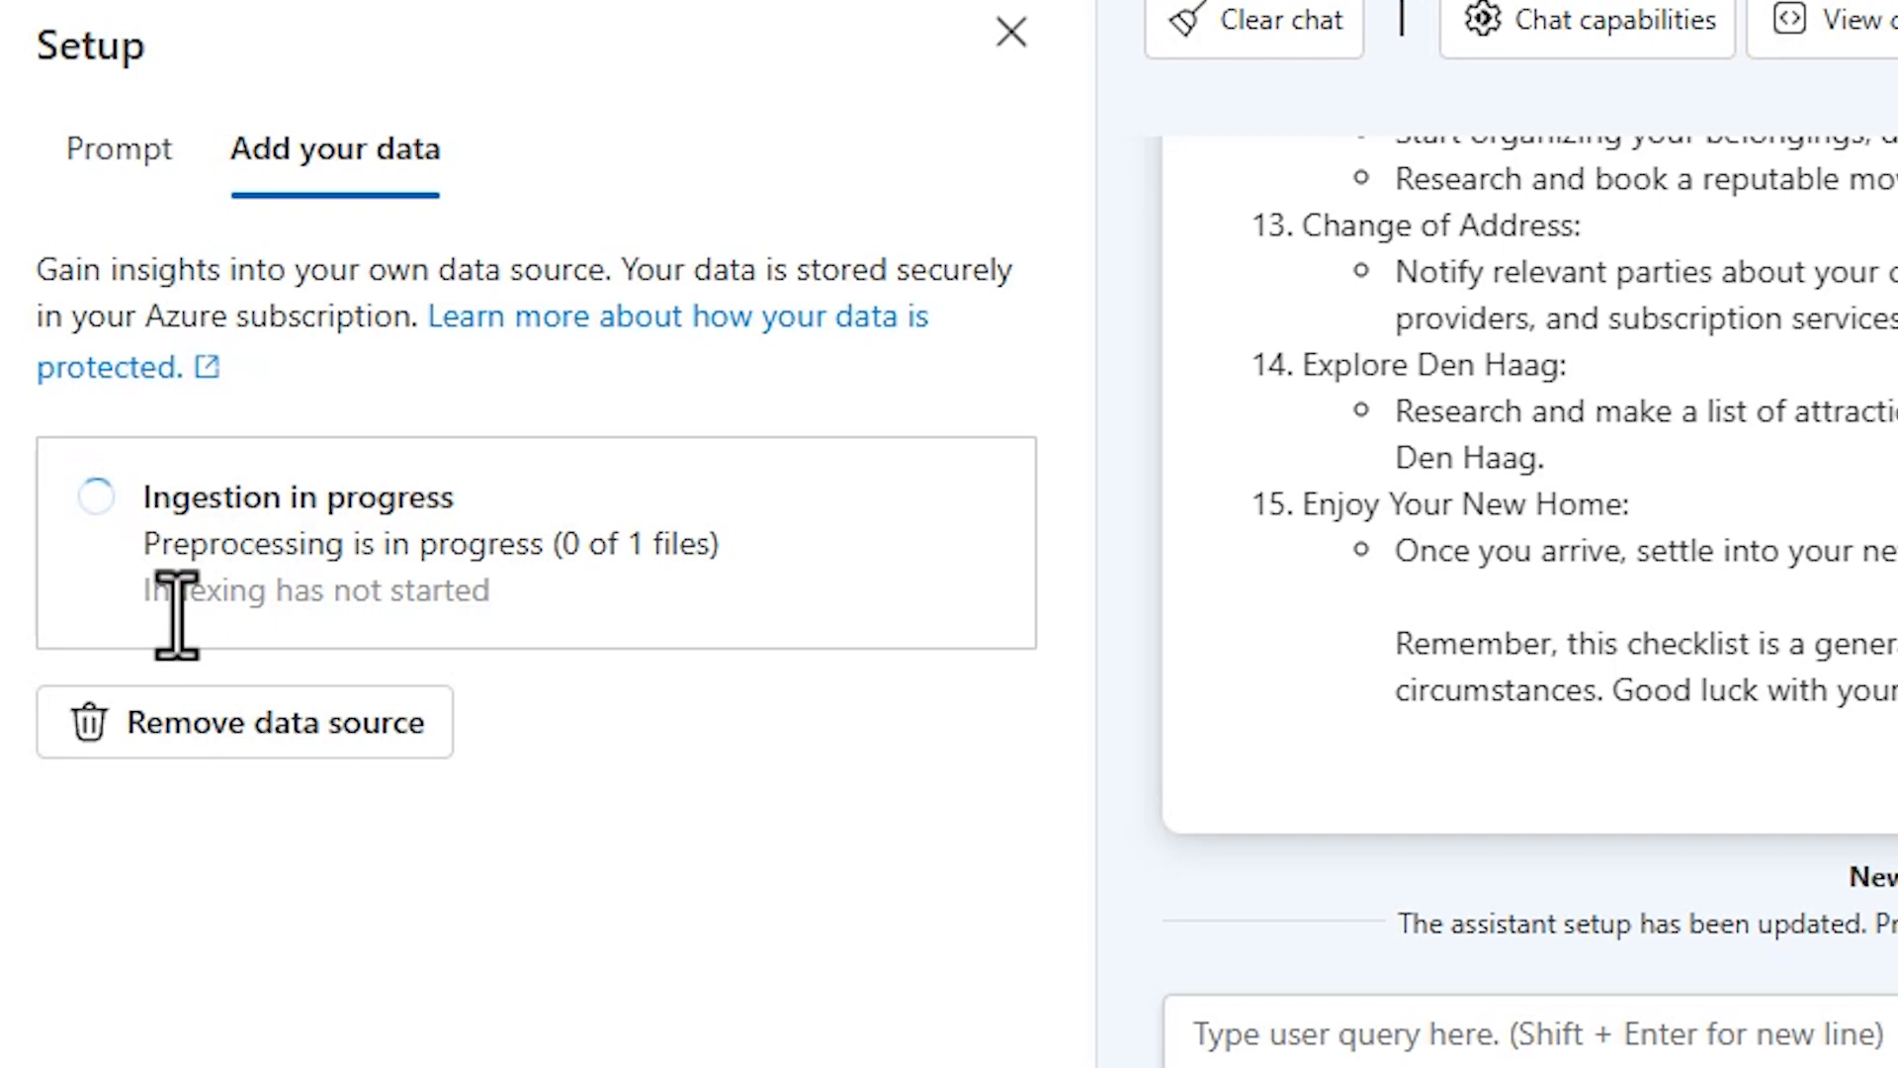
{"action": "mouse_move", "coordinate": [762, 878]}
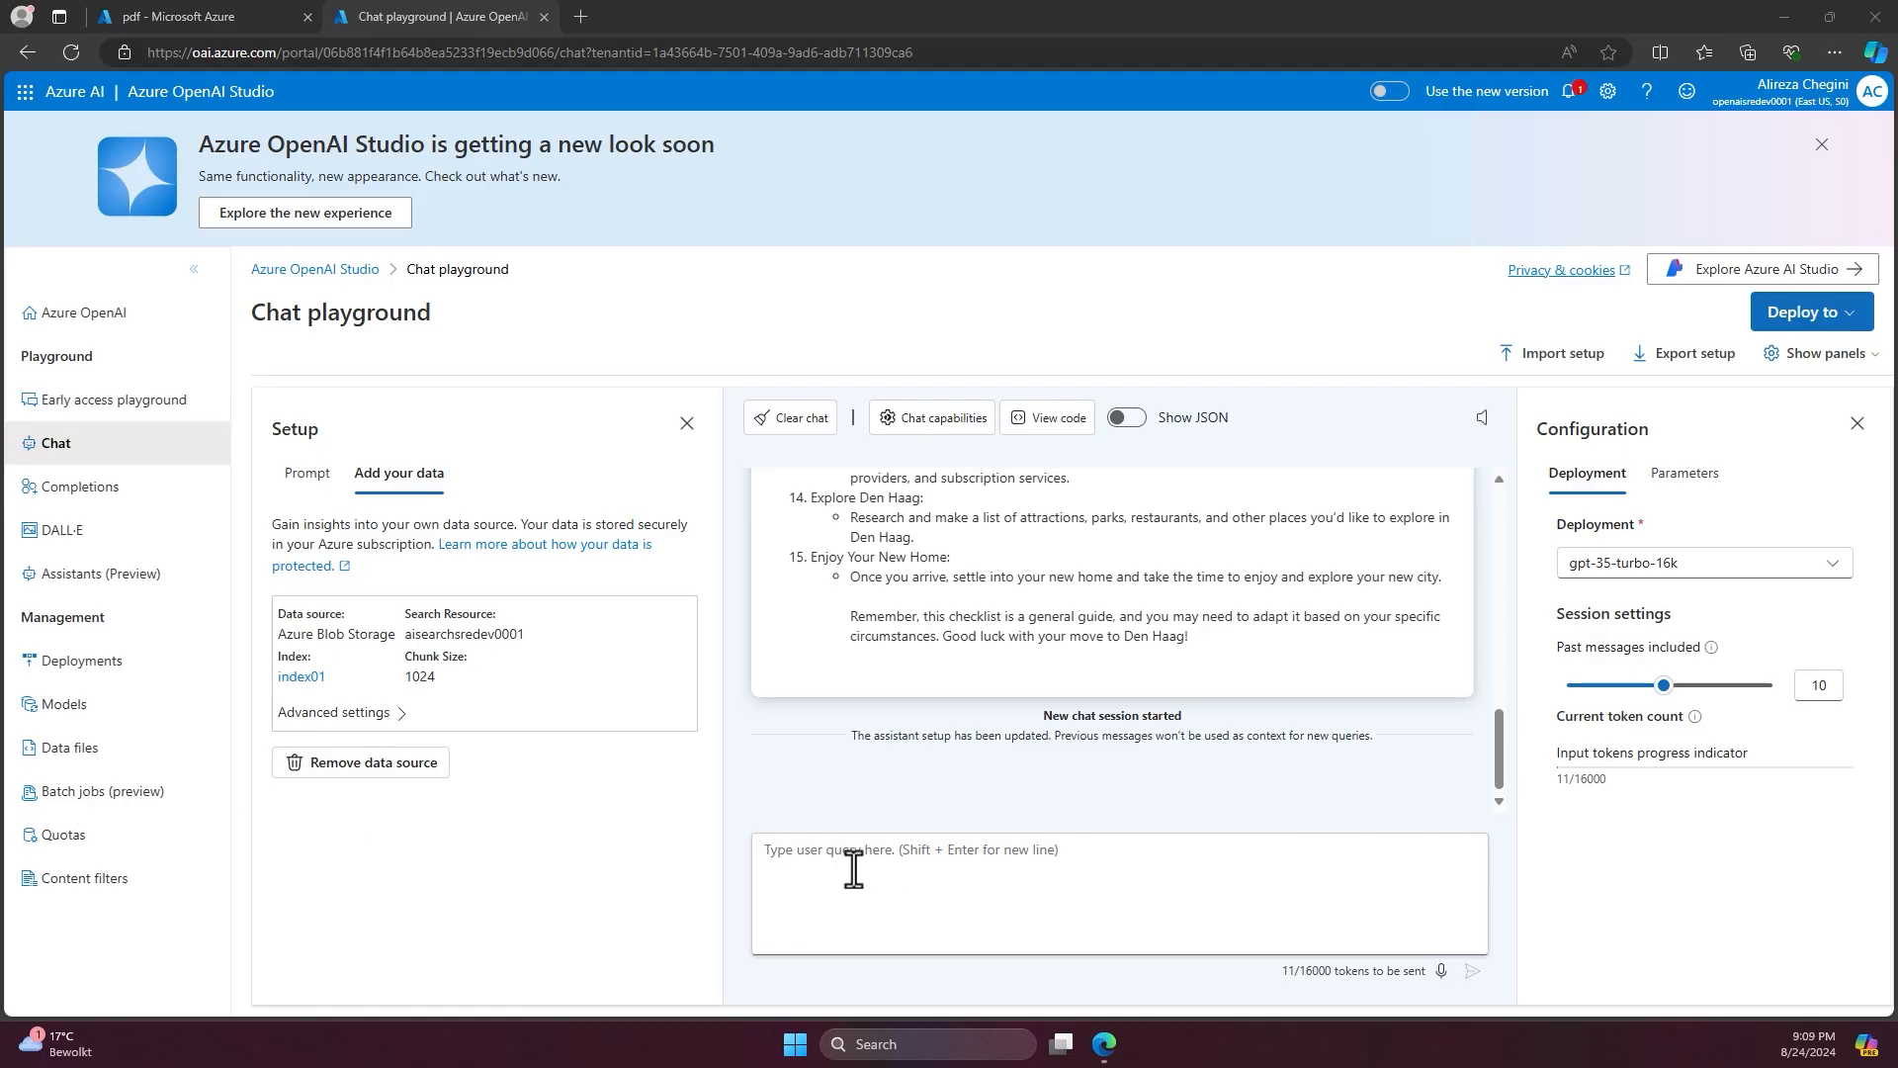
{"action": "mouse_move", "coordinate": [917, 853]}
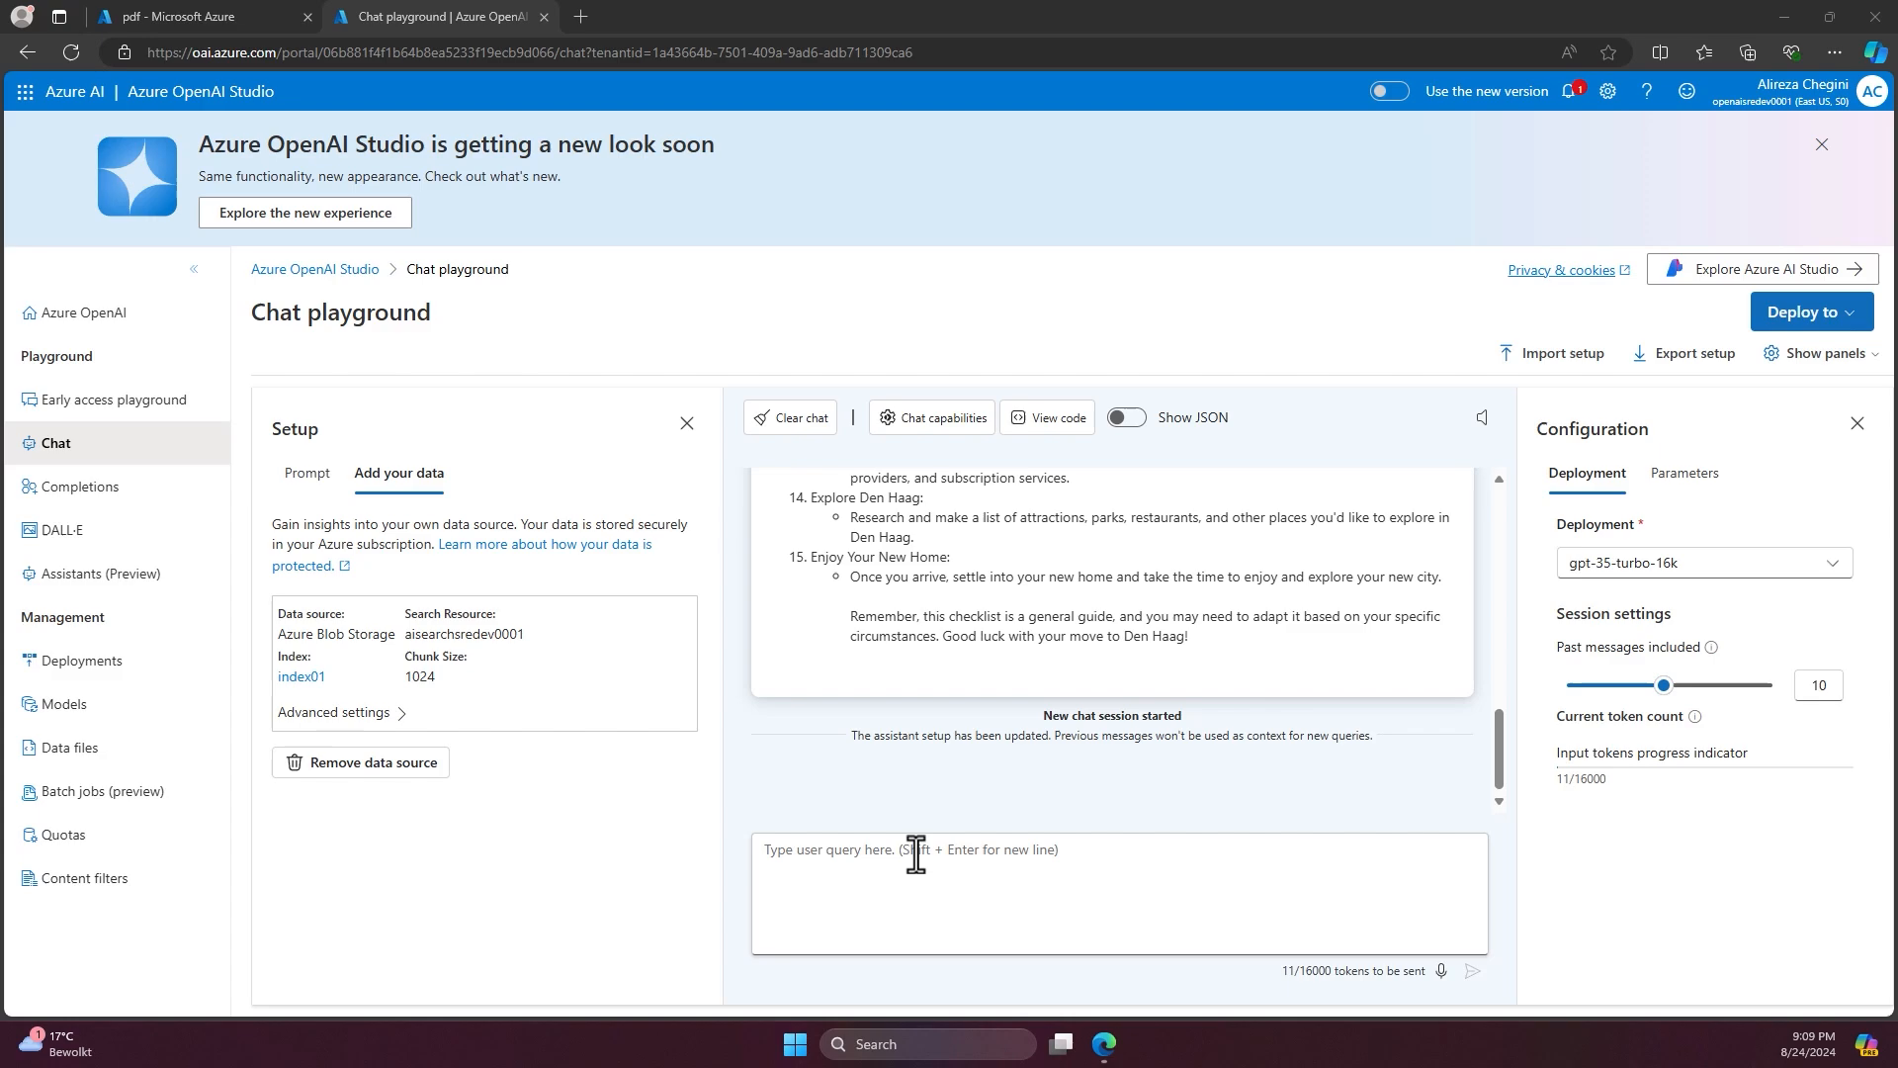
{"action": "mouse_move", "coordinate": [1505, 736]}
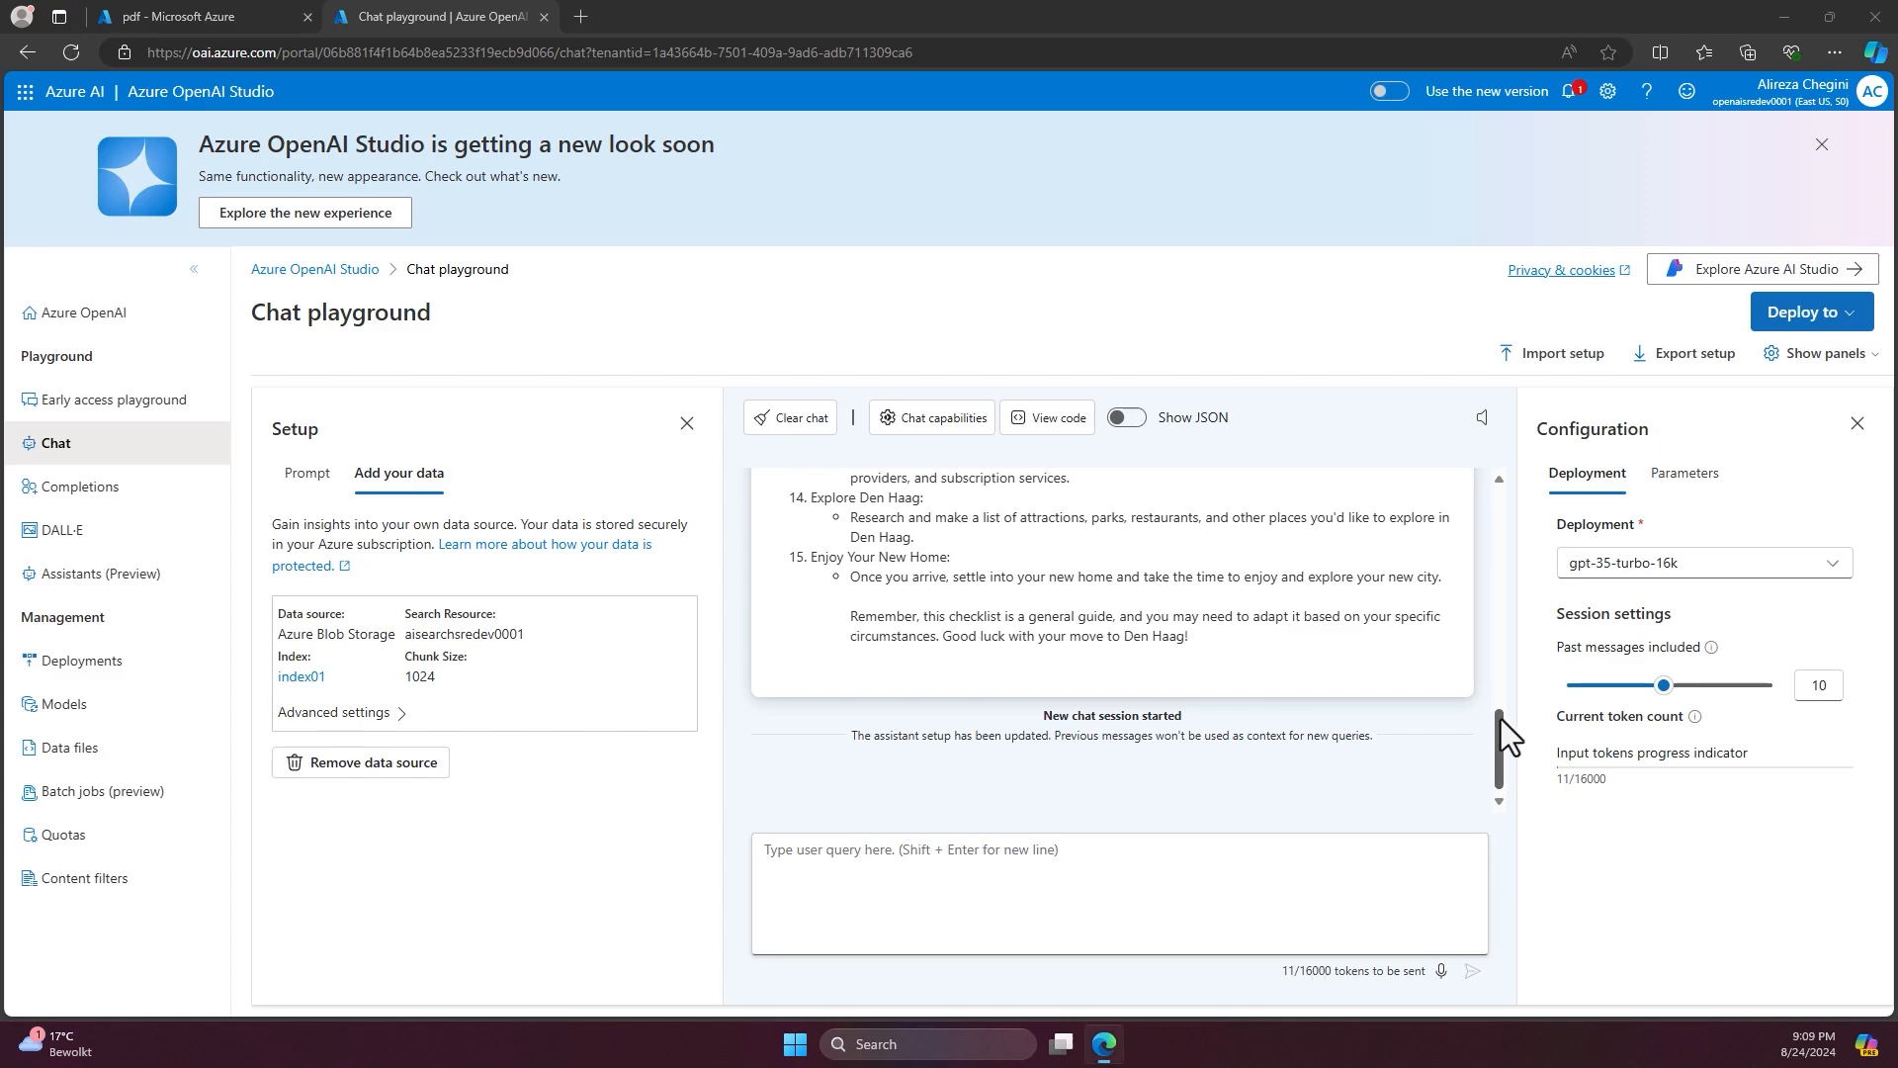
- Enter the query 'I'm gone move to den haag, can you generate a checklist for me?'
{"action": "scroll", "scroll_direction": "up", "scroll_amount": 3}
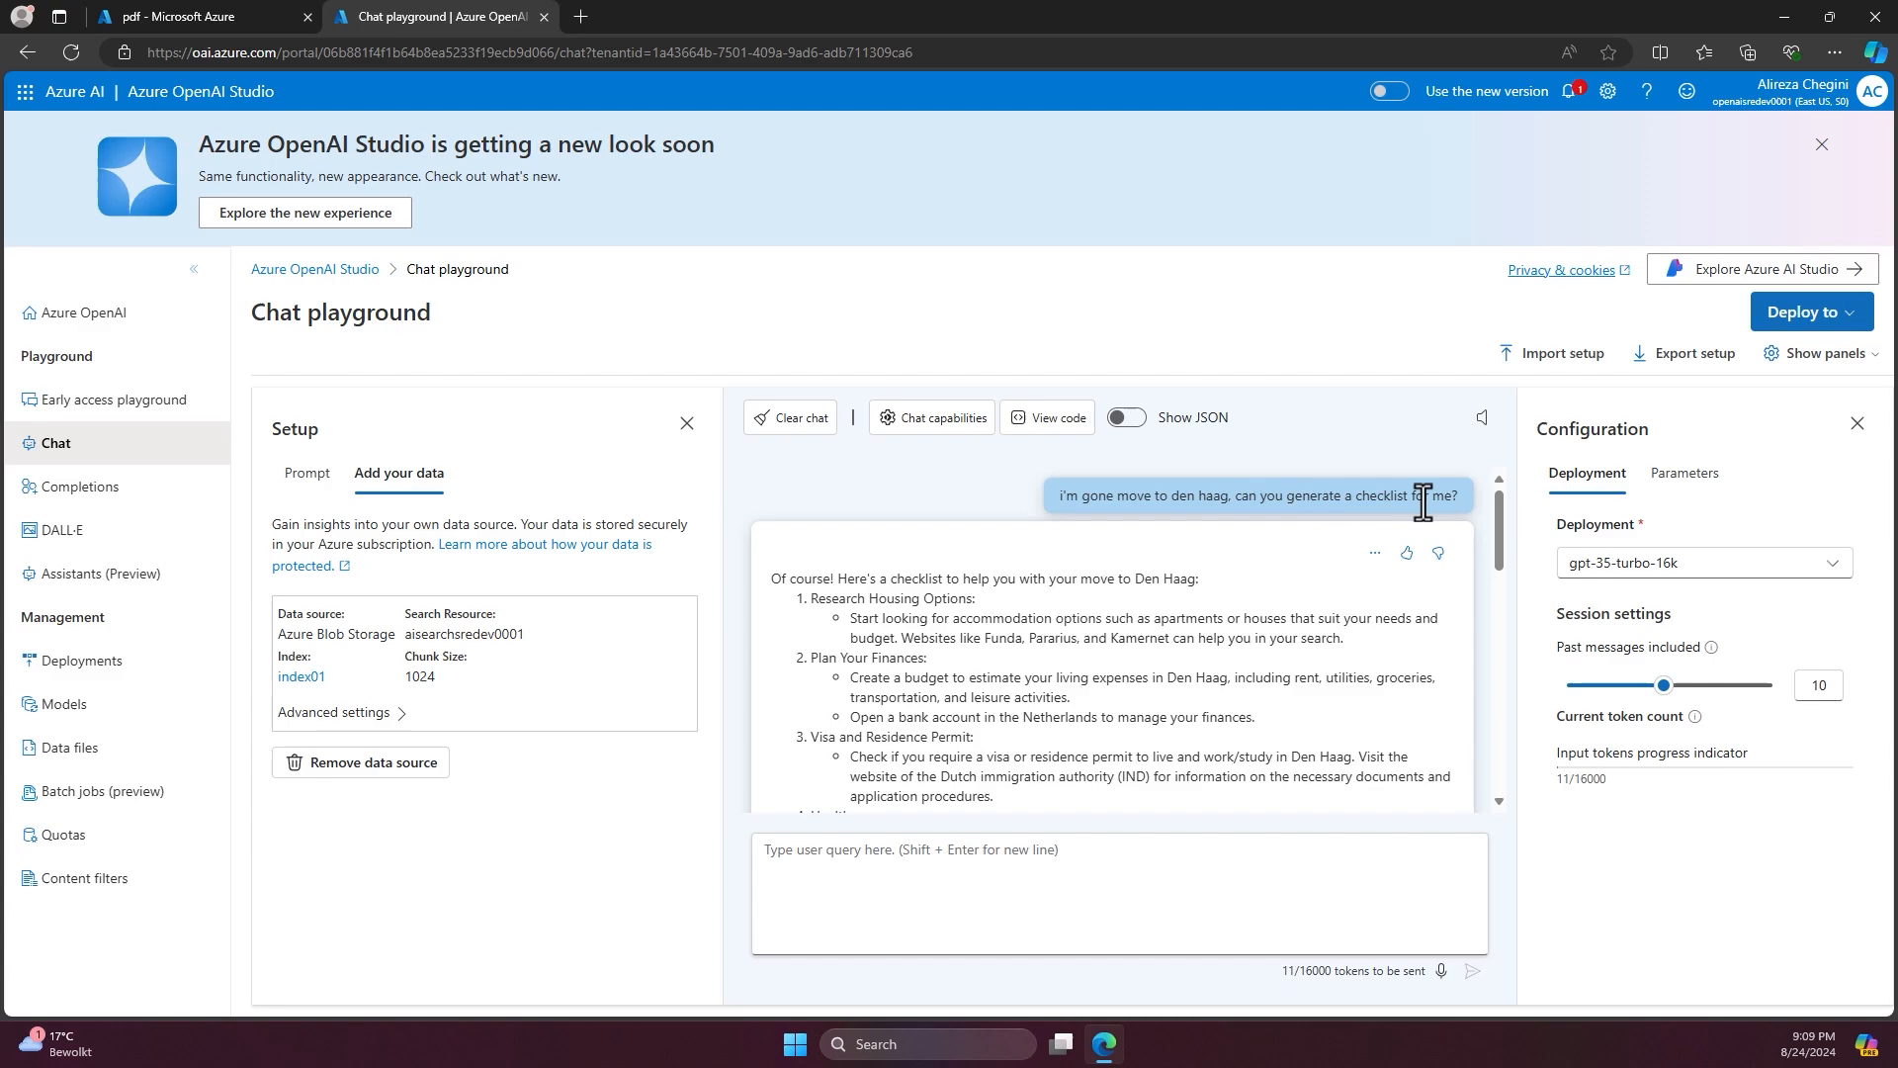
{"action": "scroll", "scroll_direction": "down", "scroll_amount": 3}
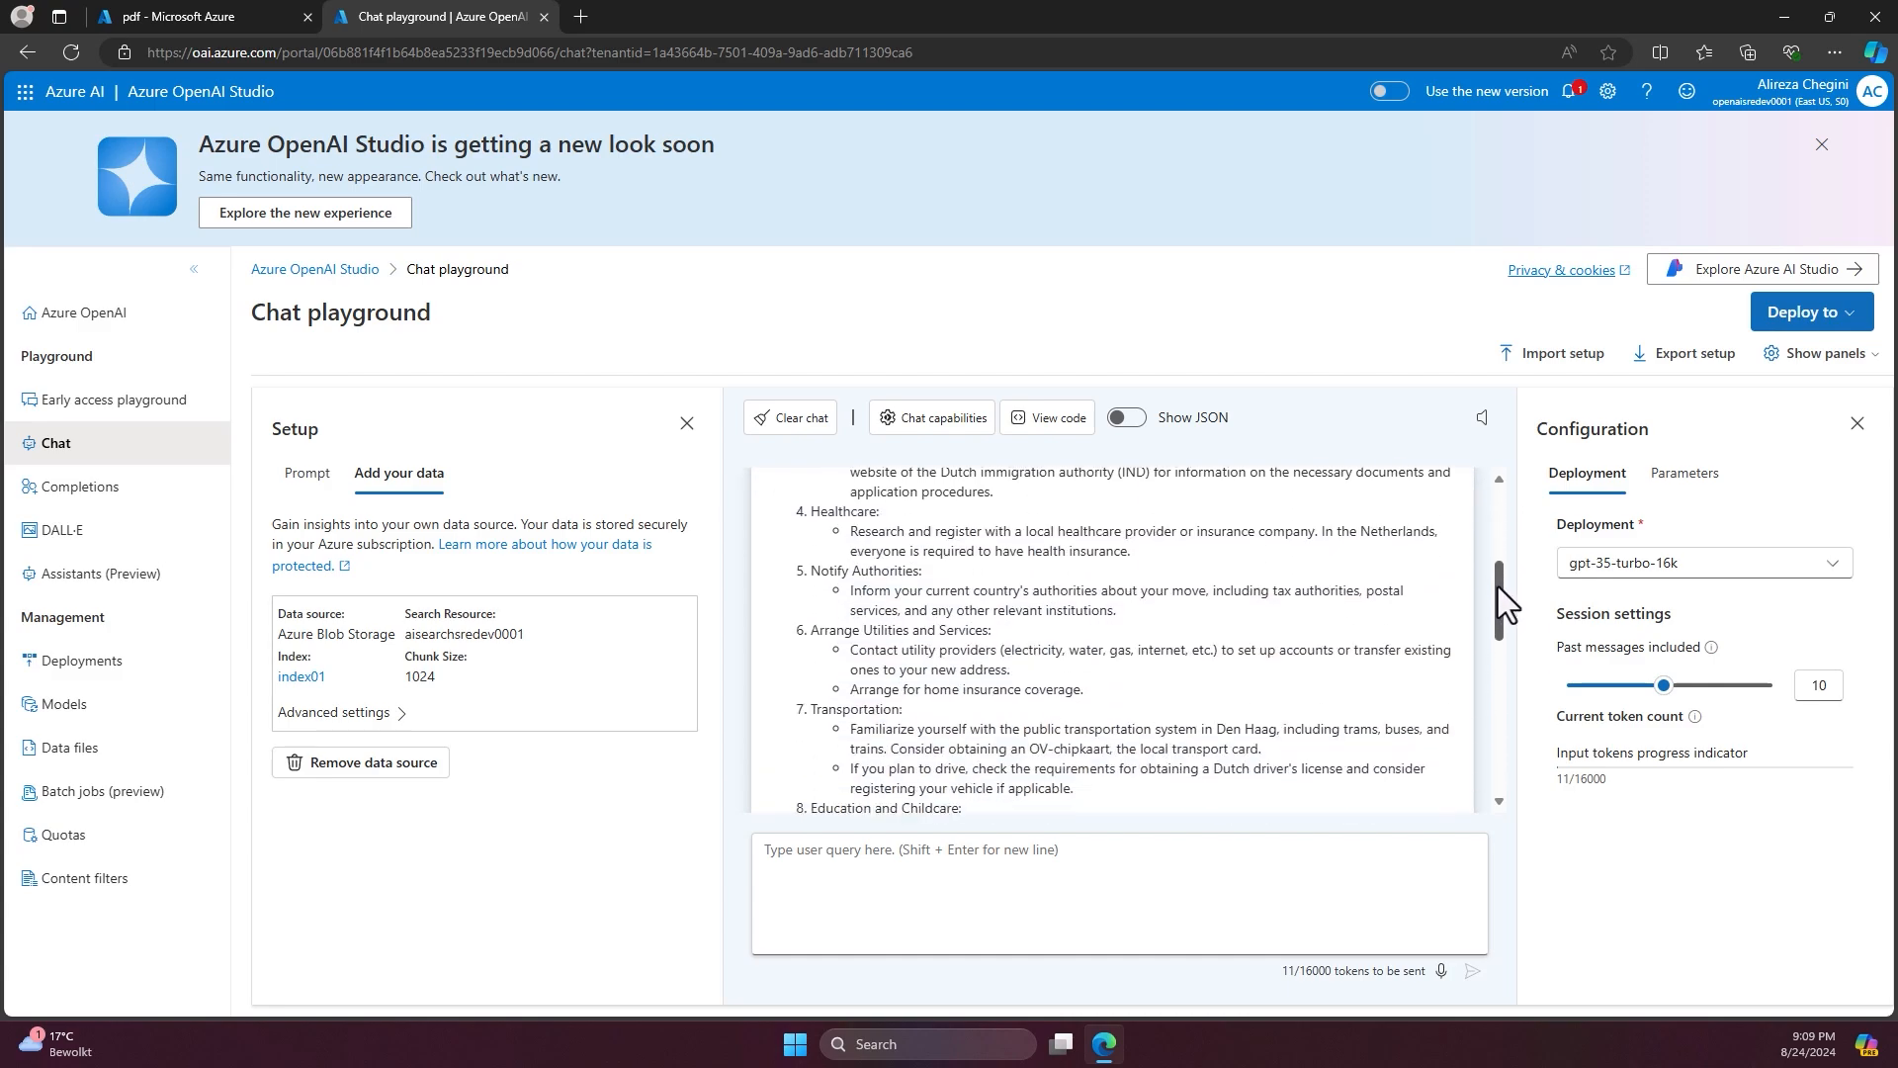
{"action": "scroll", "scroll_direction": "down", "scroll_amount": 3}
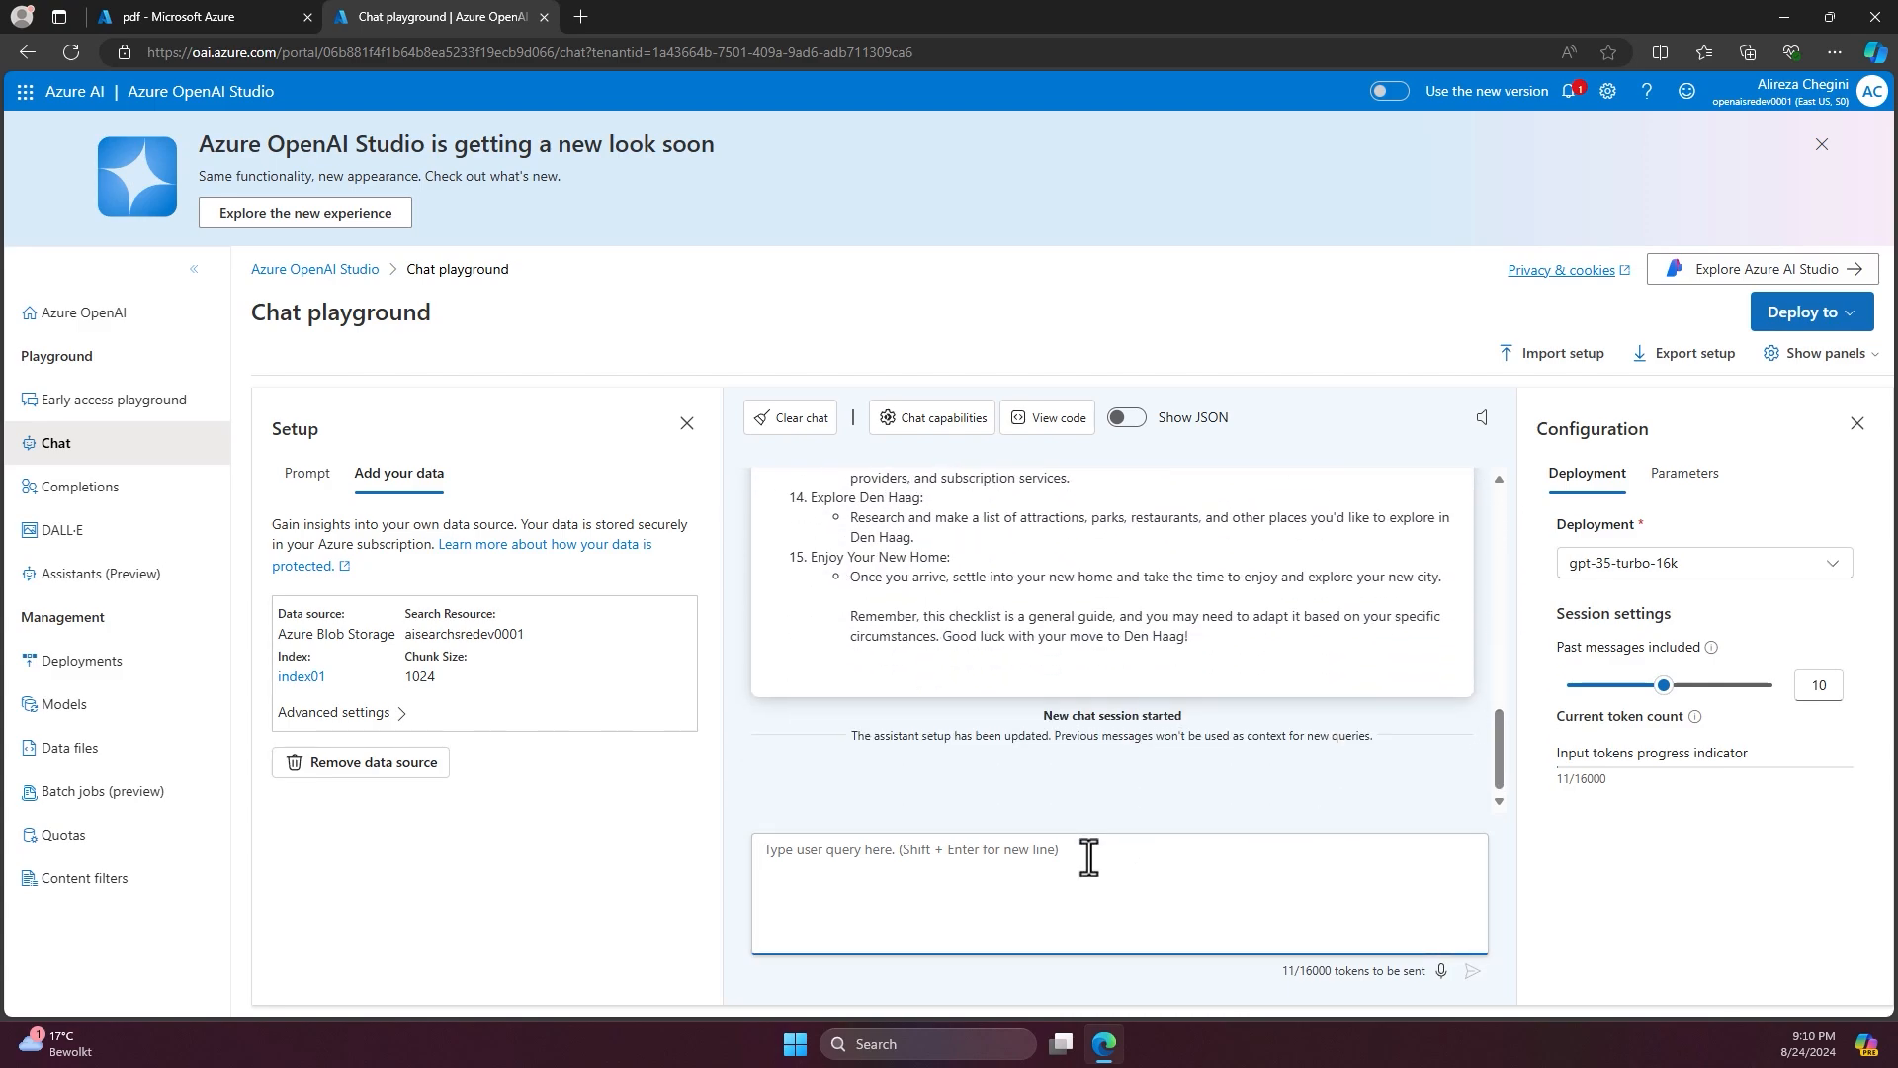
{"action": "type", "text": "I'm gone move to den haag, can you generate a checklist for me?"}
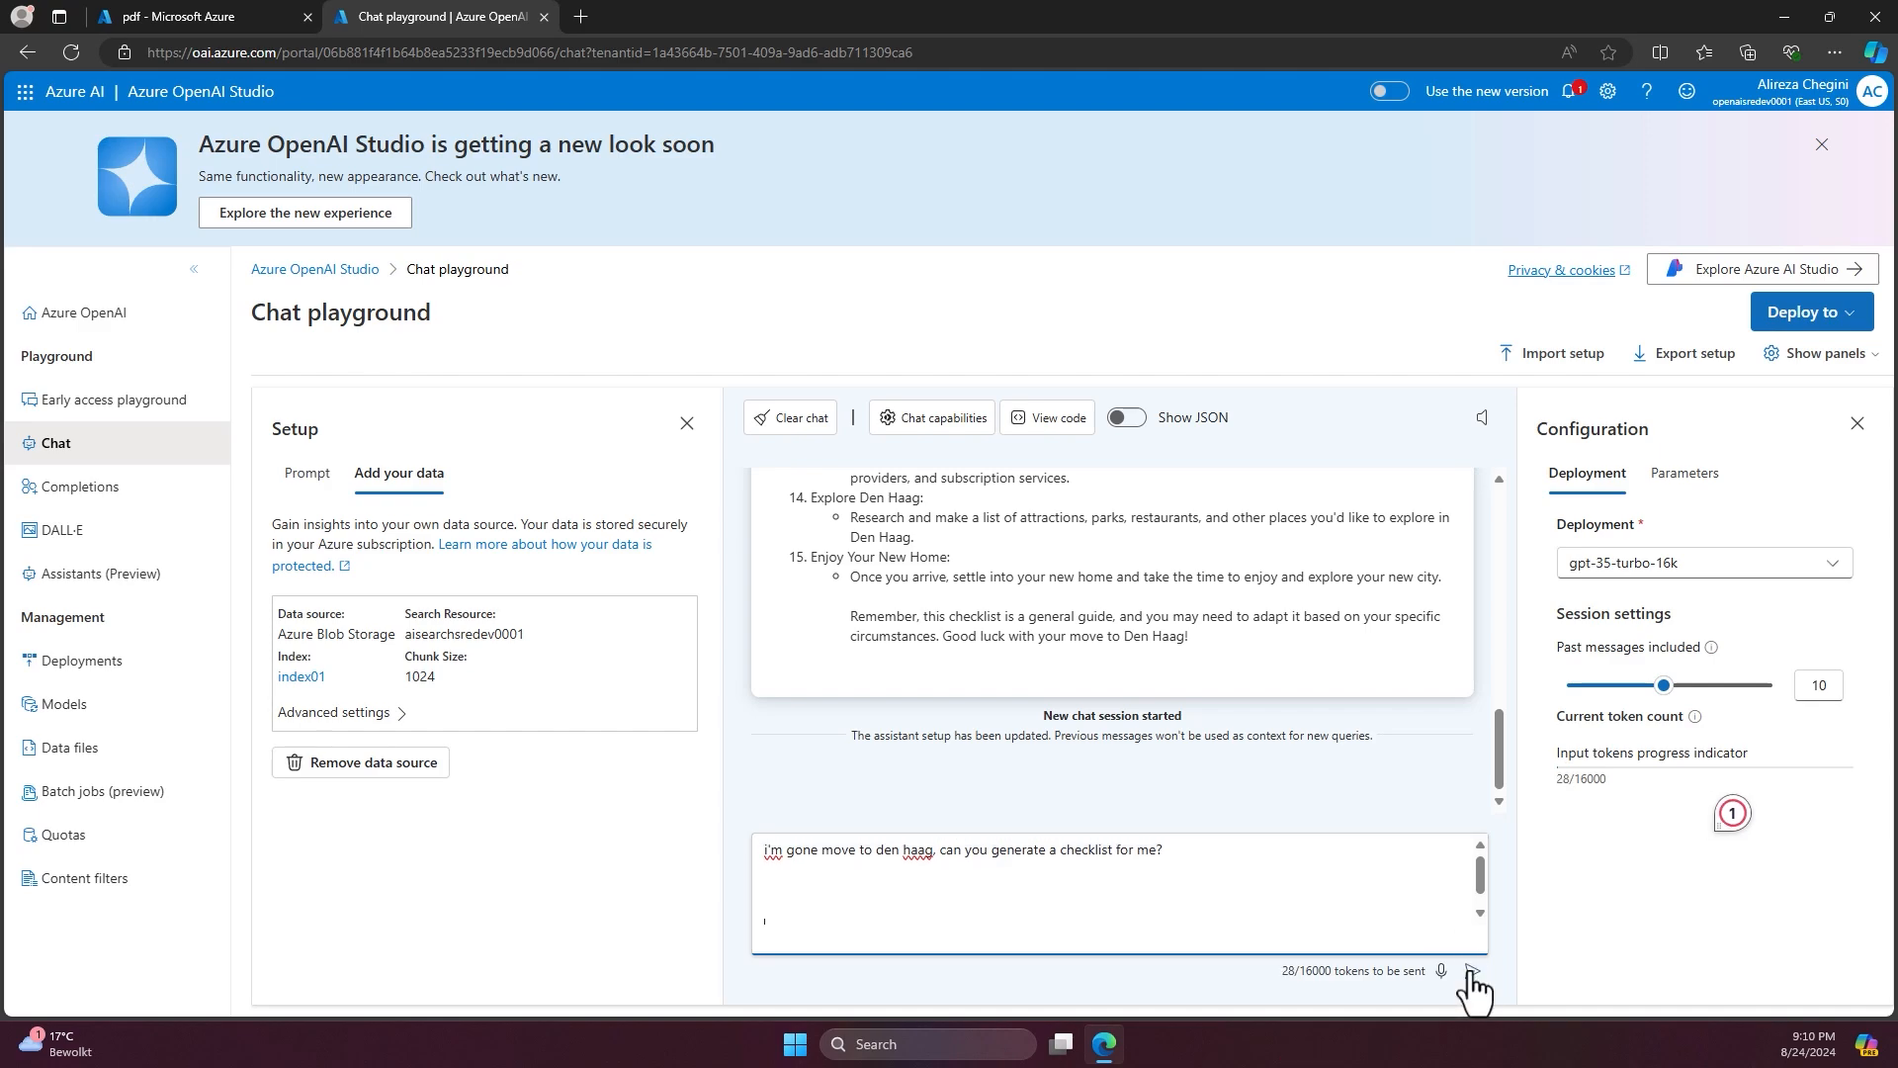
{"action": "mouse_move", "coordinate": [415, 630]}
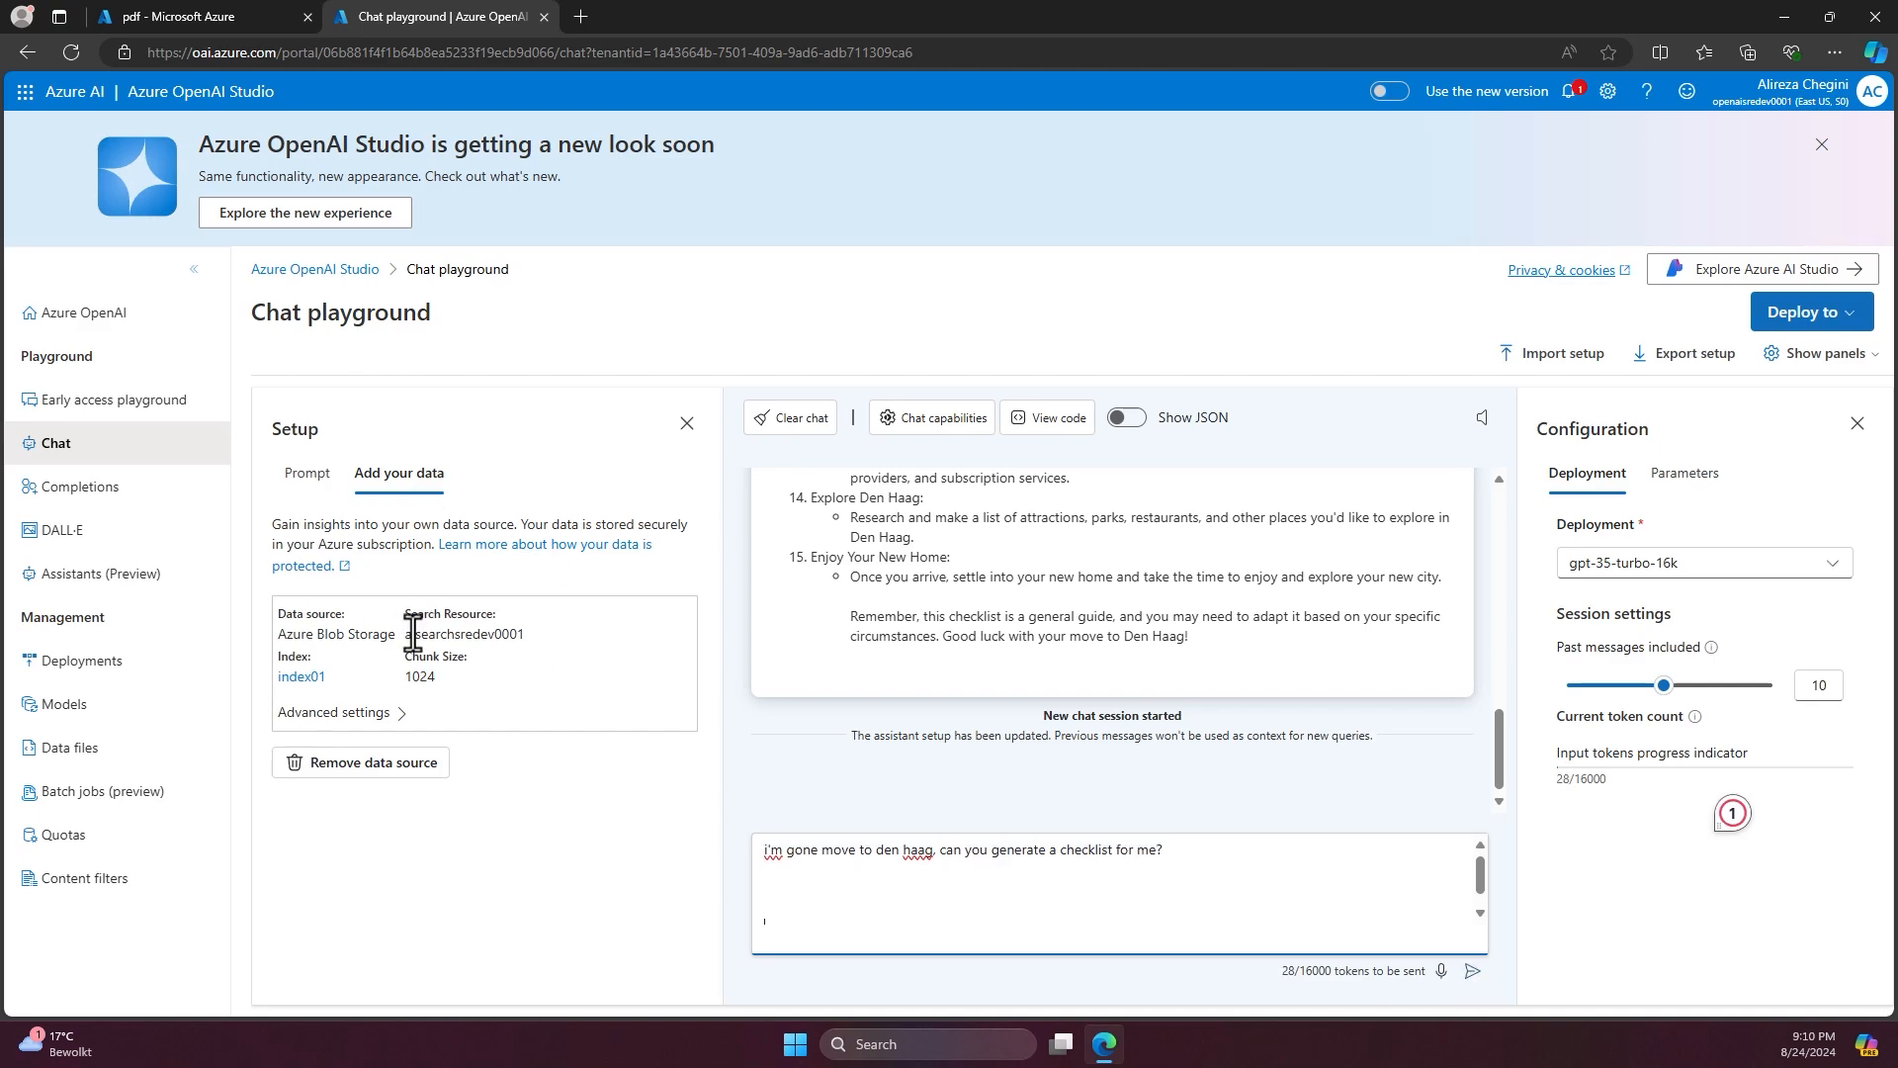
- Send the question and review the grounded Hague checklist reply down to its single reference
{"action": "left_click", "coordinate": [1472, 971]}
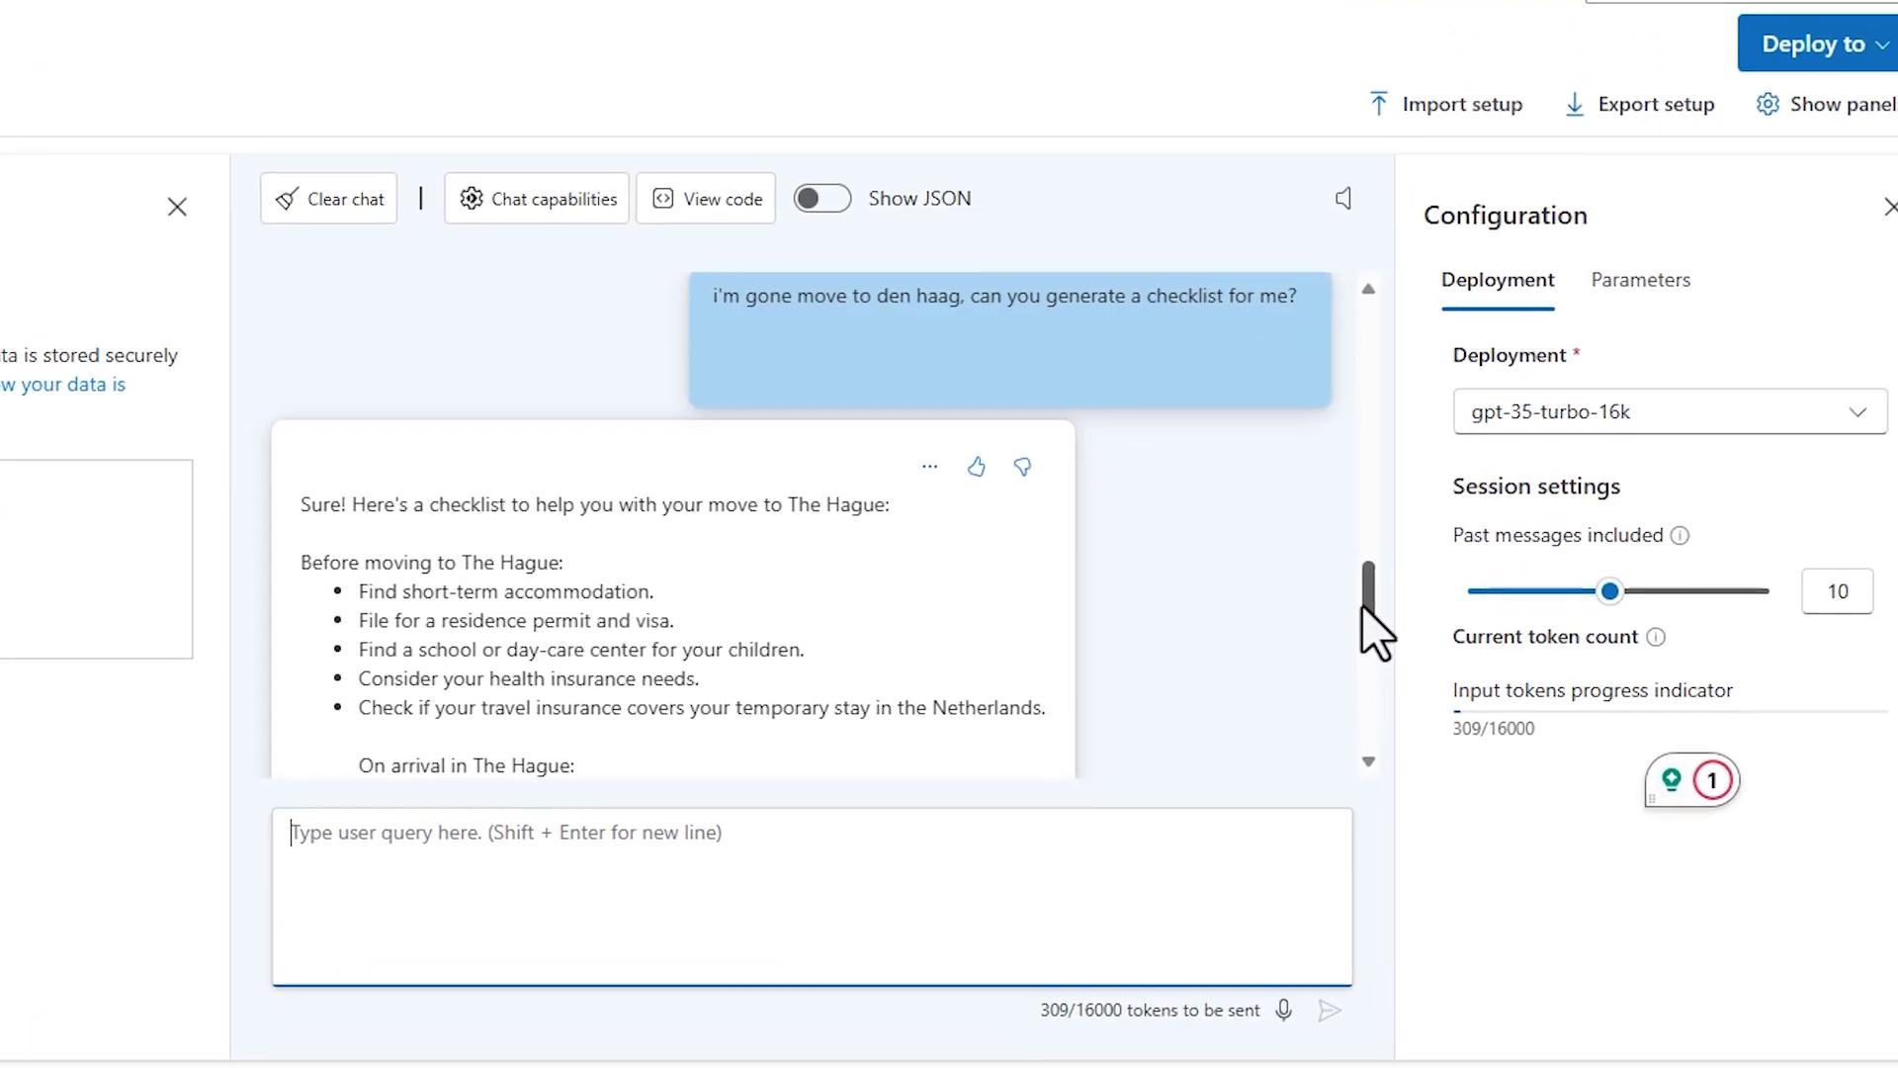
{"action": "scroll", "scroll_direction": "down", "scroll_amount": 3}
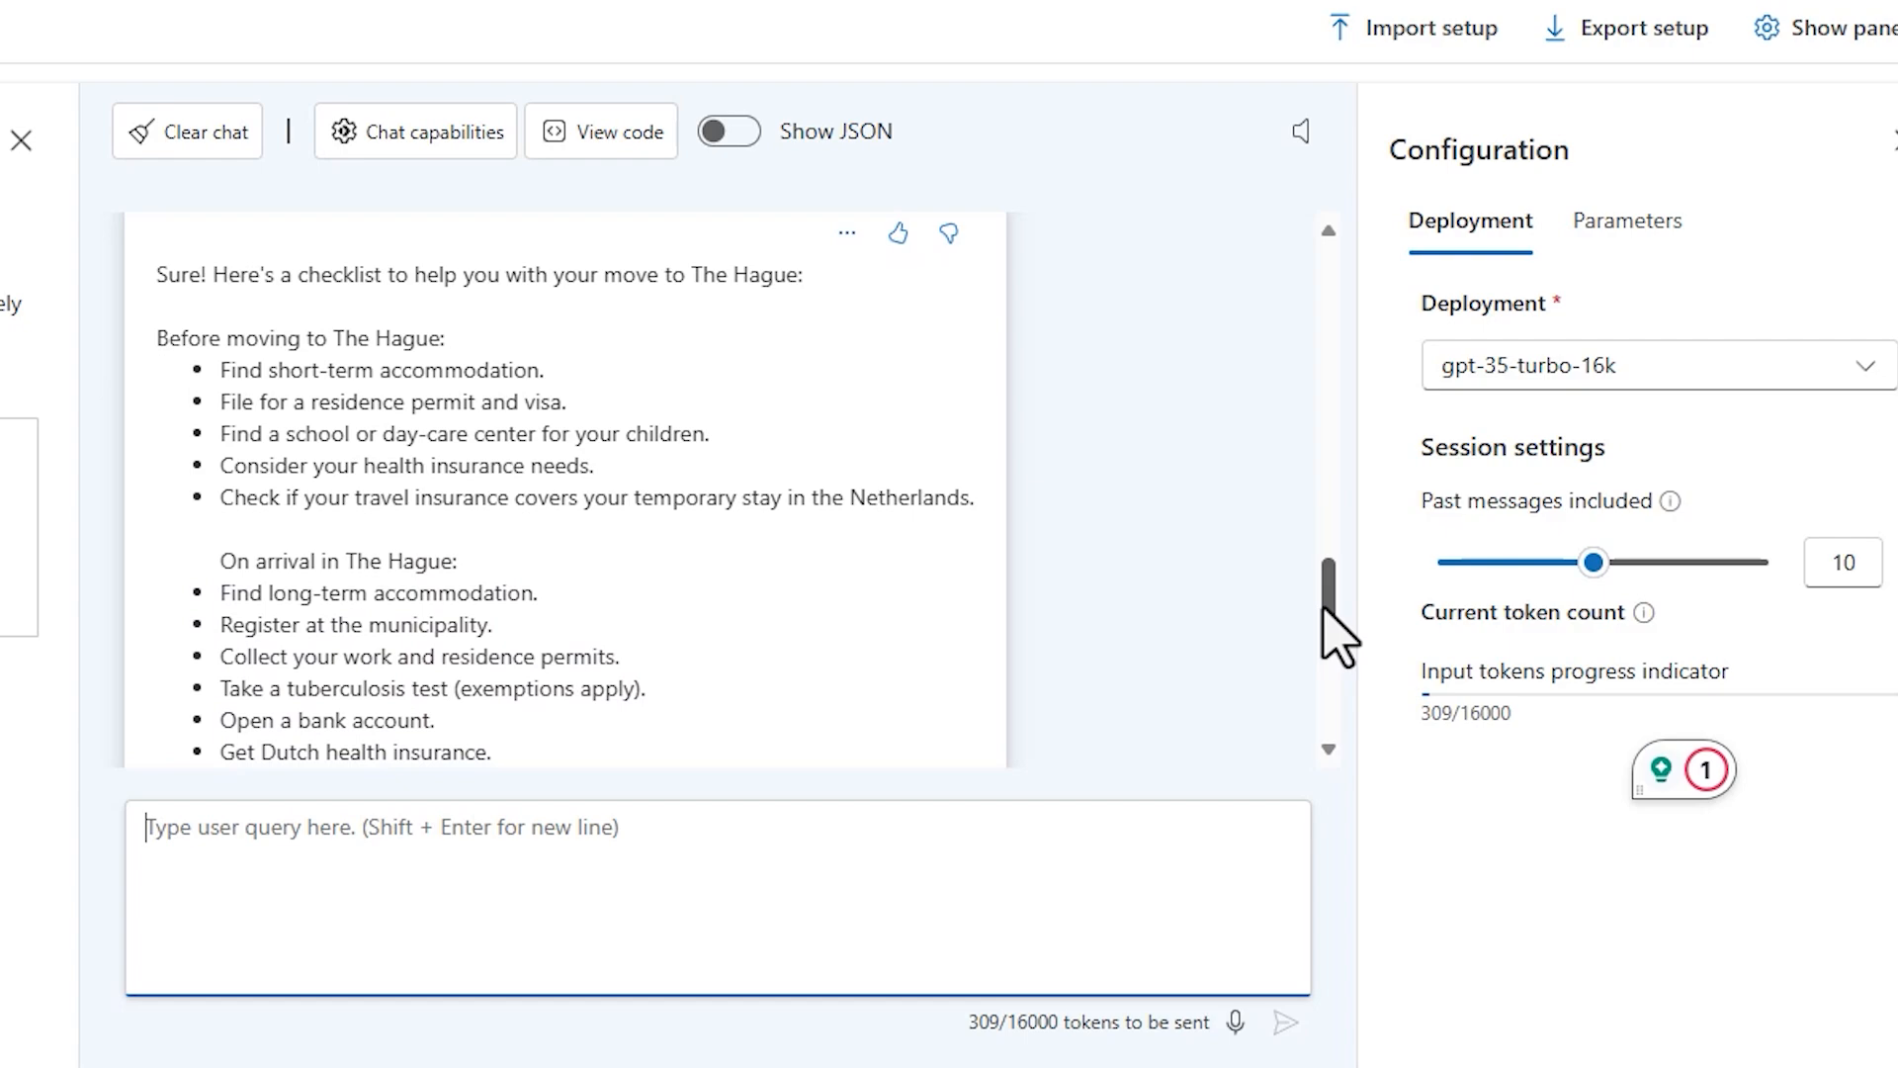
{"action": "scroll", "scroll_direction": "down", "scroll_amount": 3}
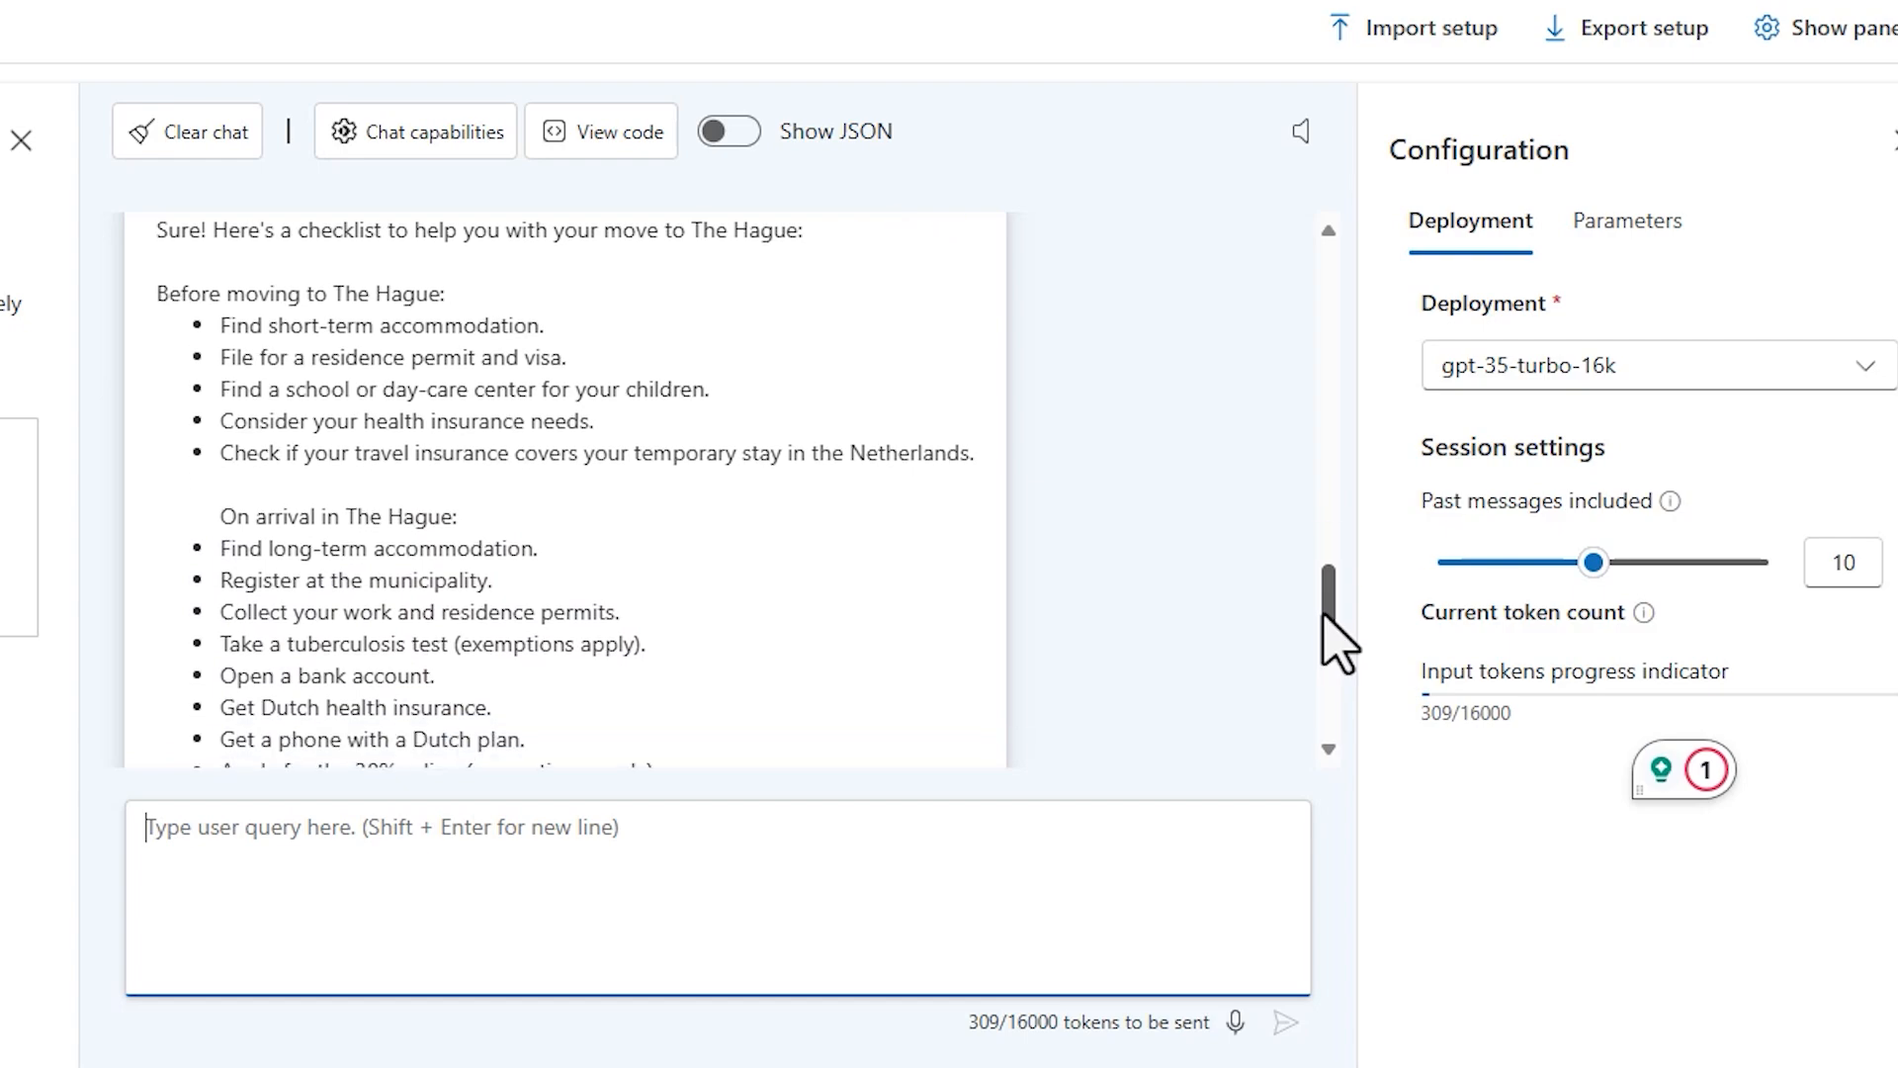
{"action": "scroll", "scroll_direction": "down", "scroll_amount": 3}
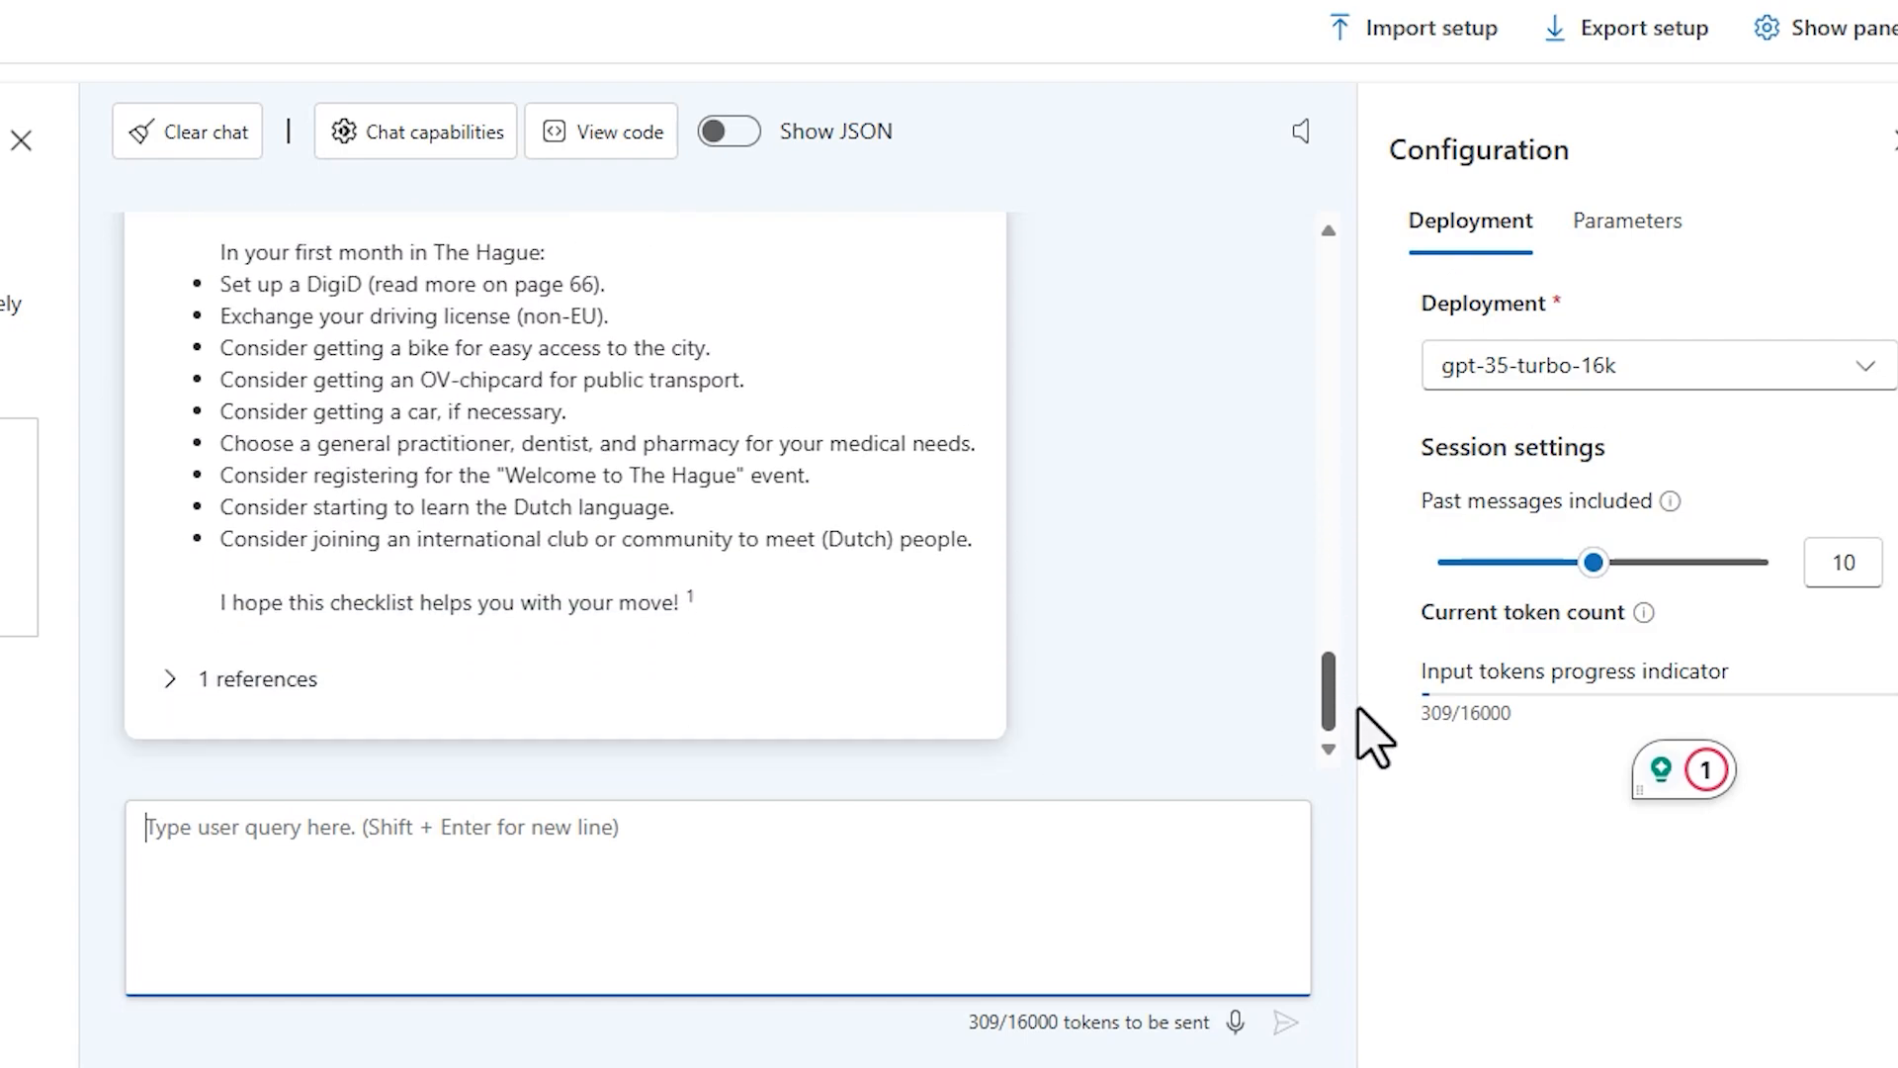
{"action": "scroll", "scroll_direction": "up", "scroll_amount": 3}
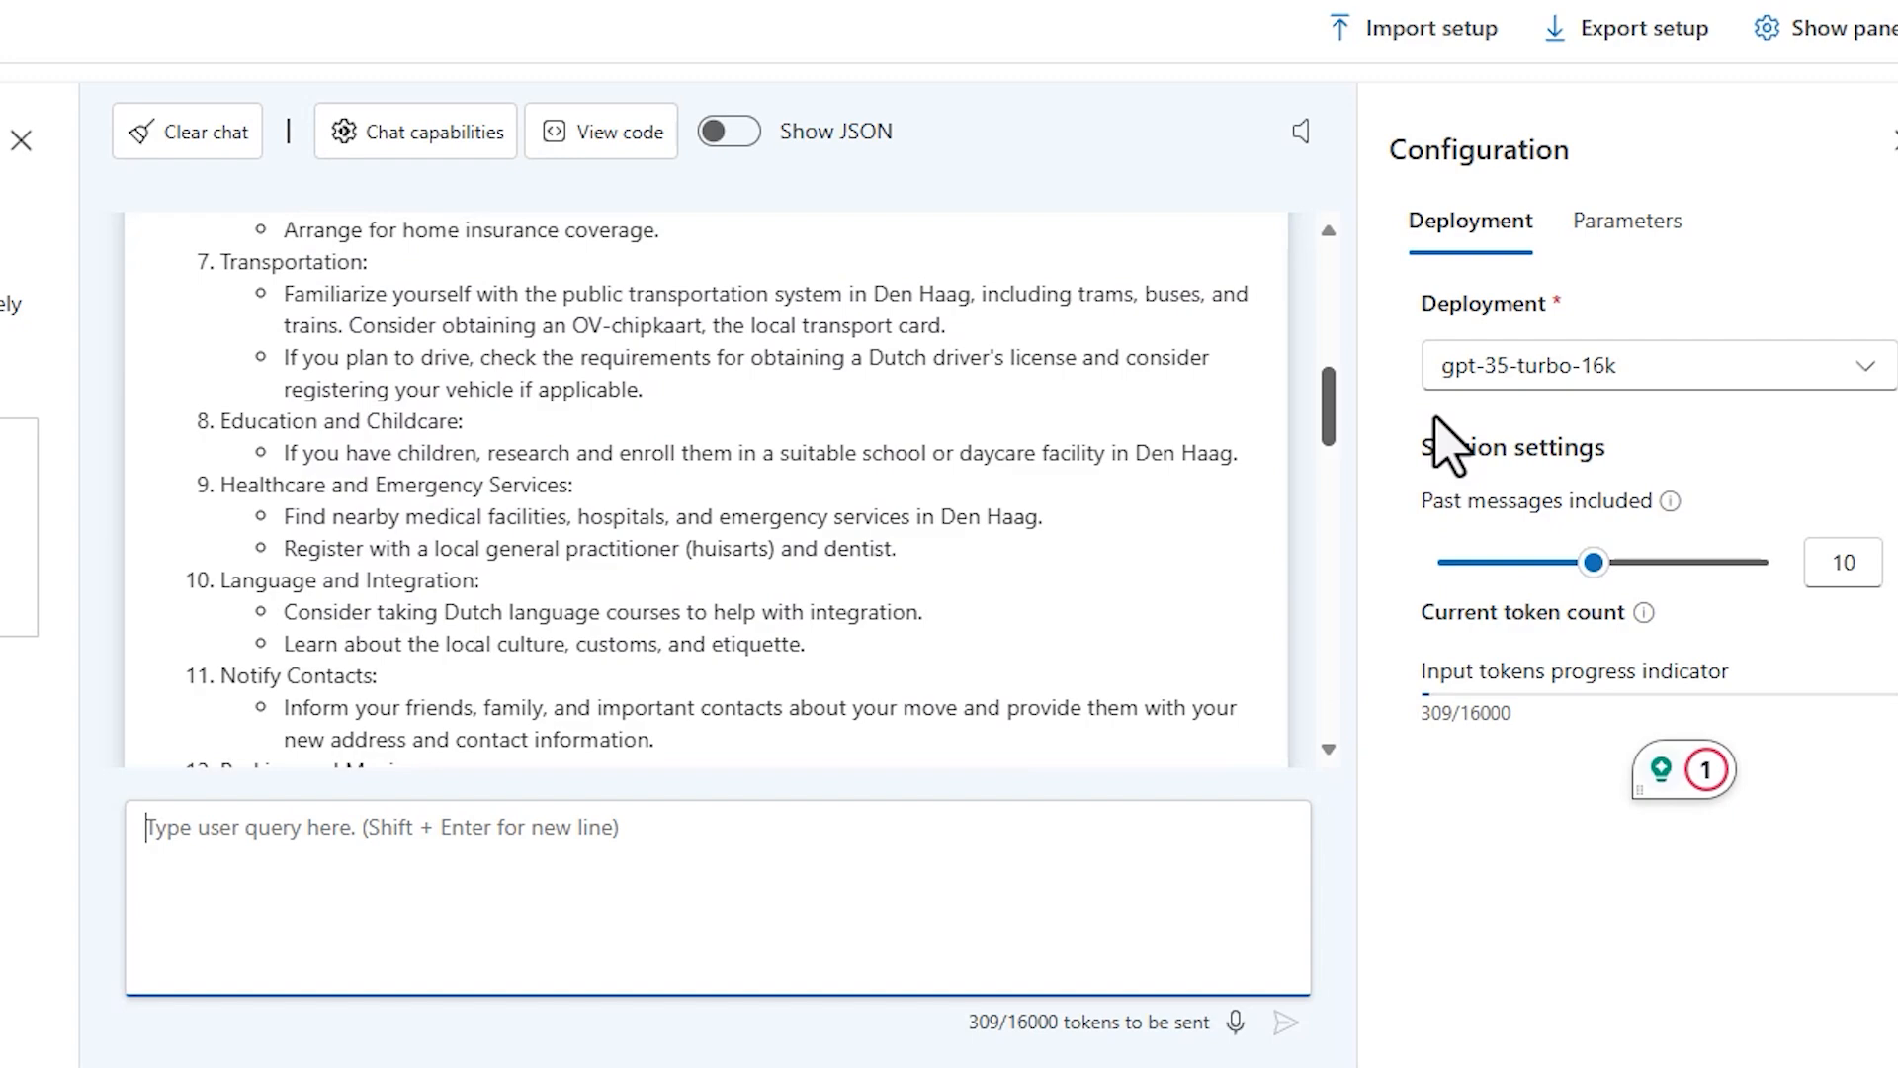
{"action": "scroll", "scroll_direction": "down", "scroll_amount": 3}
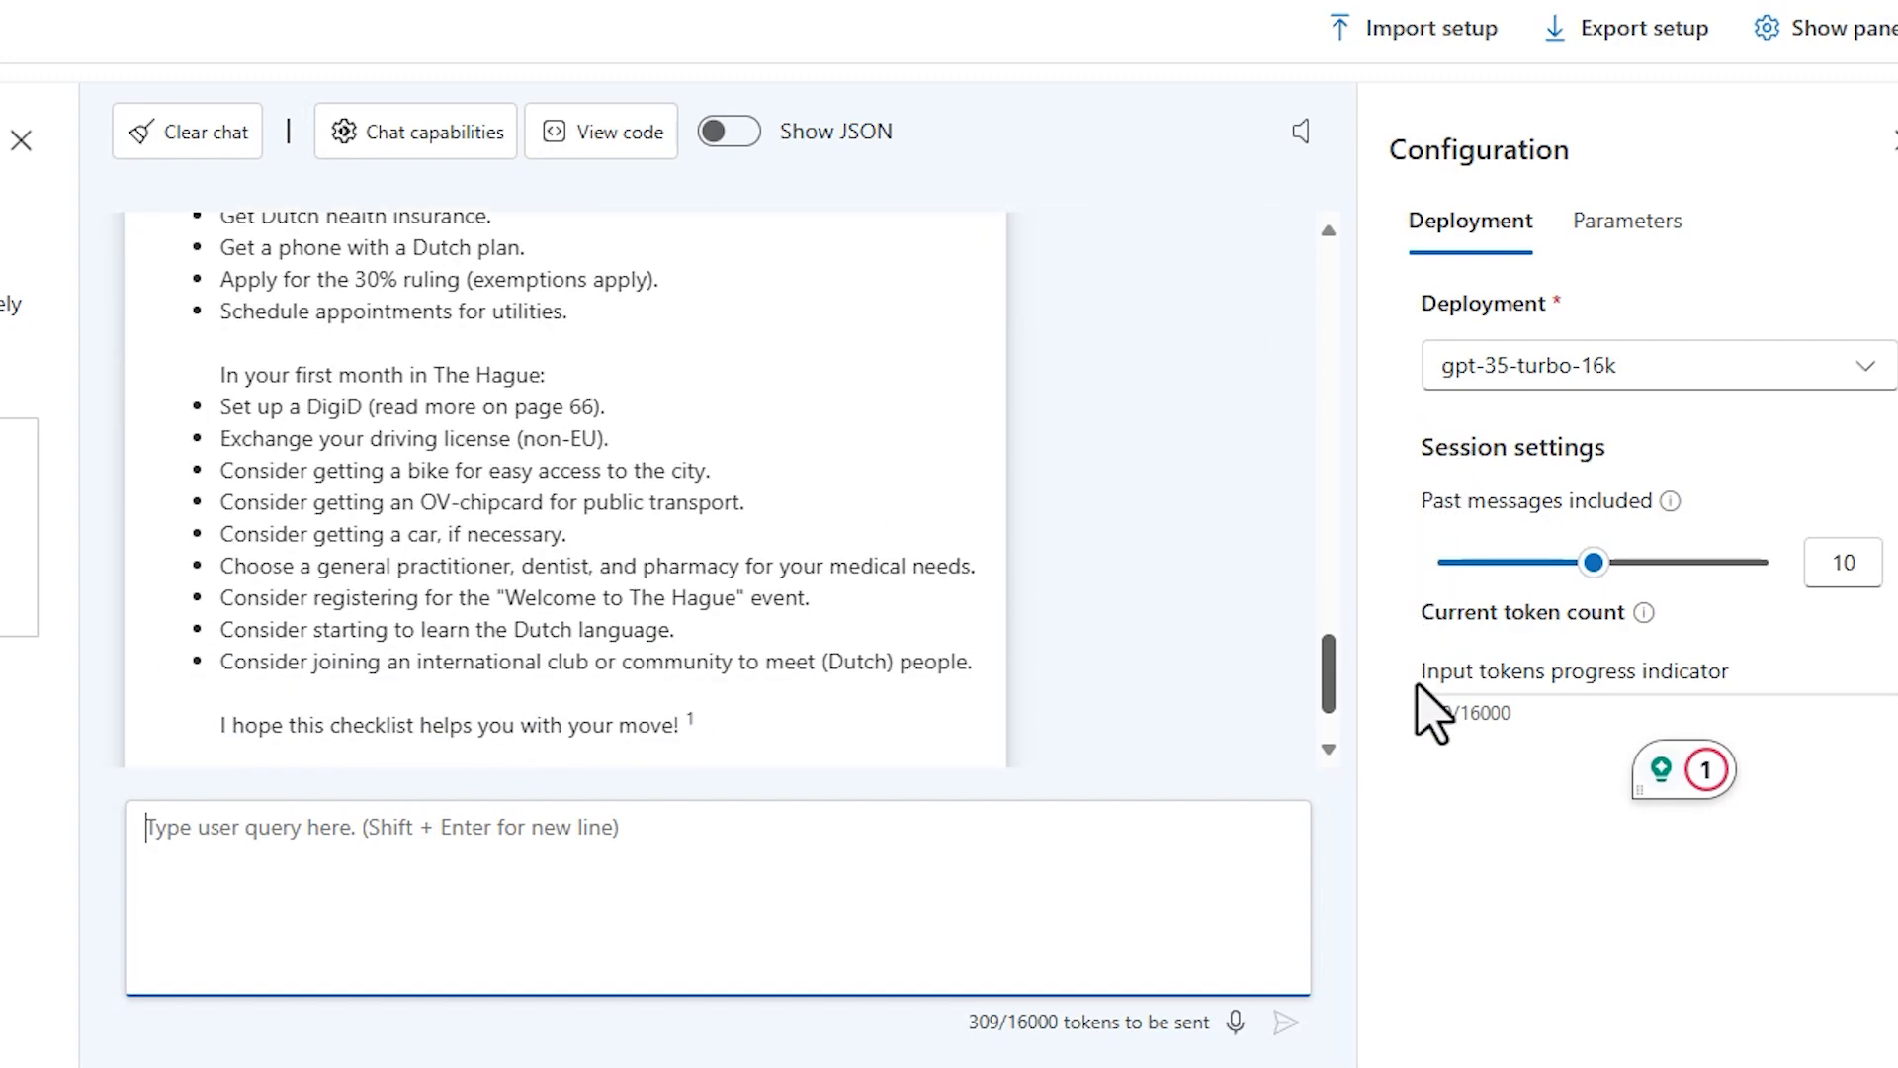
{"action": "scroll", "scroll_direction": "up", "scroll_amount": 3}
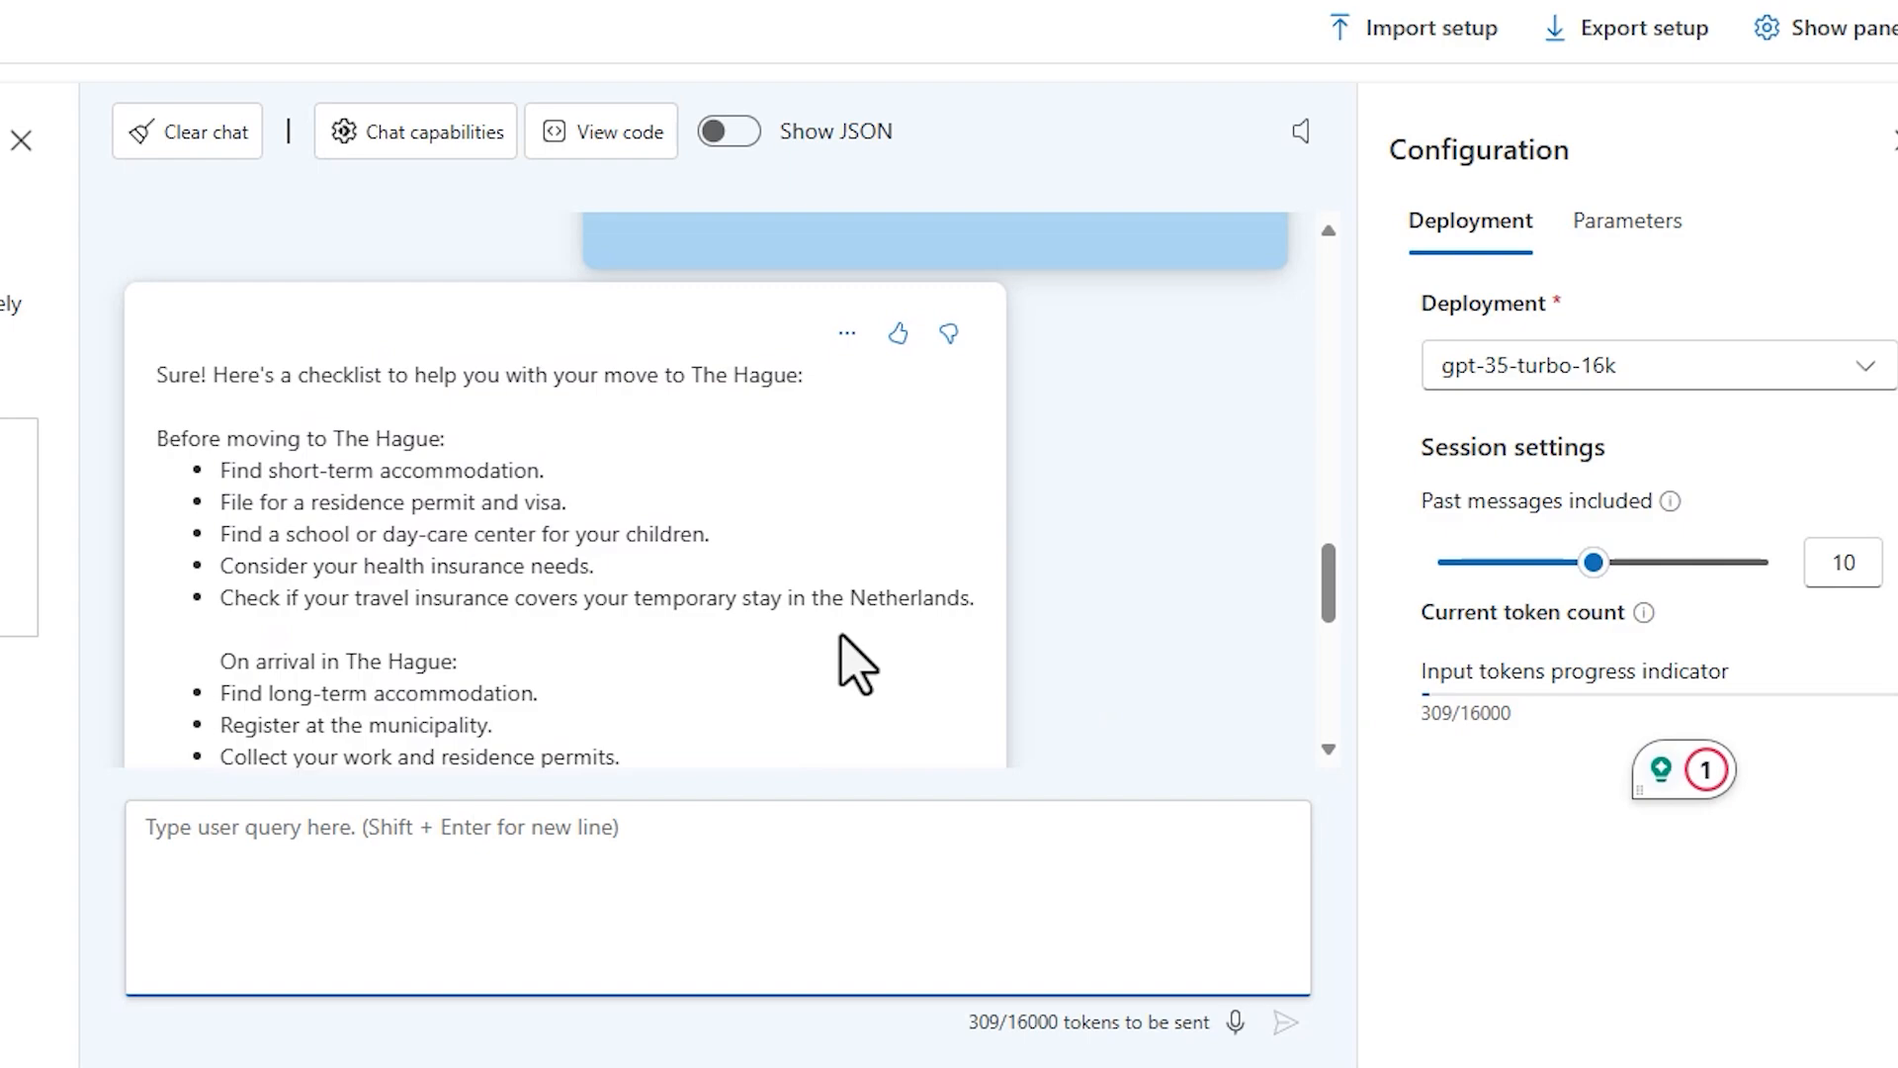
{"action": "scroll", "scroll_direction": "down", "scroll_amount": 3}
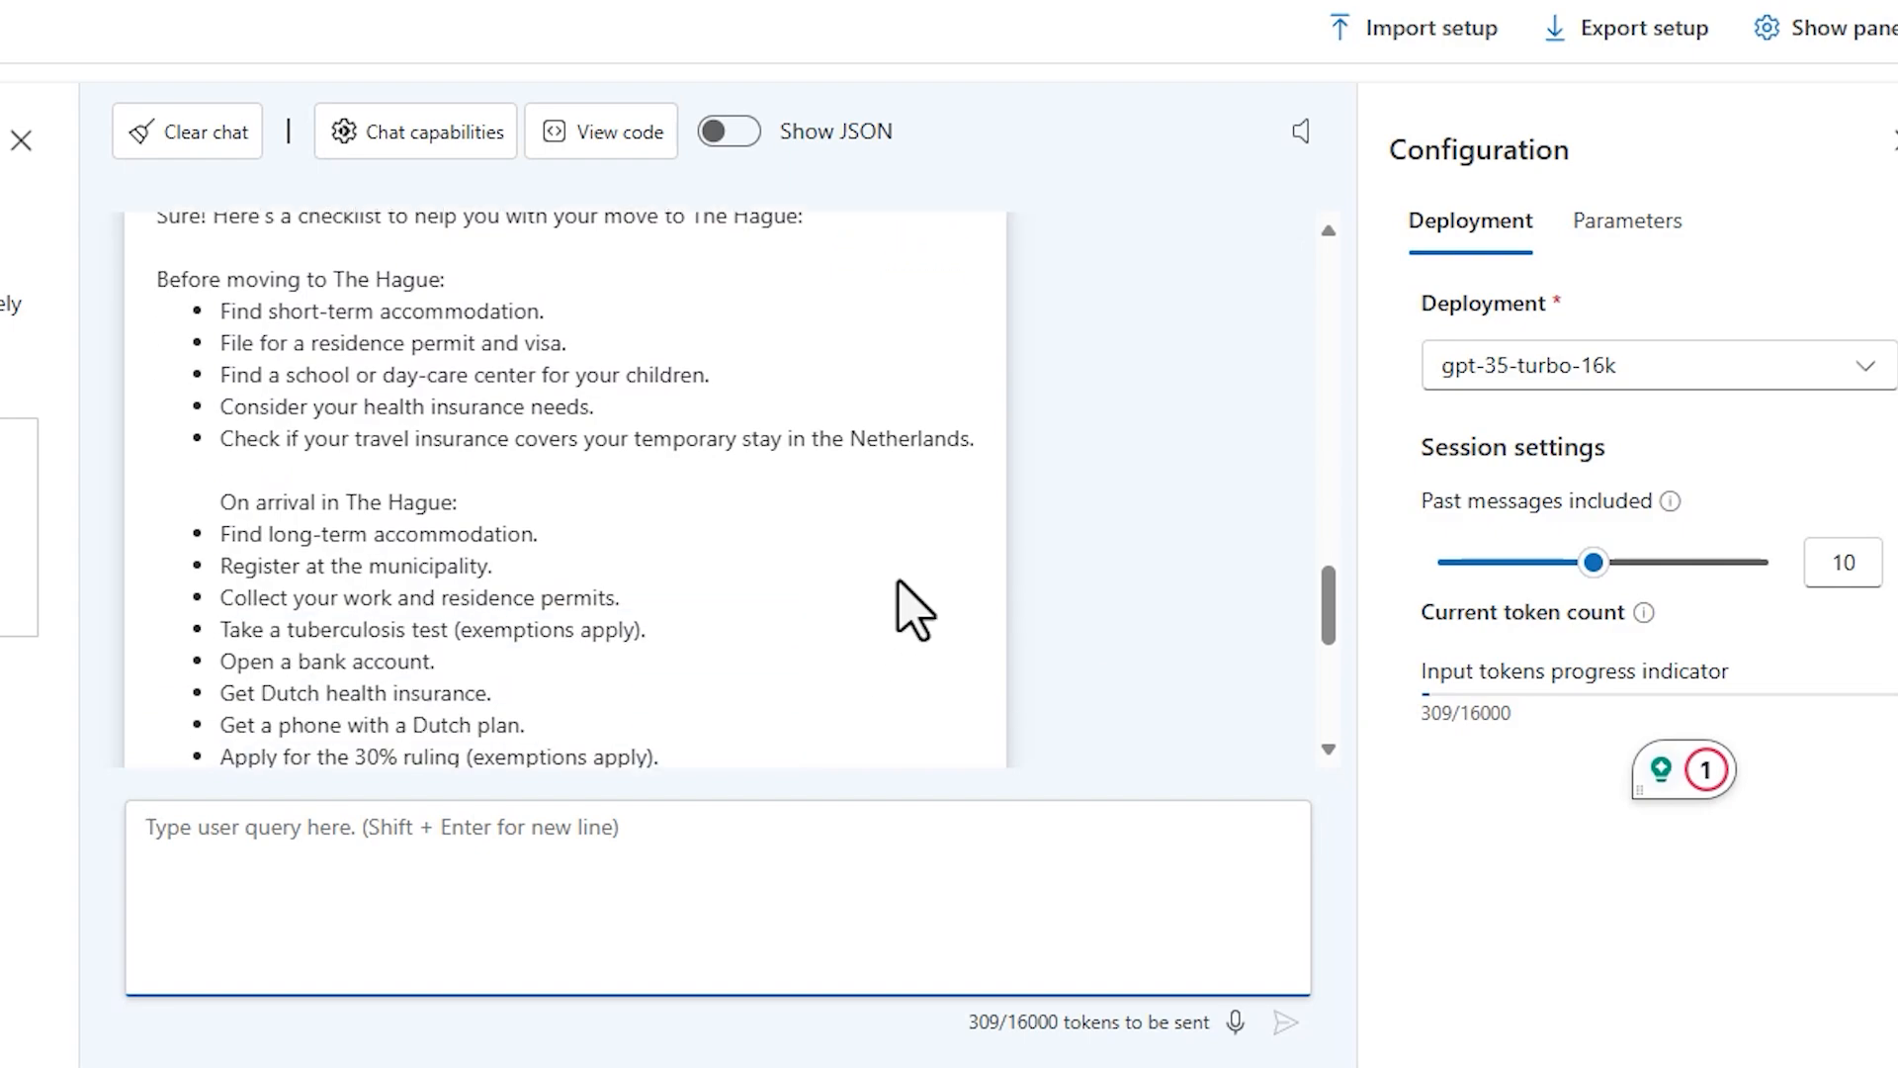
{"action": "scroll", "scroll_direction": "down", "scroll_amount": 3}
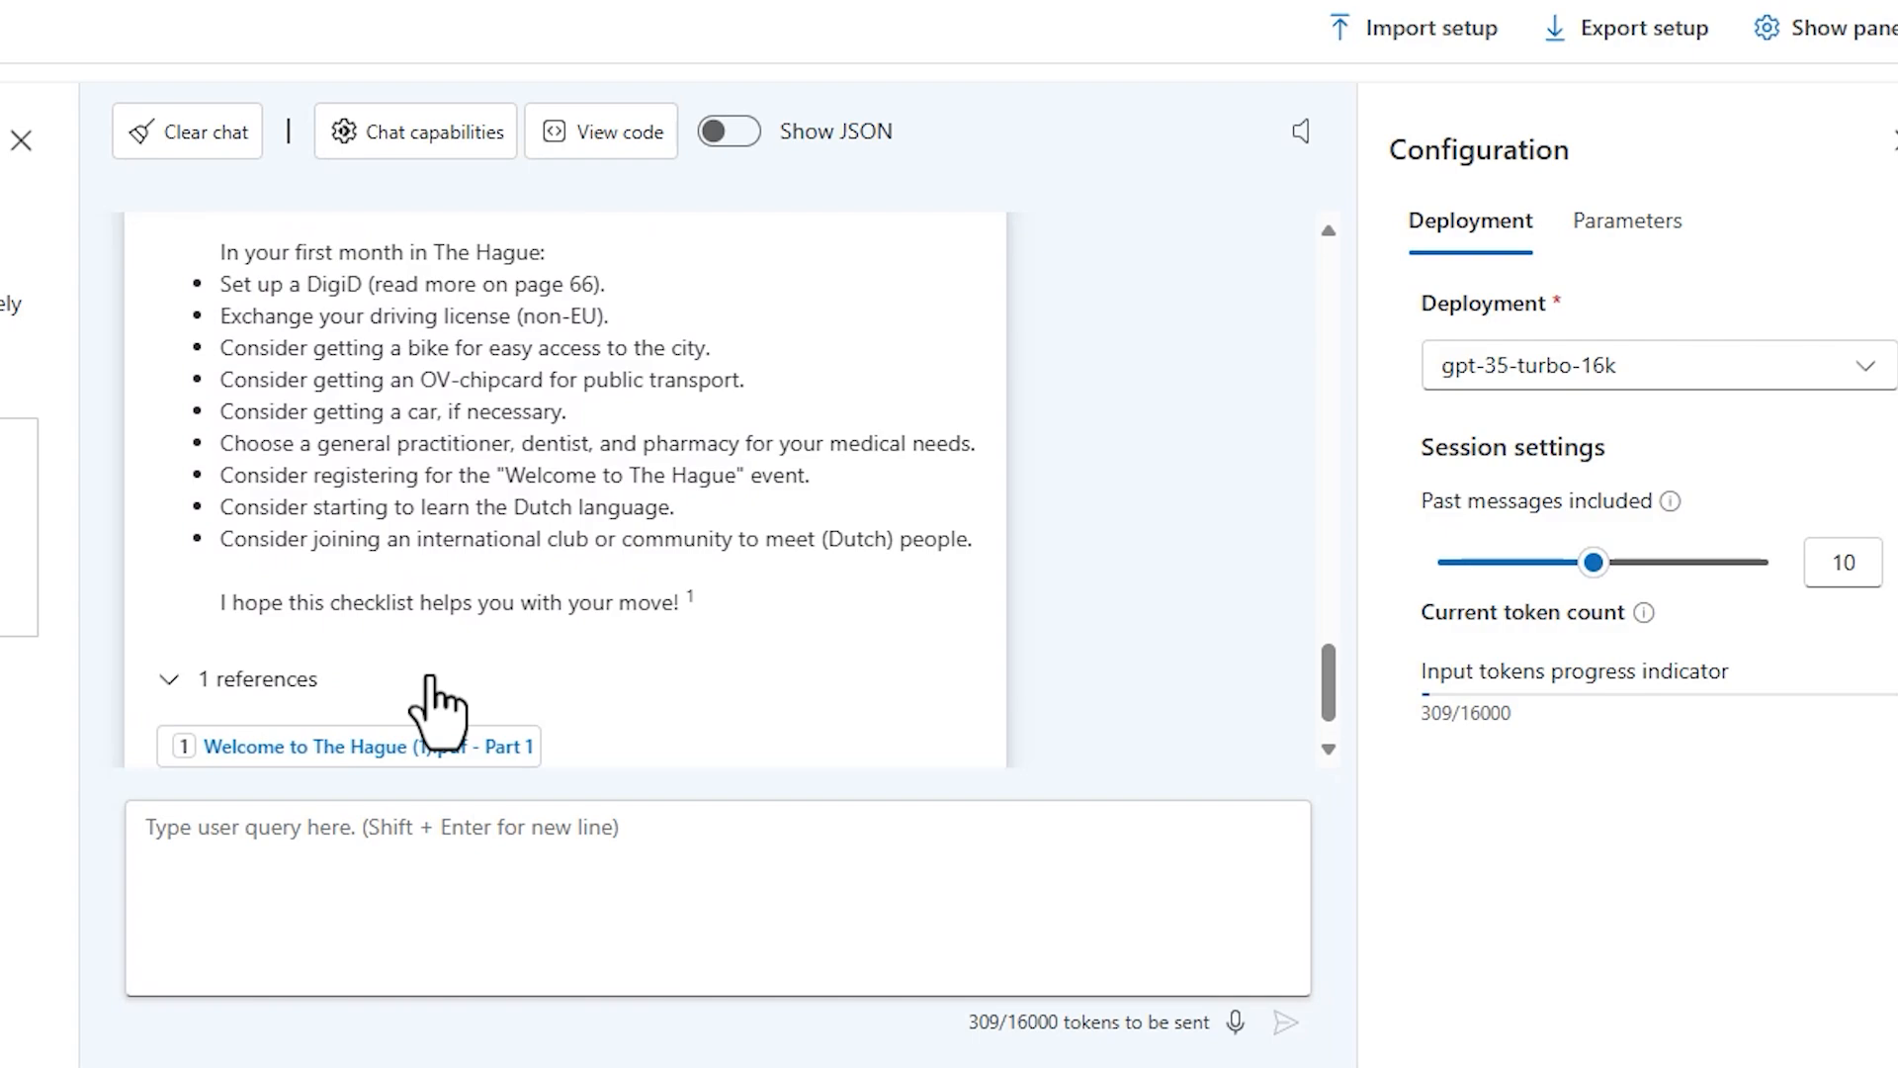
- Show the 'Welcome to The Hague (1).pdf - Part 1' citation excerpt in the Citations panel
{"action": "left_click", "coordinate": [366, 745]}
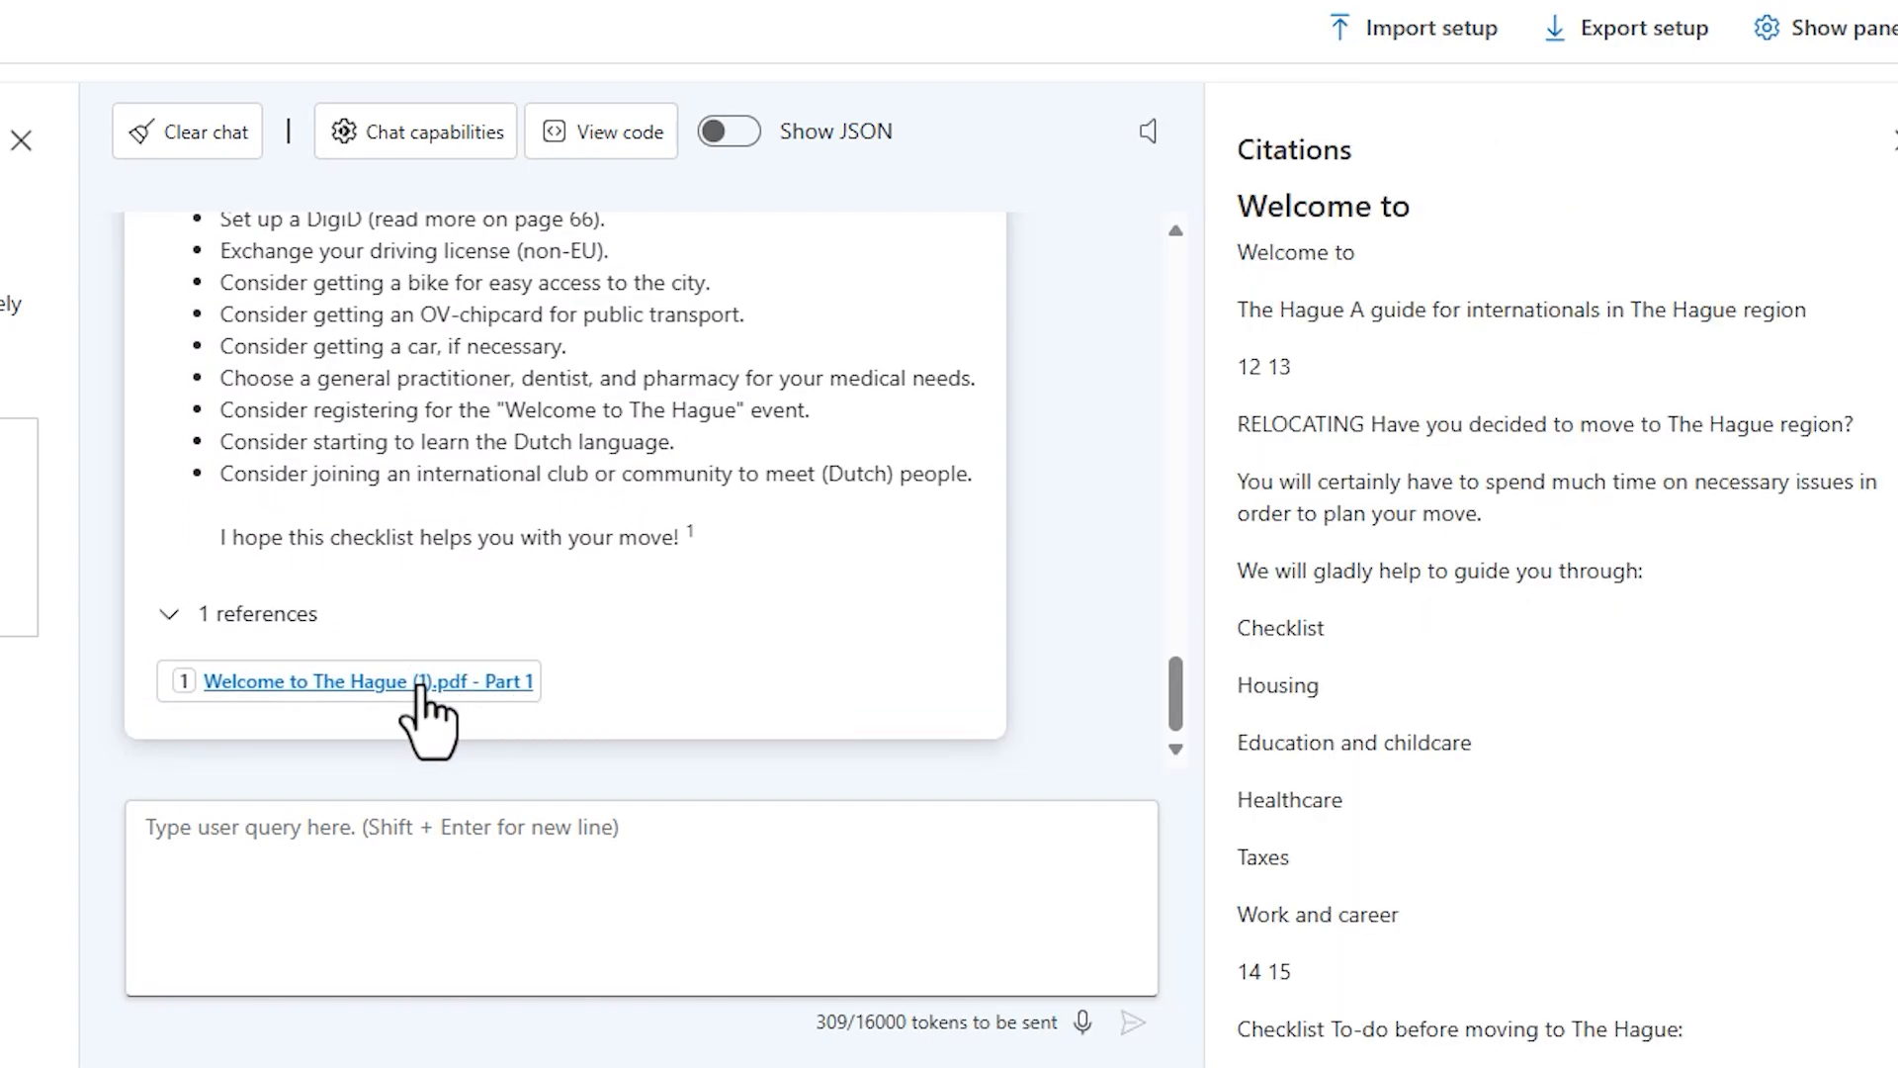
{"action": "scroll", "scroll_direction": "down", "scroll_amount": 3}
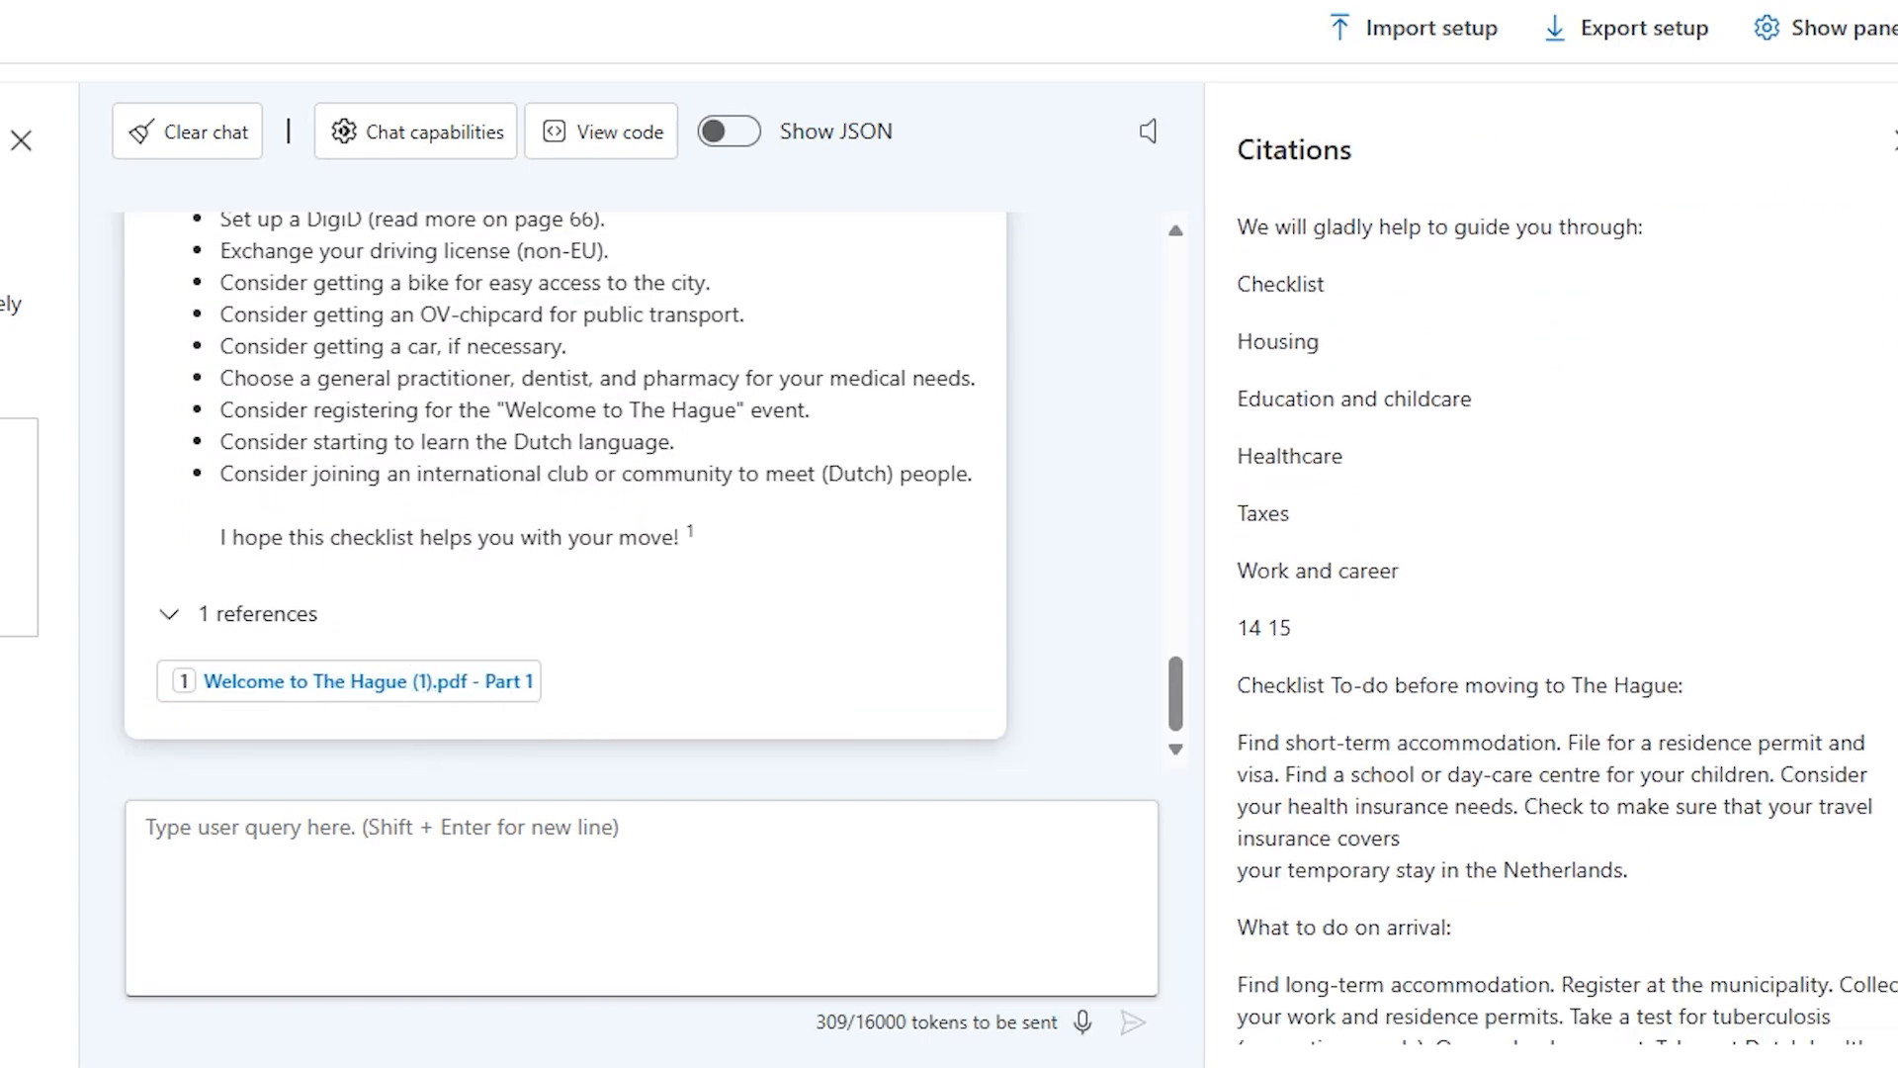
{"action": "scroll", "scroll_direction": "down", "scroll_amount": 3}
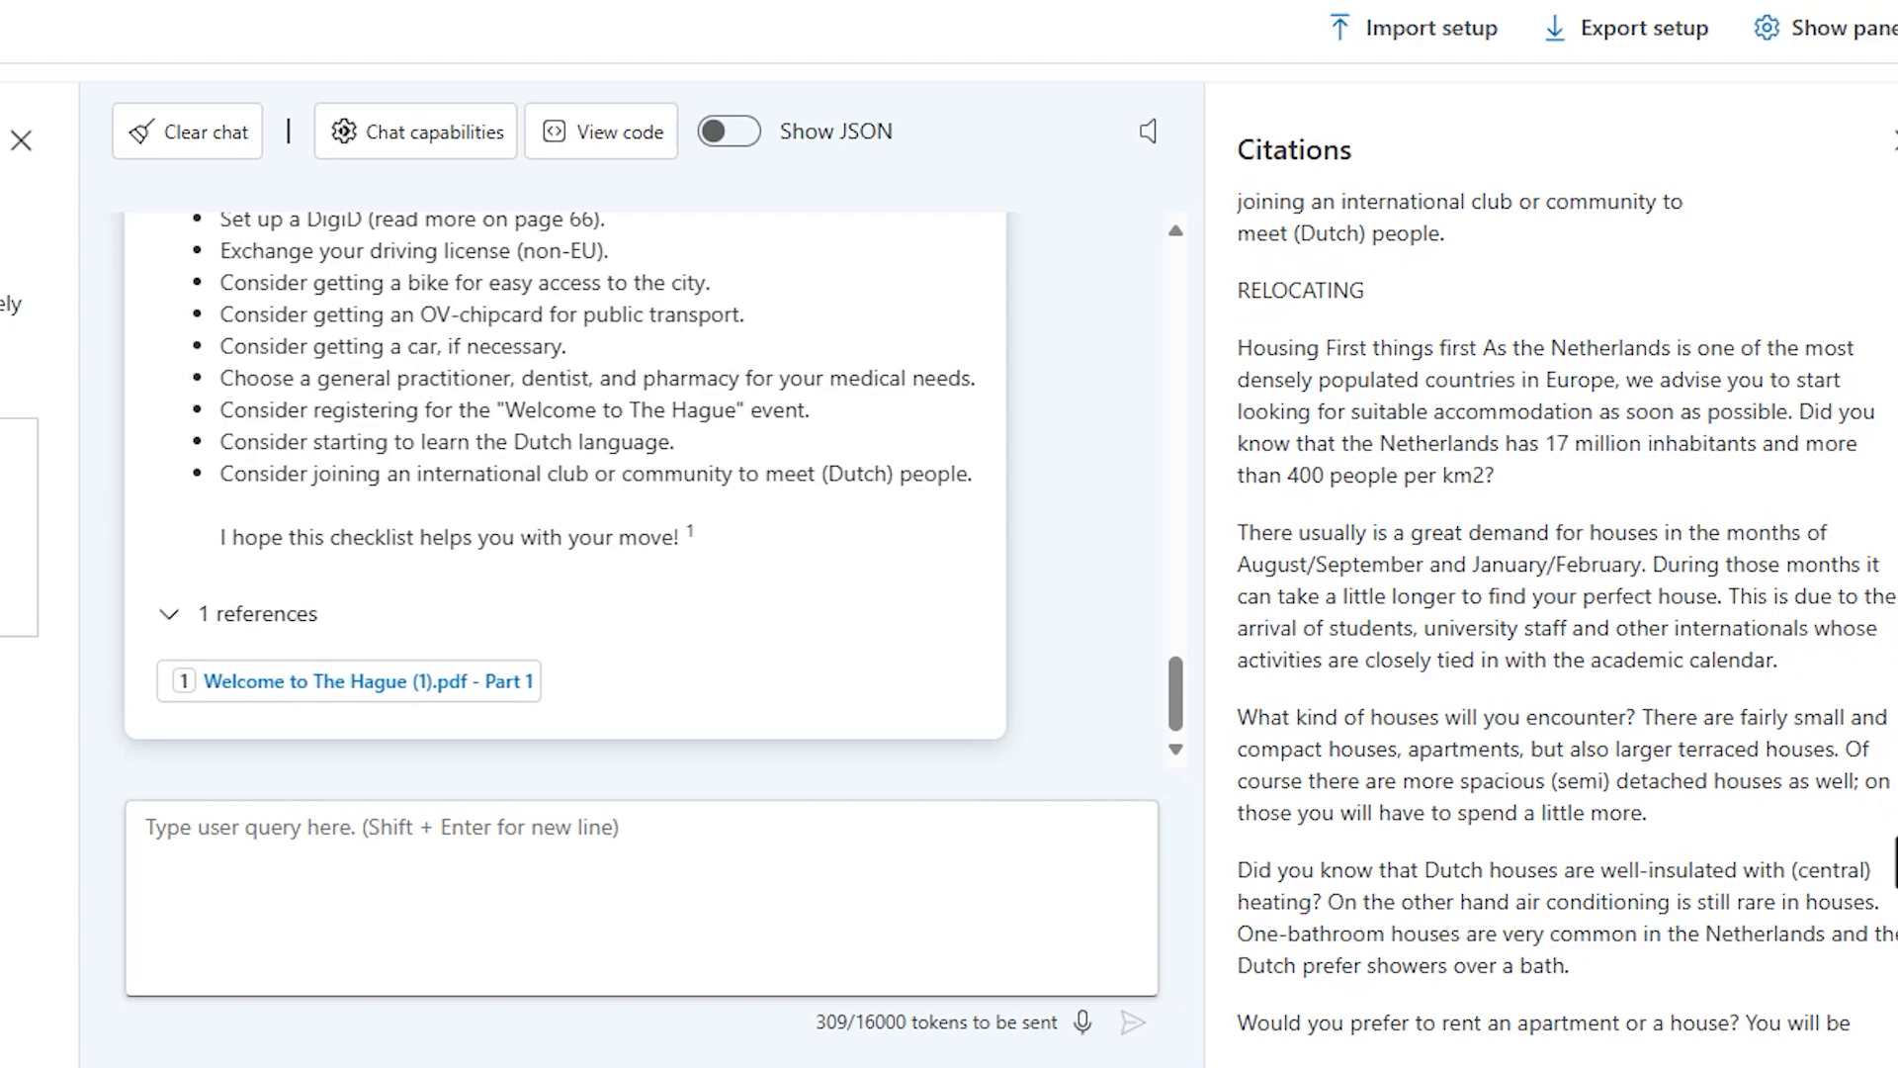
{"action": "scroll", "scroll_direction": "down", "scroll_amount": 3}
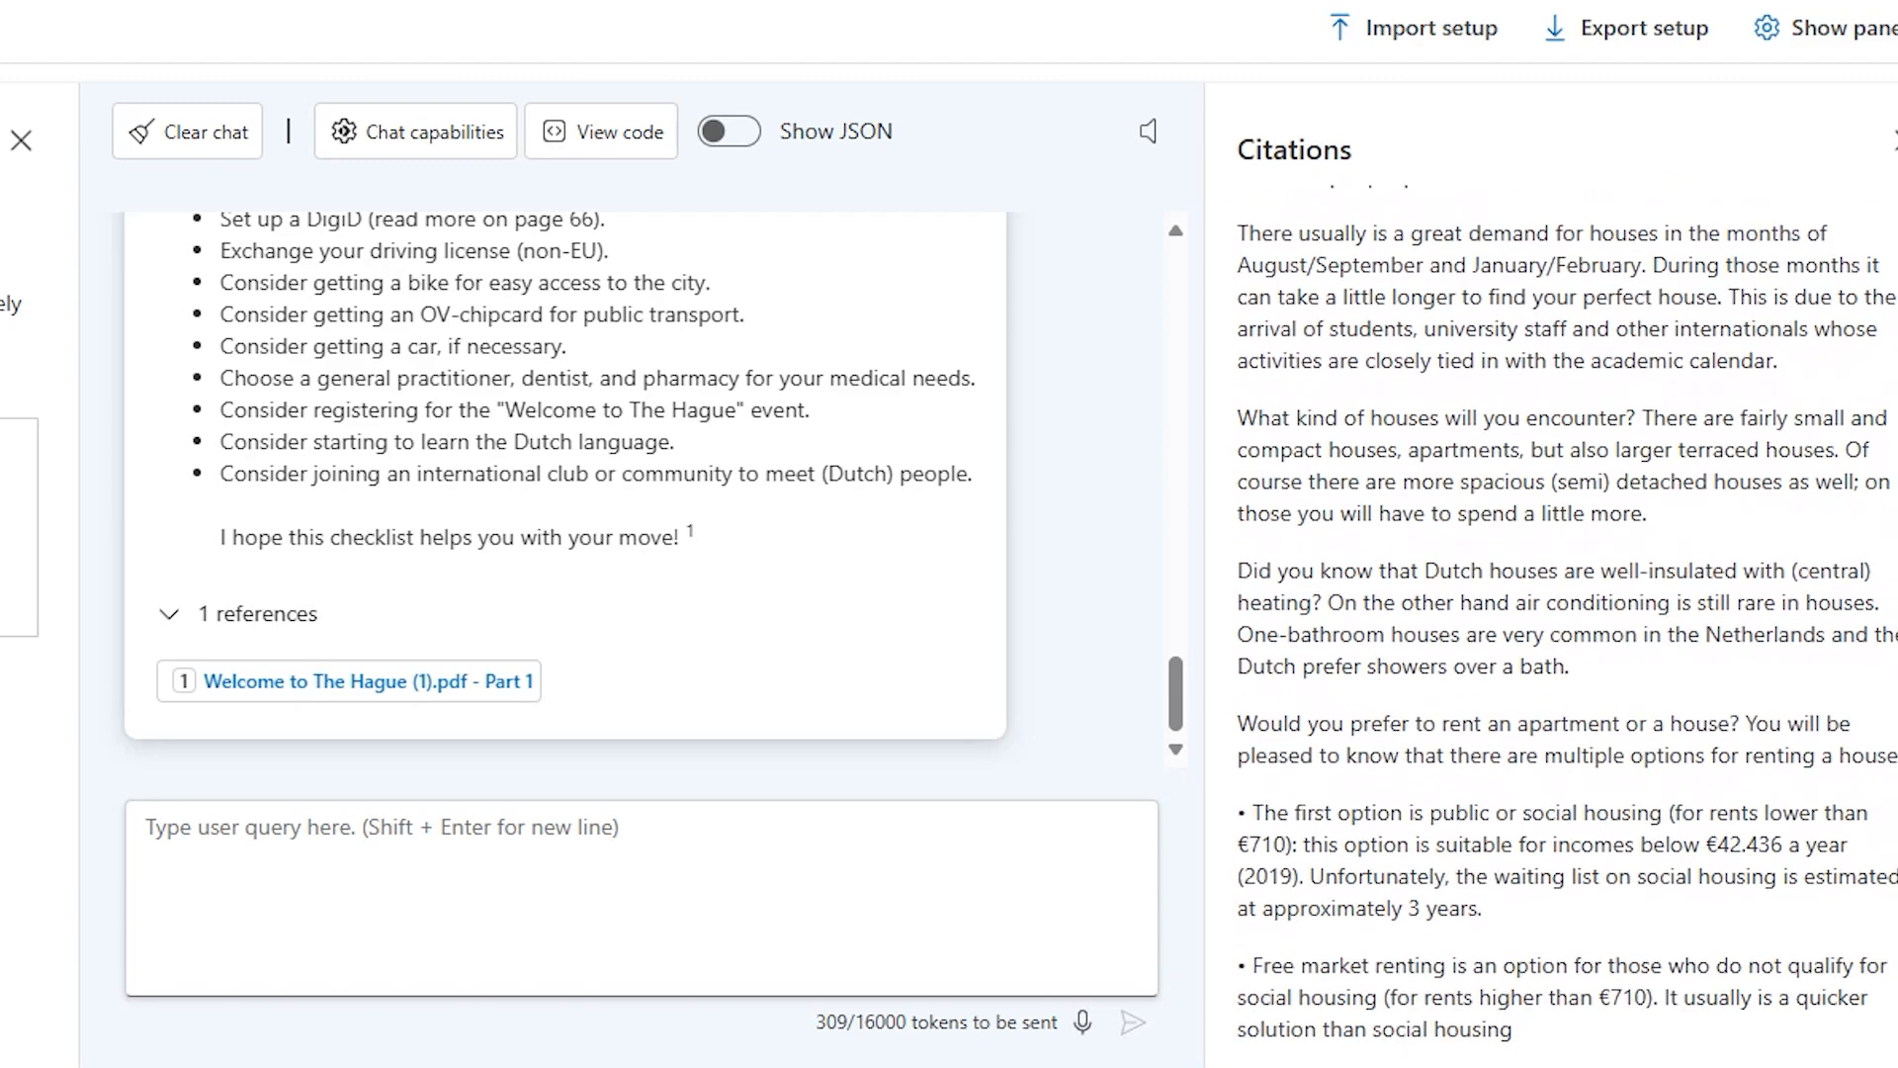
{"action": "scroll", "scroll_direction": "up", "scroll_amount": 3}
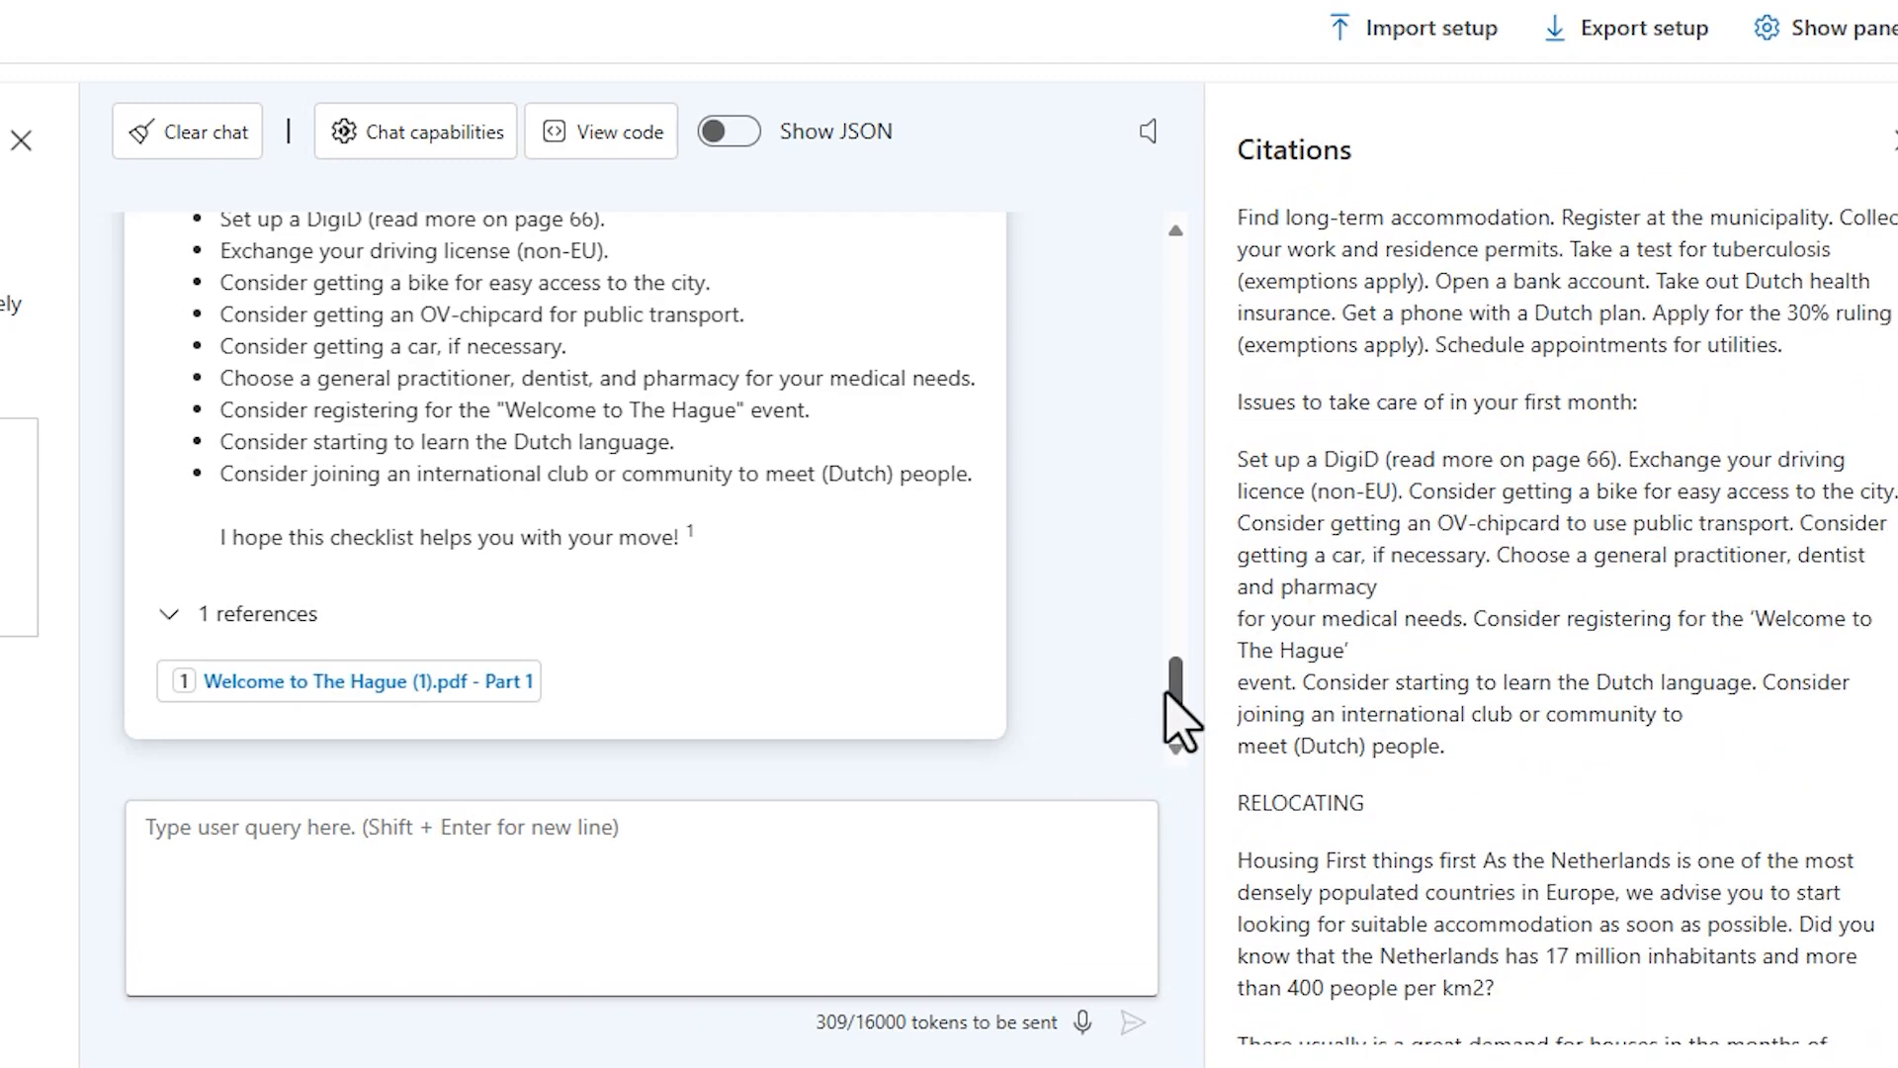
{"action": "scroll", "scroll_direction": "up", "scroll_amount": 3}
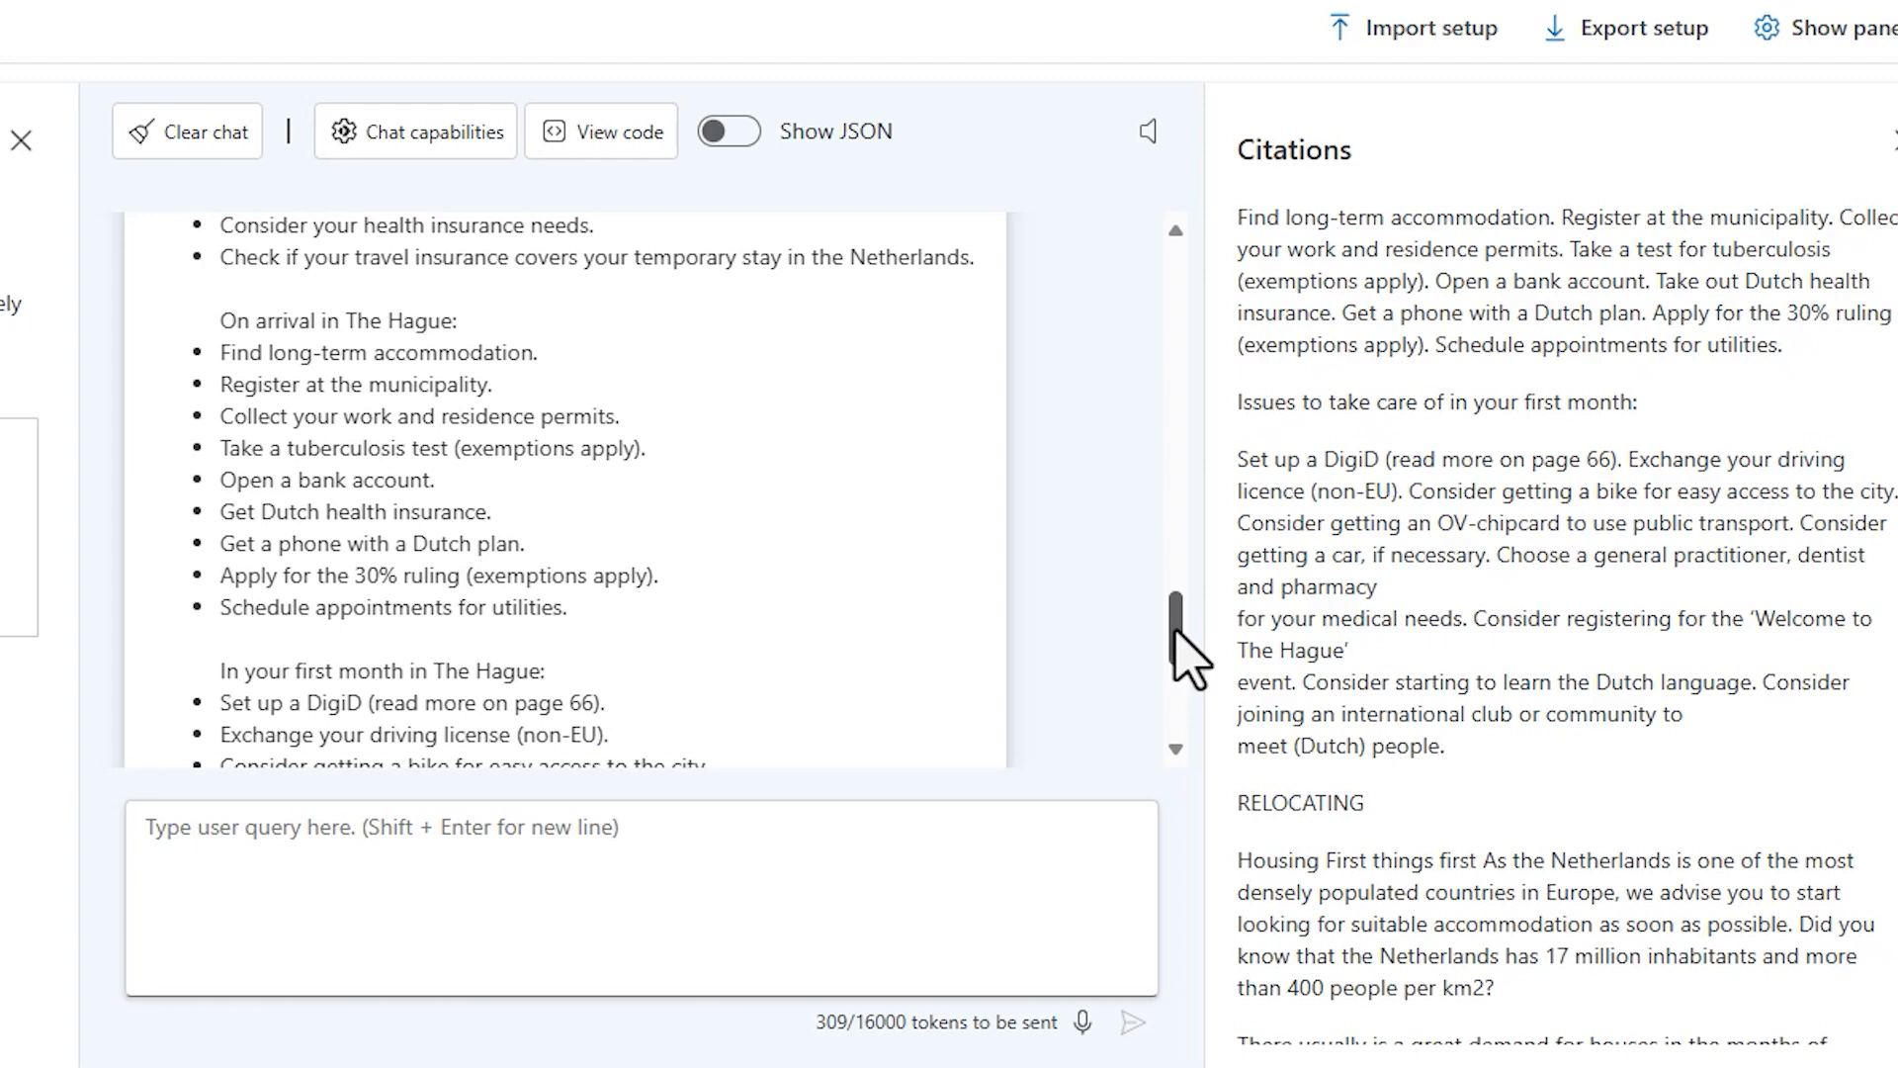
{"action": "mouse_move", "coordinate": [1101, 662]}
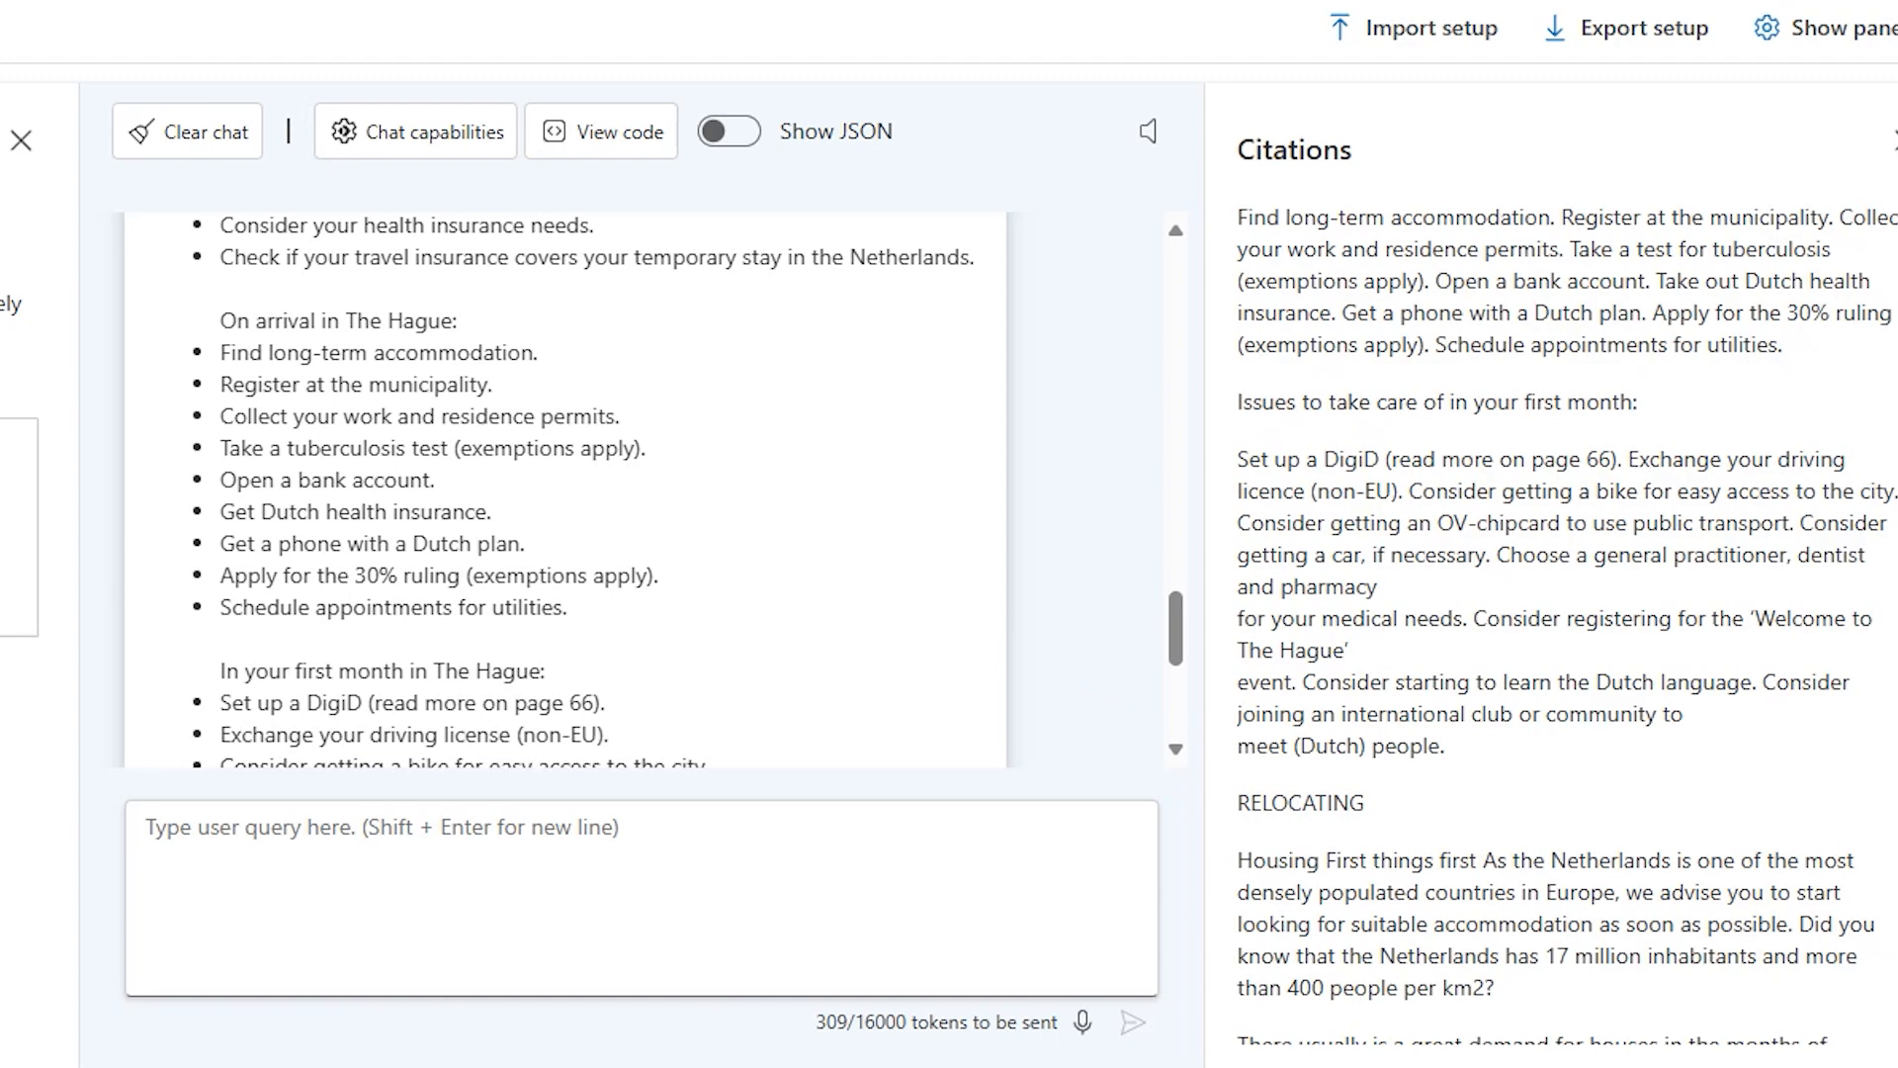
{"action": "left_click", "coordinate": [1651, 956]}
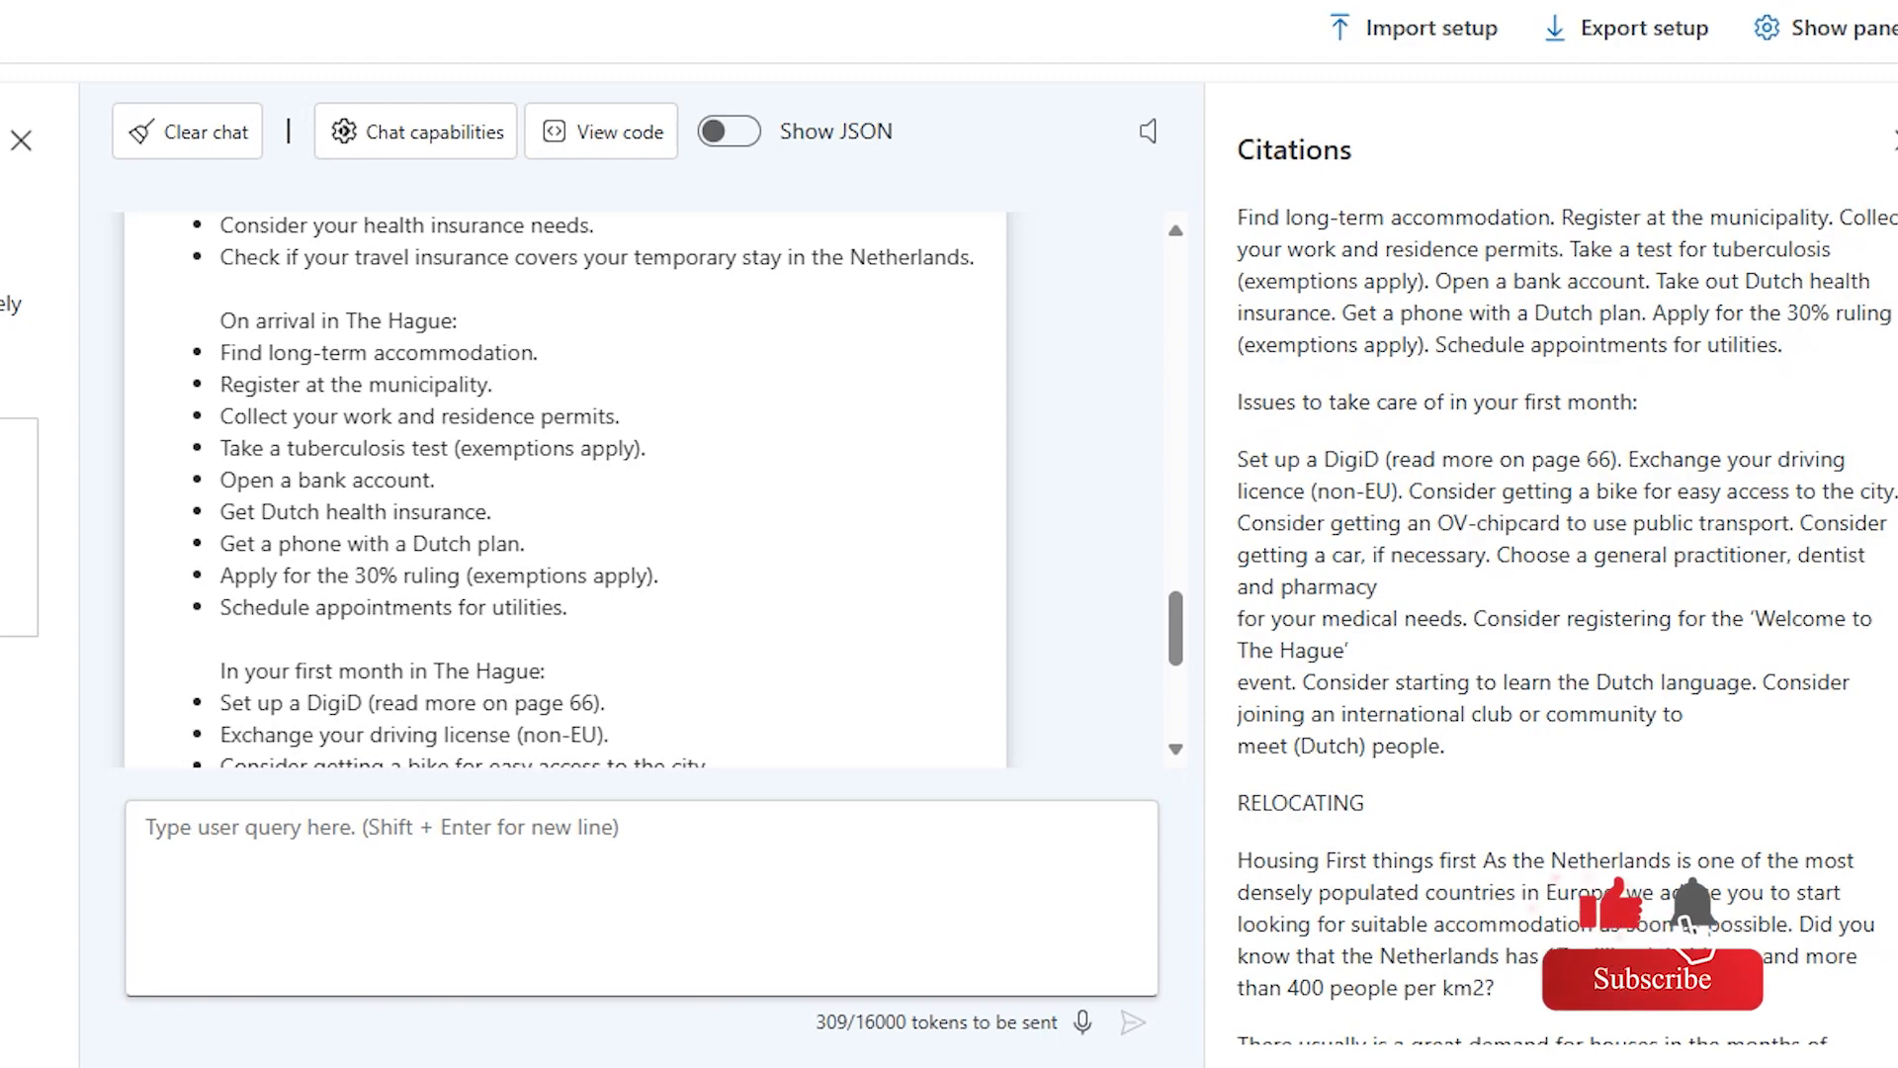
{"action": "left_click", "coordinate": [1649, 978]}
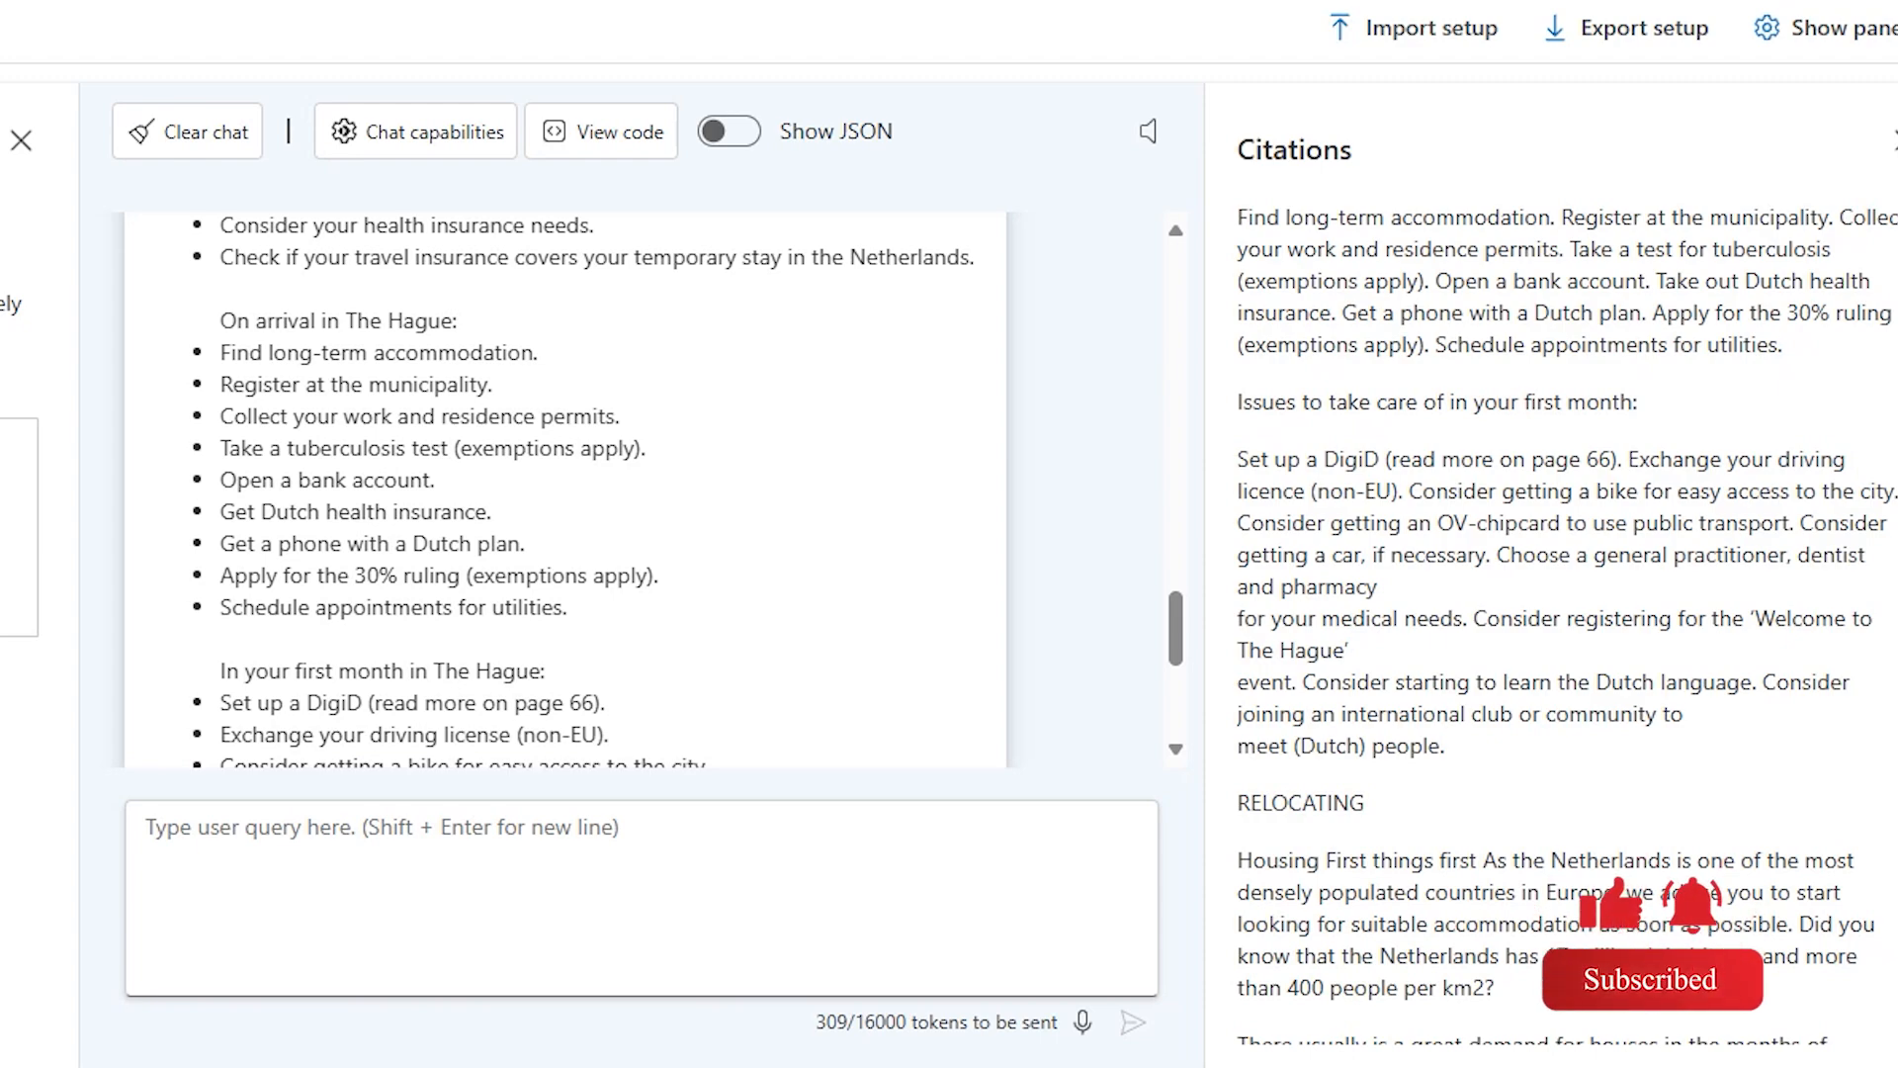